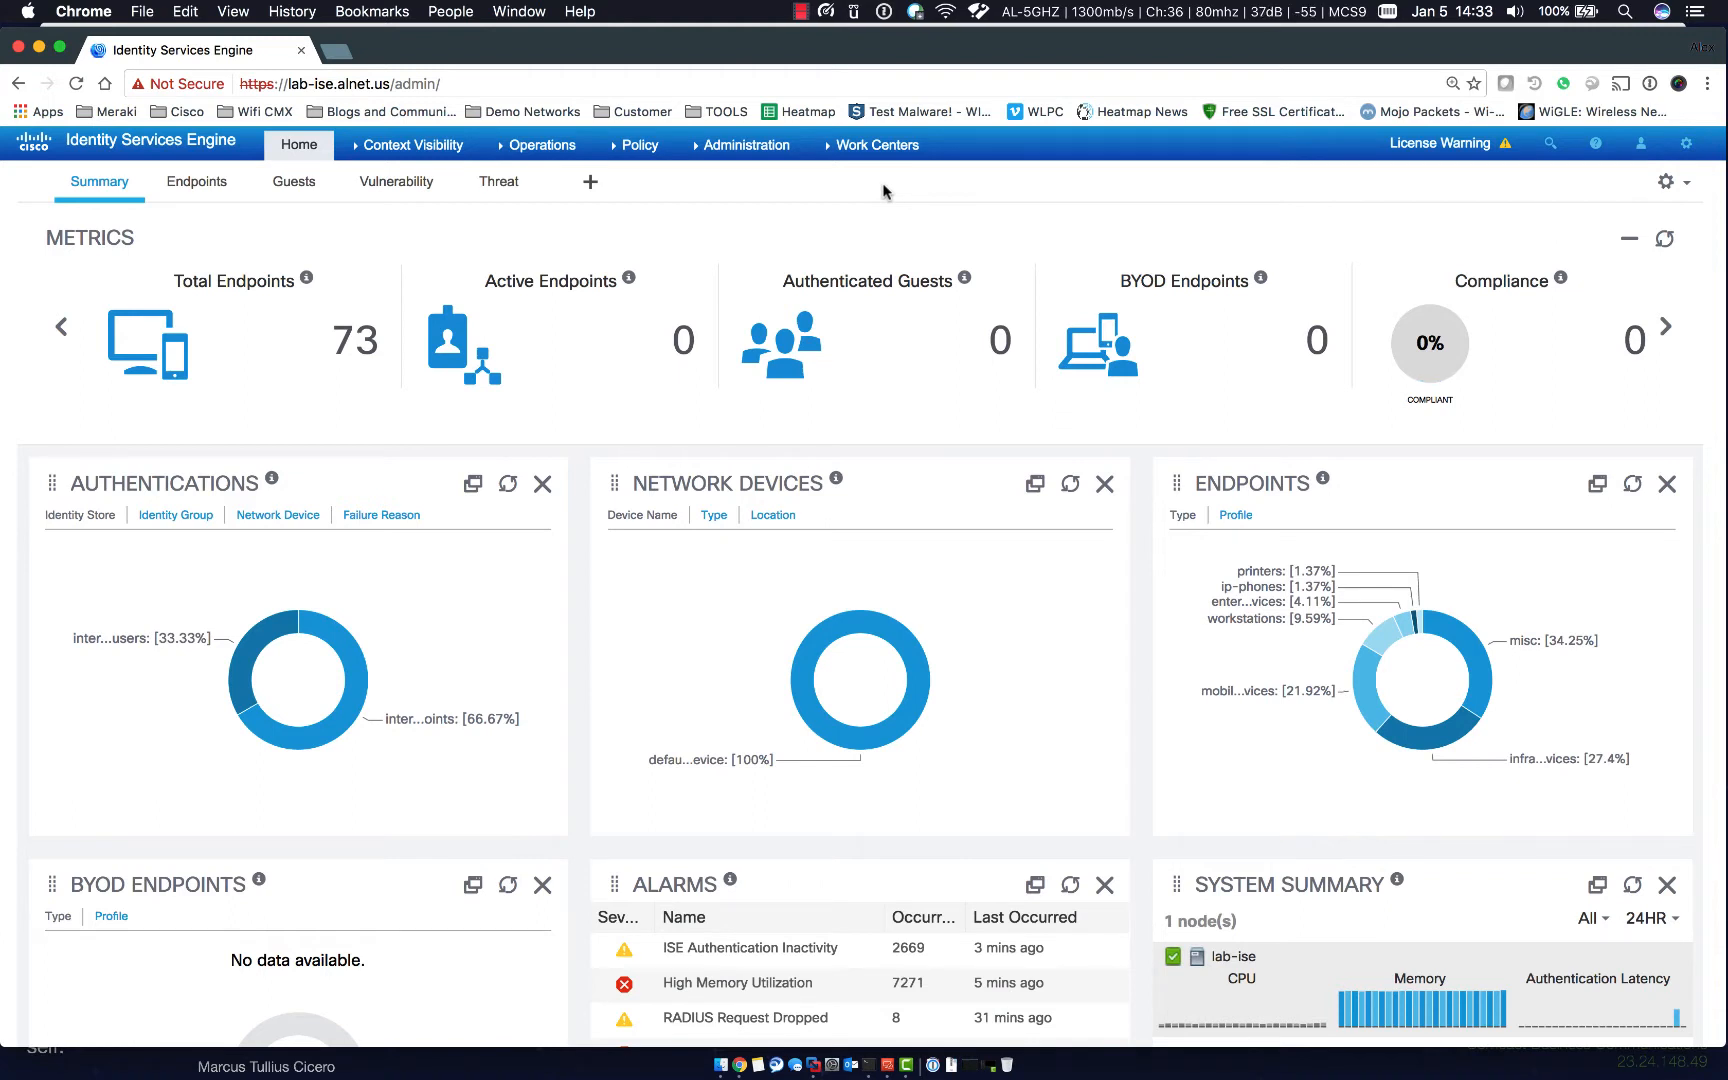
mouse_move(854, 192)
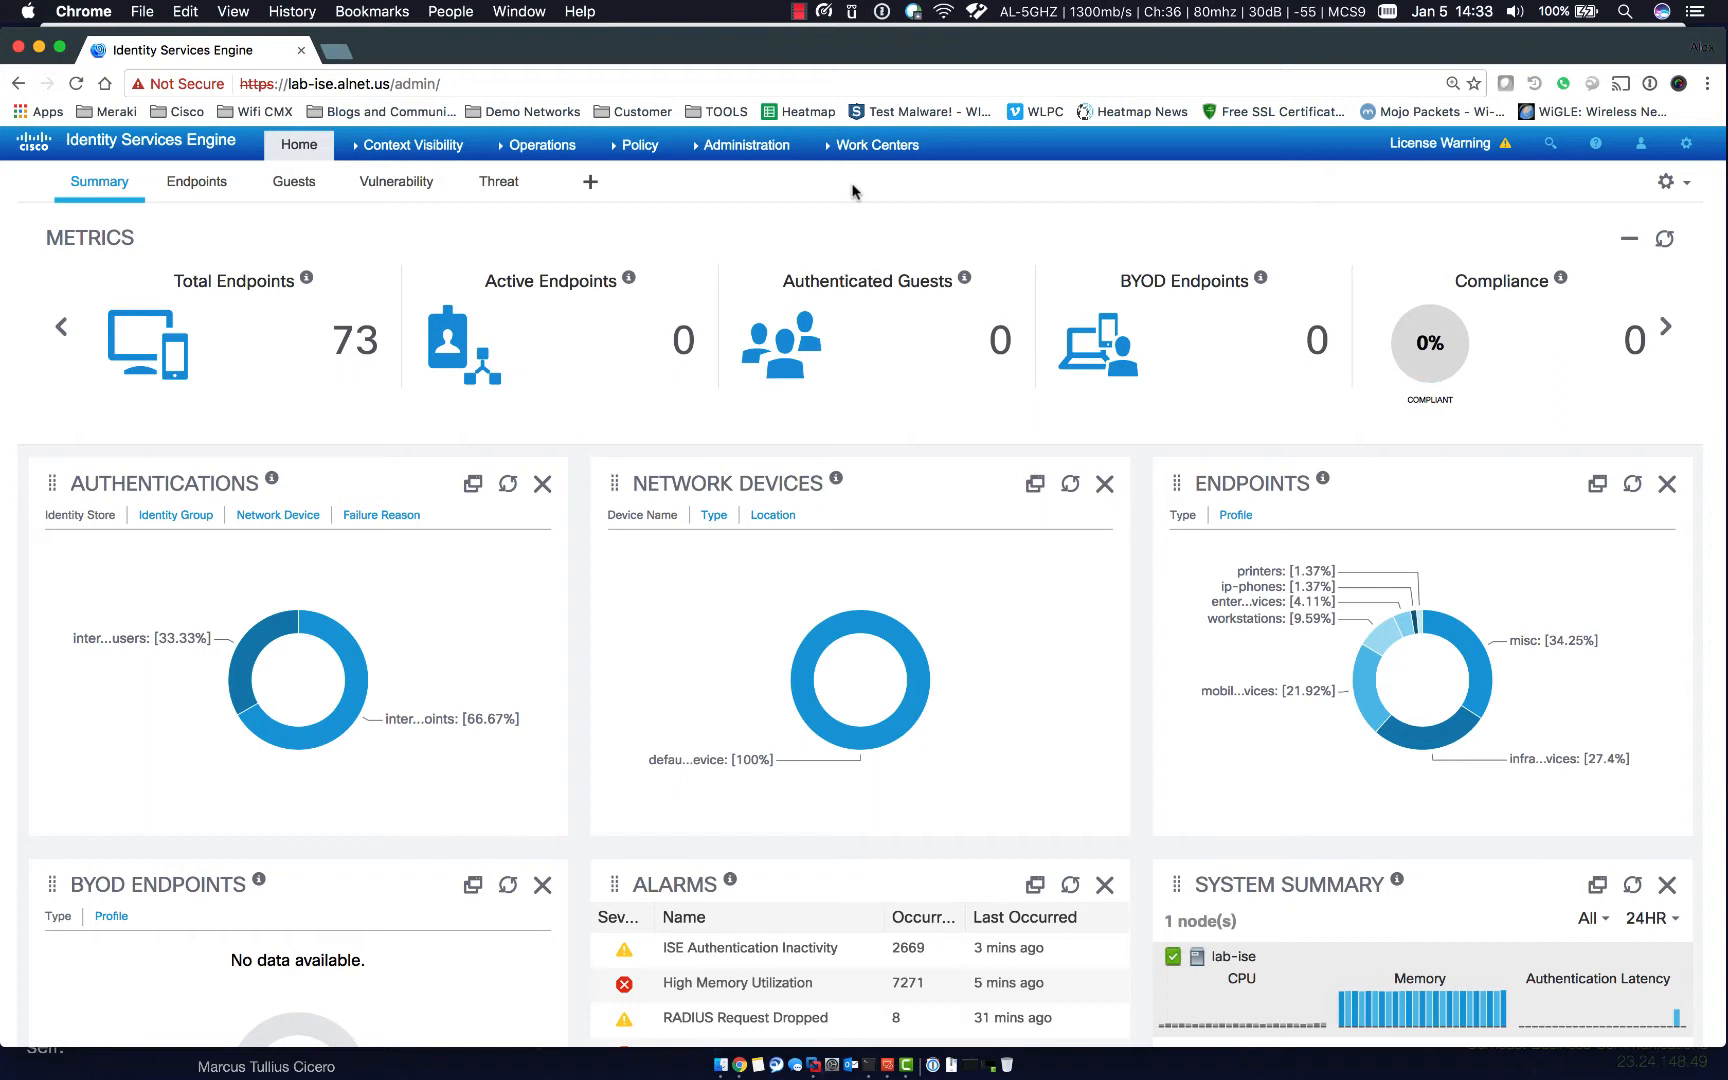
mouse_move(804, 184)
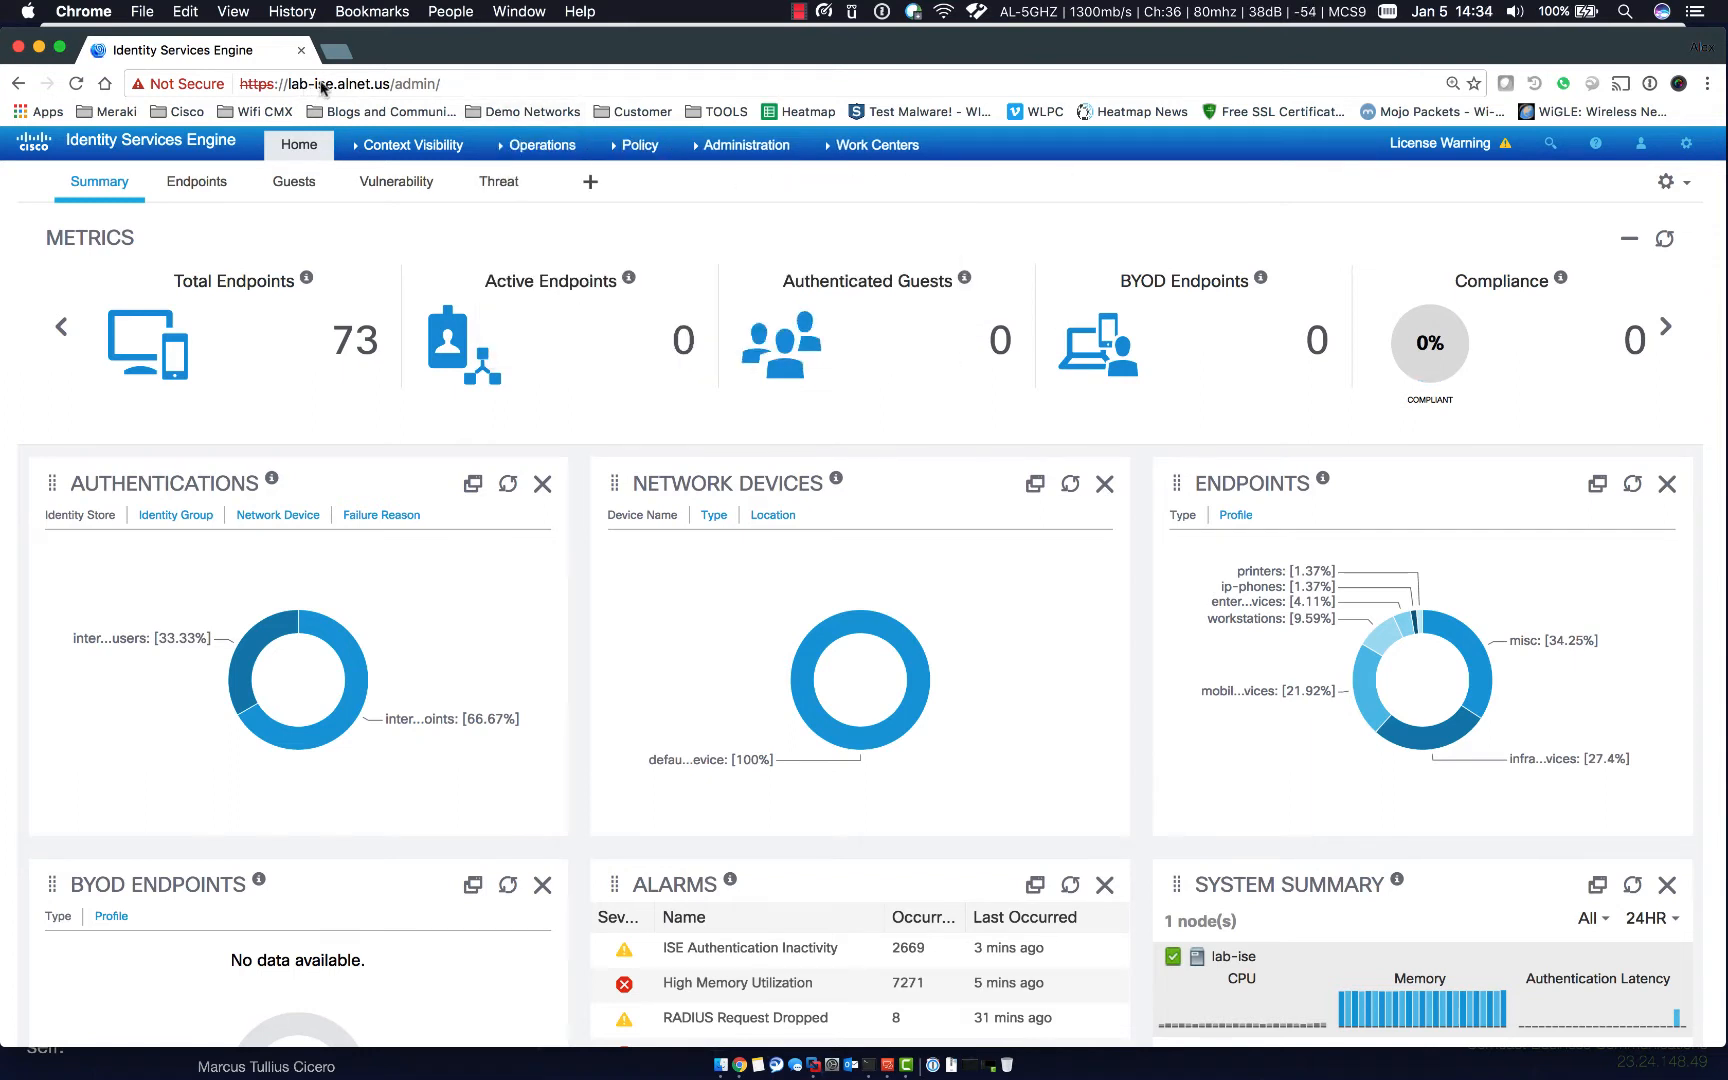
mouse_move(948, 1016)
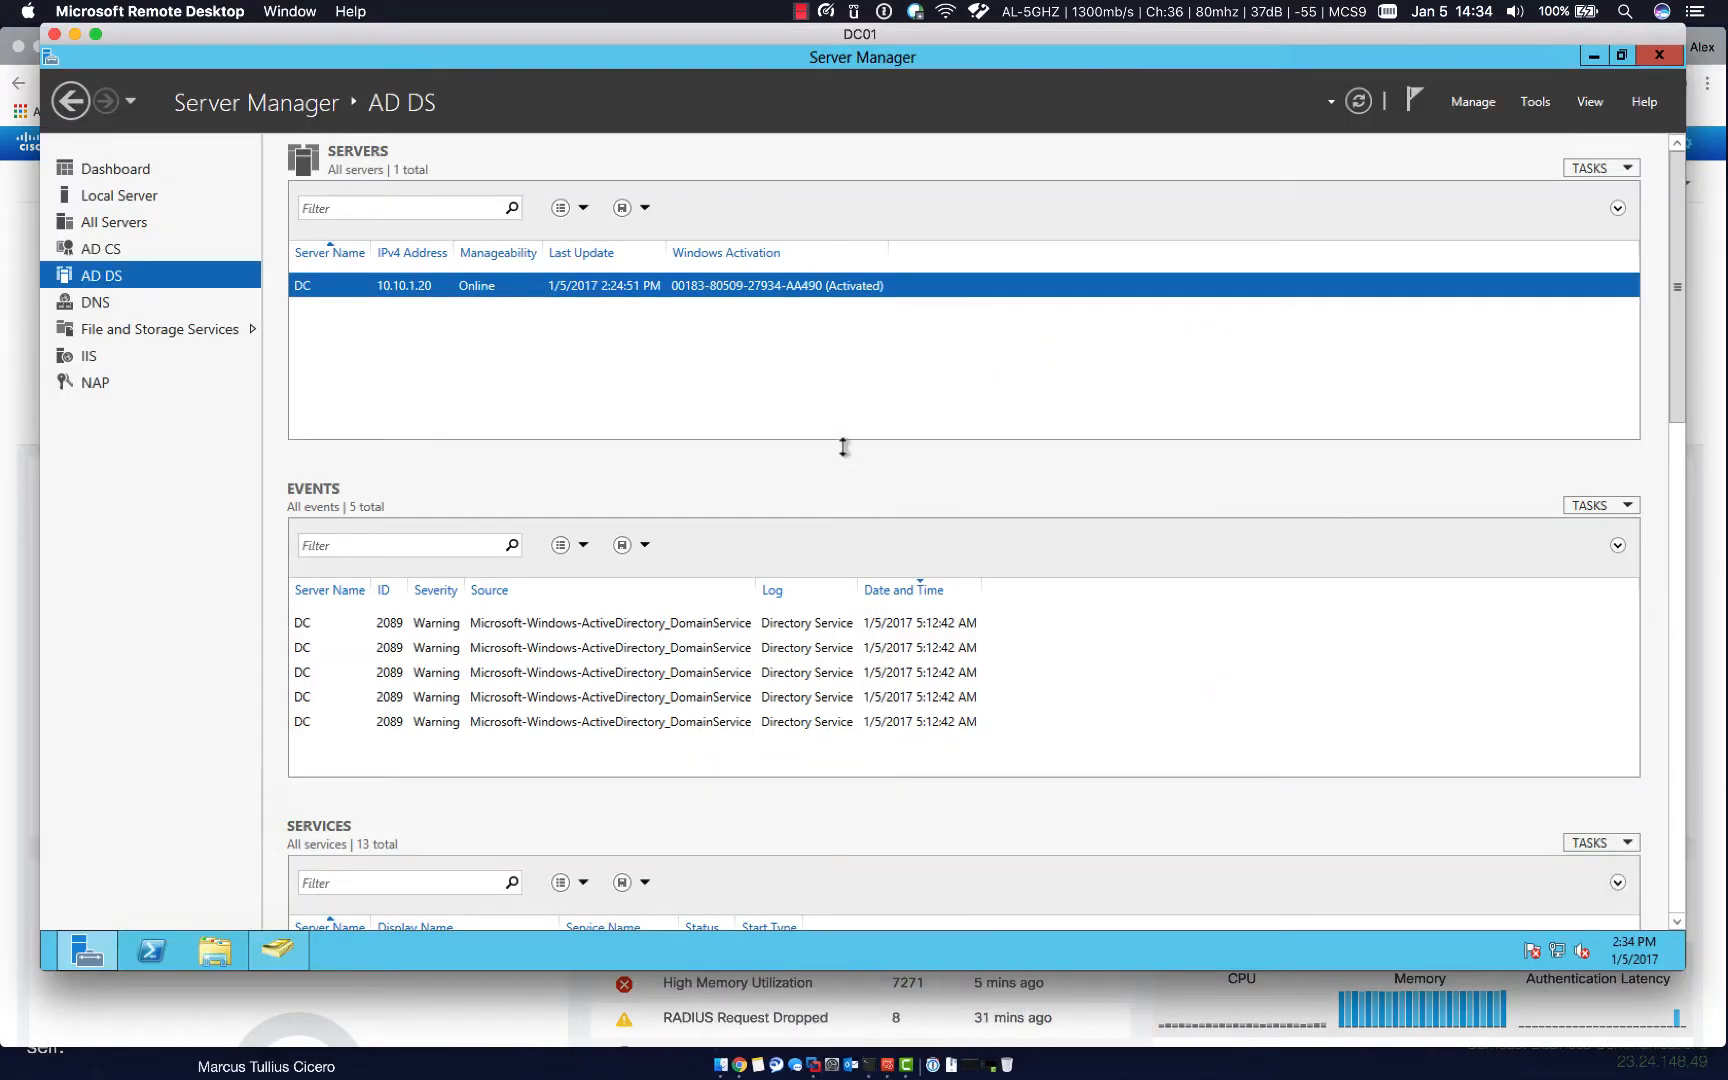
mouse_move(494, 464)
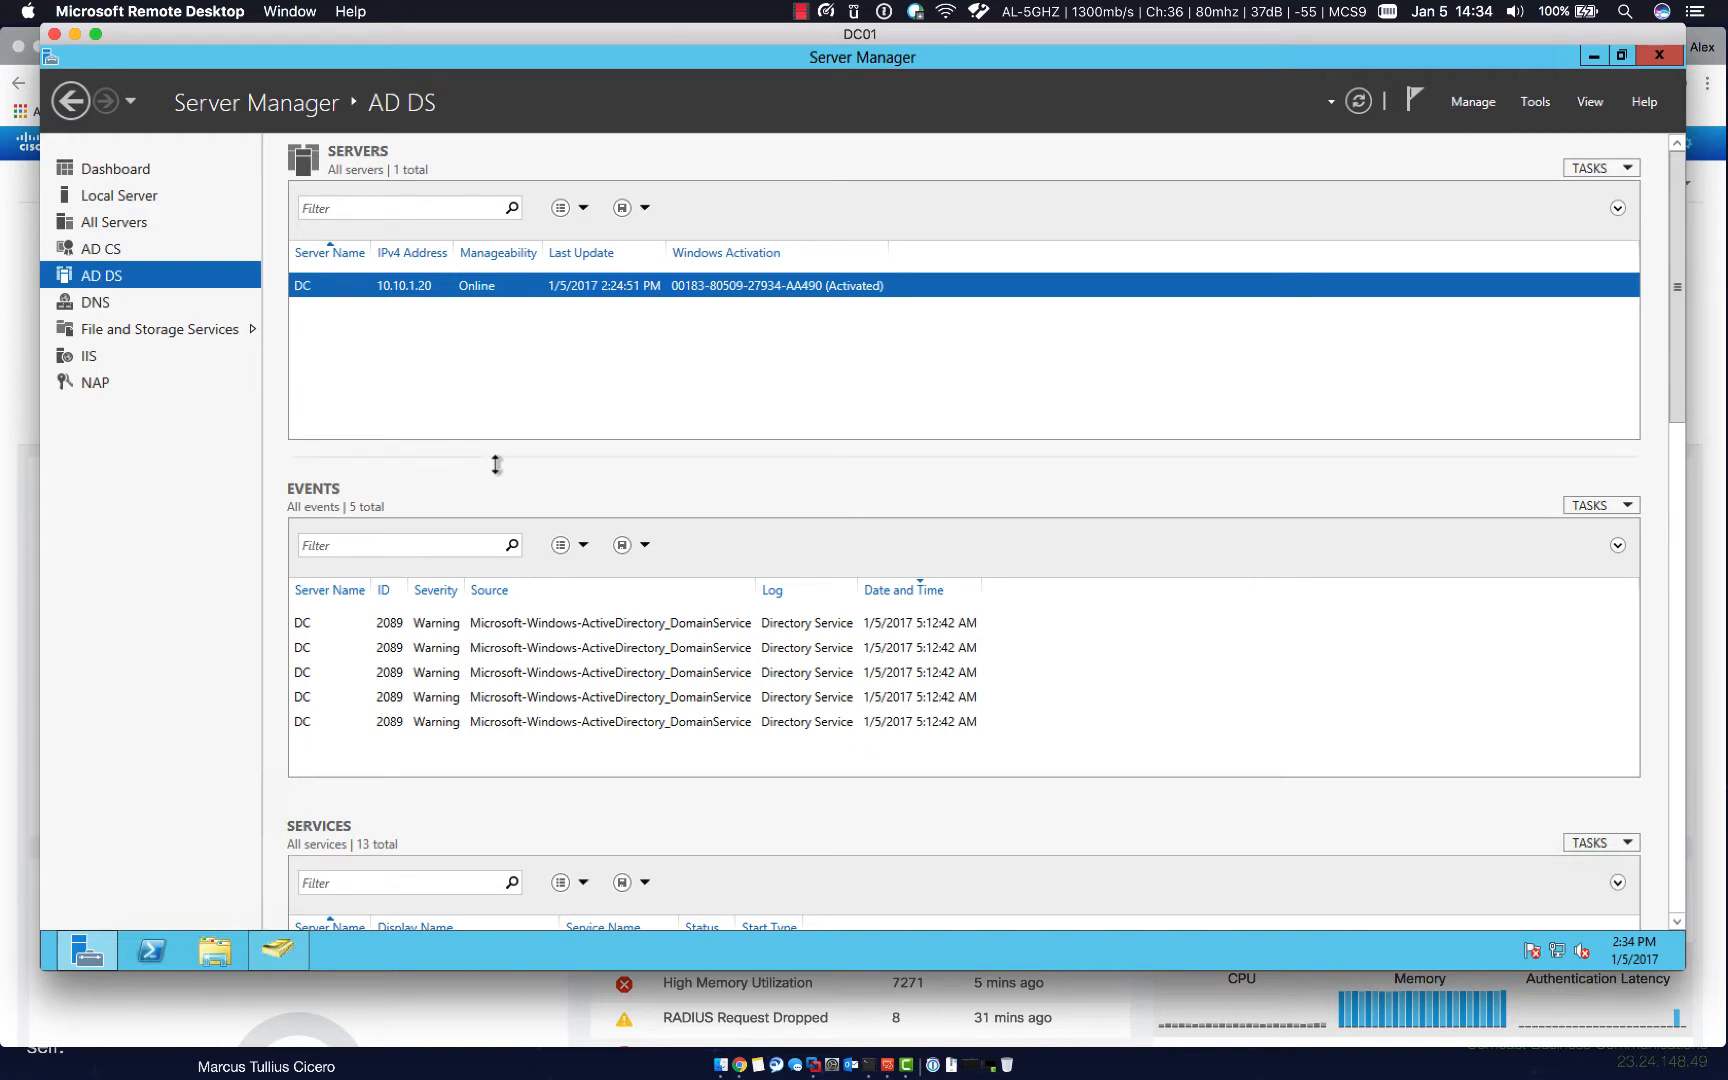
mouse_move(348, 482)
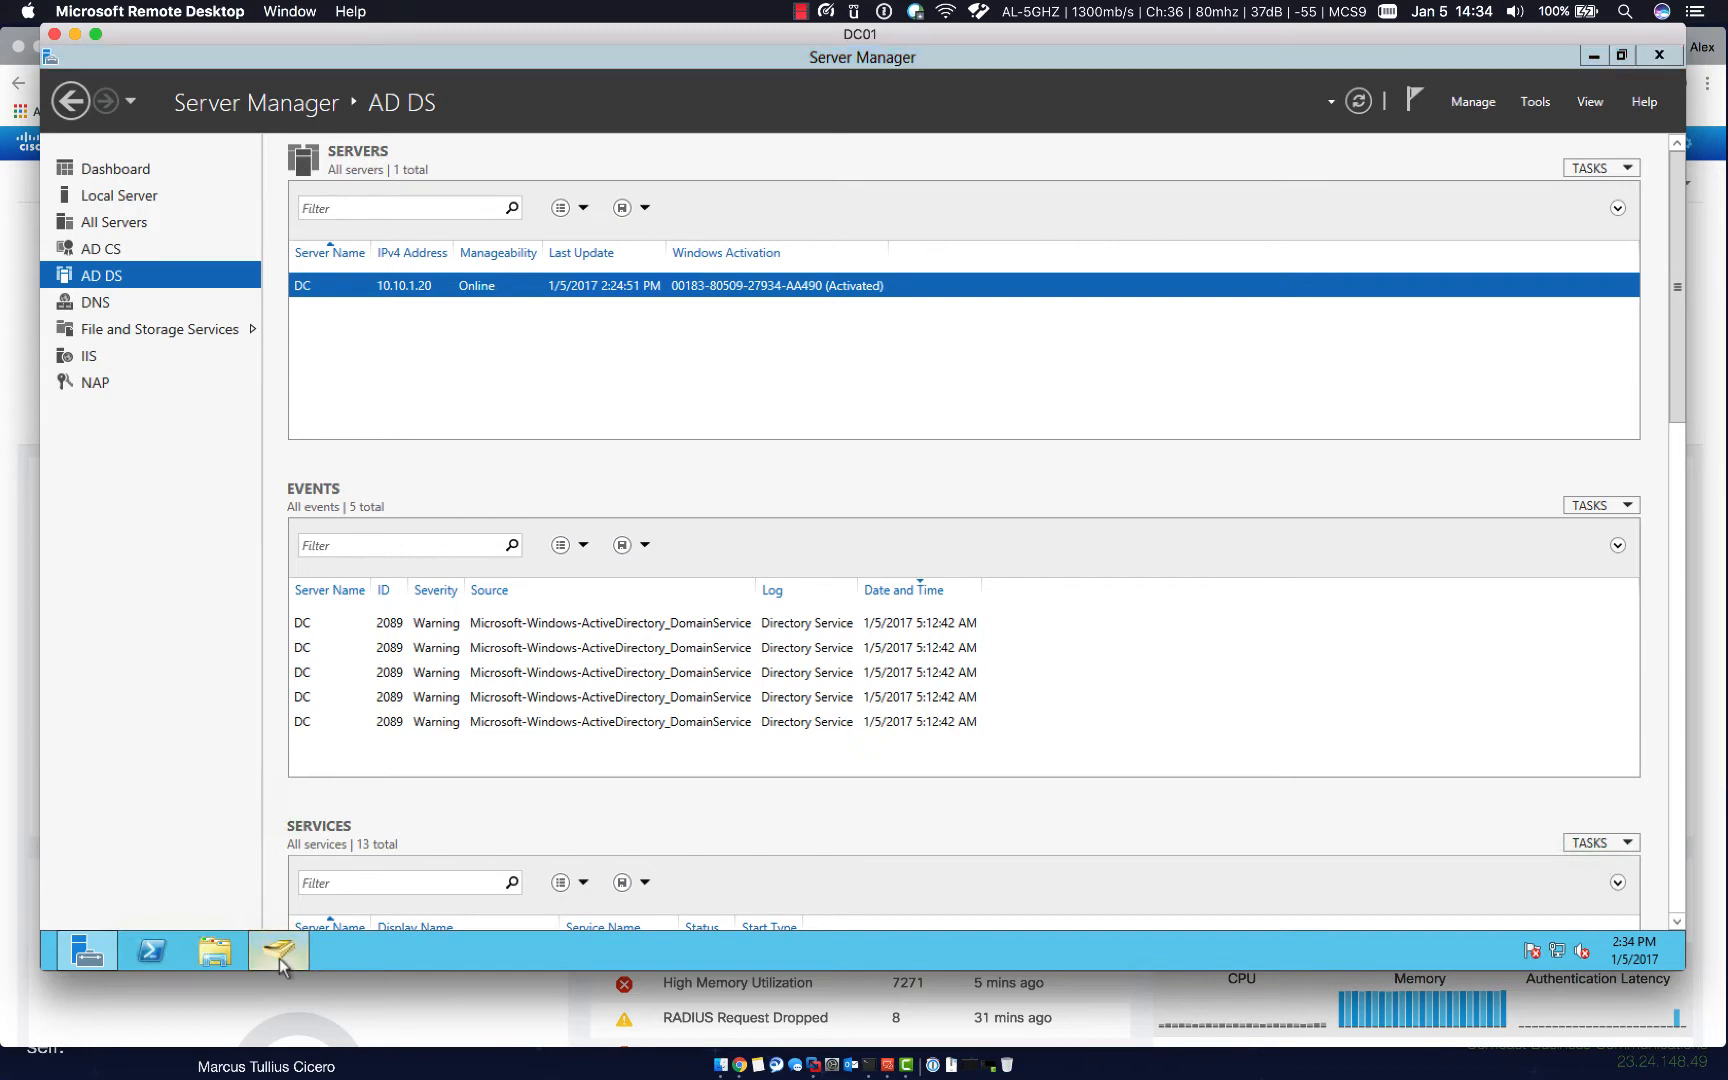
- Browse the Computers container of alnet.us in Active Directory Users and Computers
left_click(280, 952)
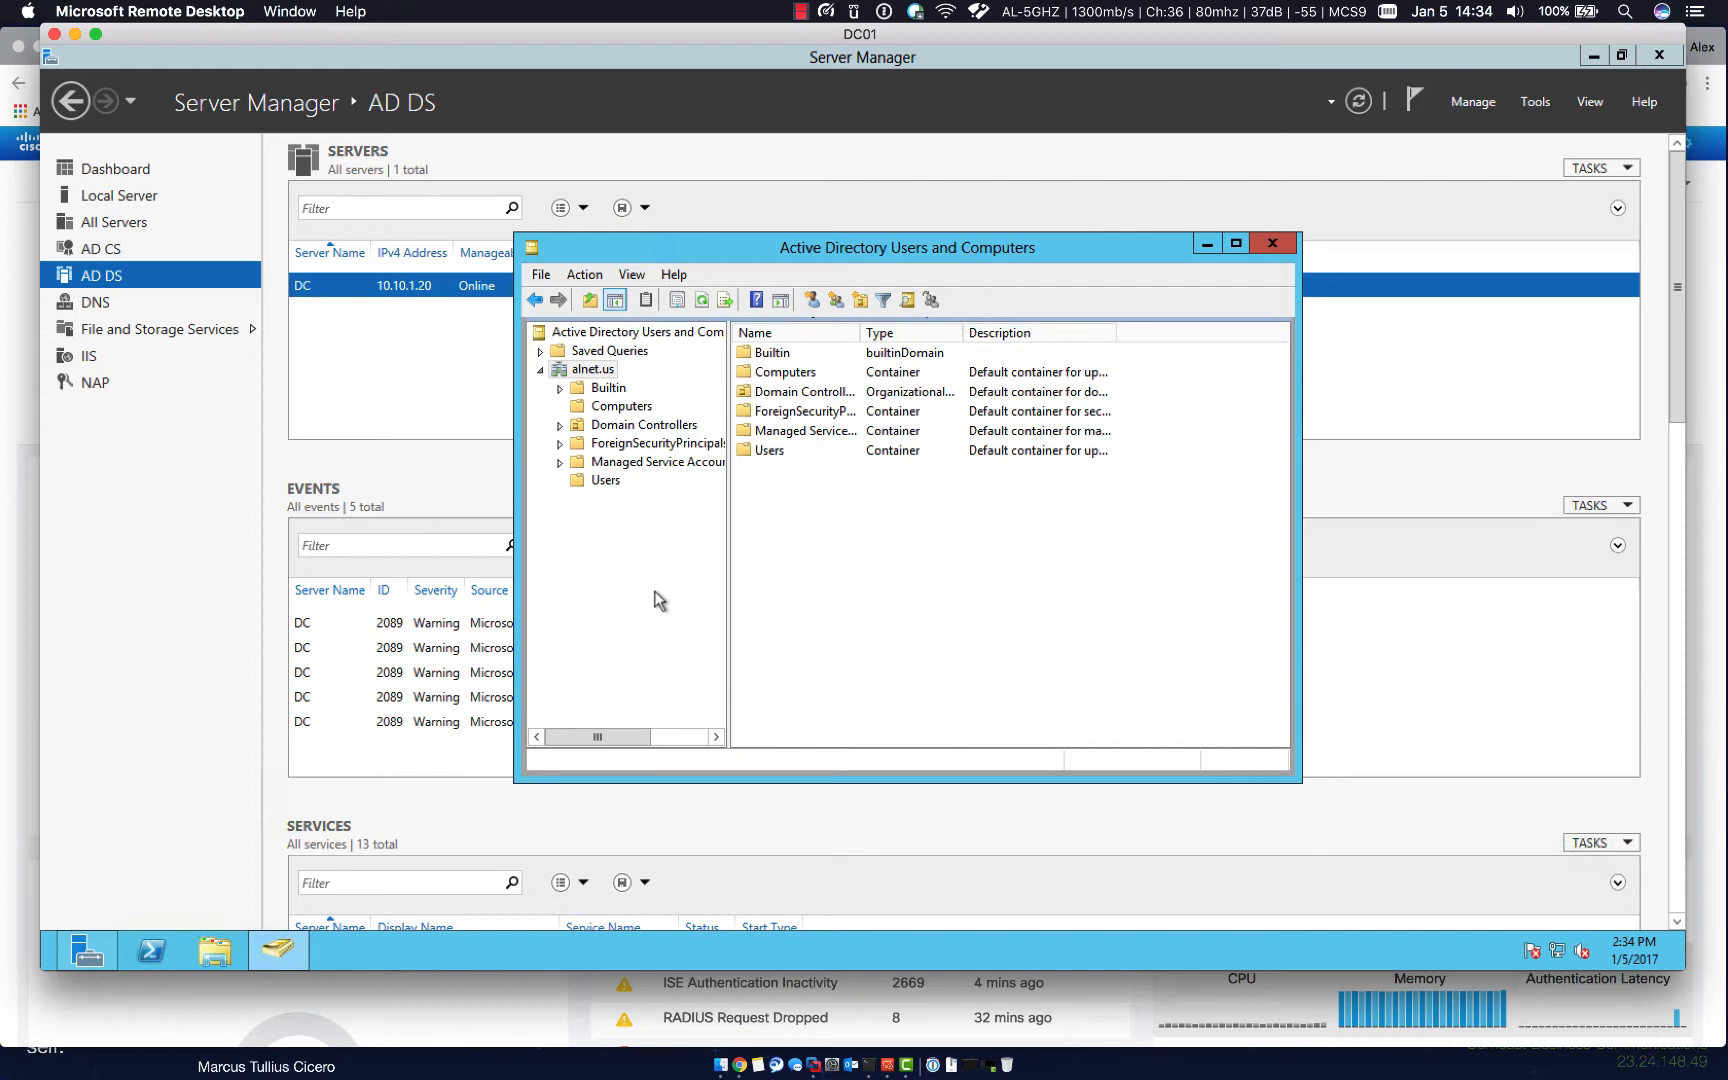
mouse_move(664, 570)
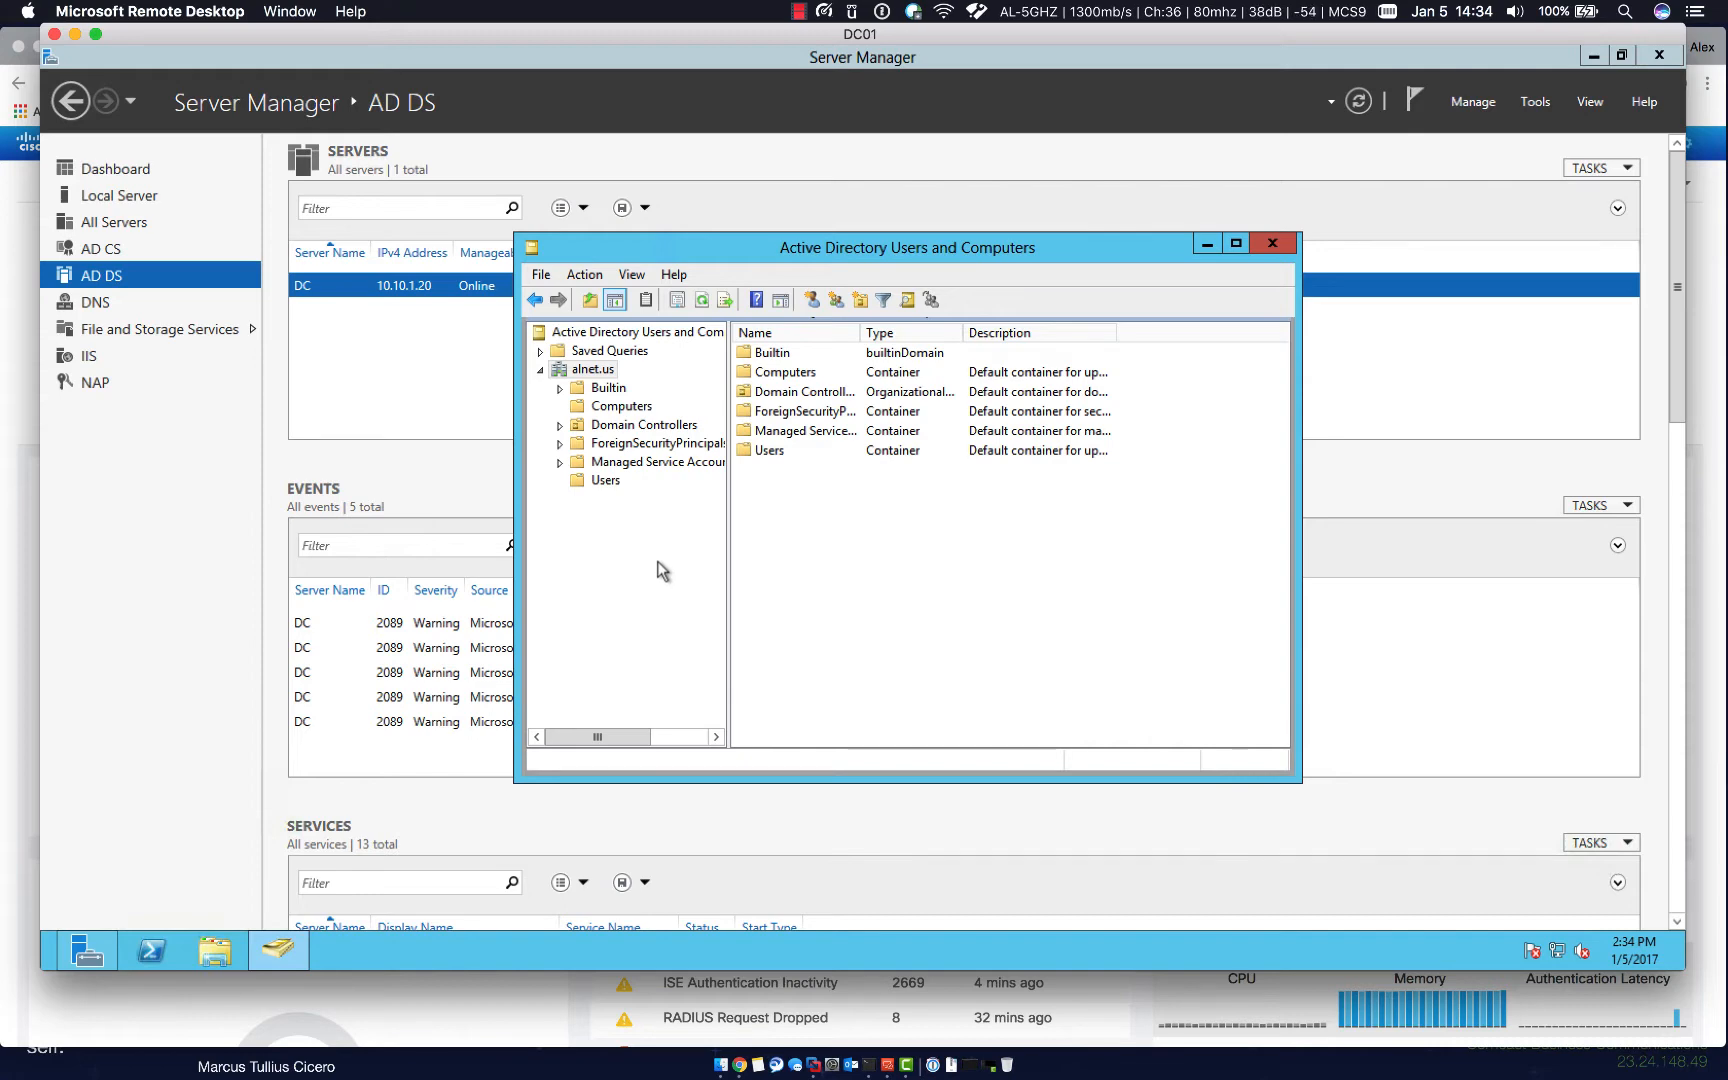
mouse_move(634, 410)
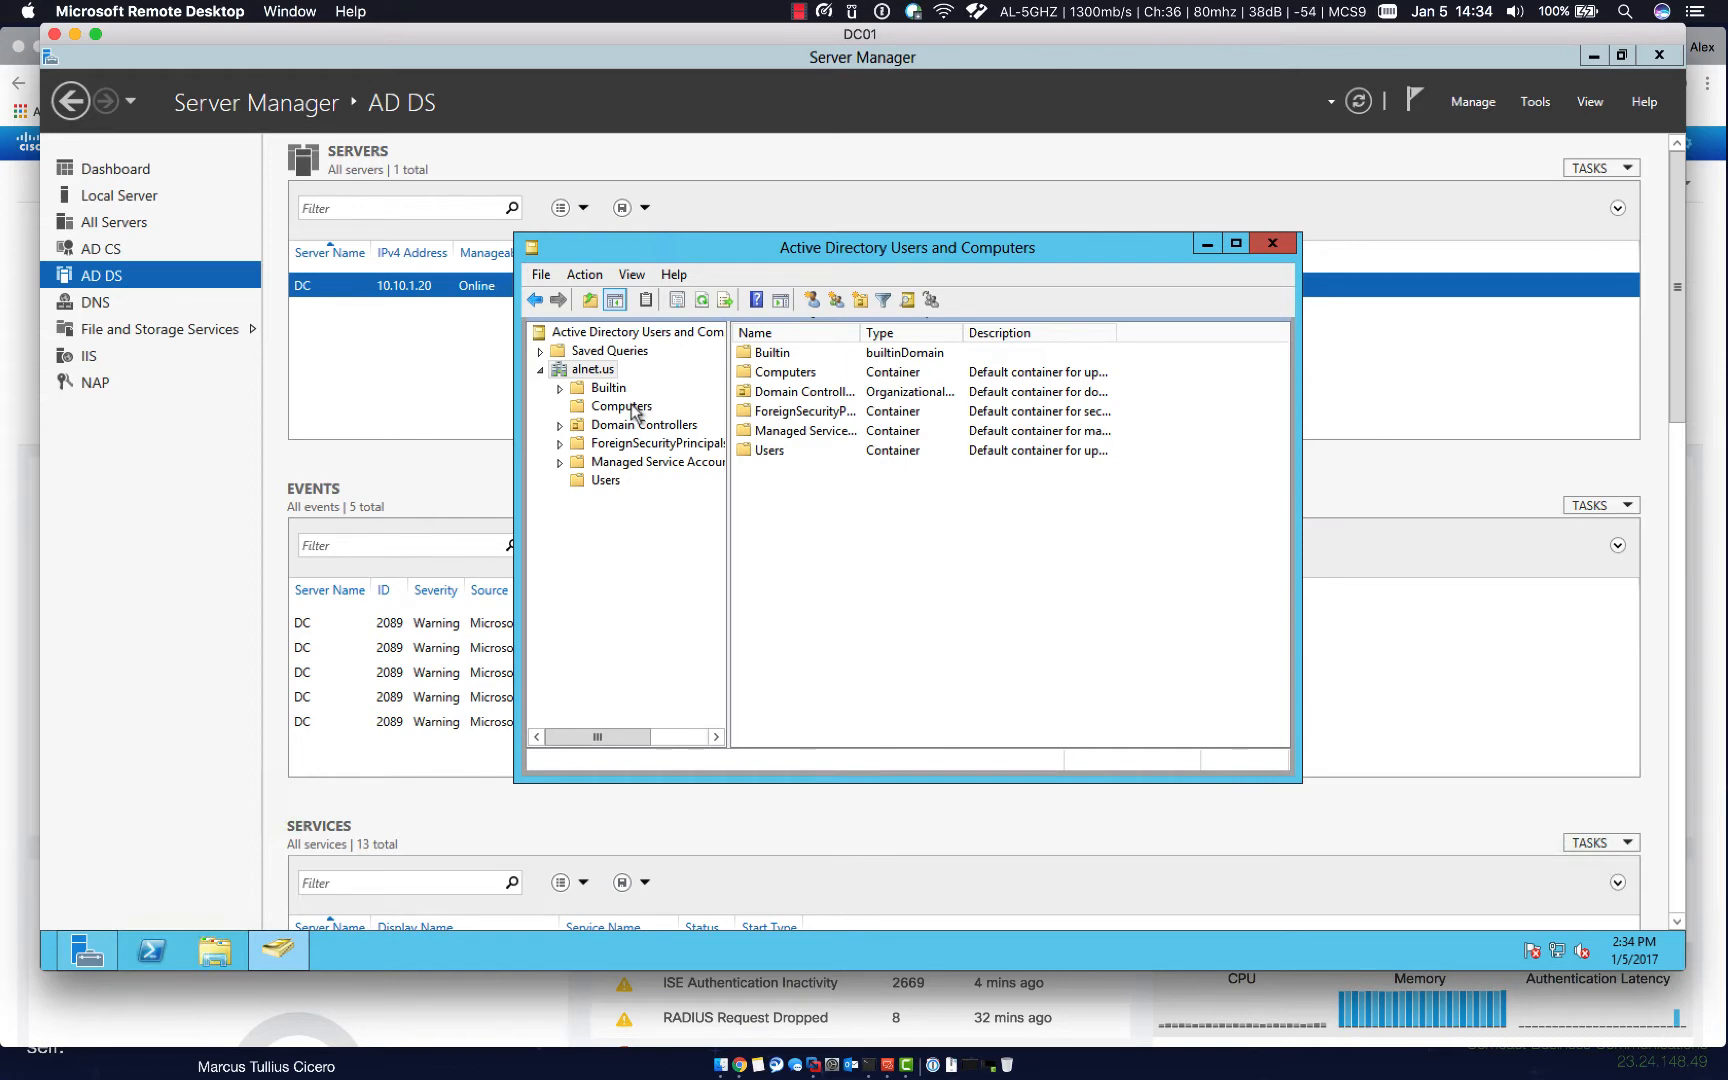
left_click(622, 406)
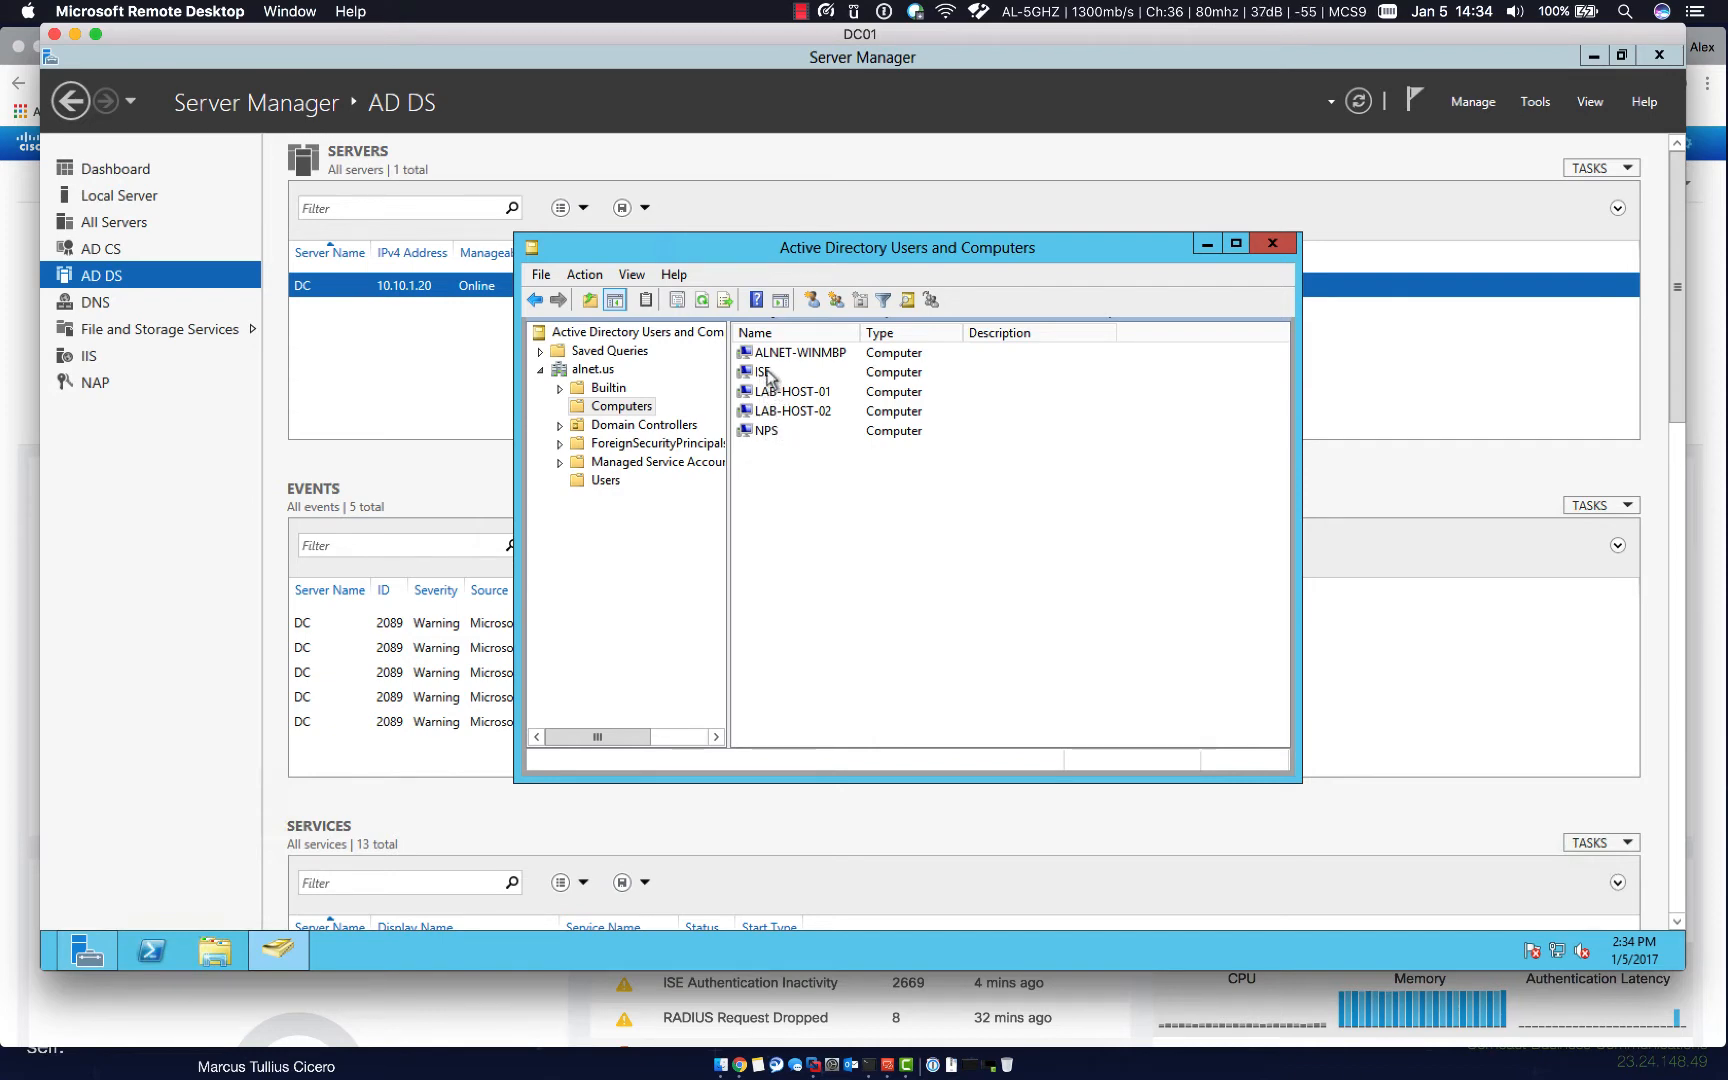
left_click(764, 372)
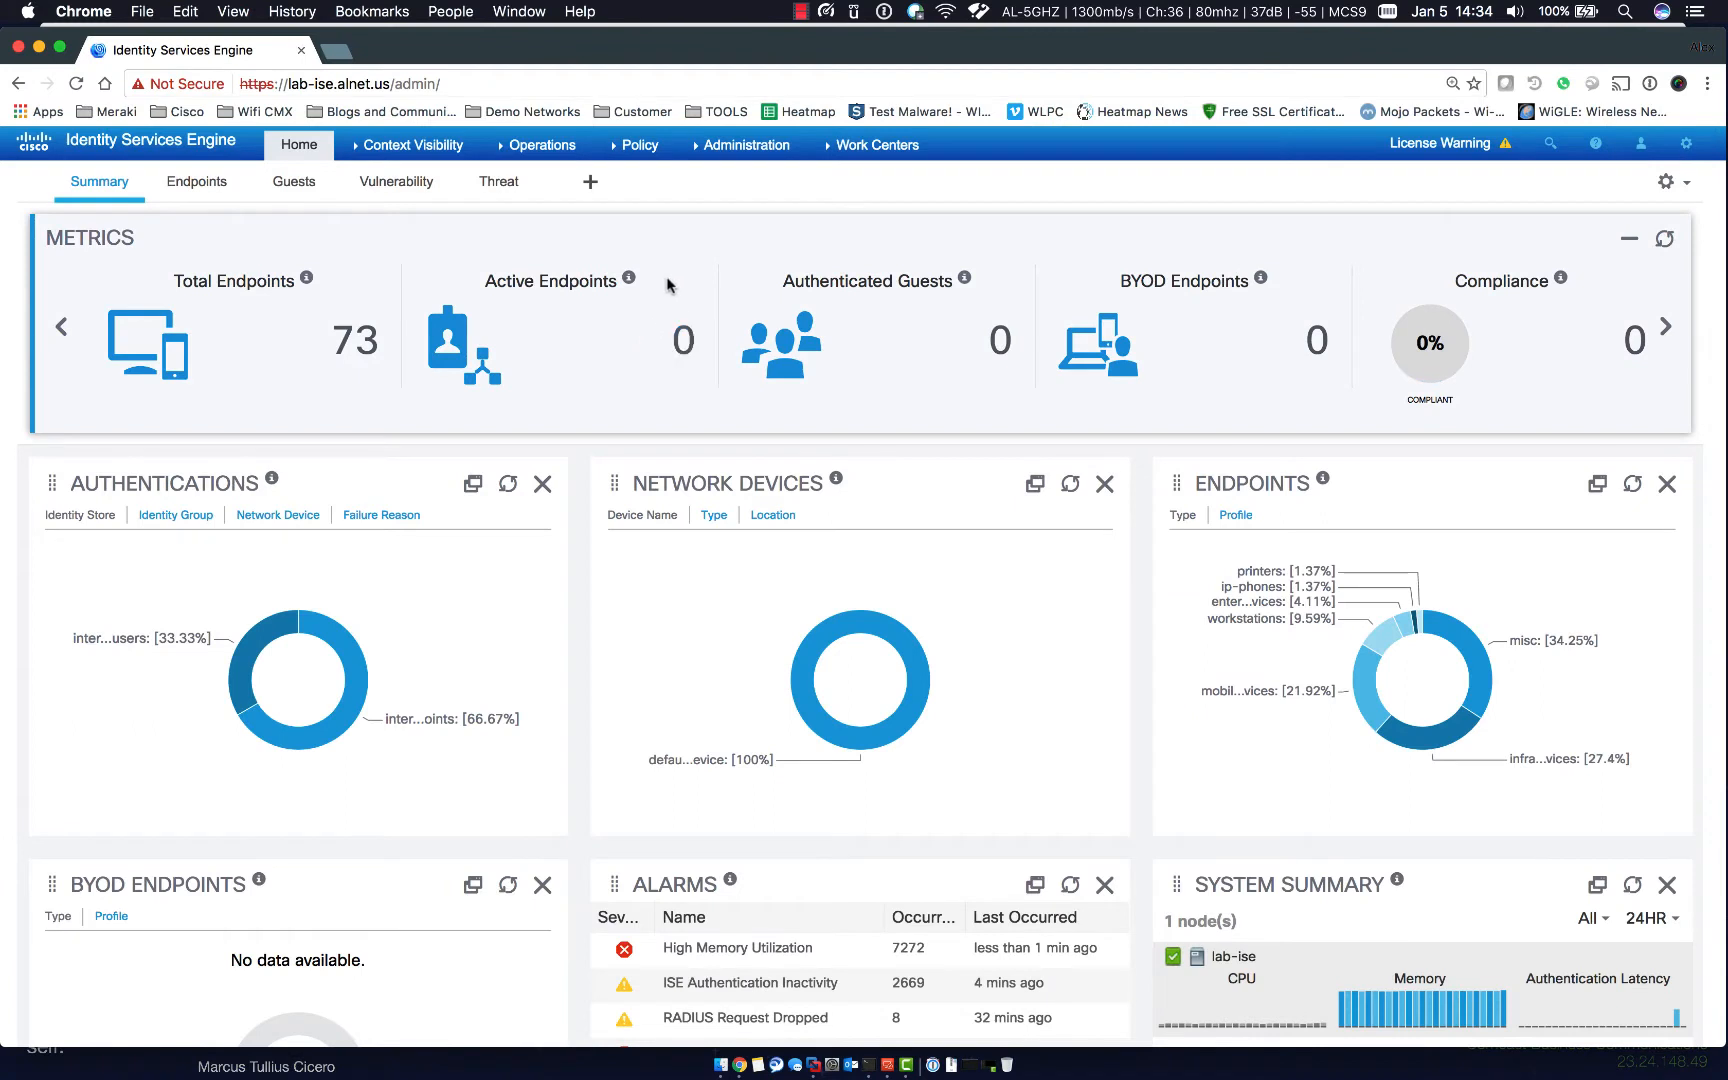
- Navigate to Administration > Identity Management > External Identity Sources > Active Directory
left_click(748, 146)
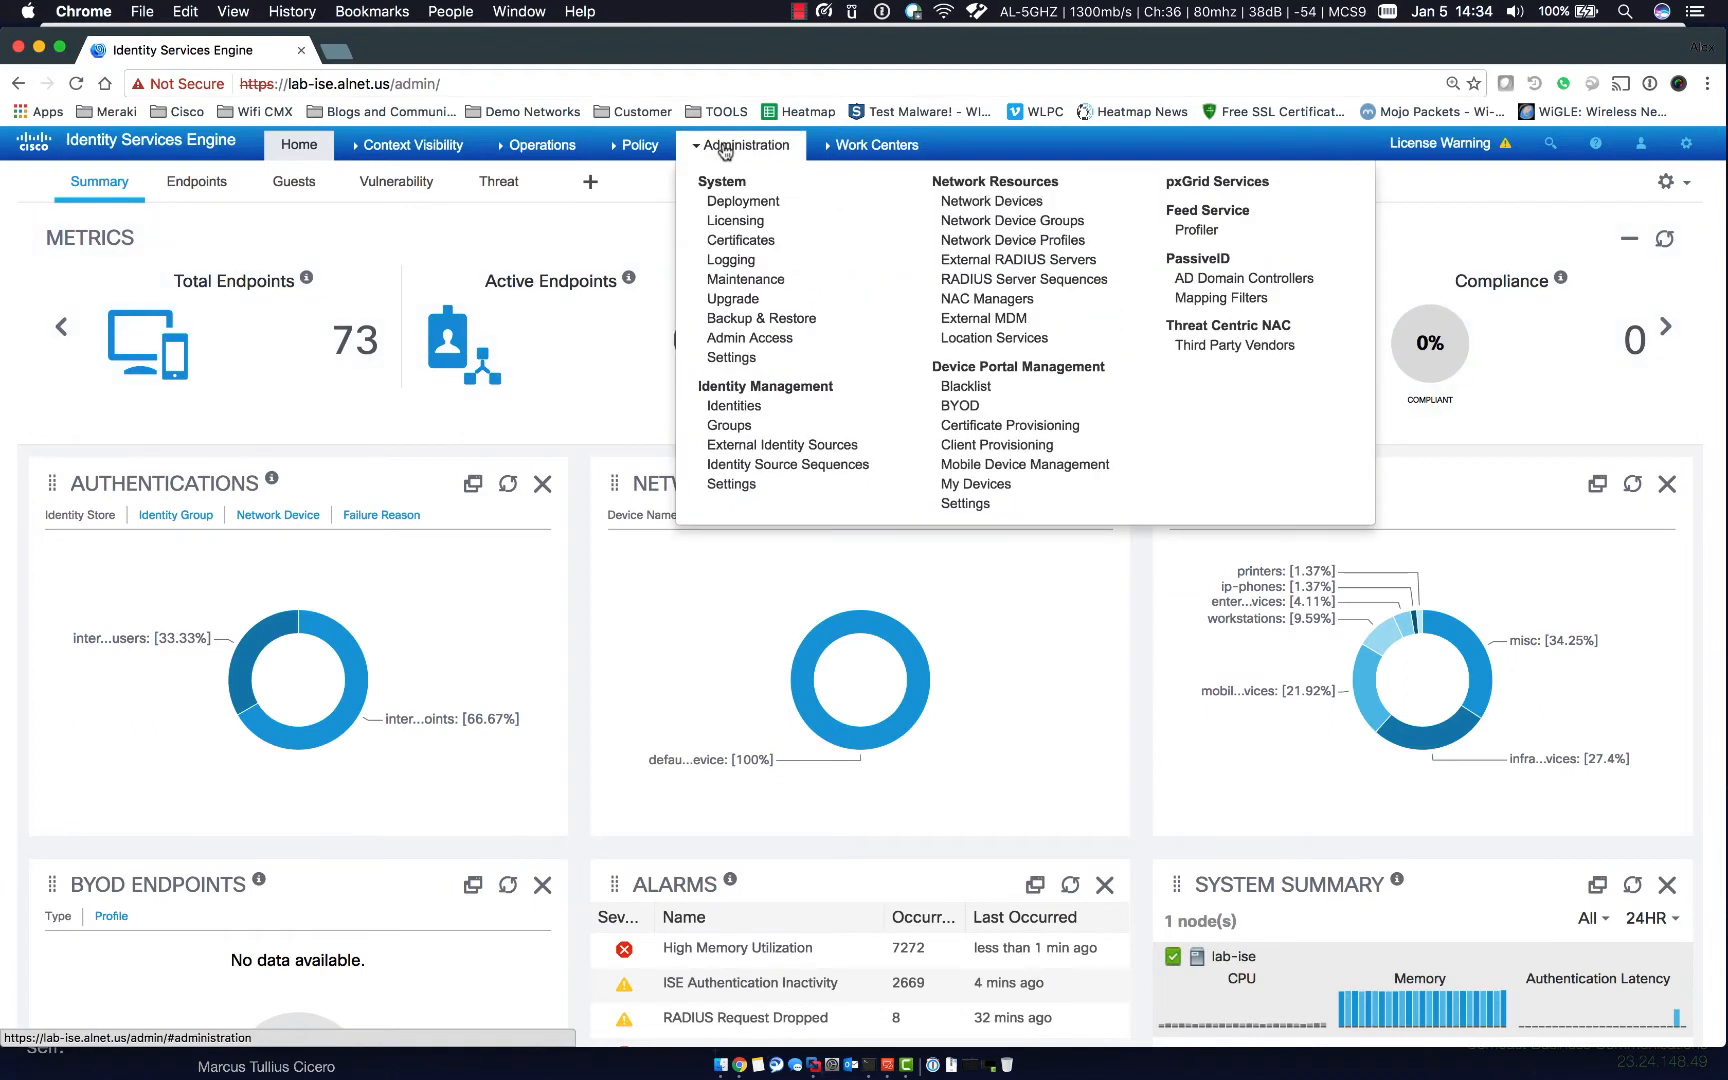
mouse_move(782, 444)
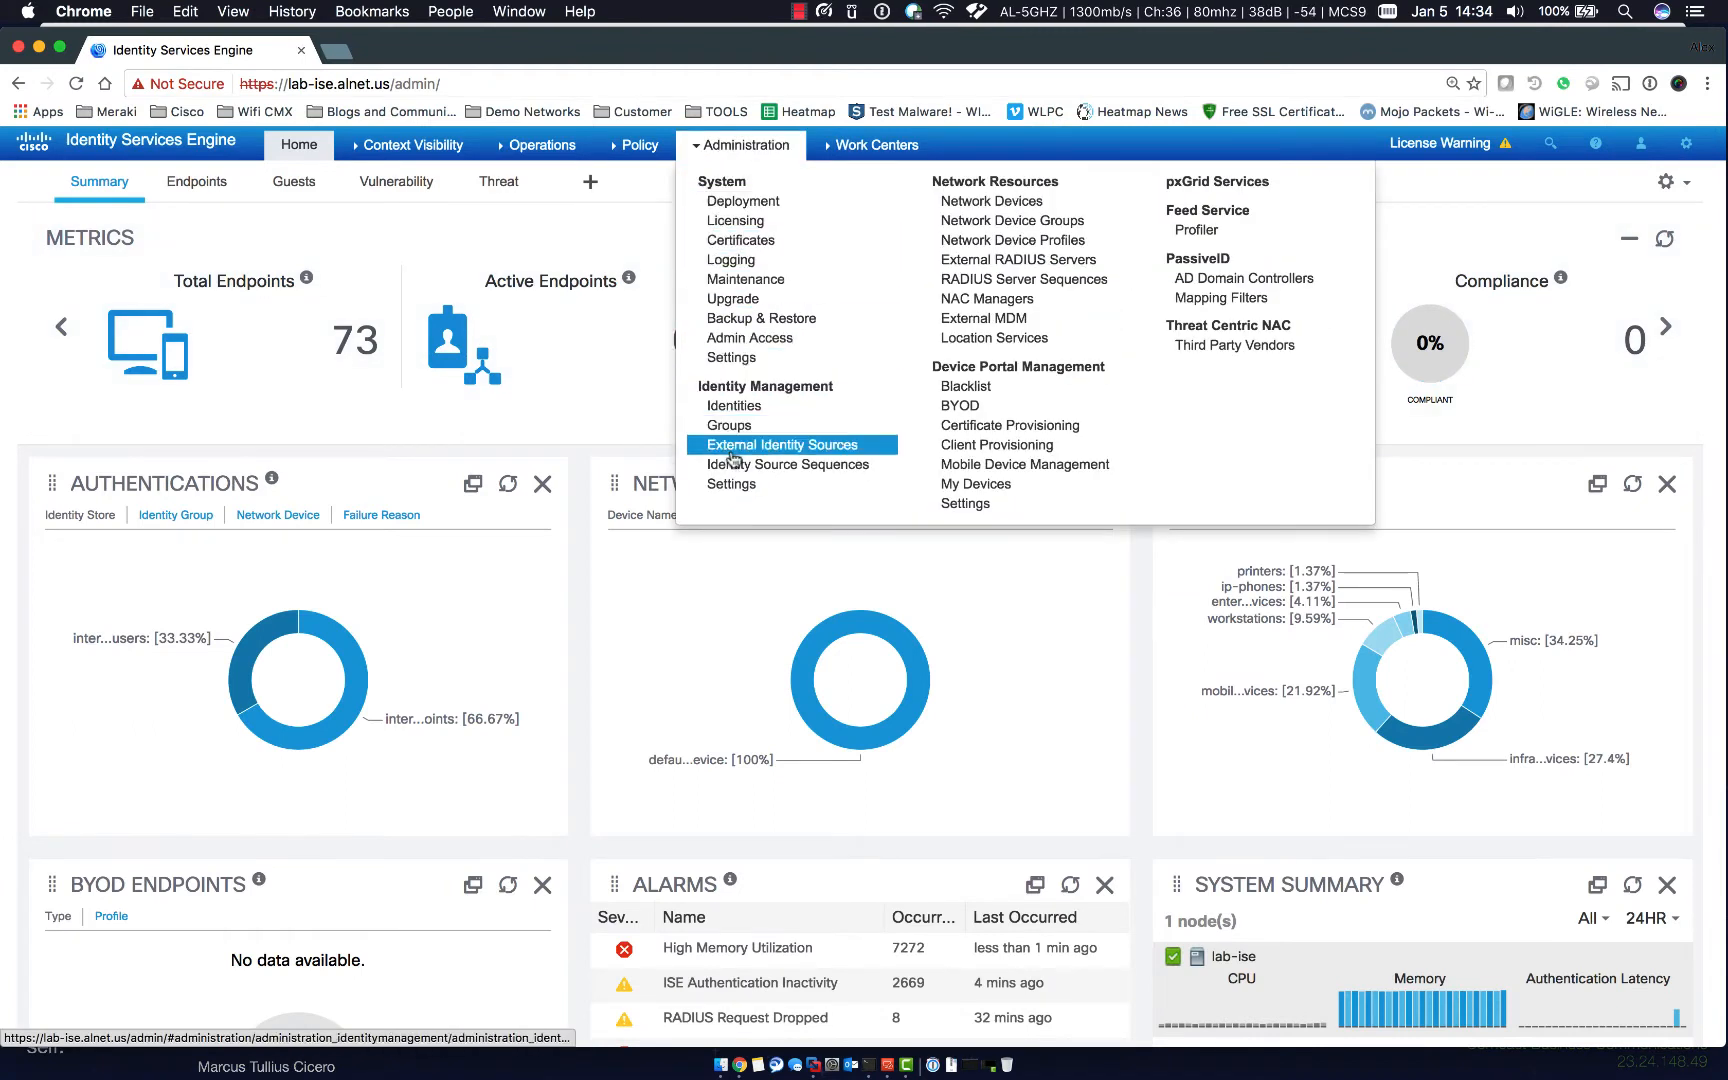
left_click(776, 444)
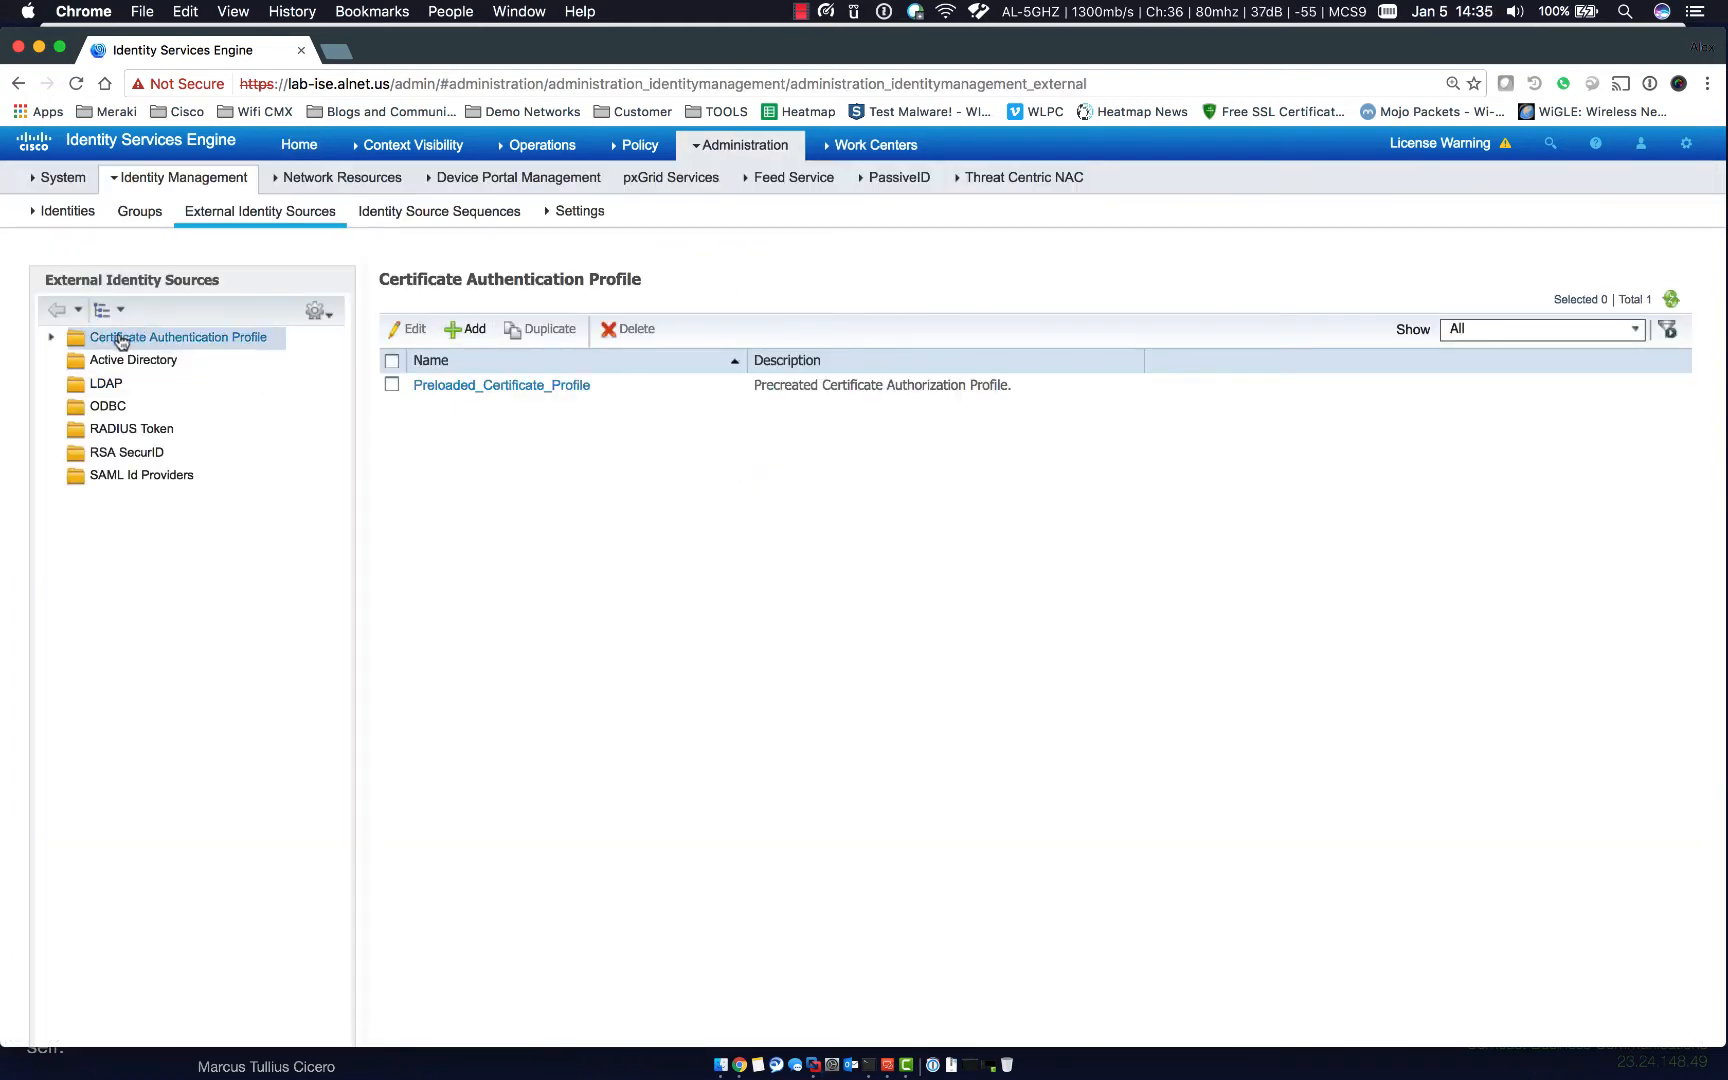
mouse_move(100, 386)
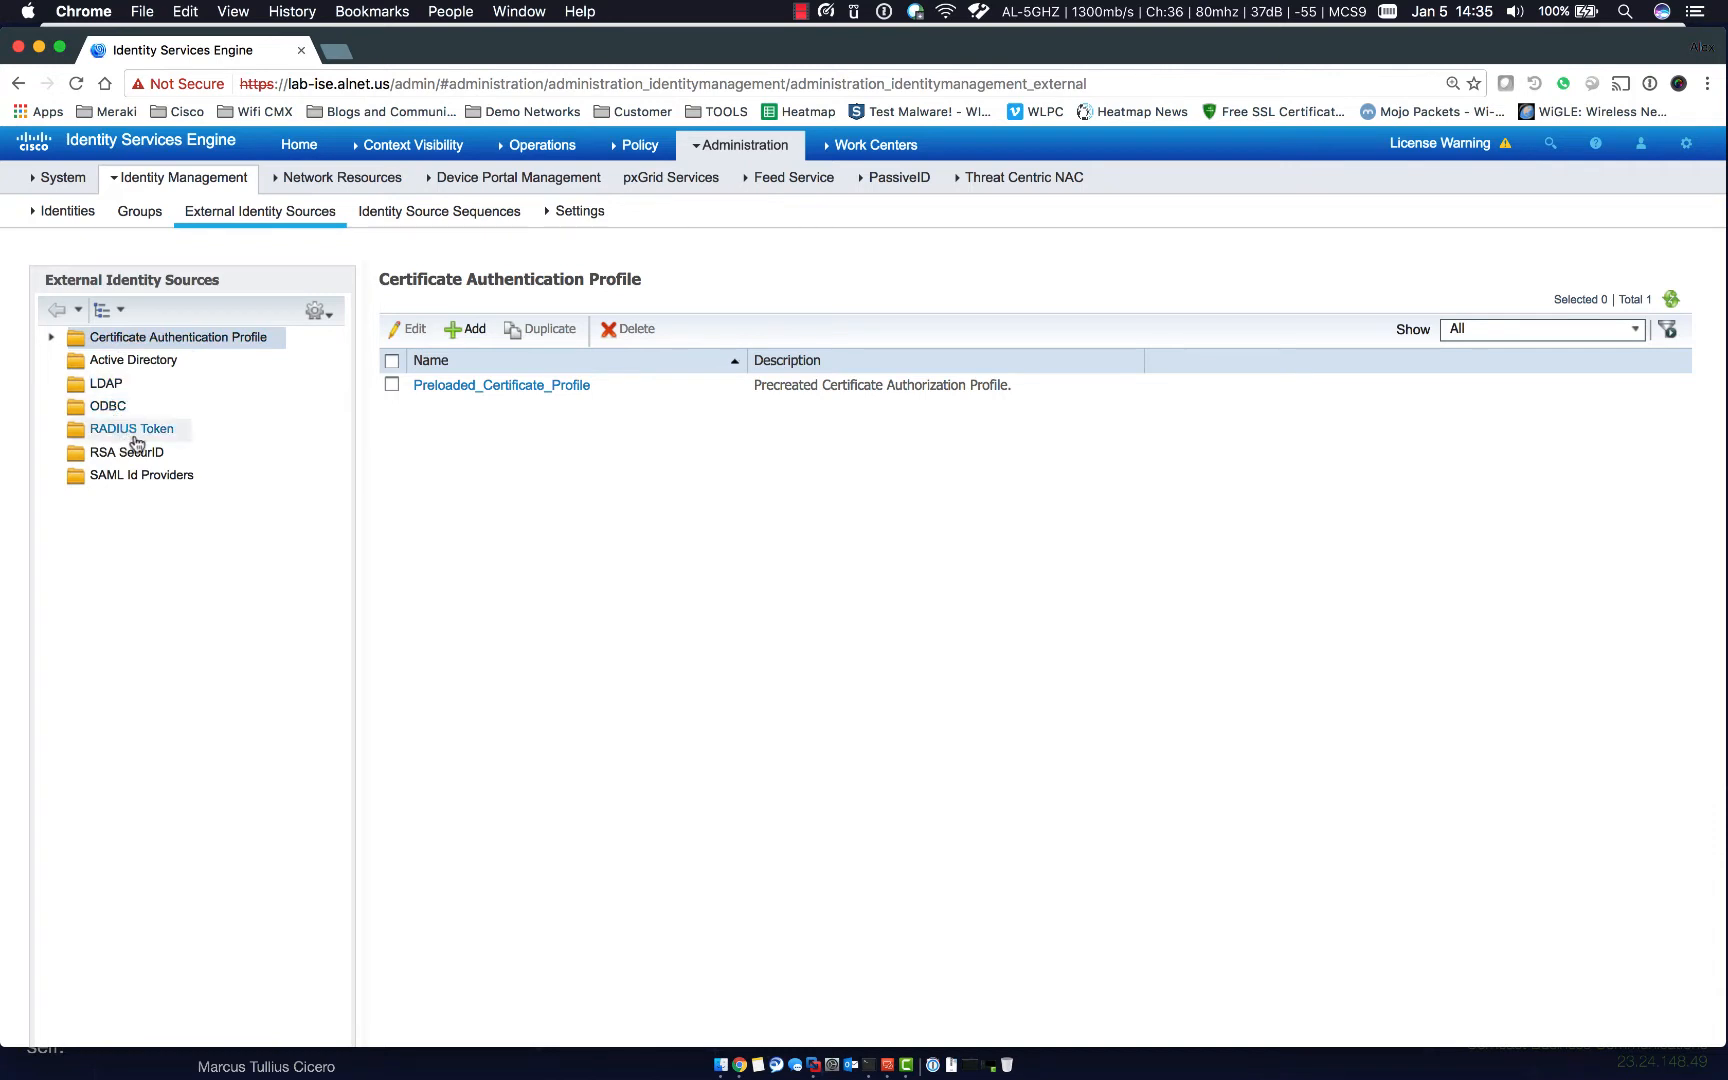
mouse_move(136, 460)
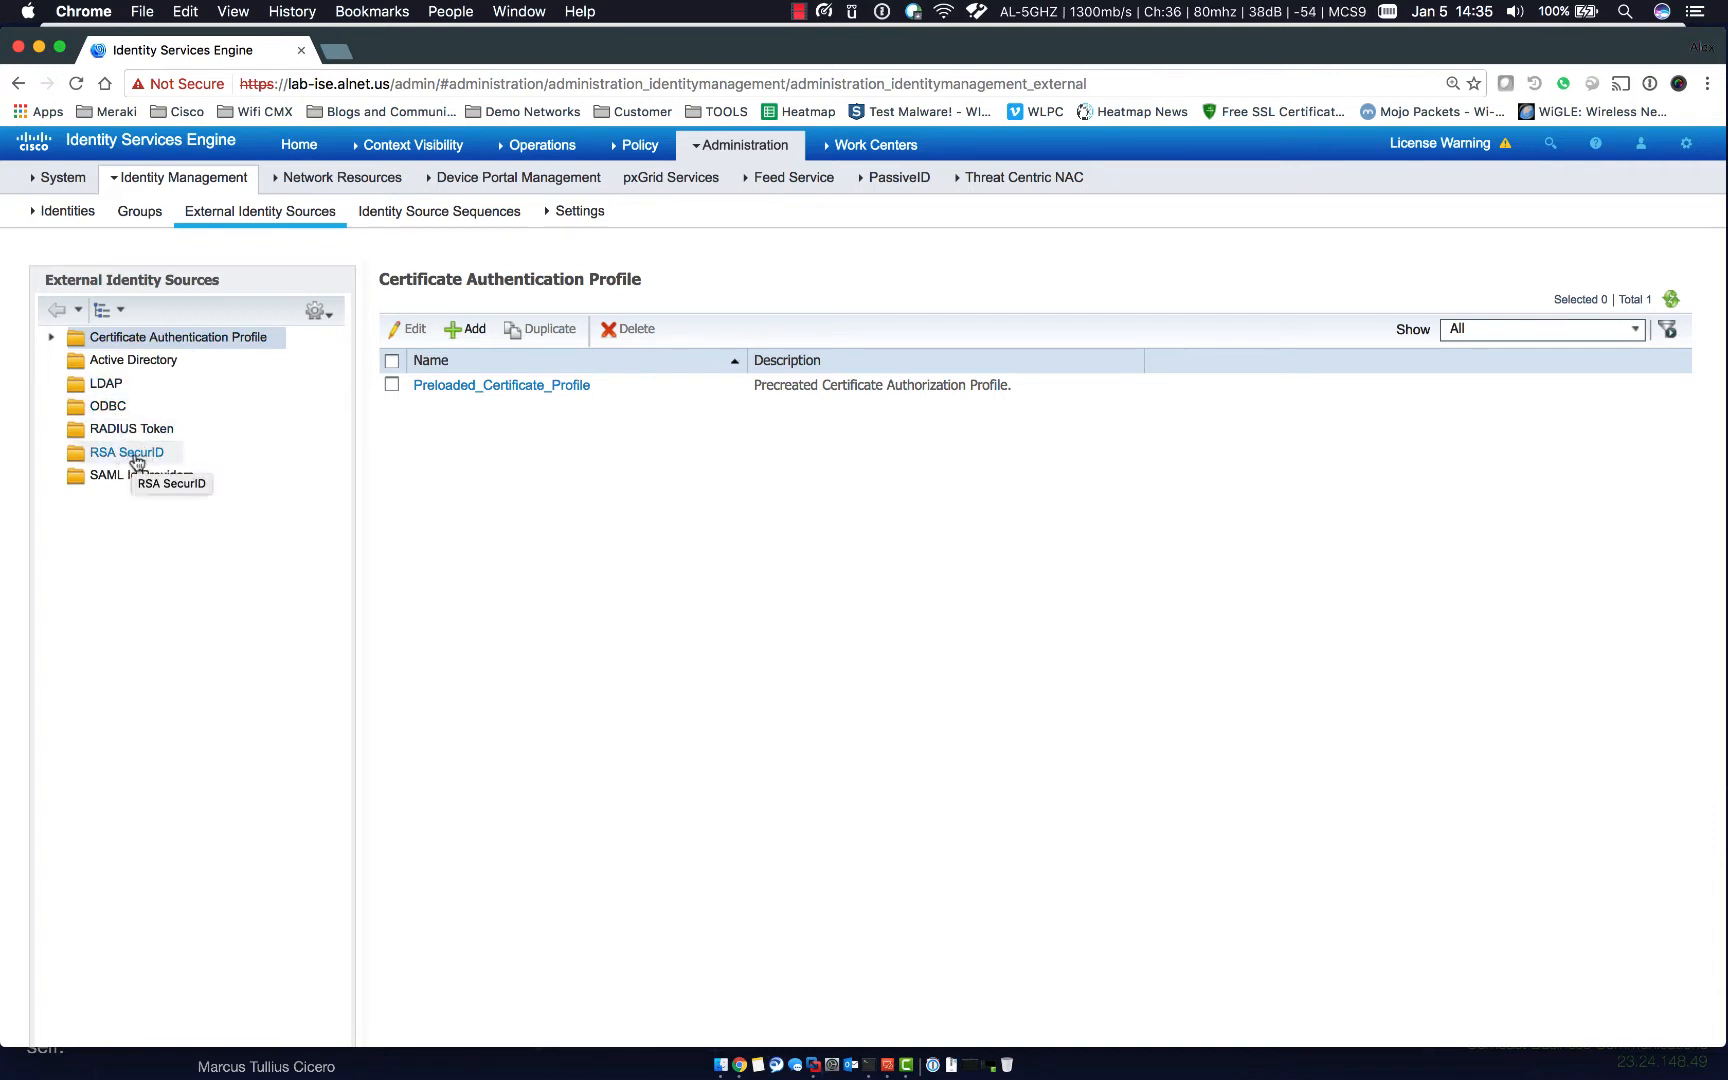
mouse_move(110, 480)
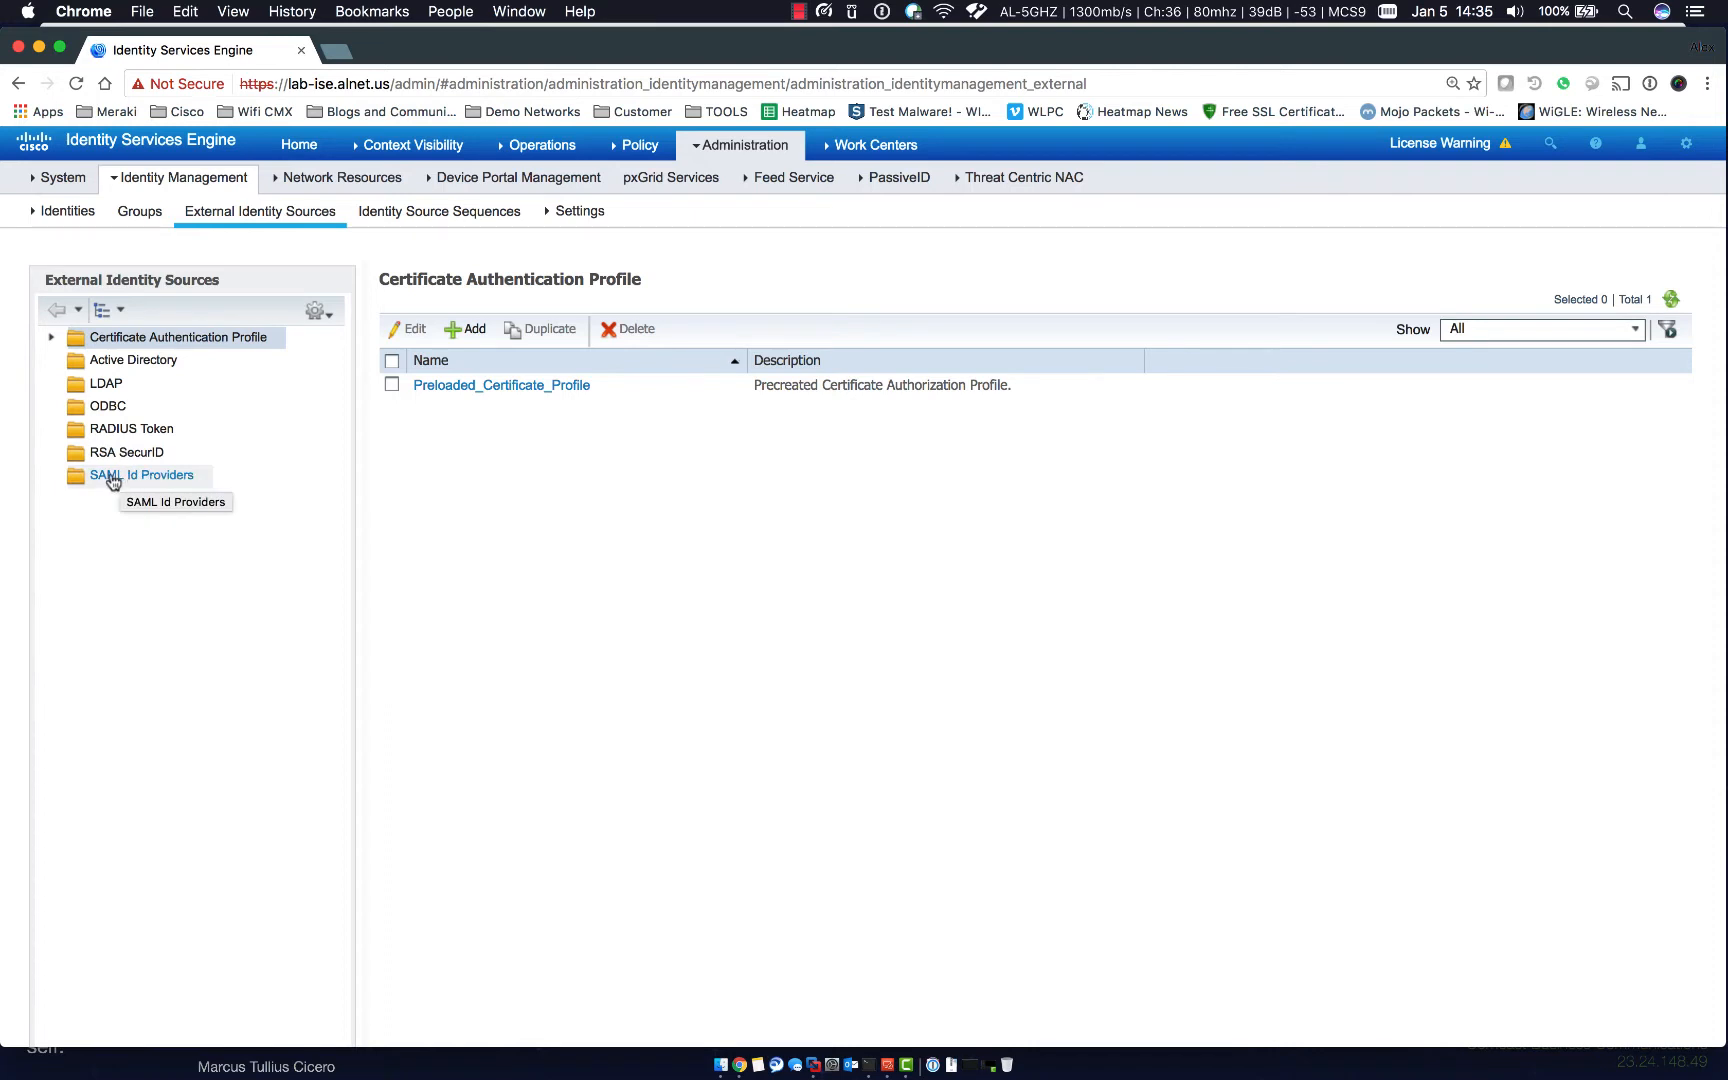
left_click(134, 360)
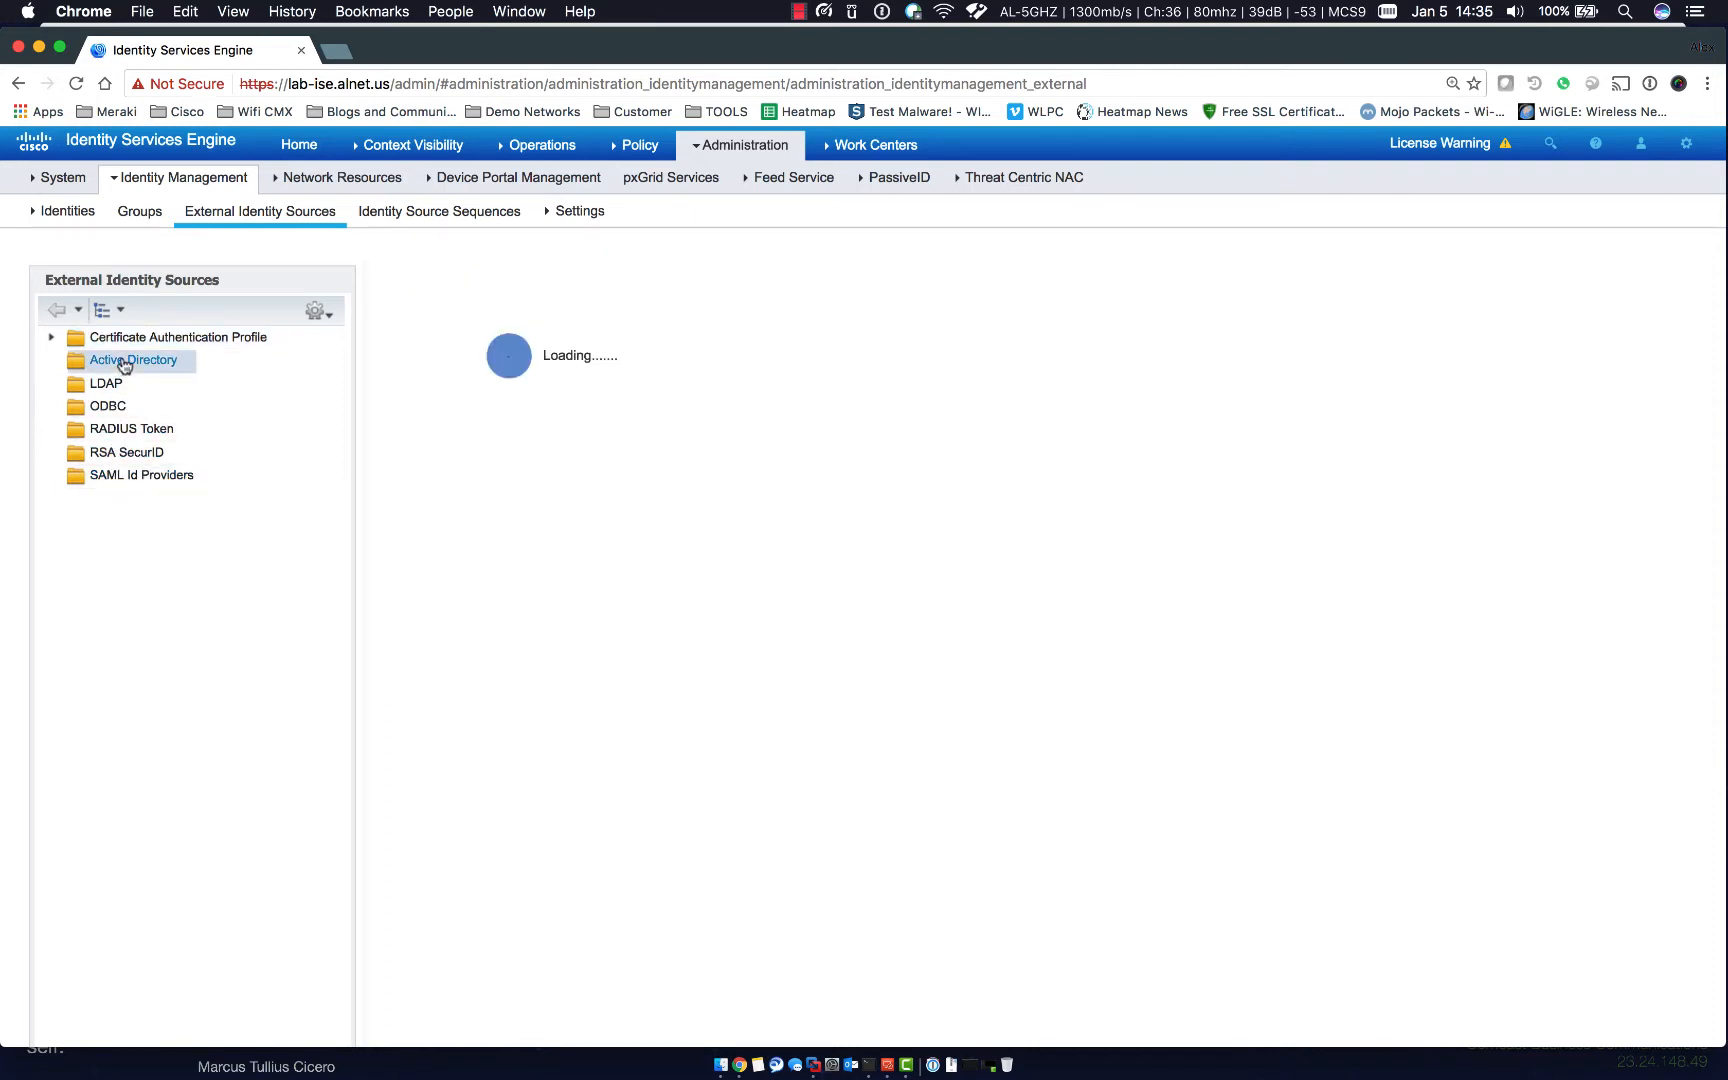
left_click(134, 360)
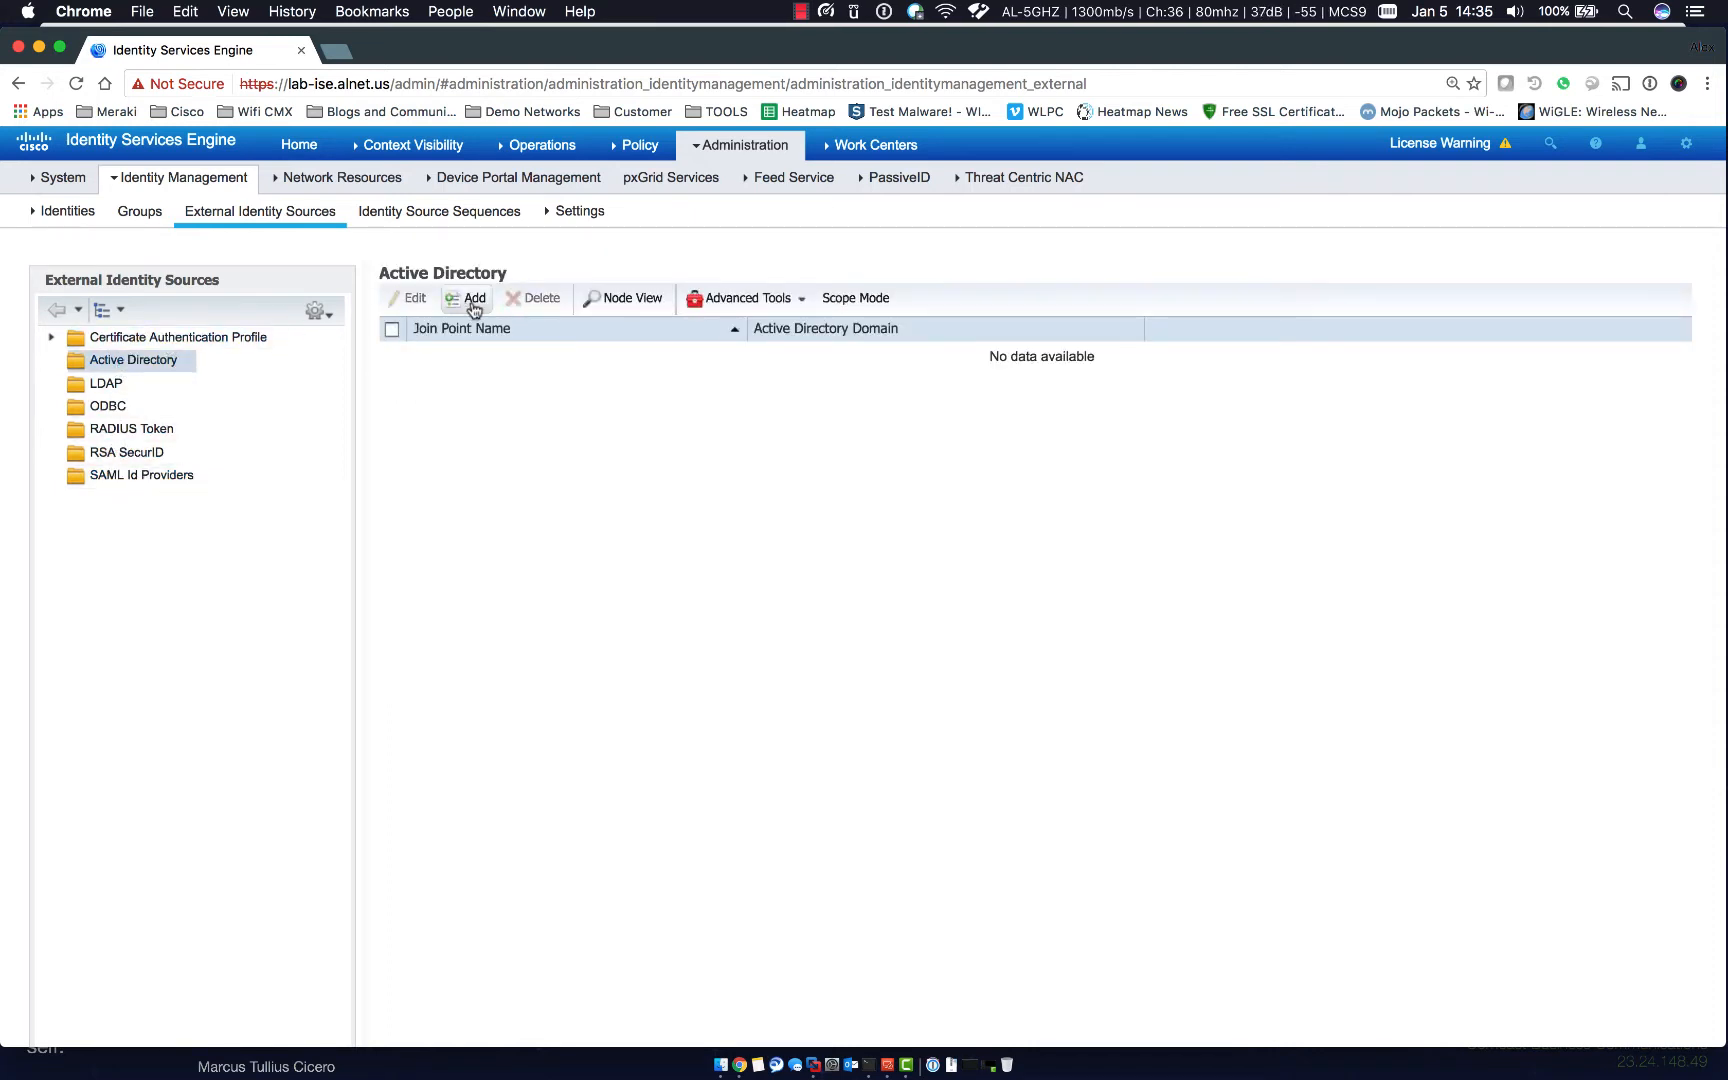
left_click(474, 298)
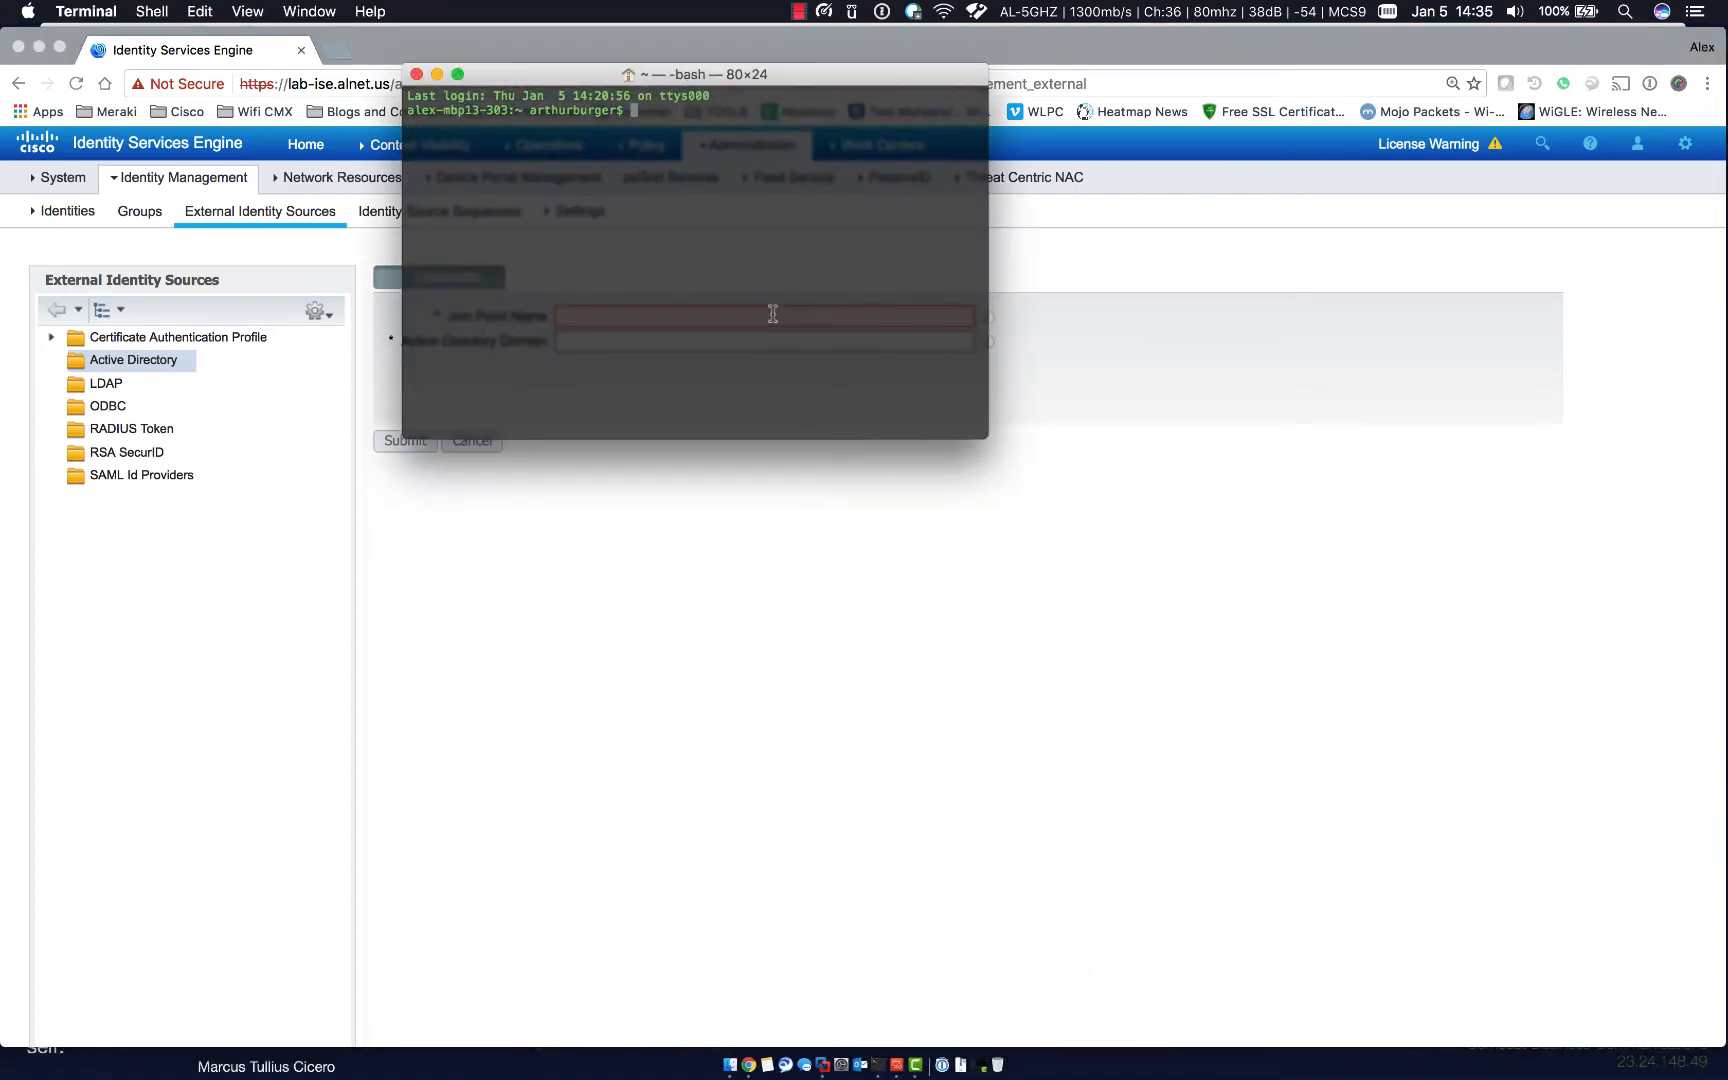
type("ssh")
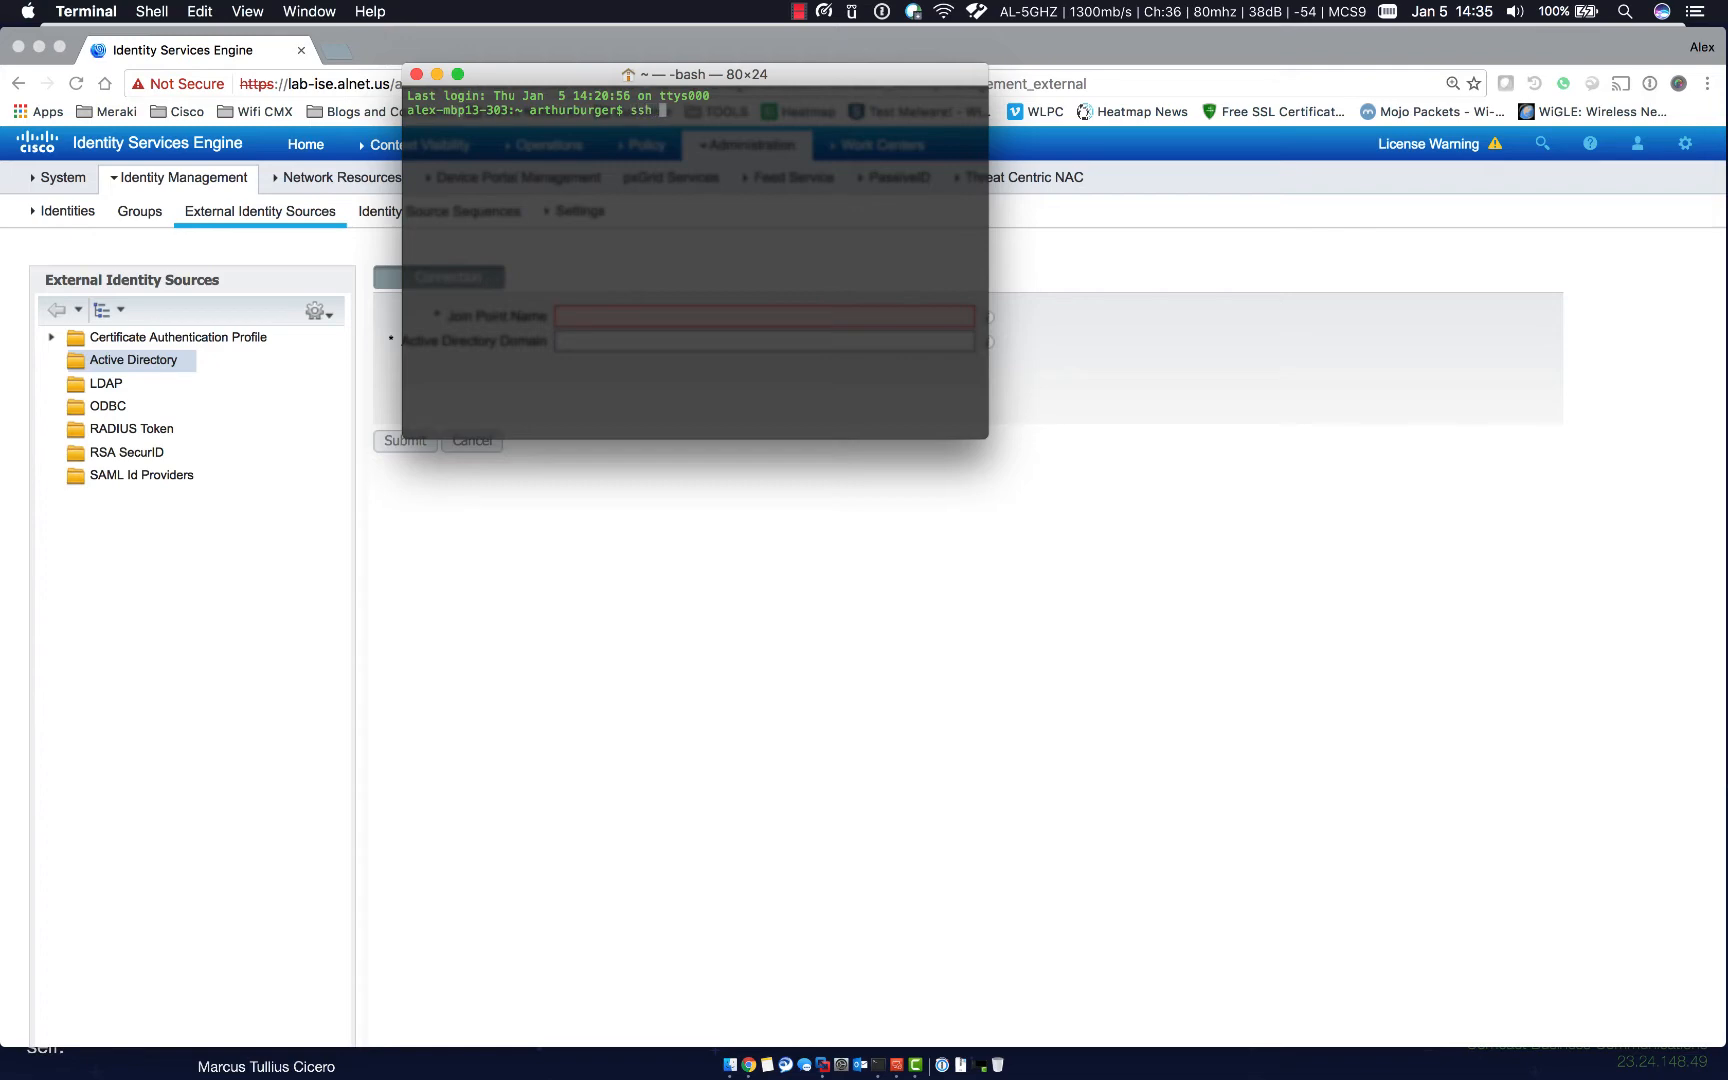
type("admin")
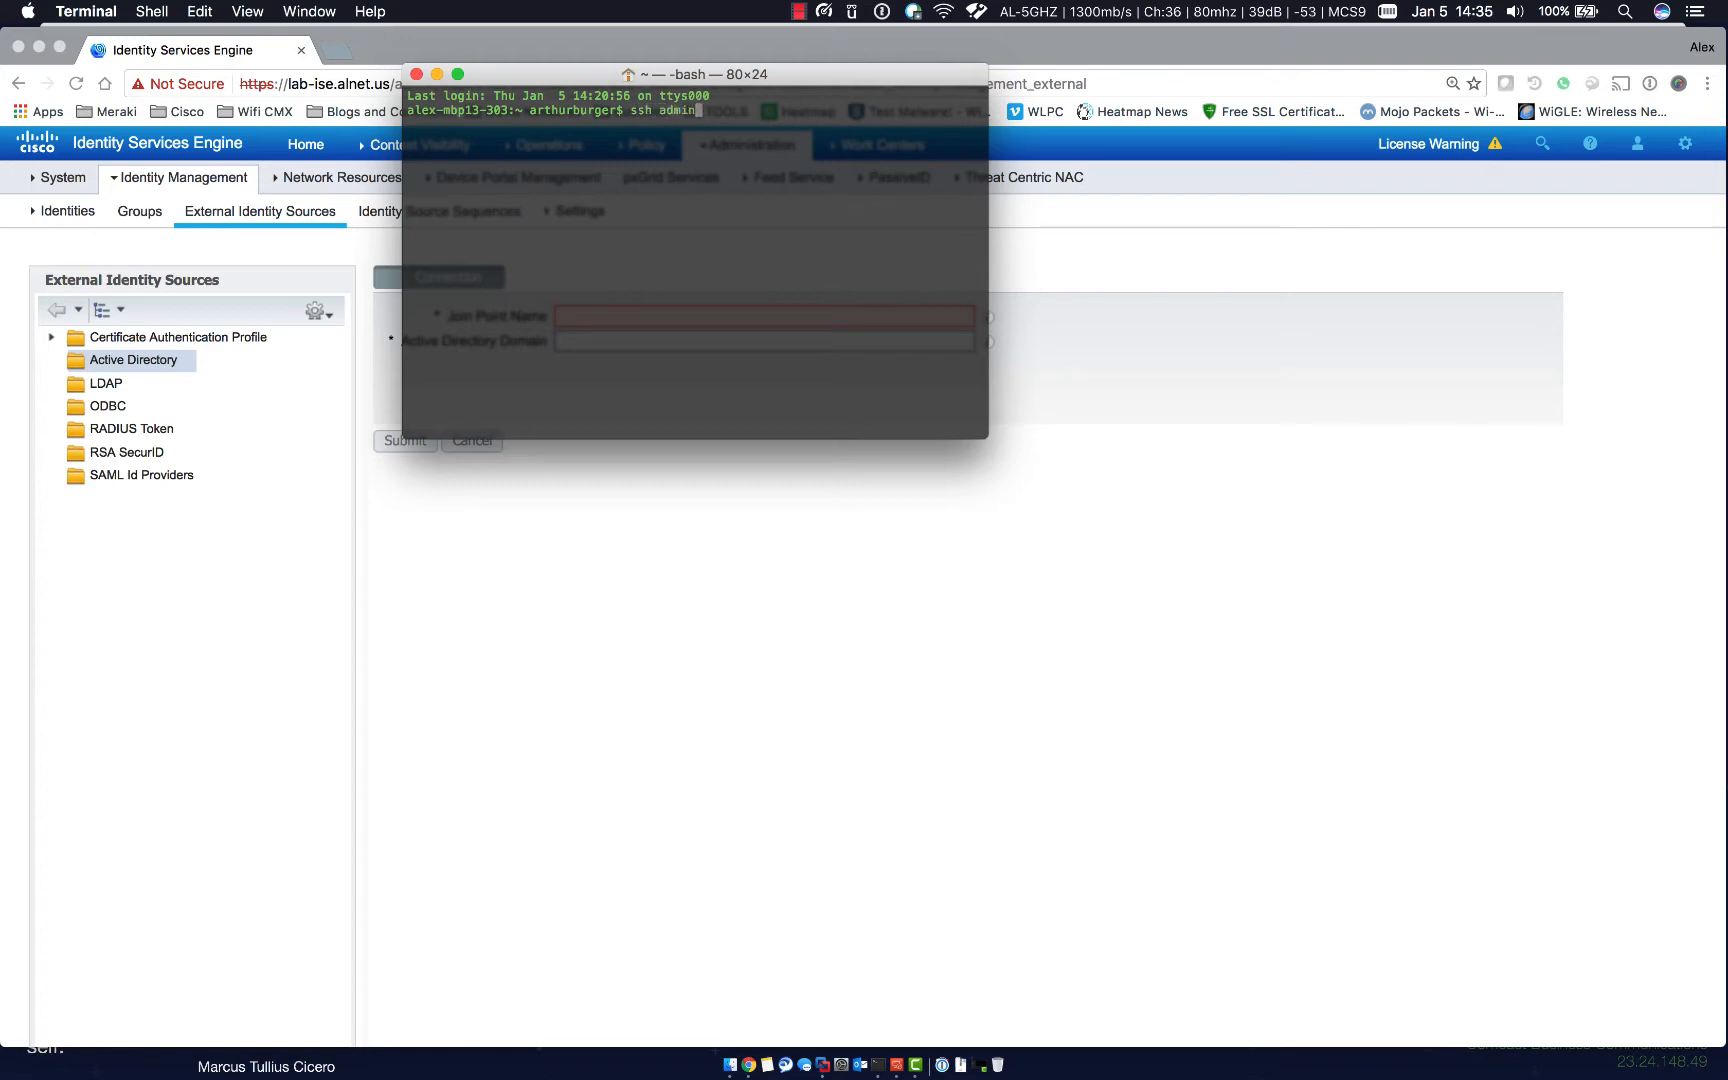
type("@10.10.1.36")
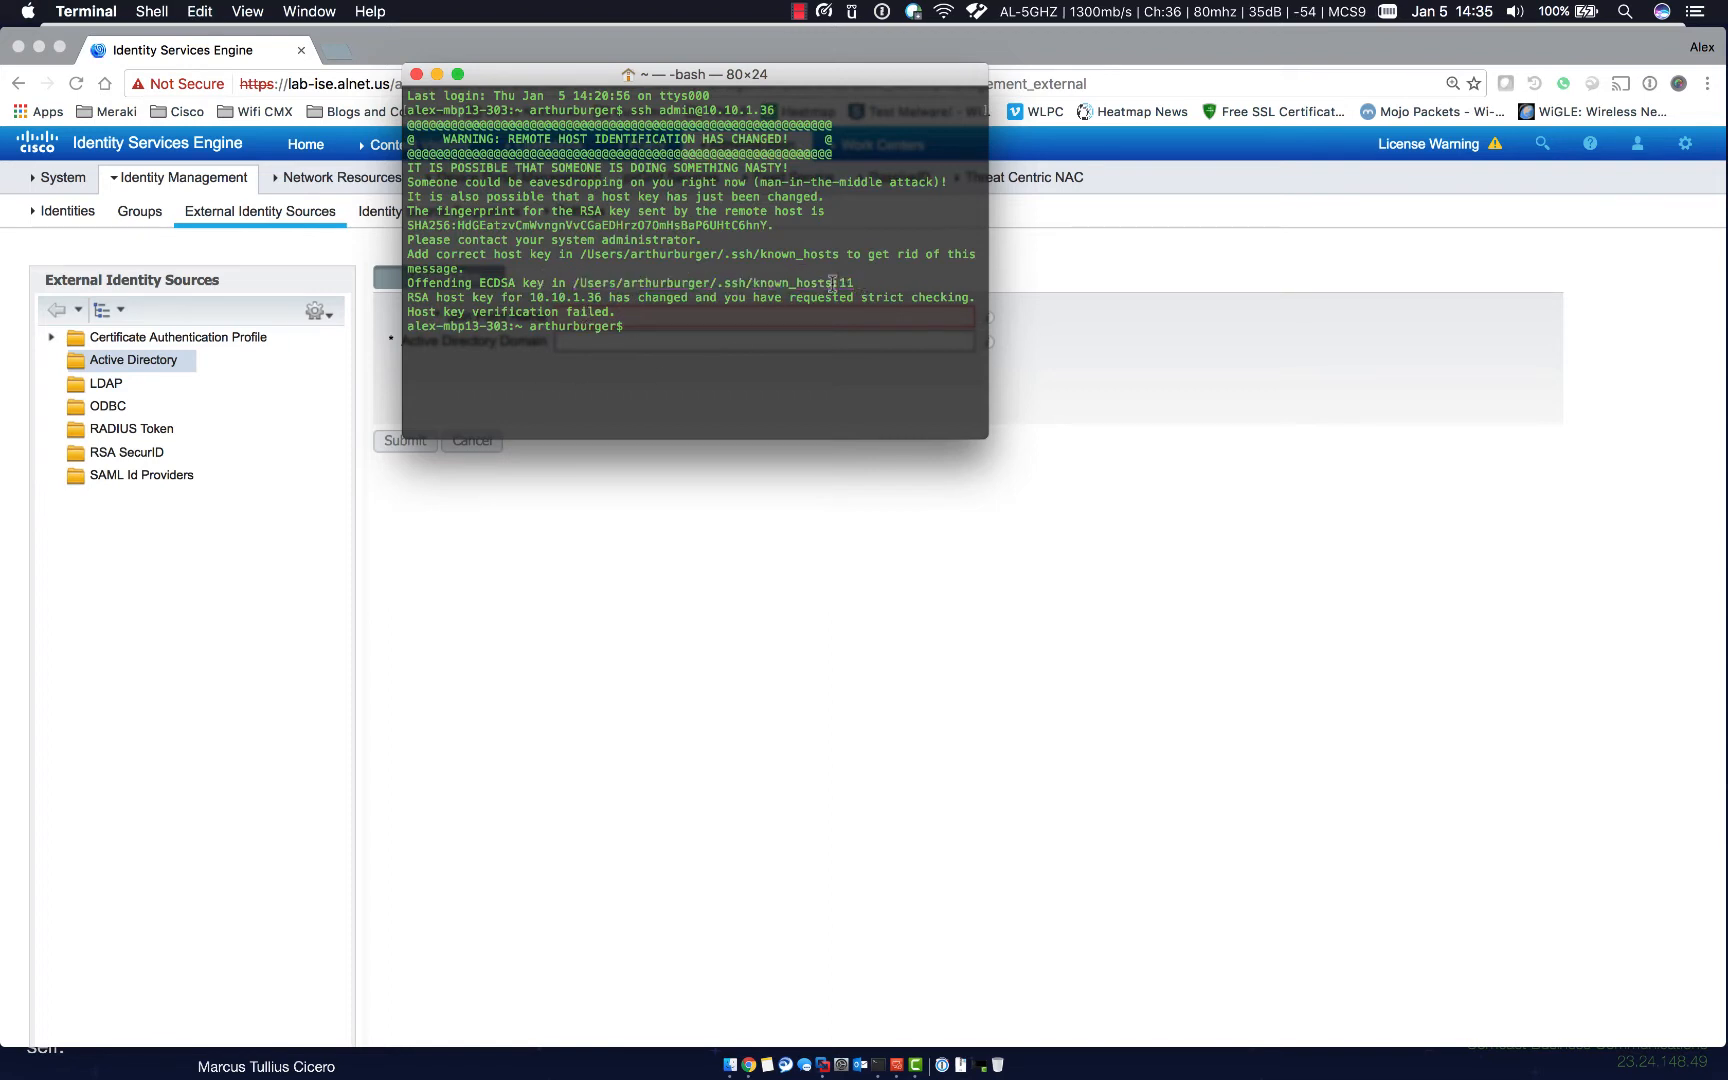
- Clear the stale known_hosts entry, accept the host key and read the ISE clock
double_click(726, 284)
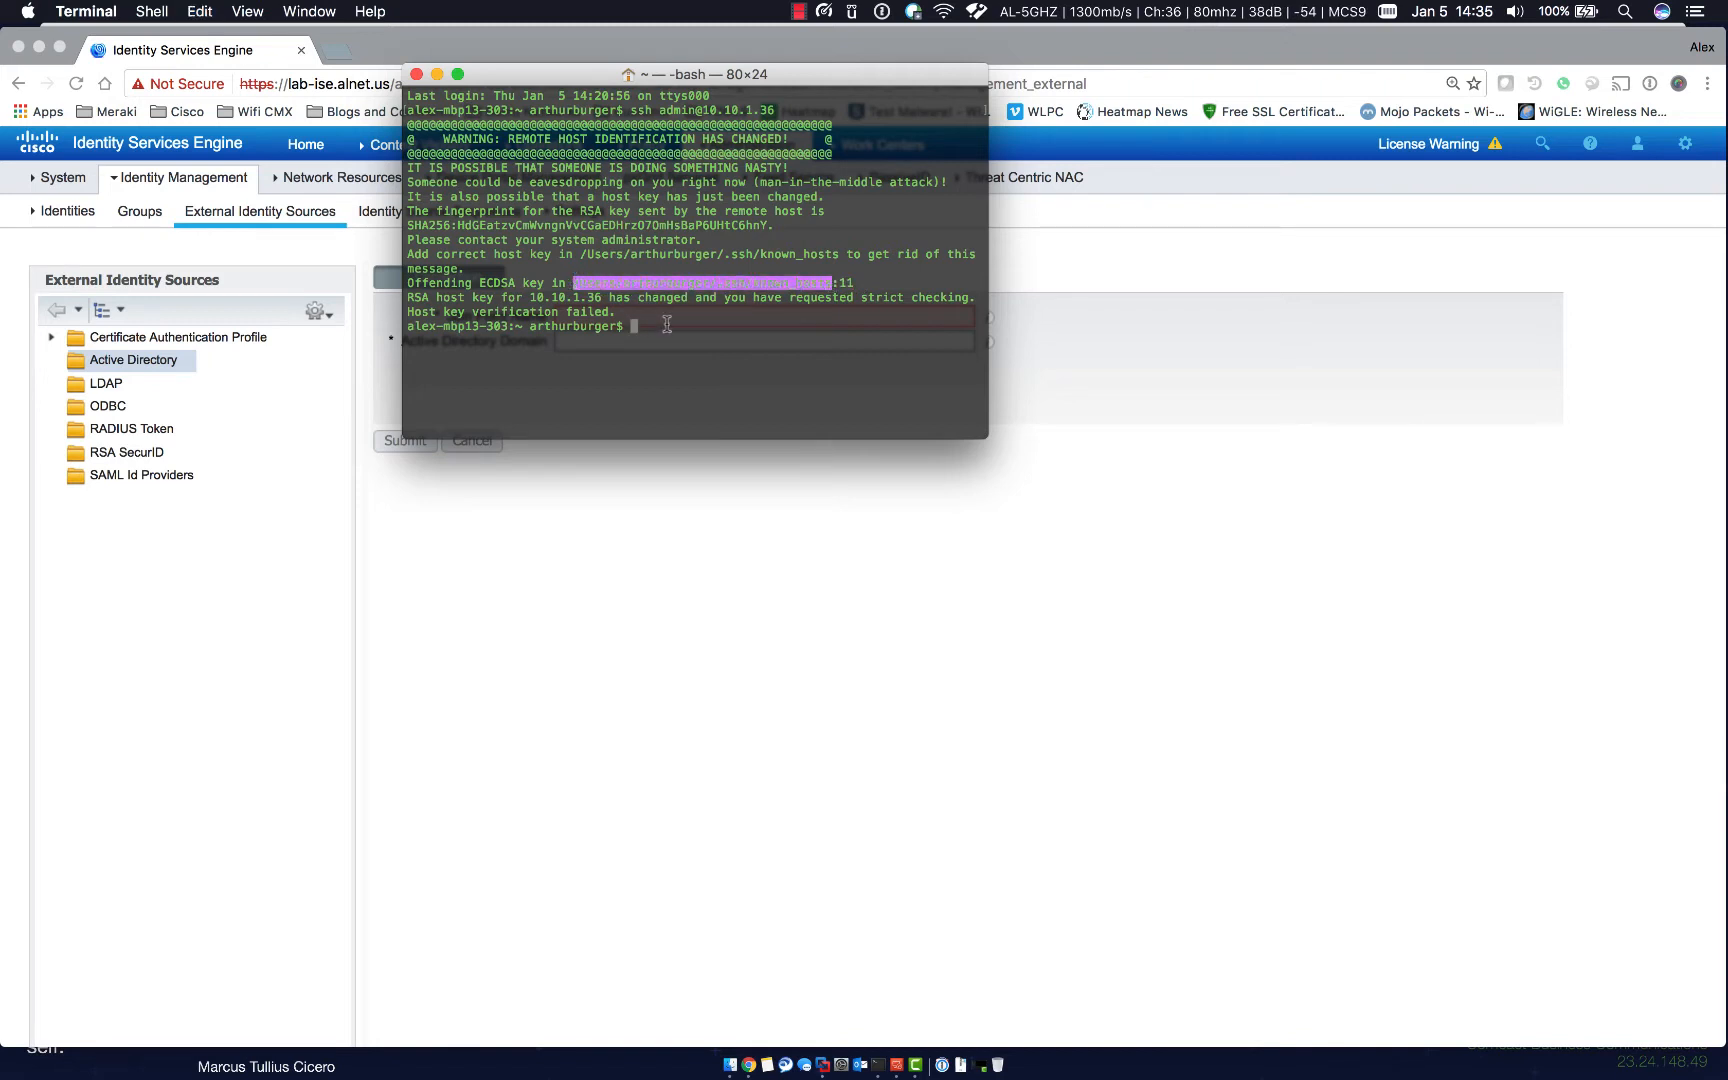
type("rm -rf /Users/arthurburger/.ssh/known_hosts")
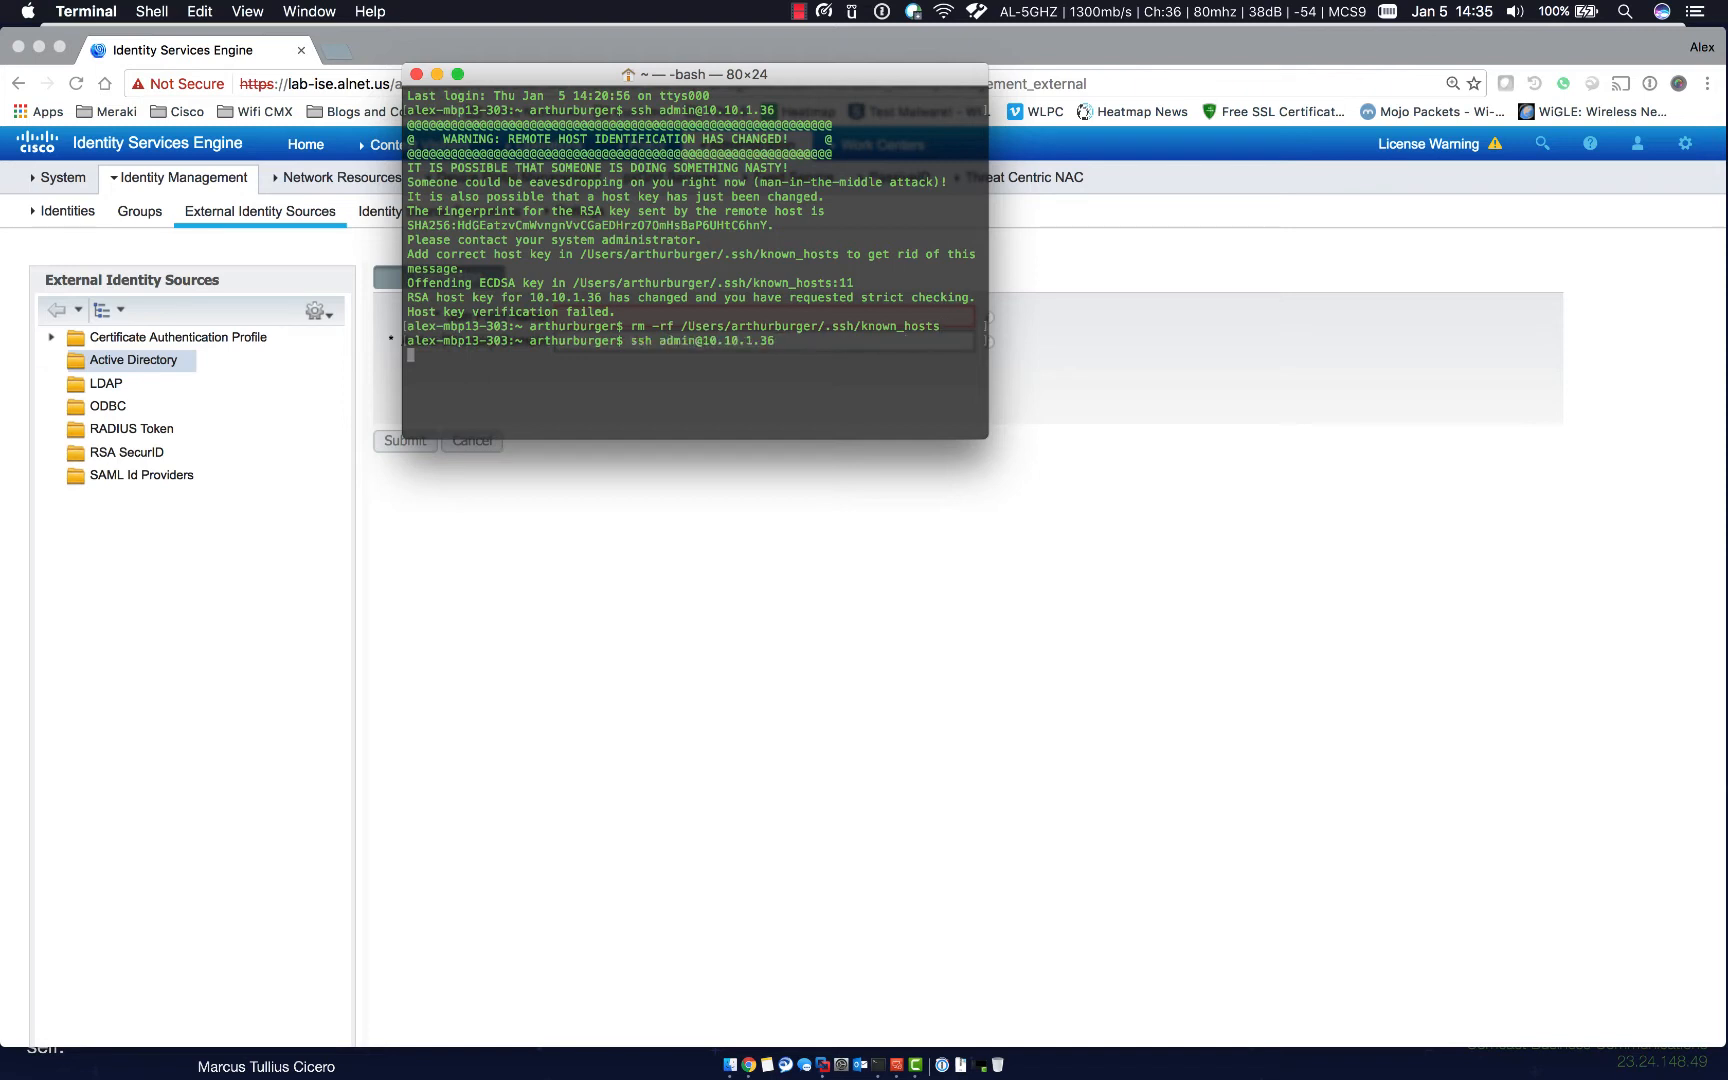
type("yes")
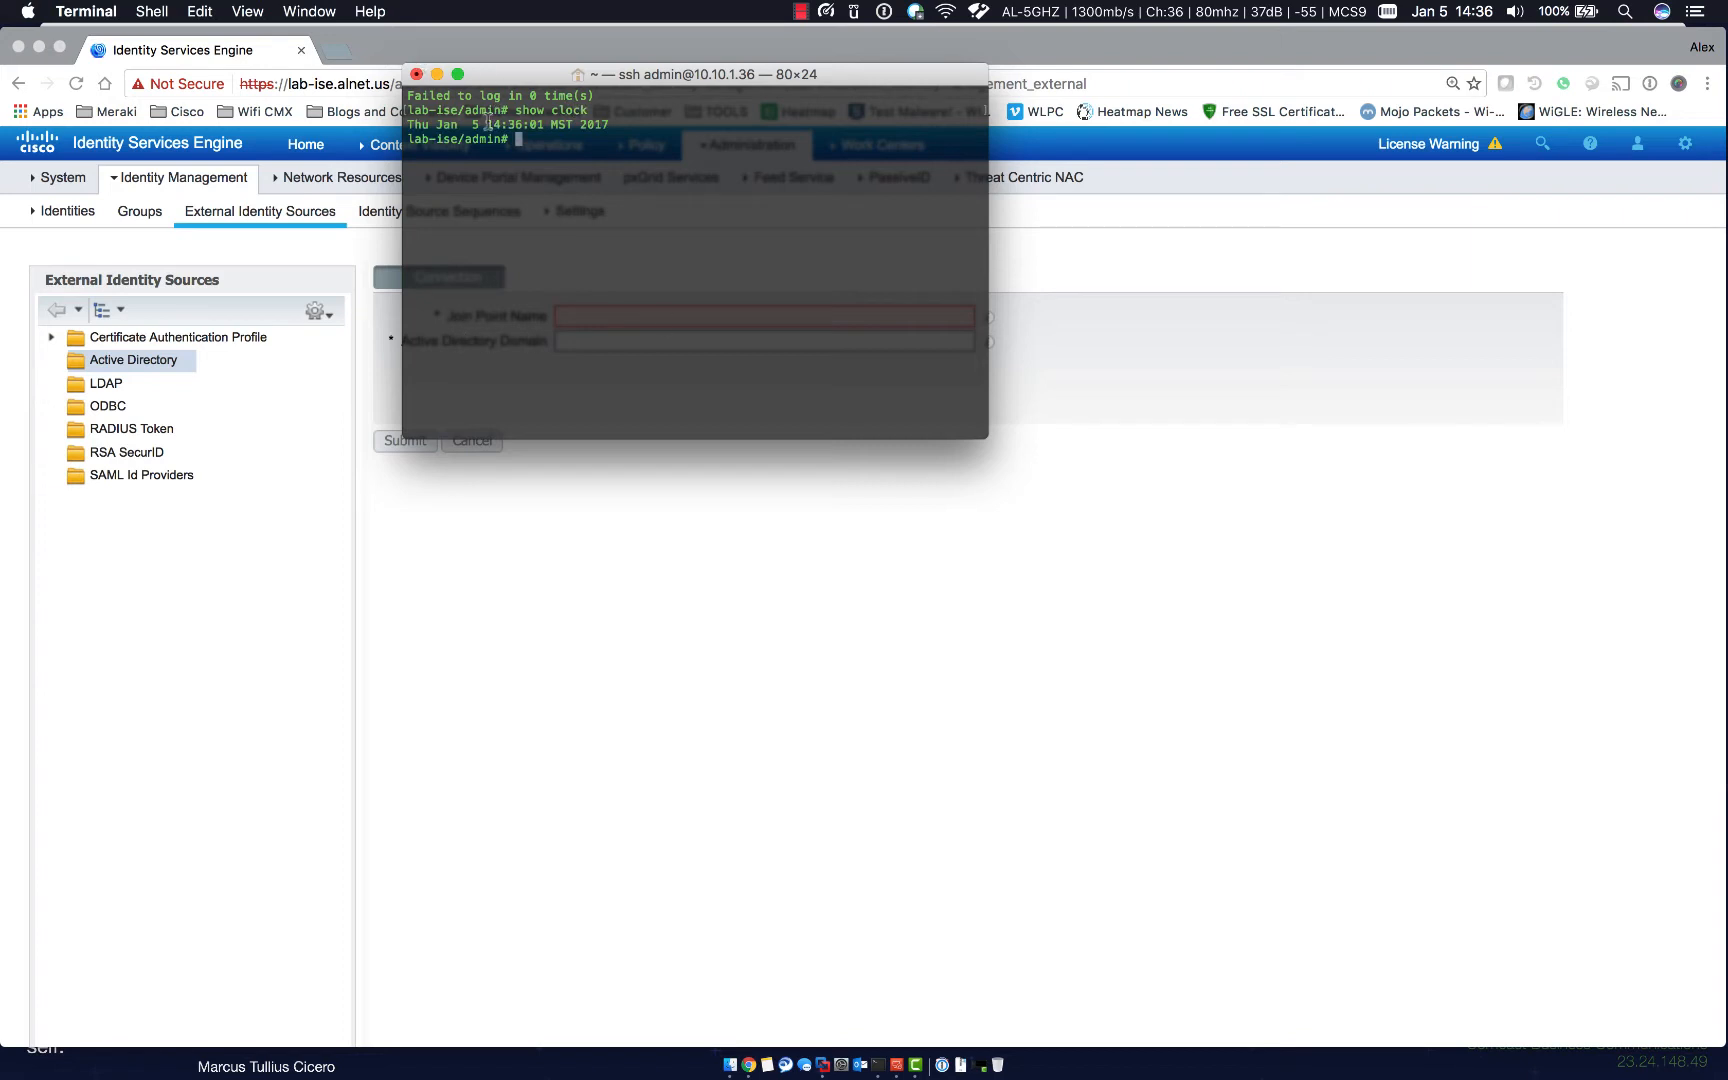
double_click(522, 124)
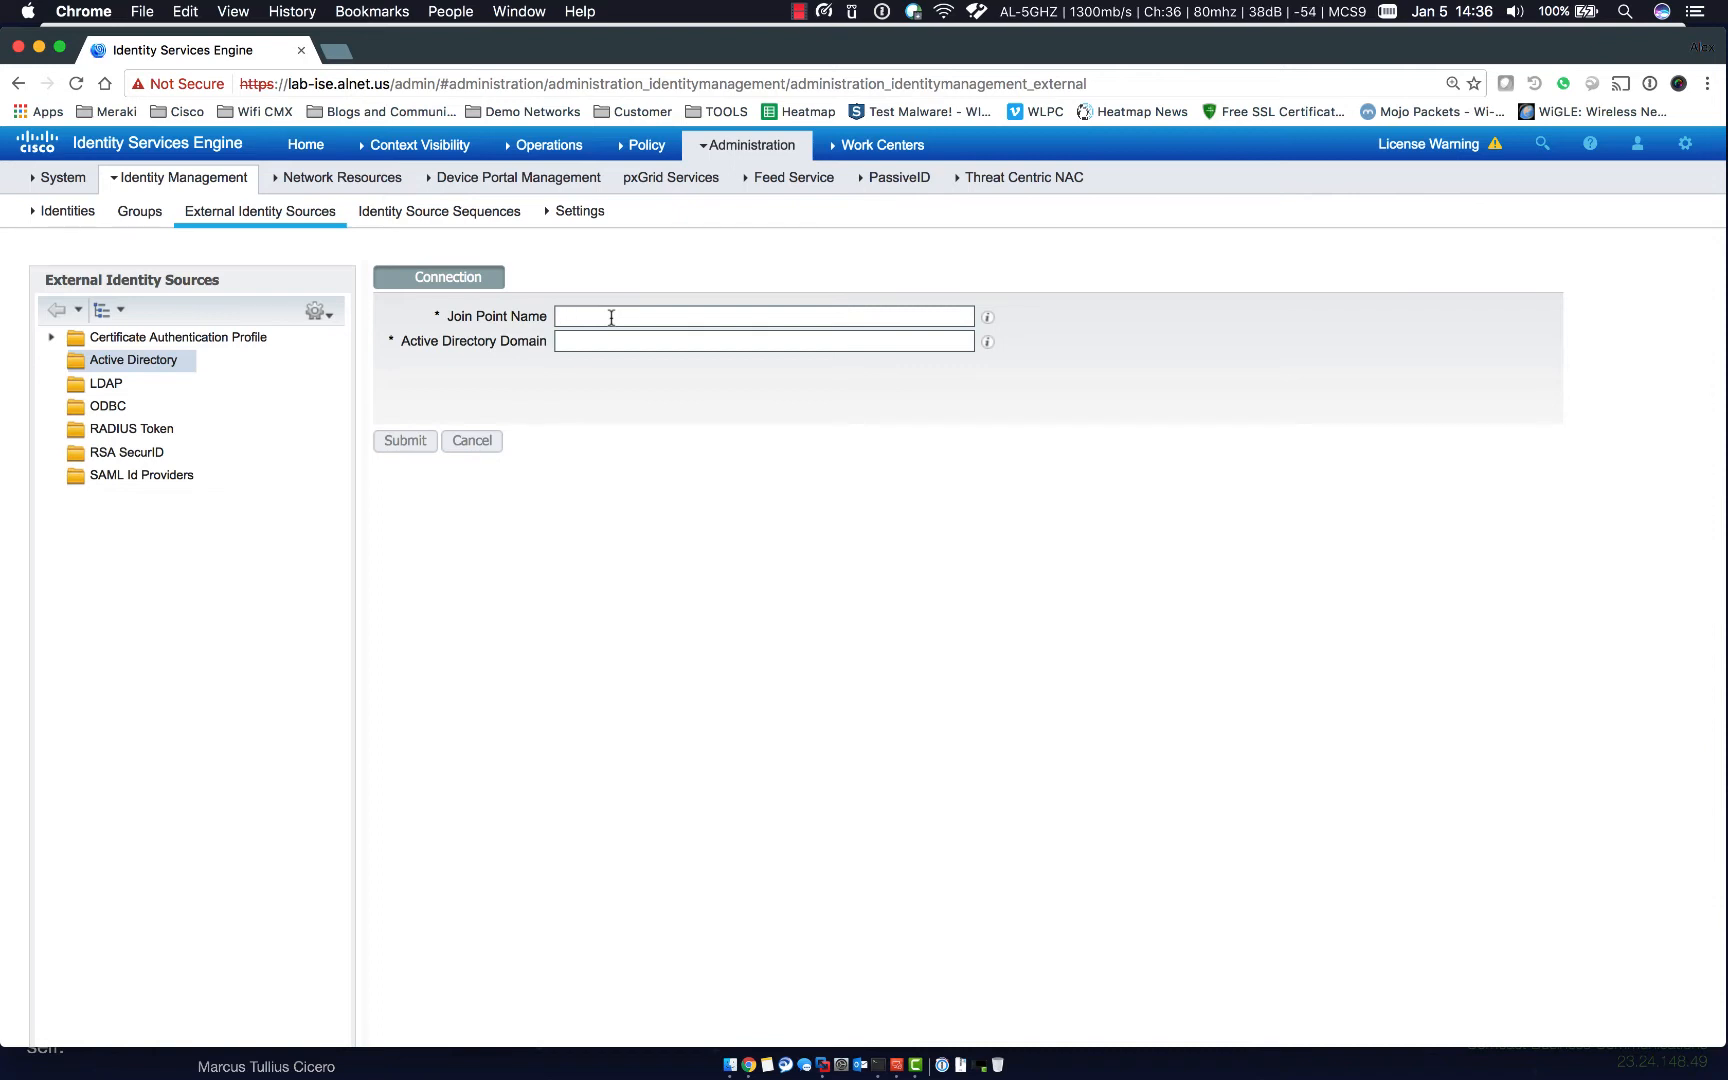
- Submit a join point named ALNET for Active Directory domain alnet.us
left_click(764, 316)
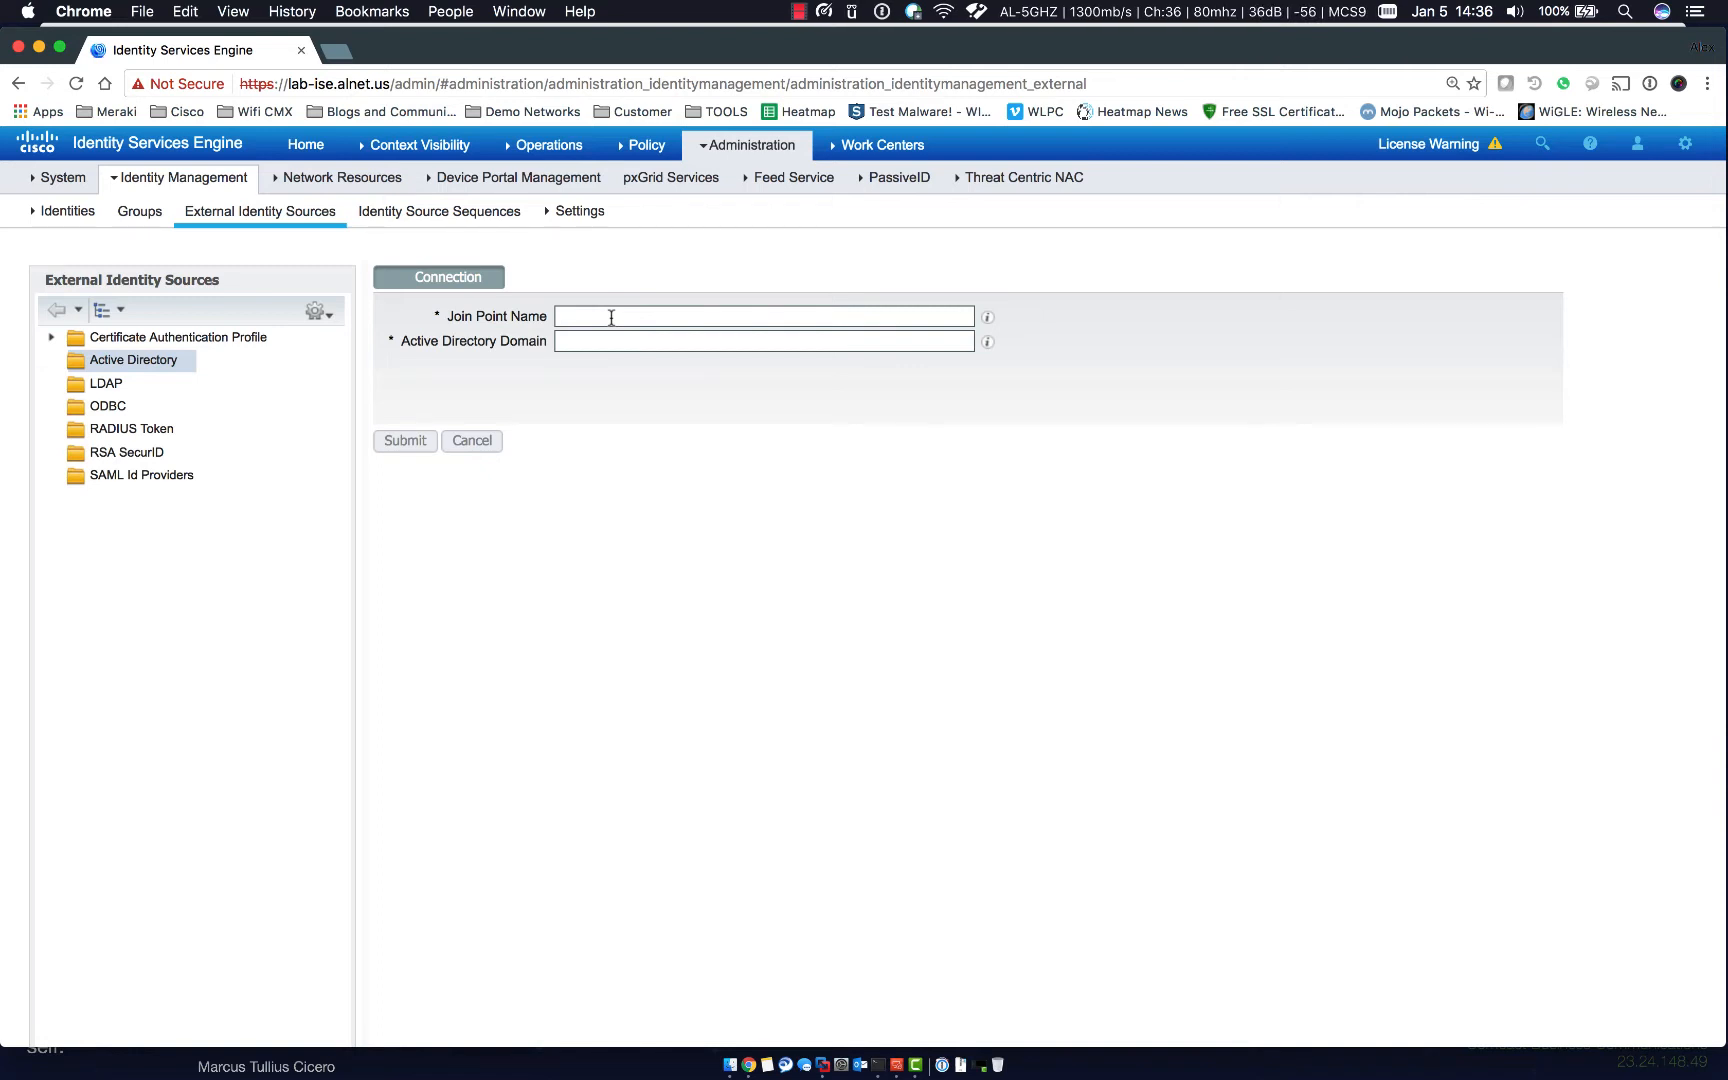
type("ALNET")
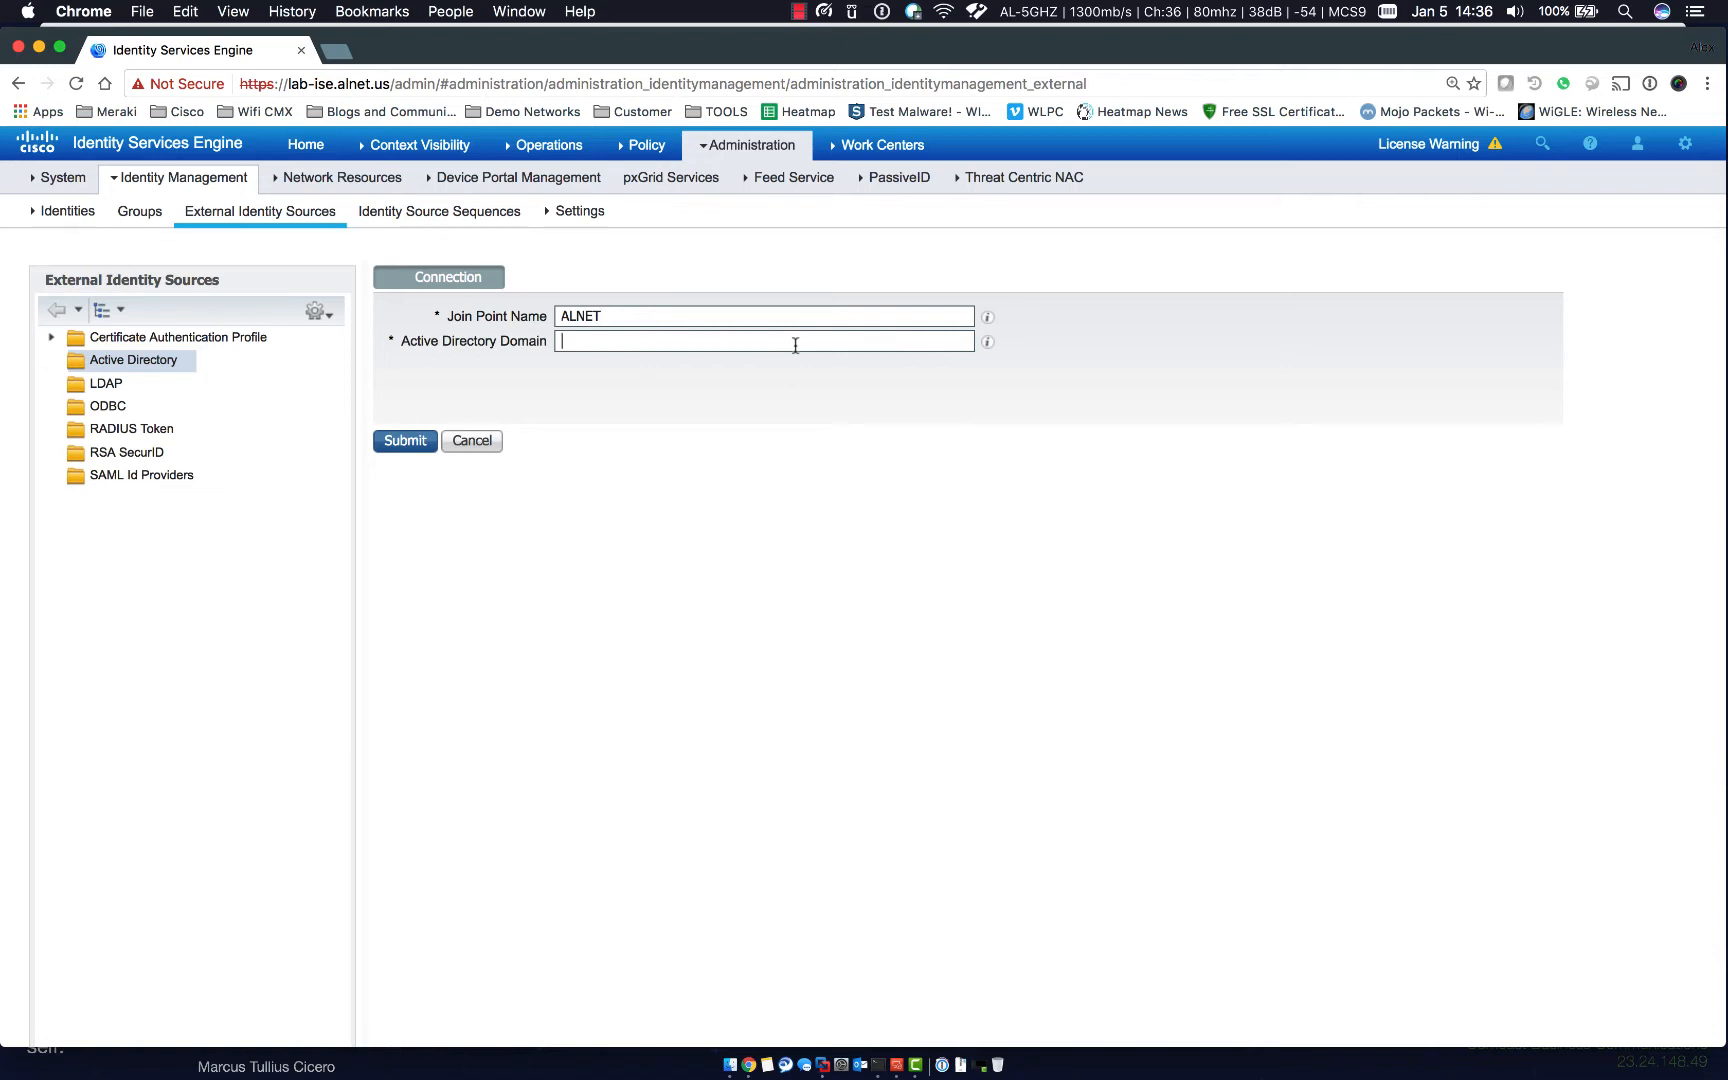
type("alnet.us")
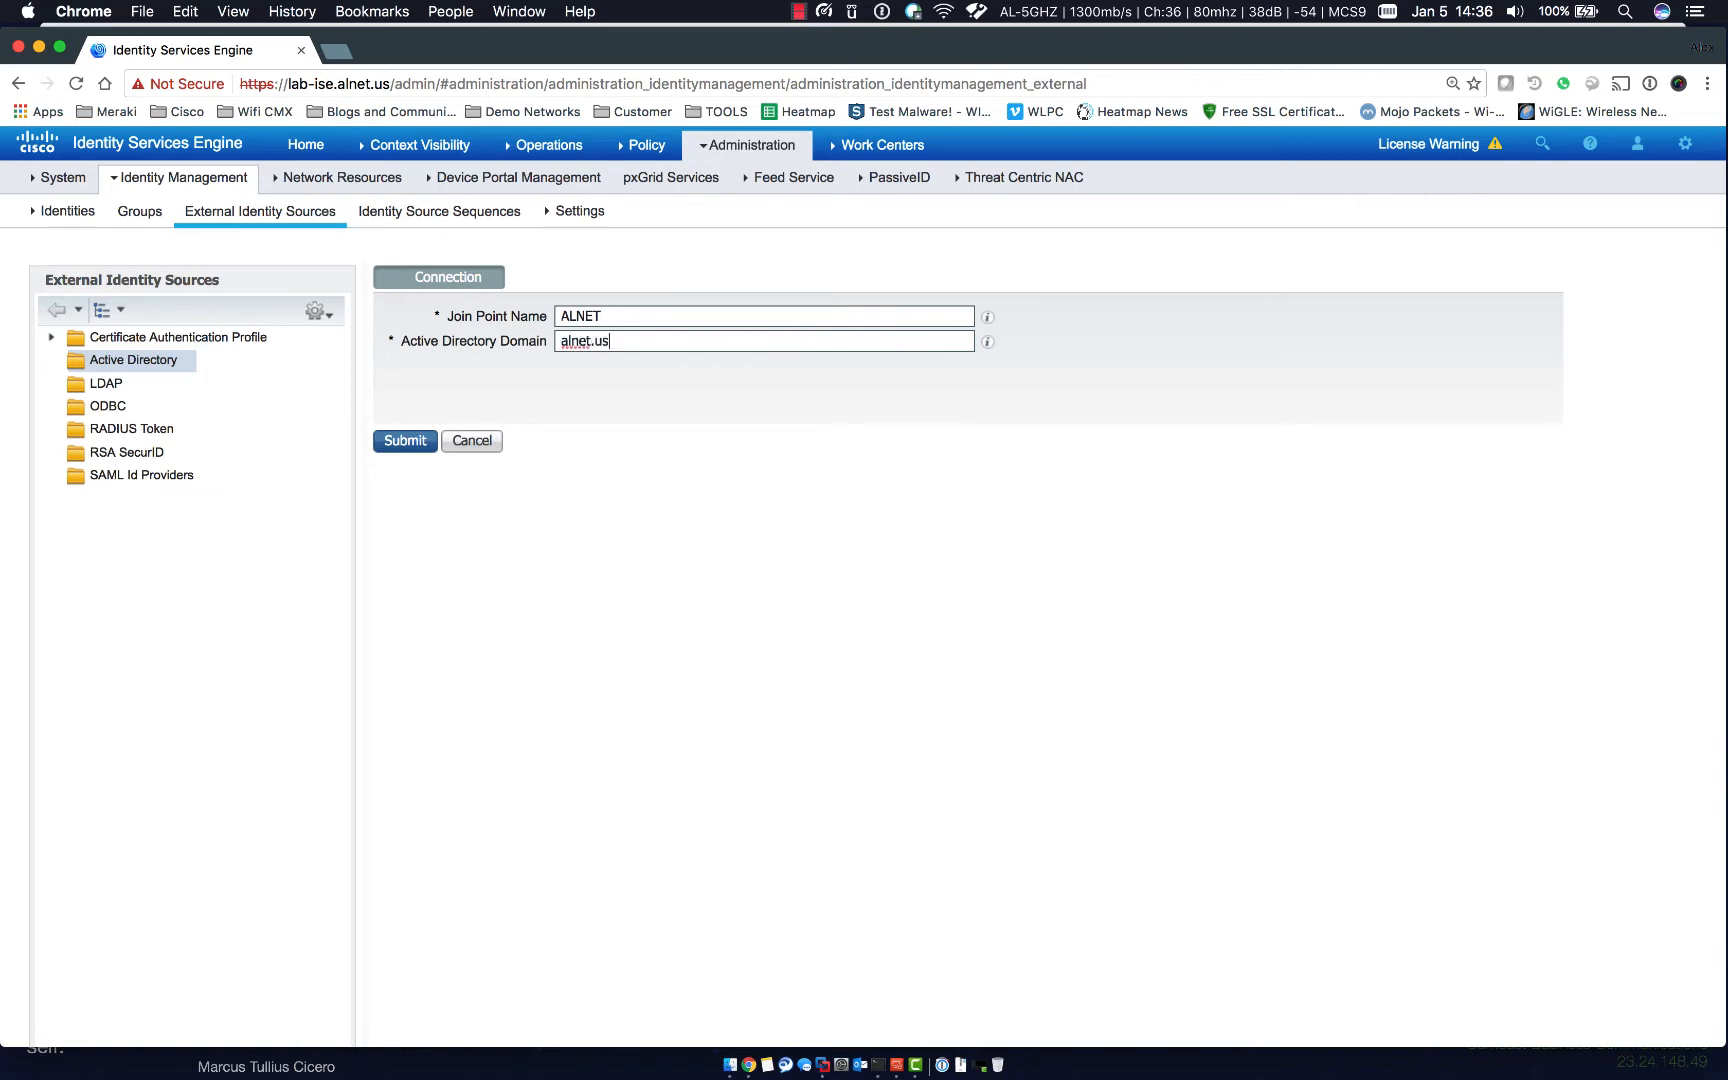
left_click(404, 440)
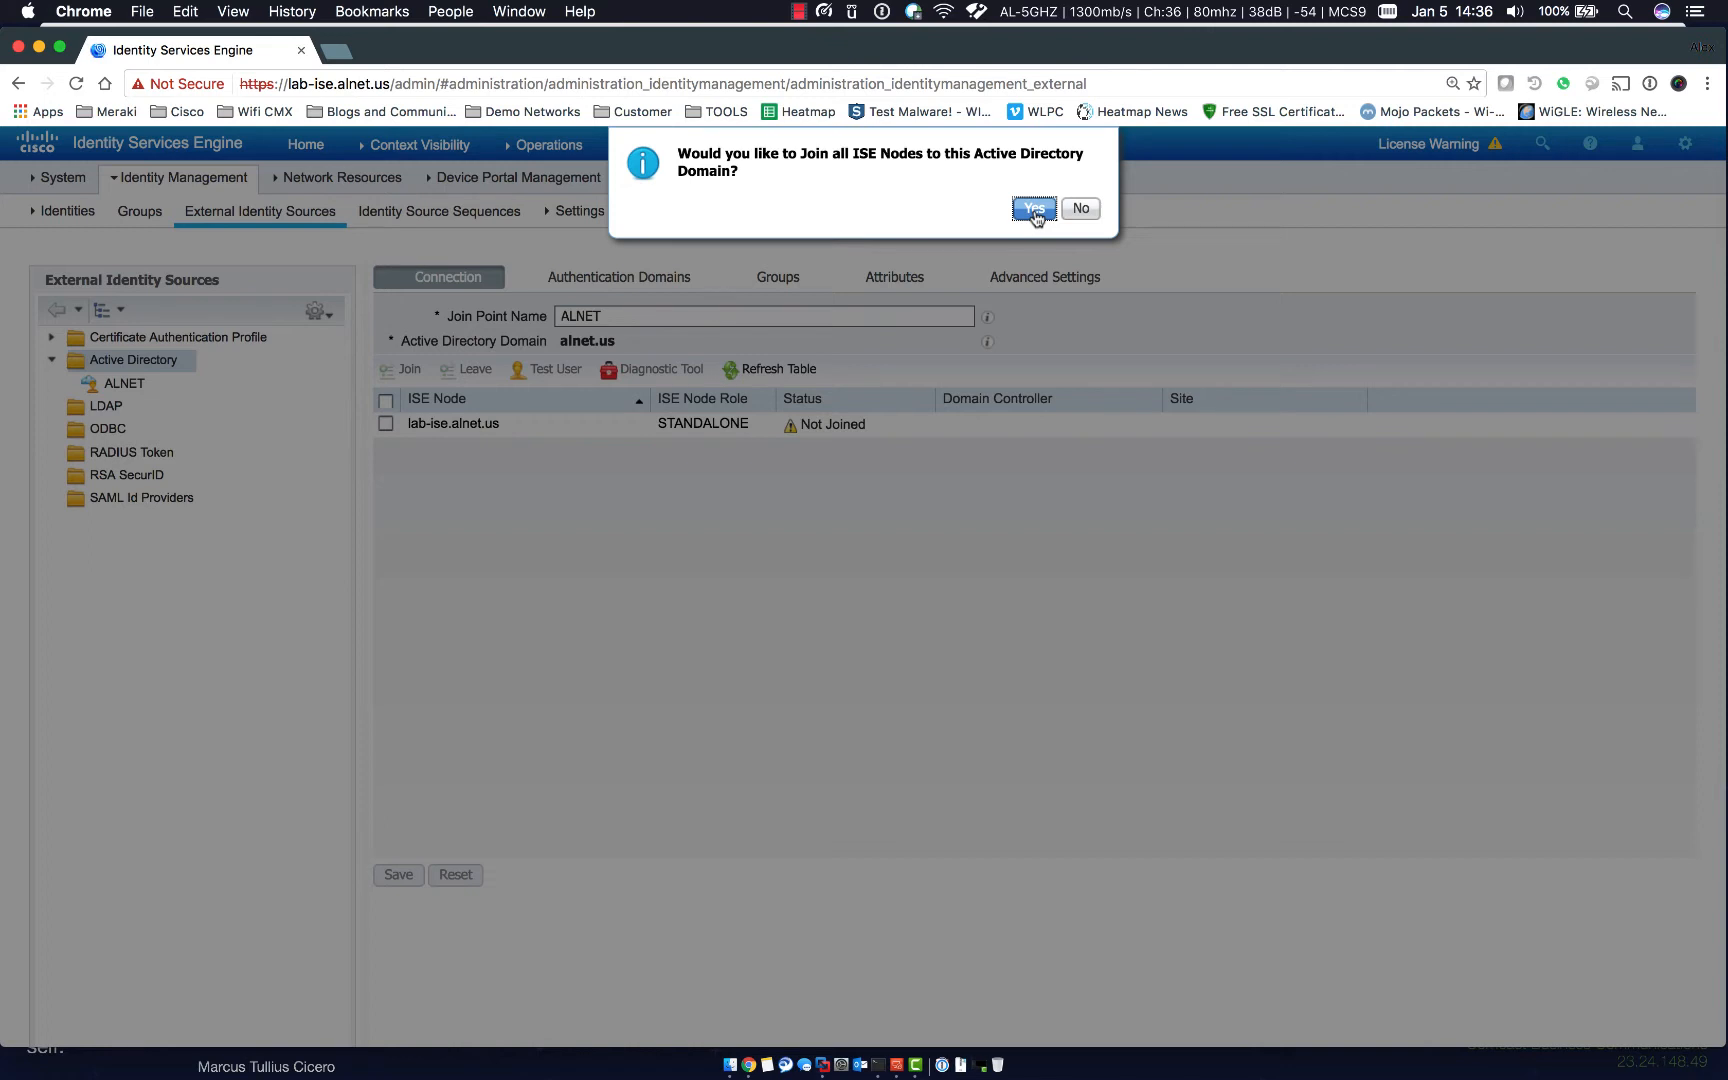
- Join all ISE nodes to alnet.us using account alex, then dismiss the successful status report
left_click(1034, 210)
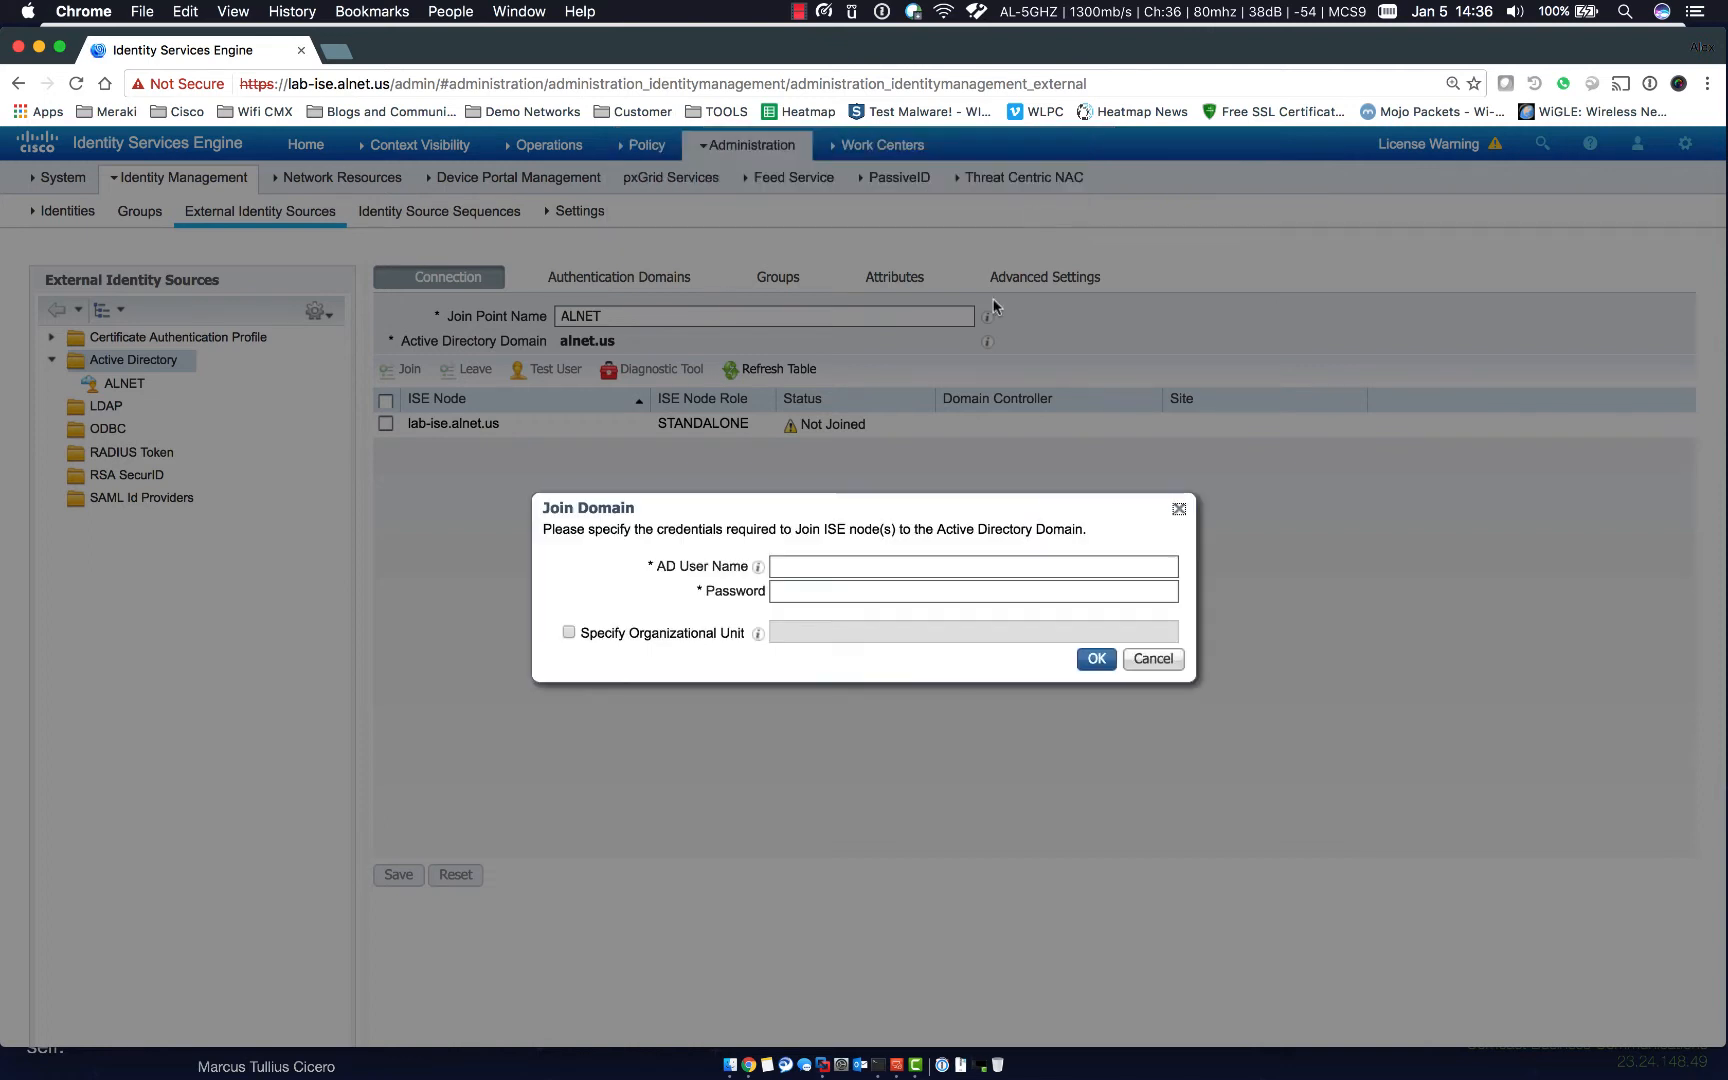
left_click(974, 566)
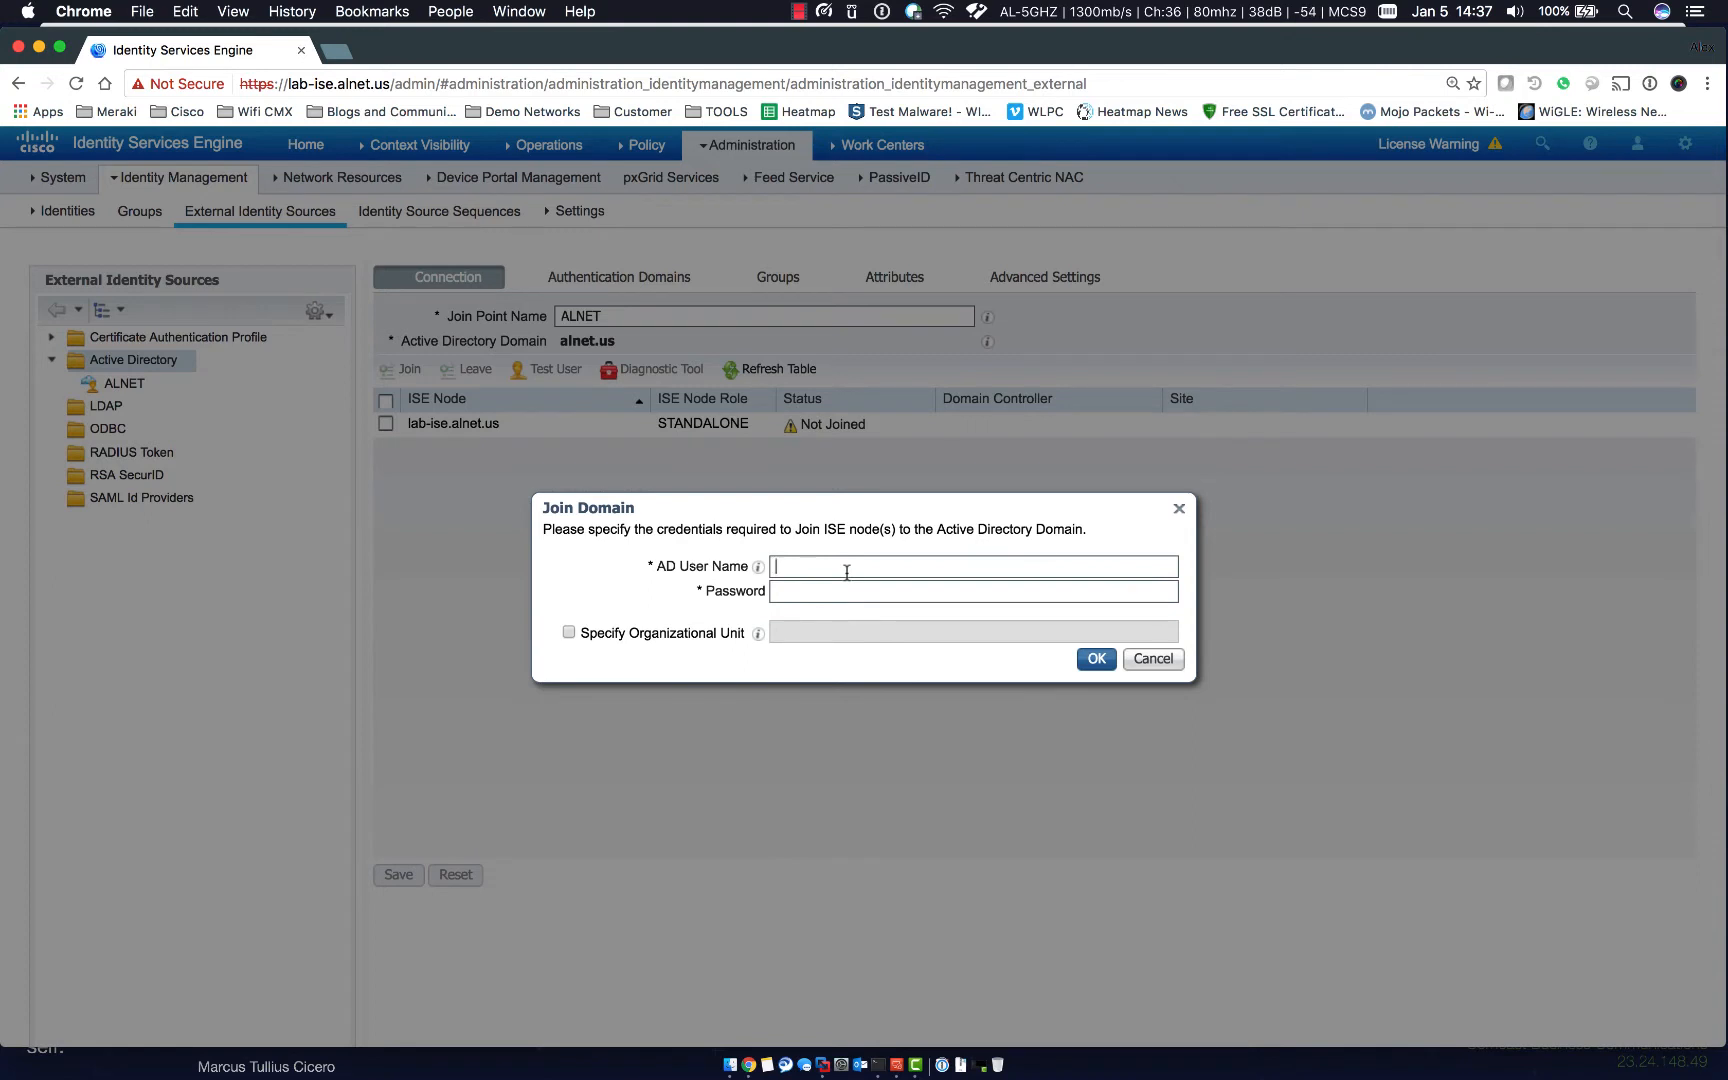
type("alex")
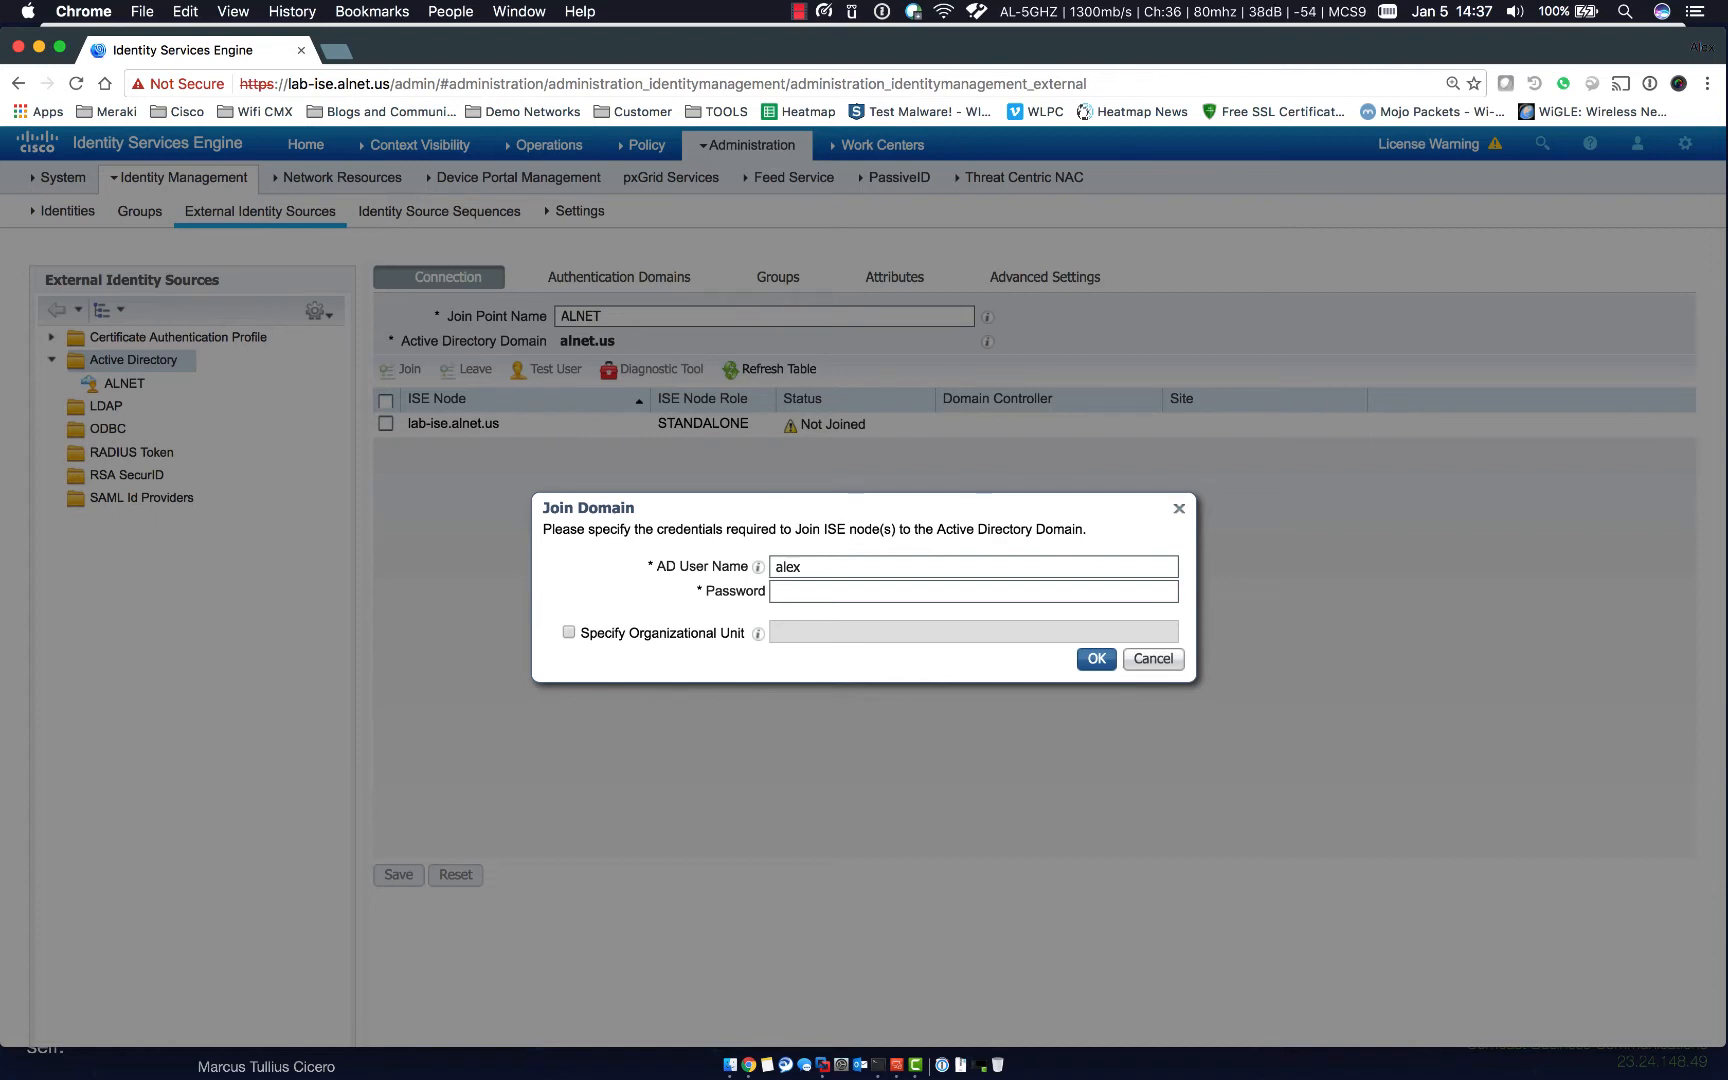
type("••••••")
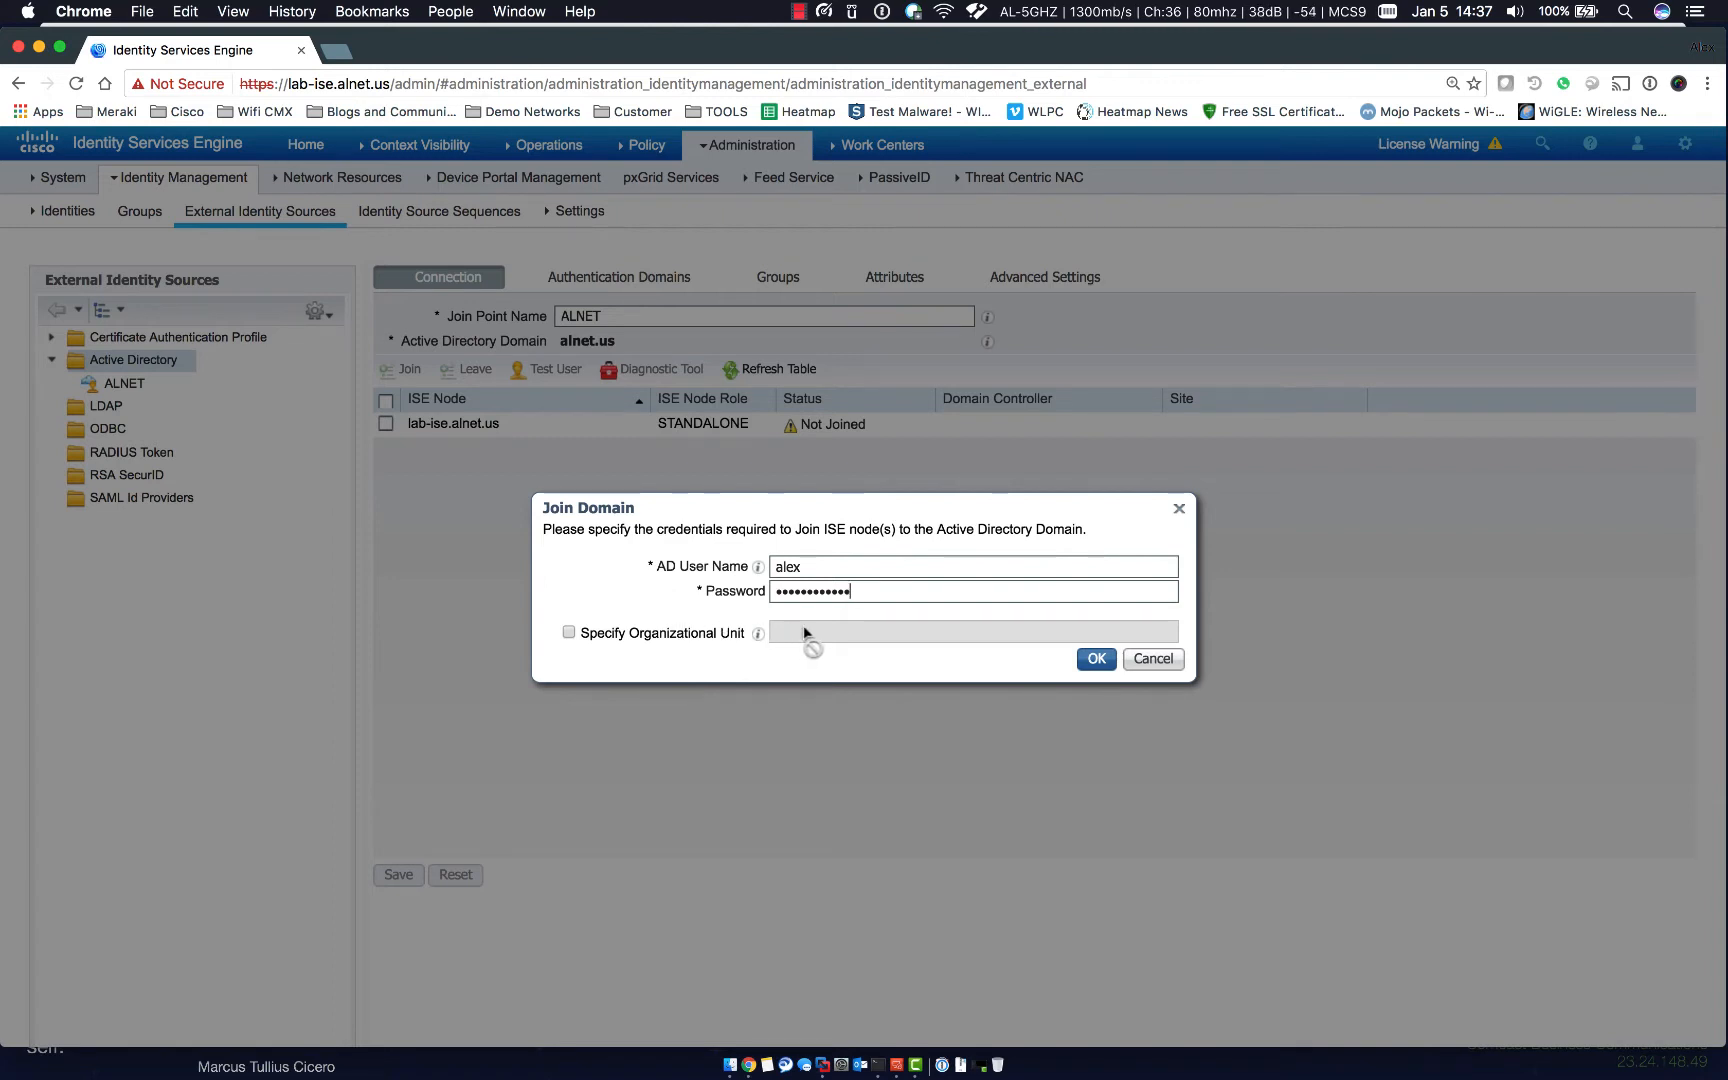
left_click(1096, 660)
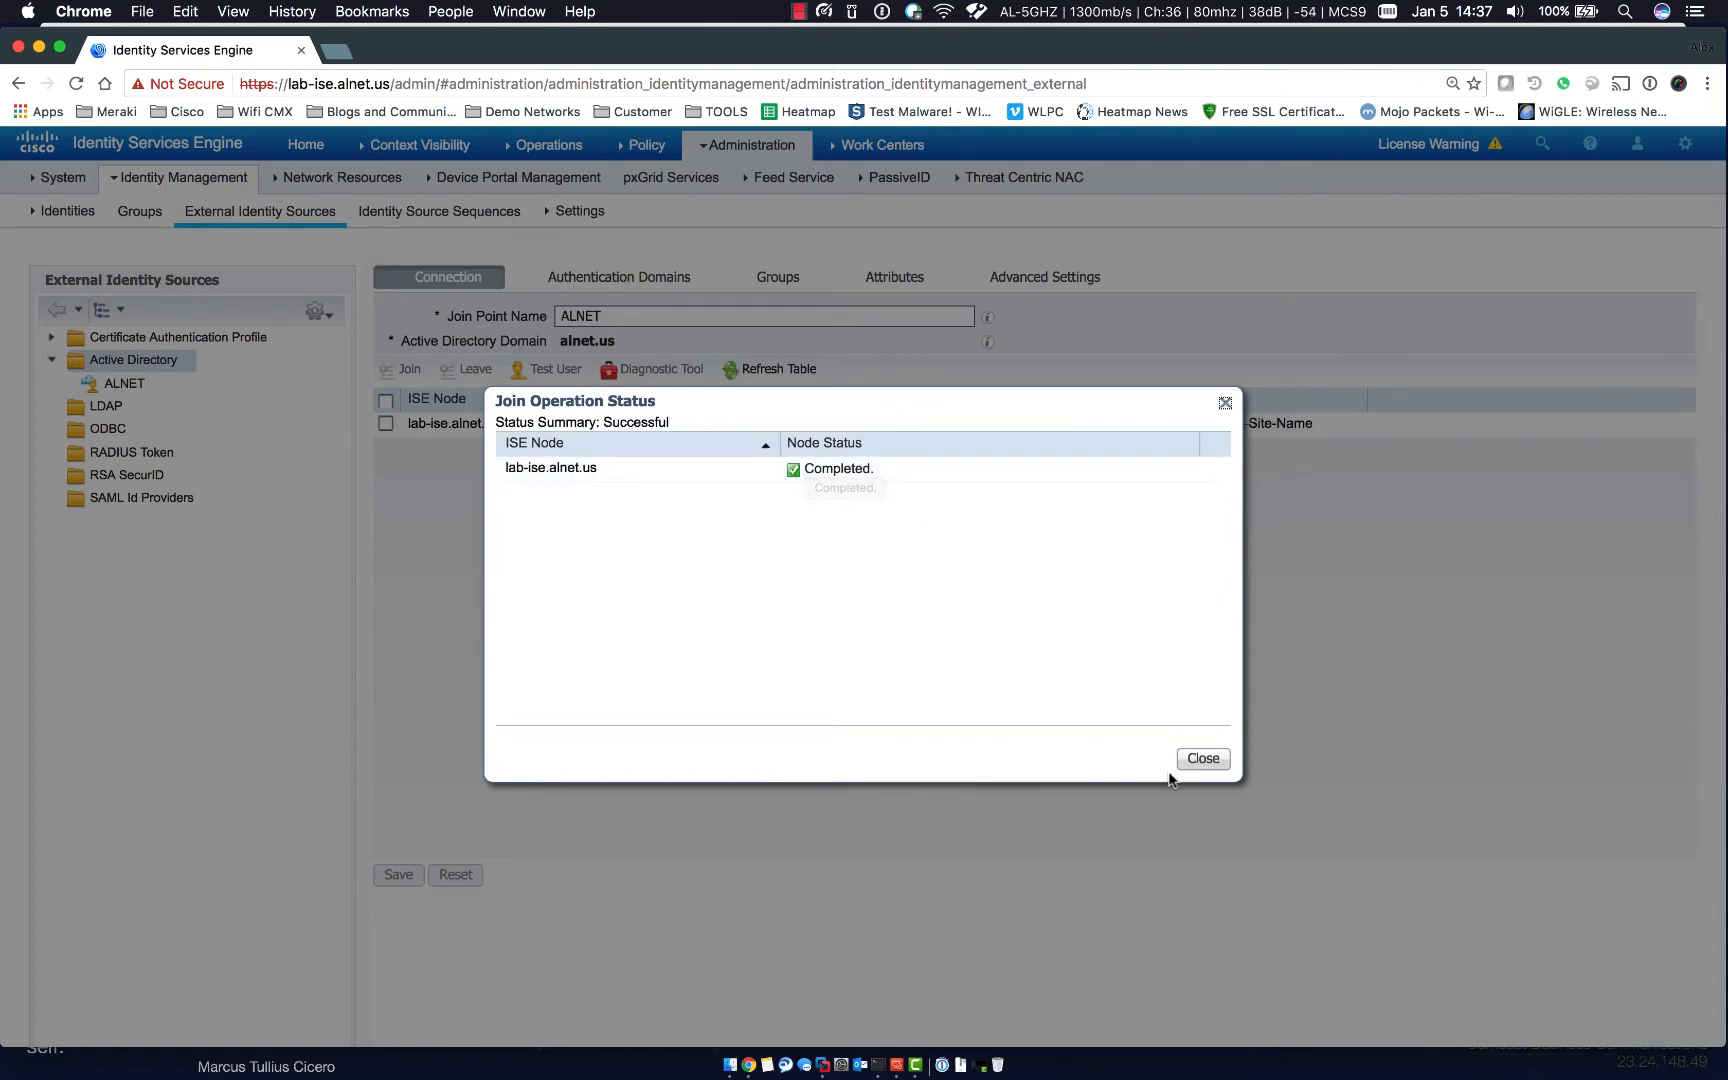
left_click(1202, 758)
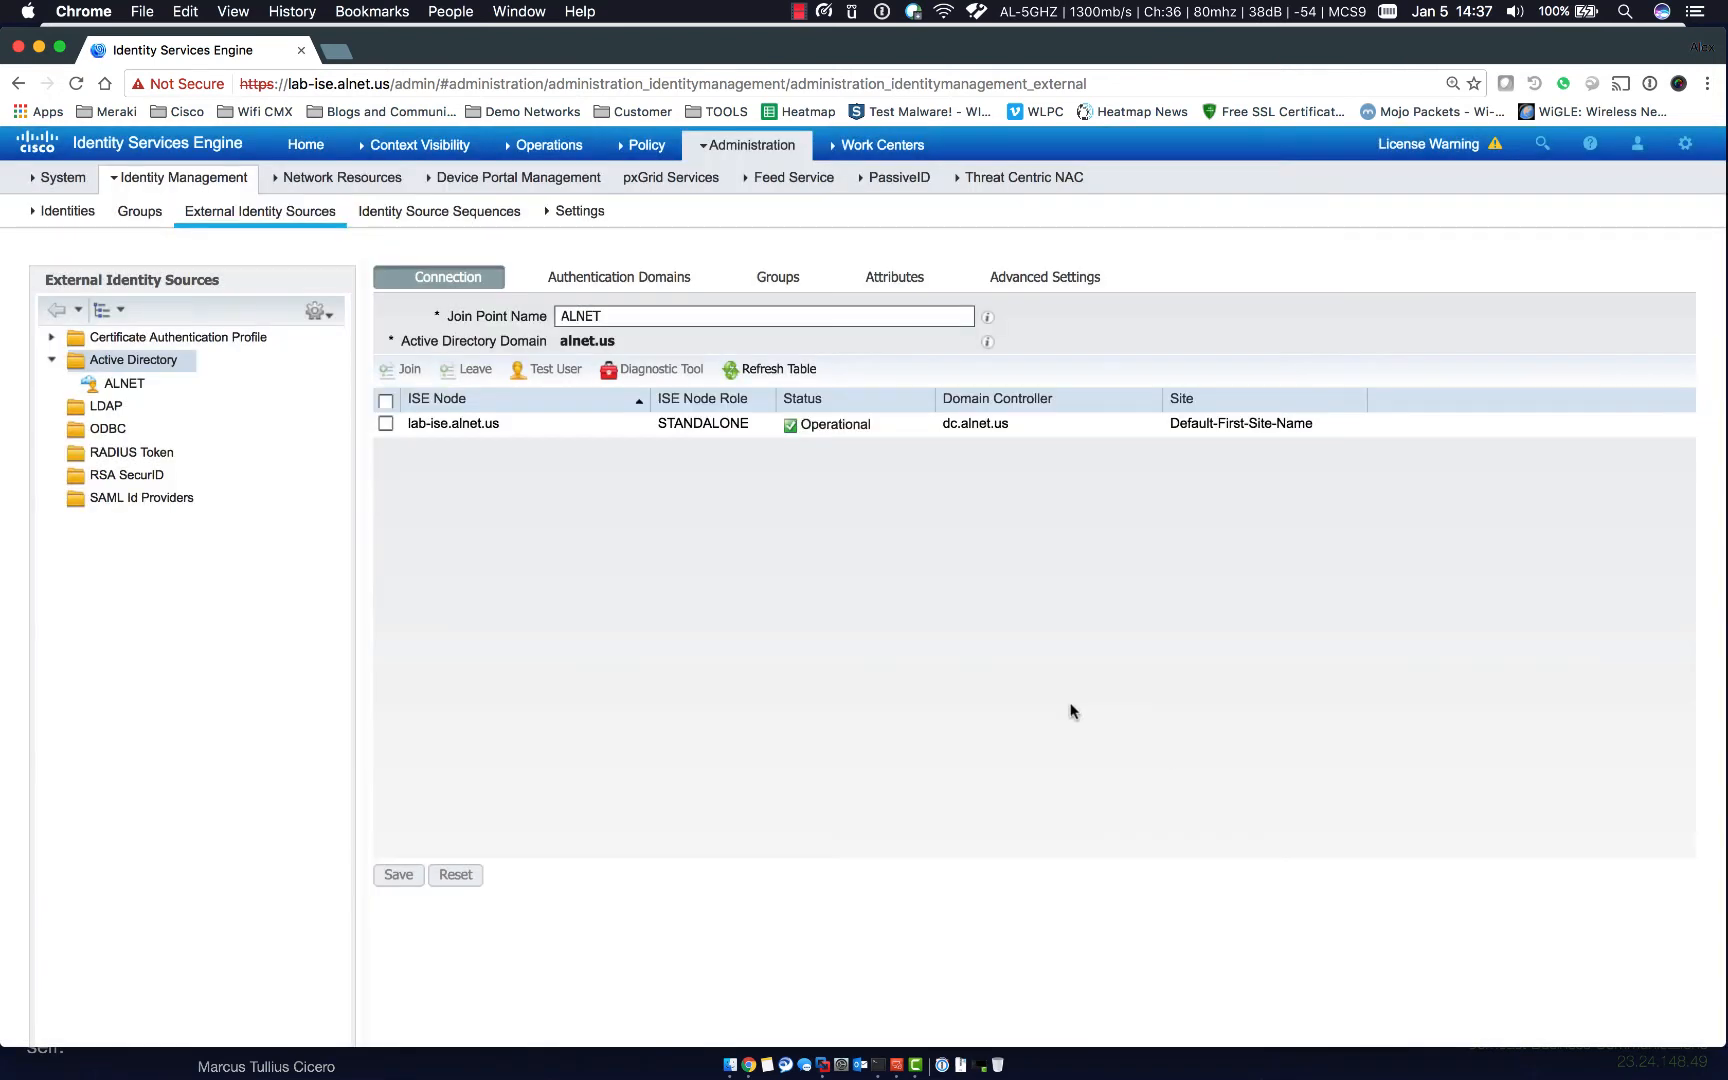
mouse_move(880, 1008)
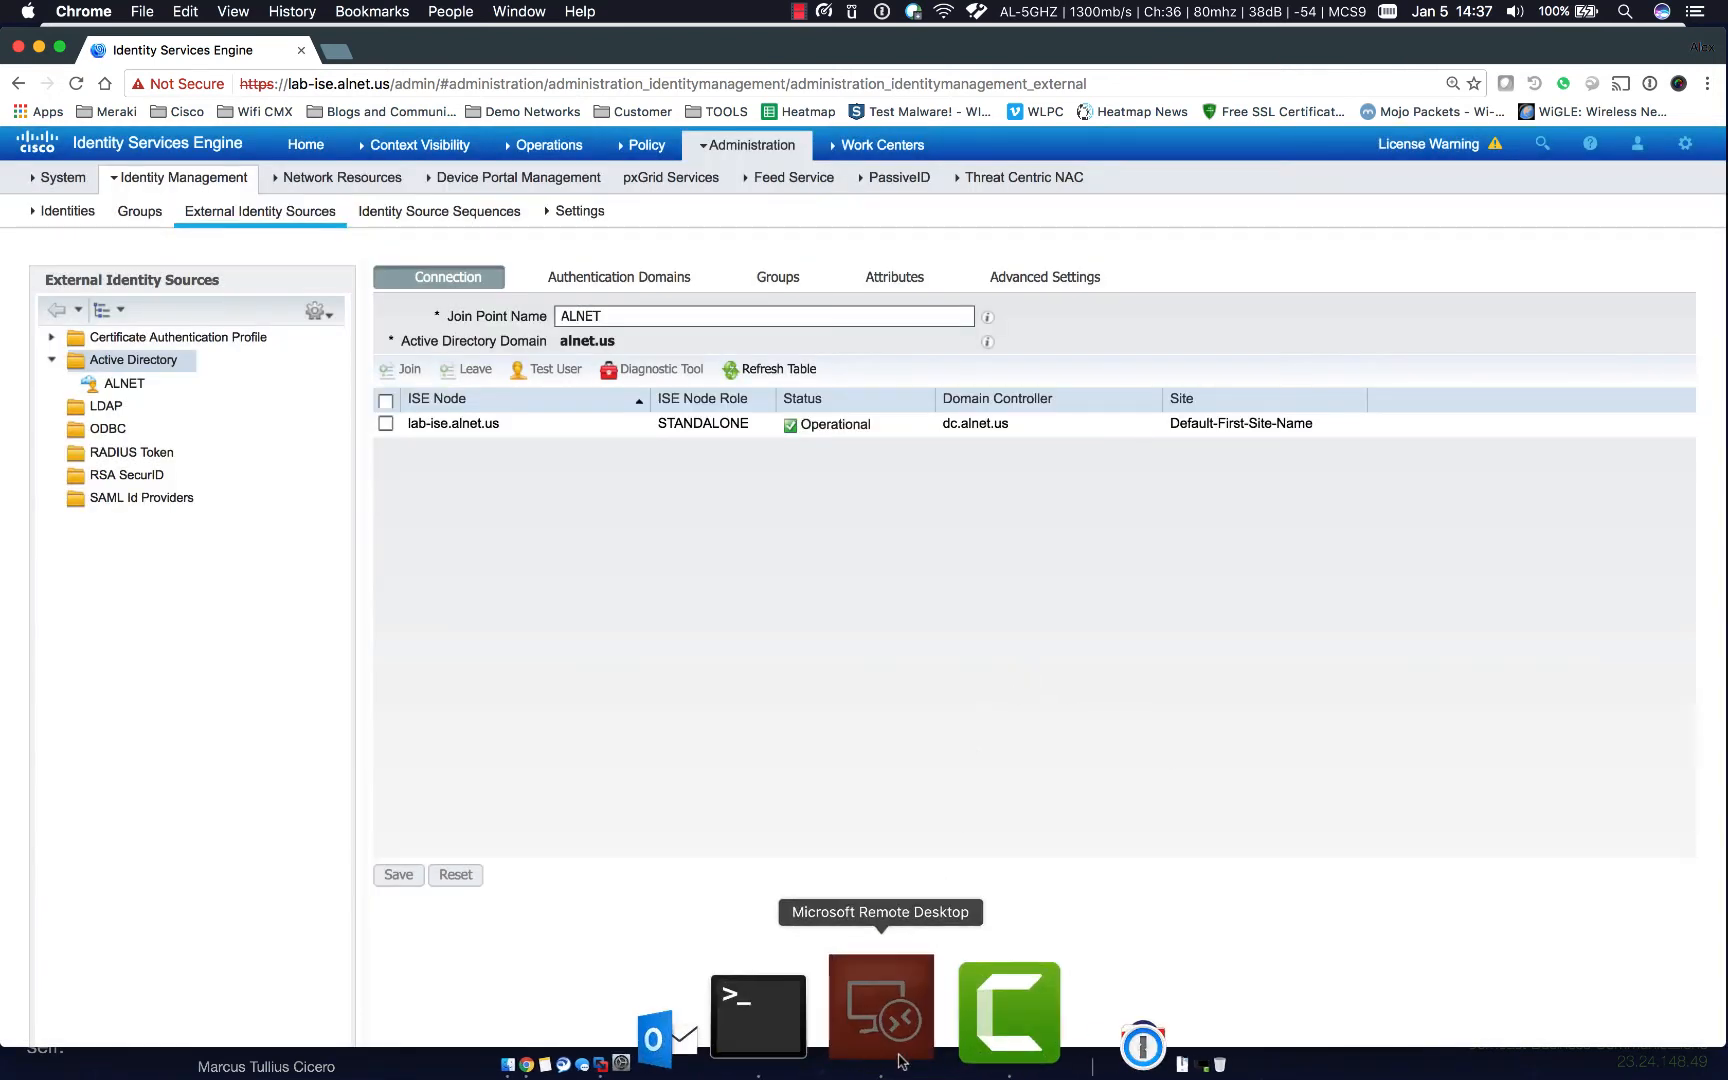
- On the domain controller, locate the LAB-ISE computer account and open its properties
left_click(880, 1008)
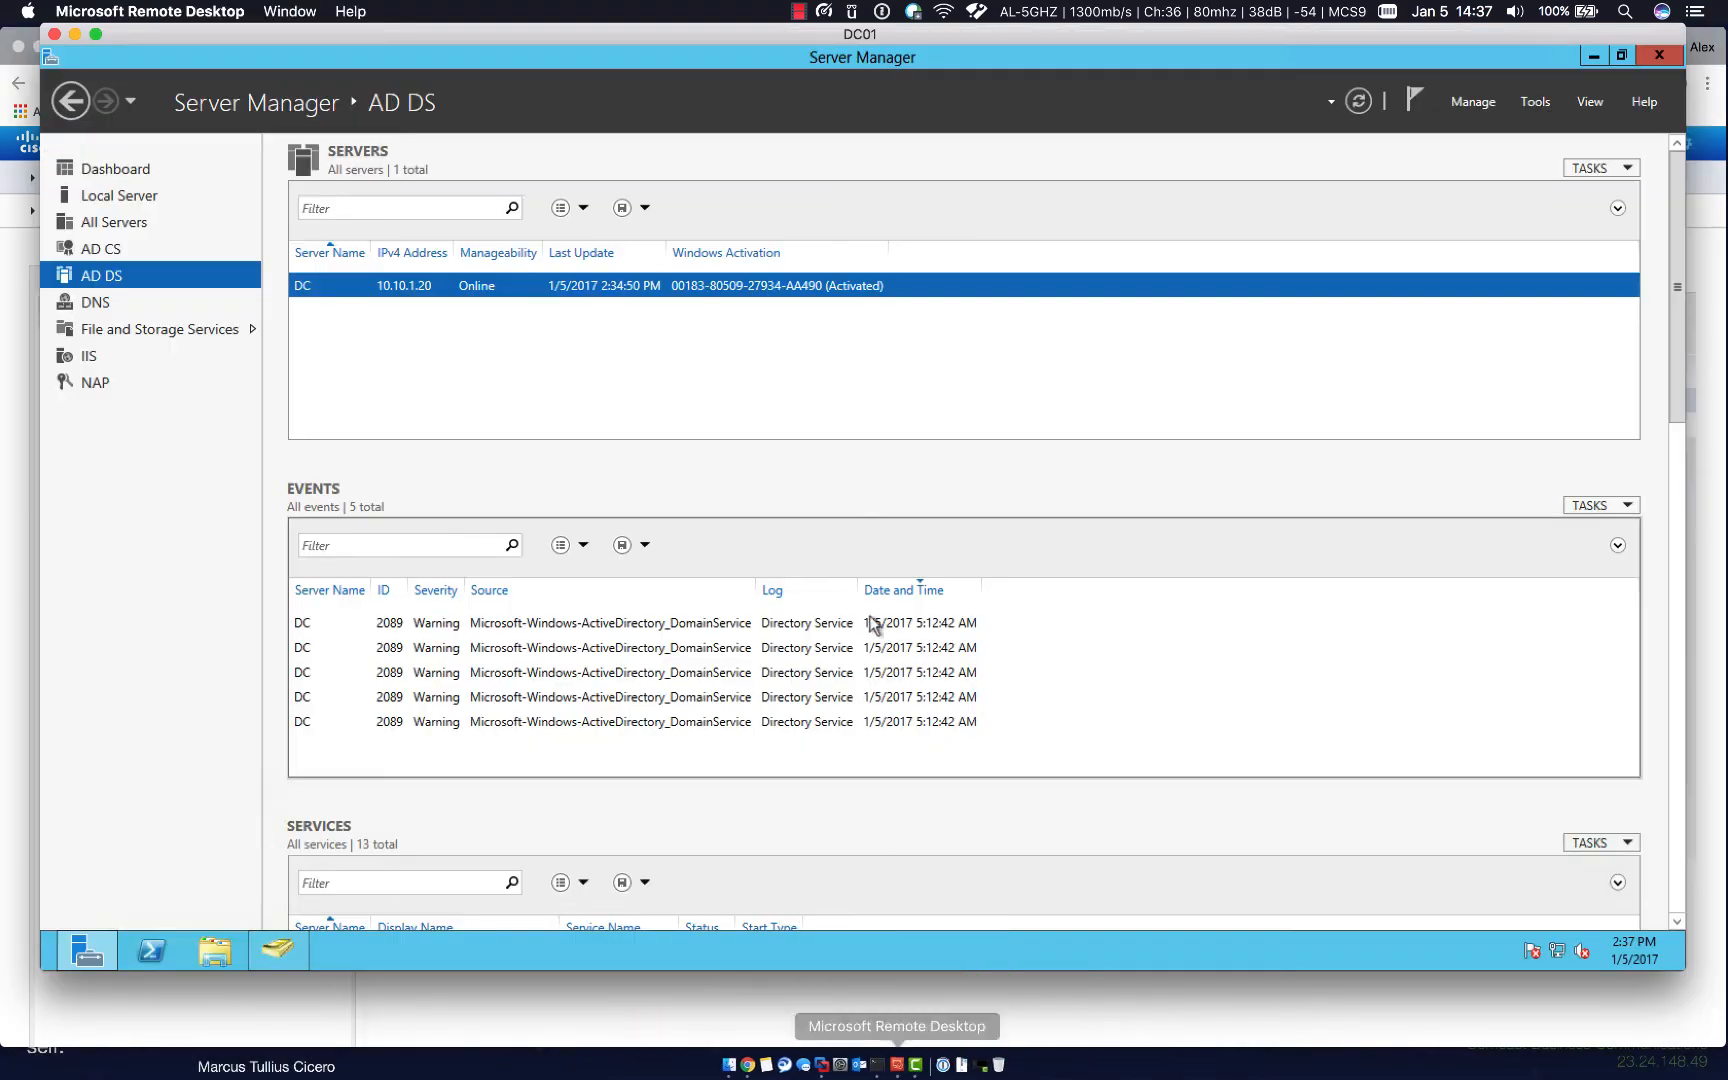
left_click(280, 950)
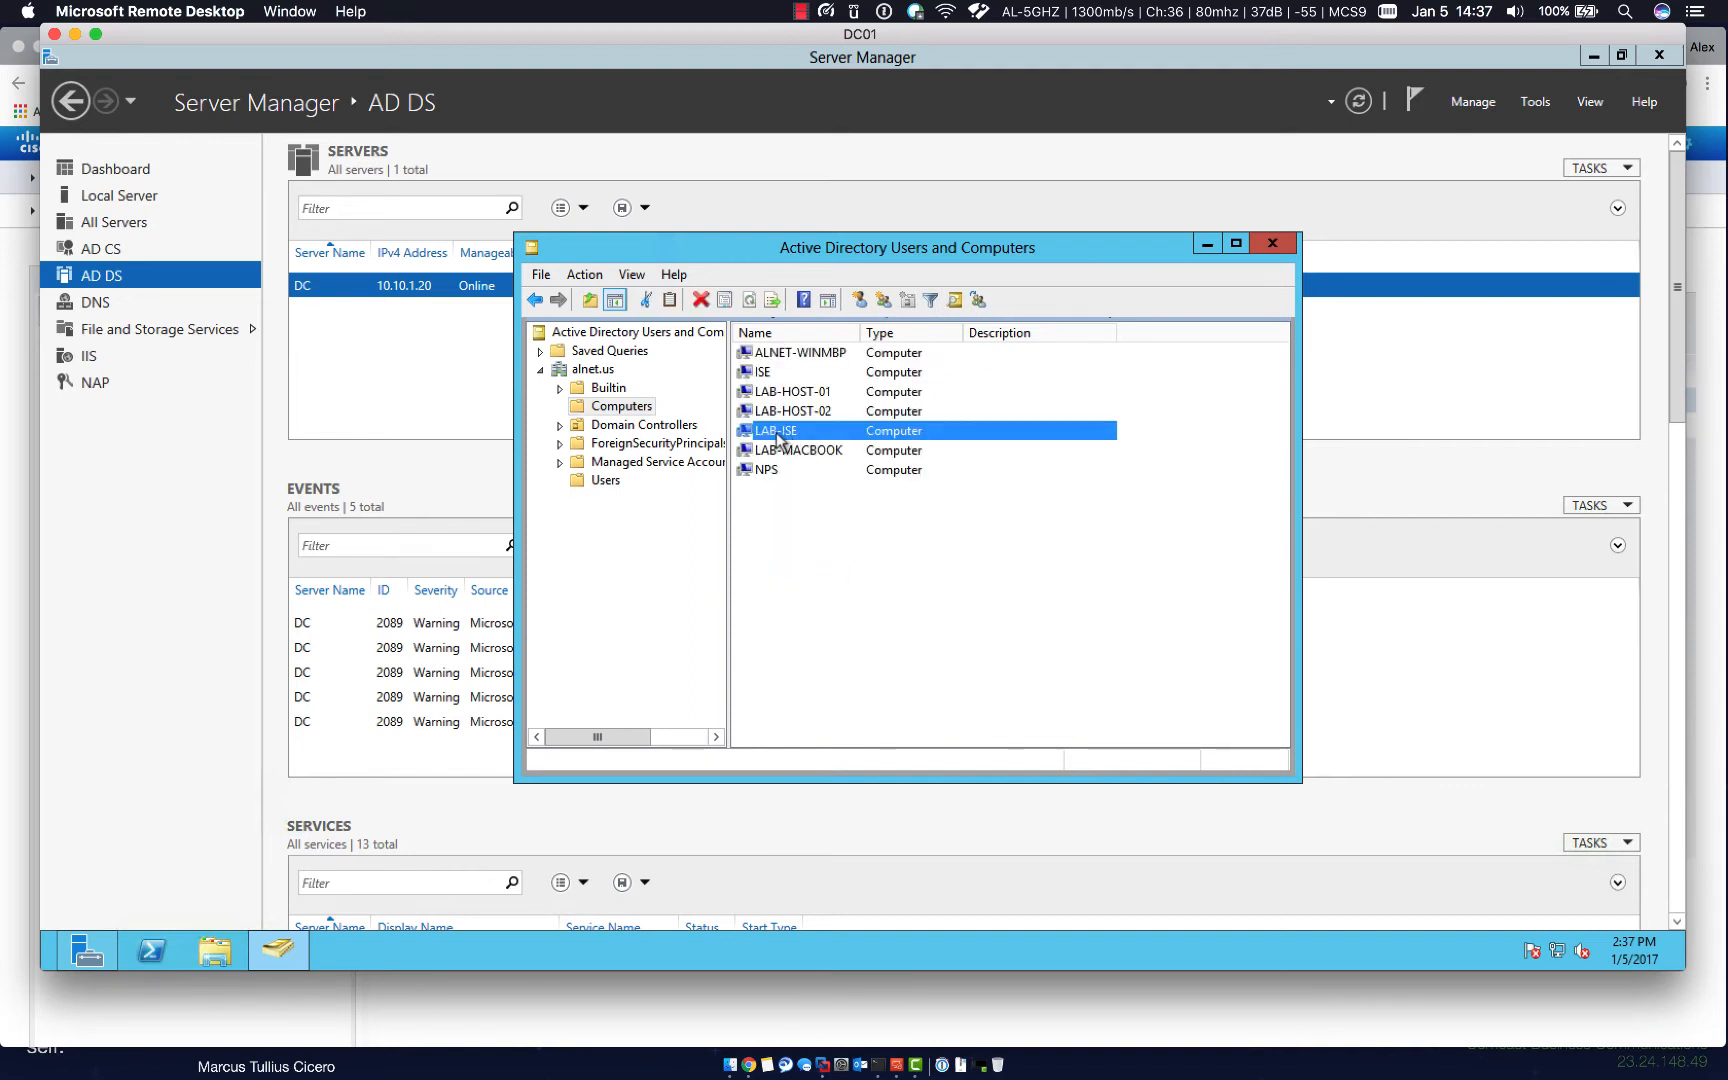
right_click(776, 430)
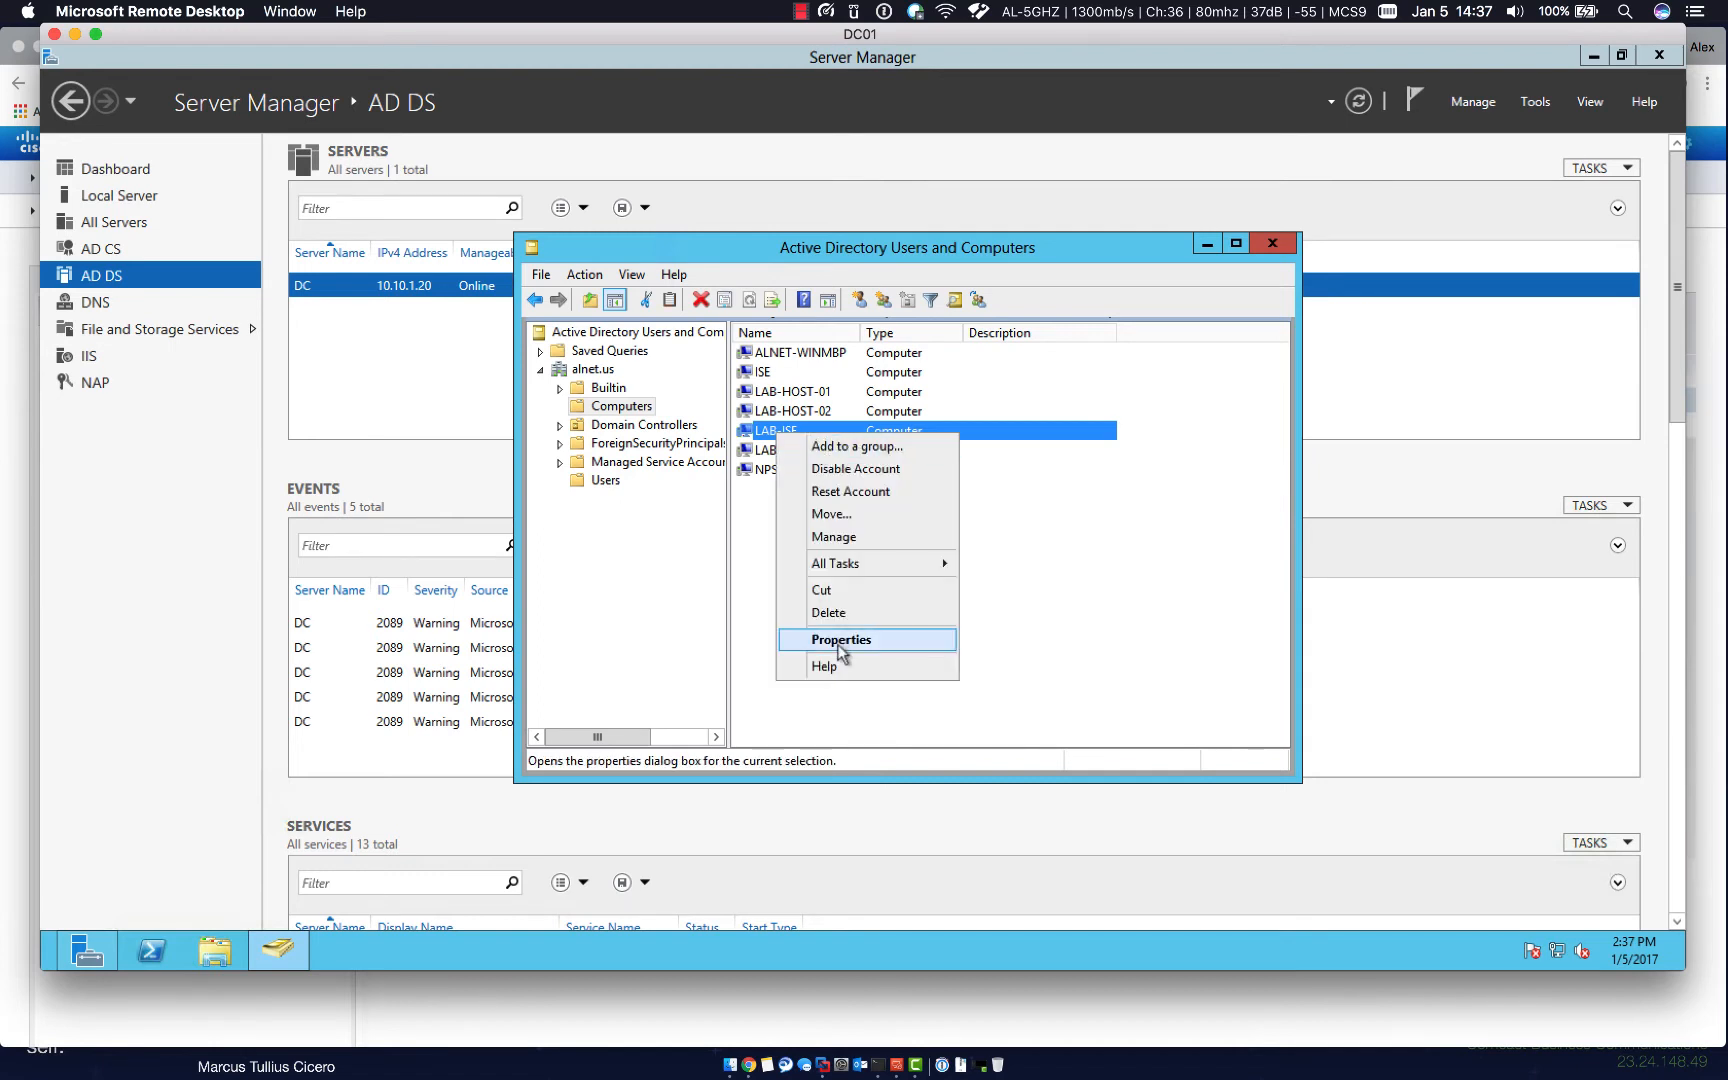
left_click(840, 640)
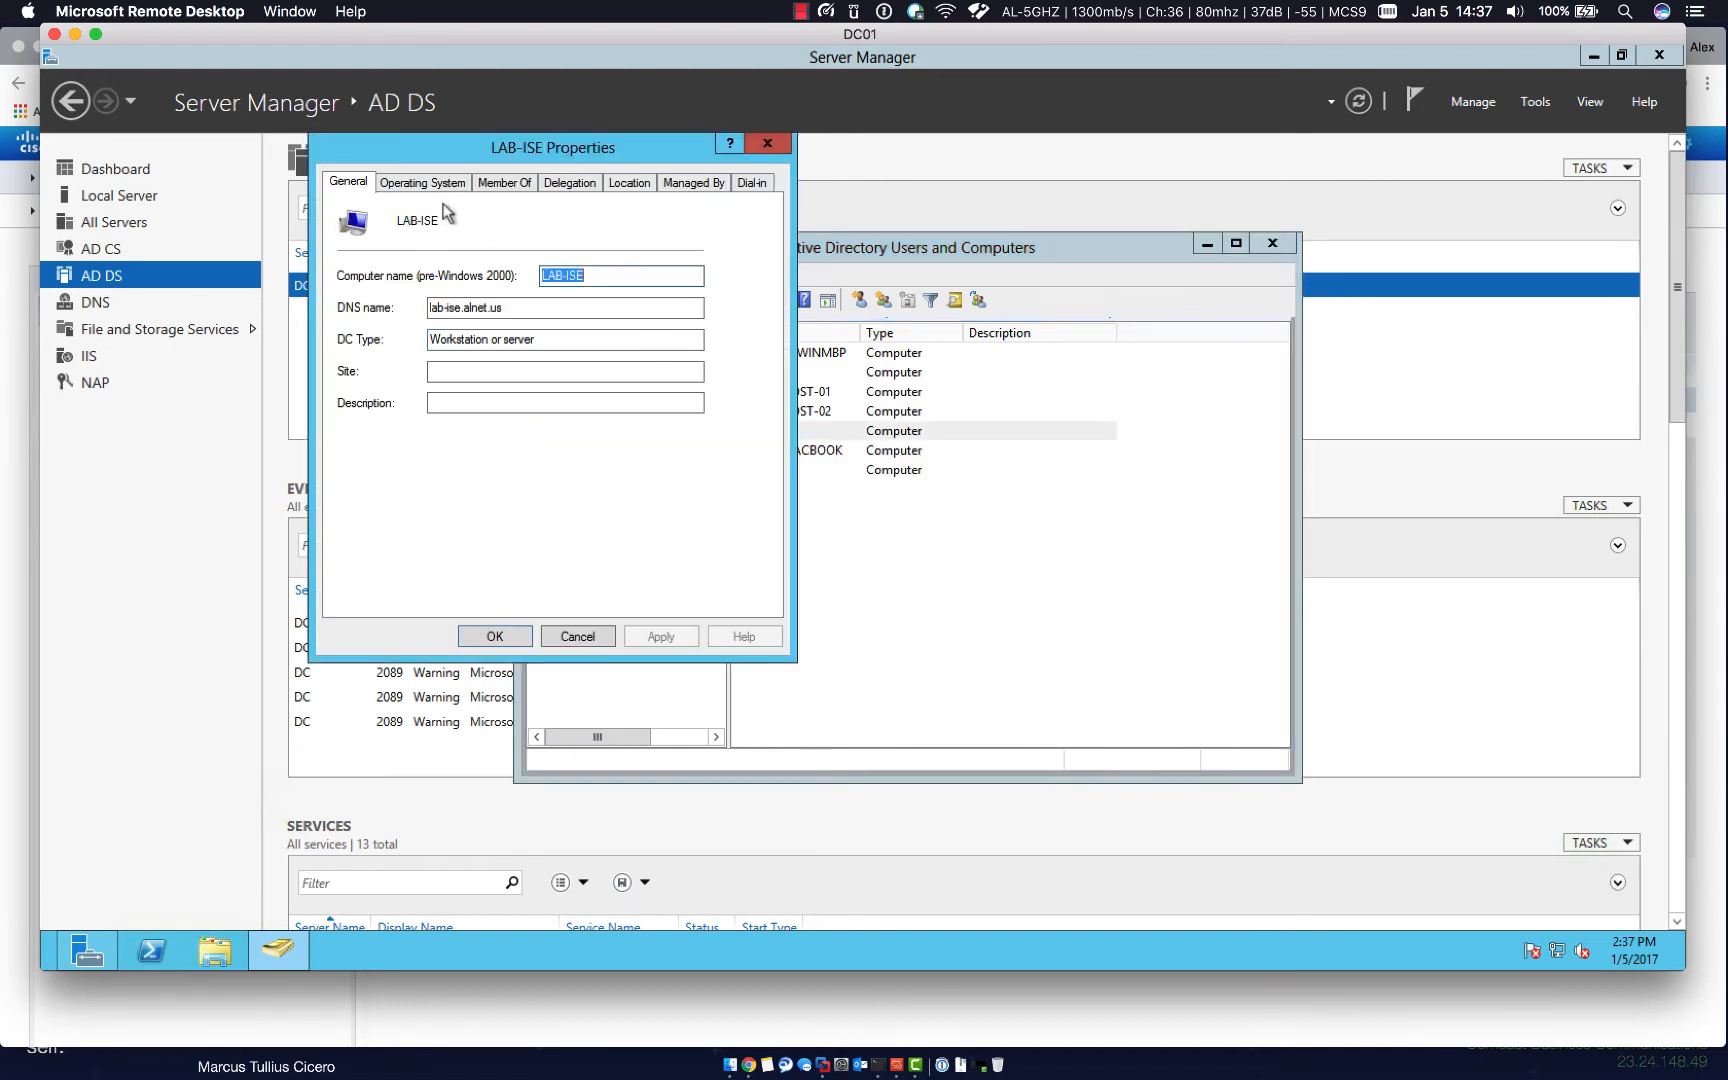
- Review LAB-ISE's Operating System, Member Of and Delegation details, then close the properties
left_click(422, 182)
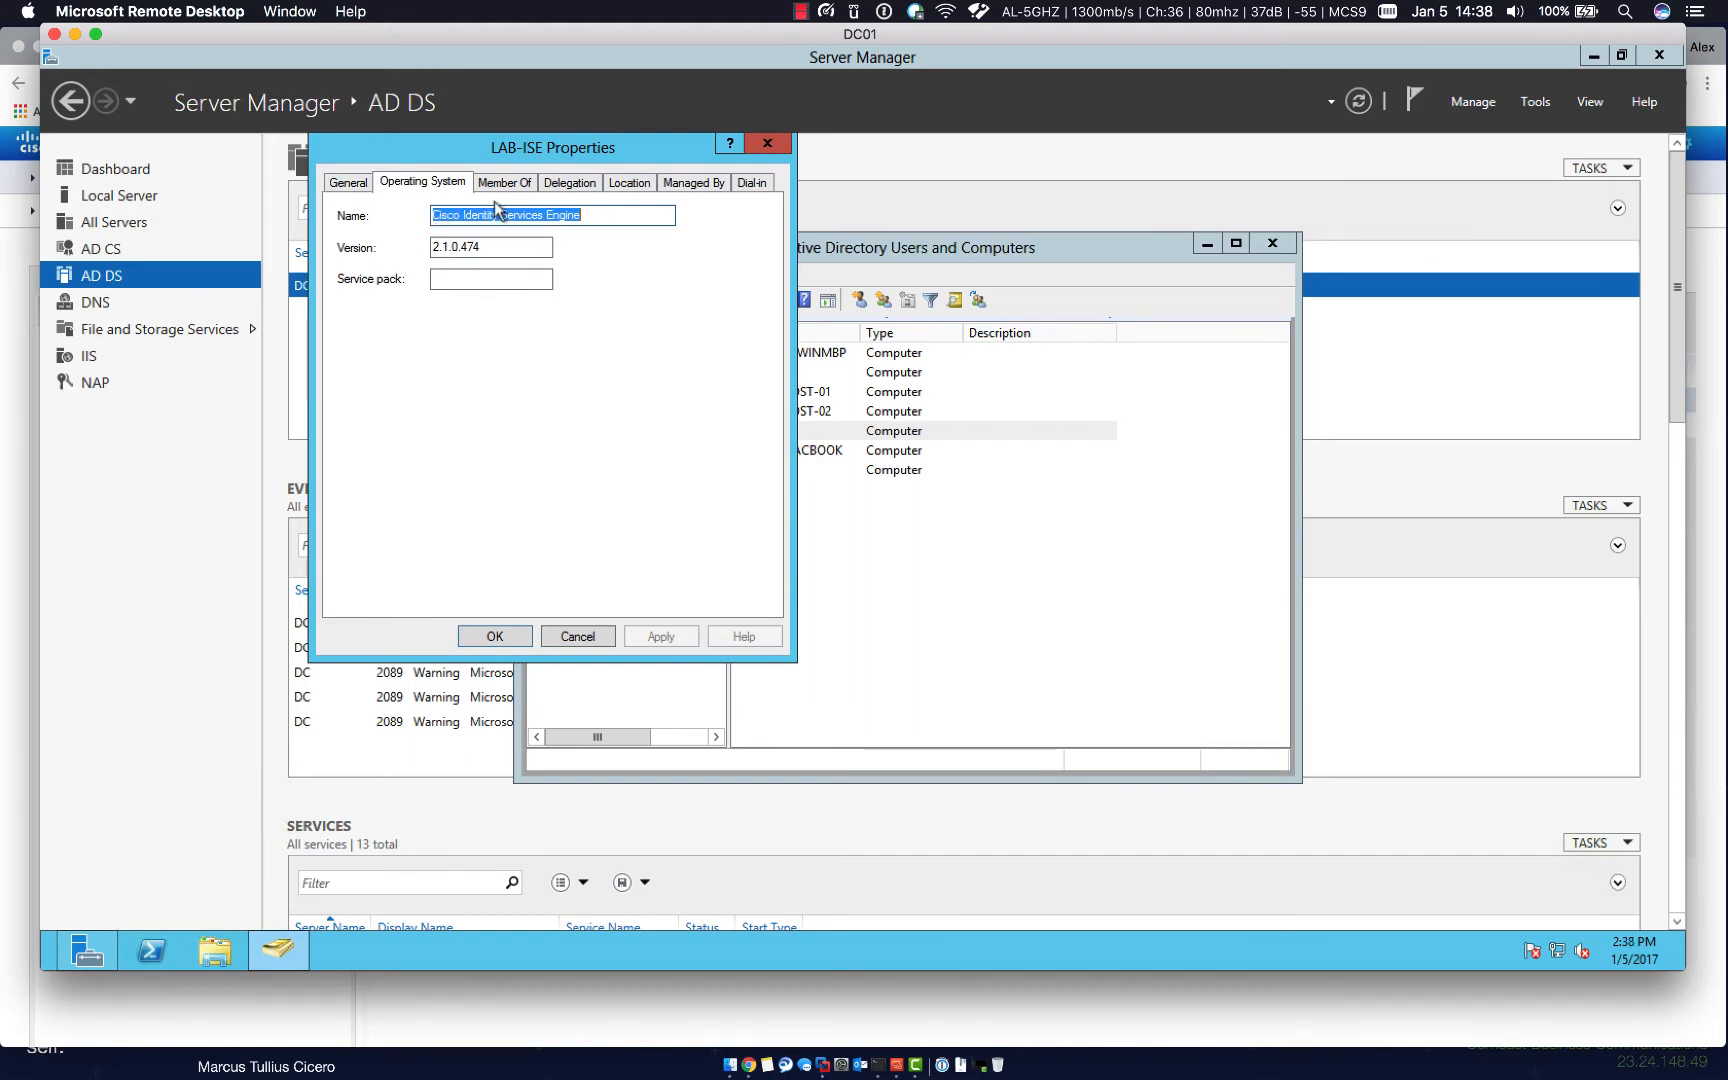
left_click(504, 182)
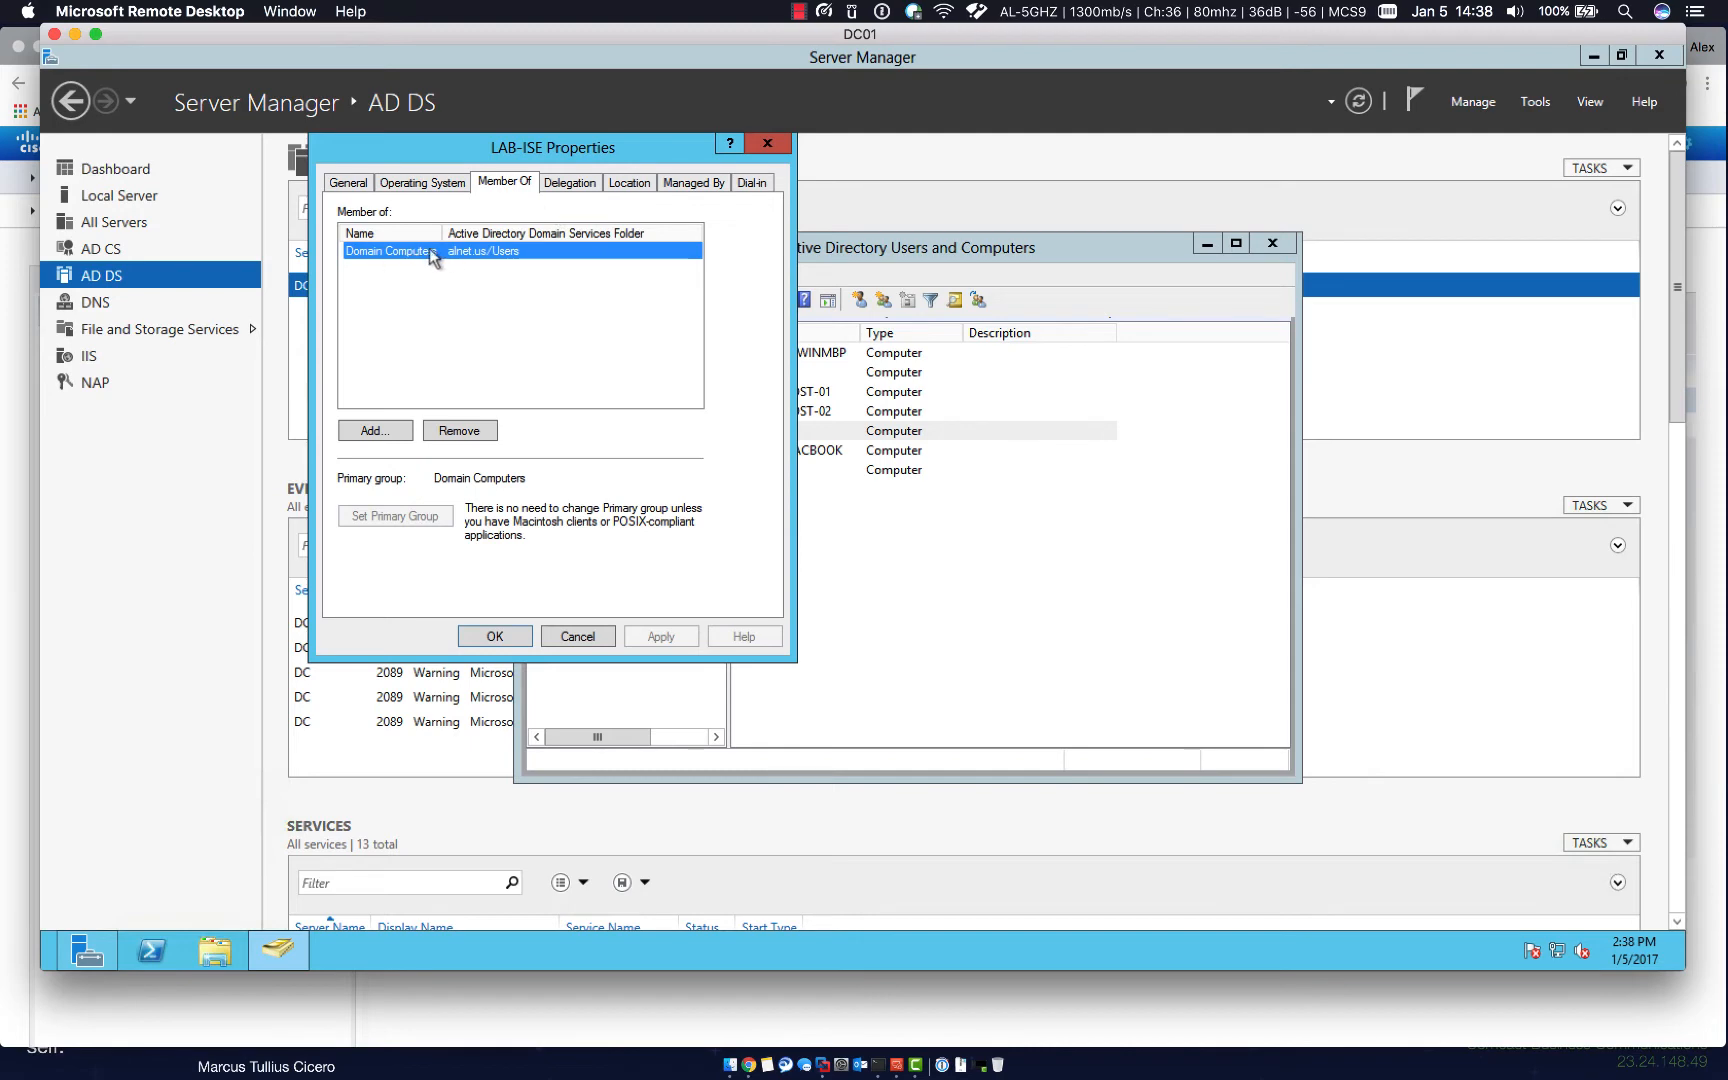
left_click(570, 182)
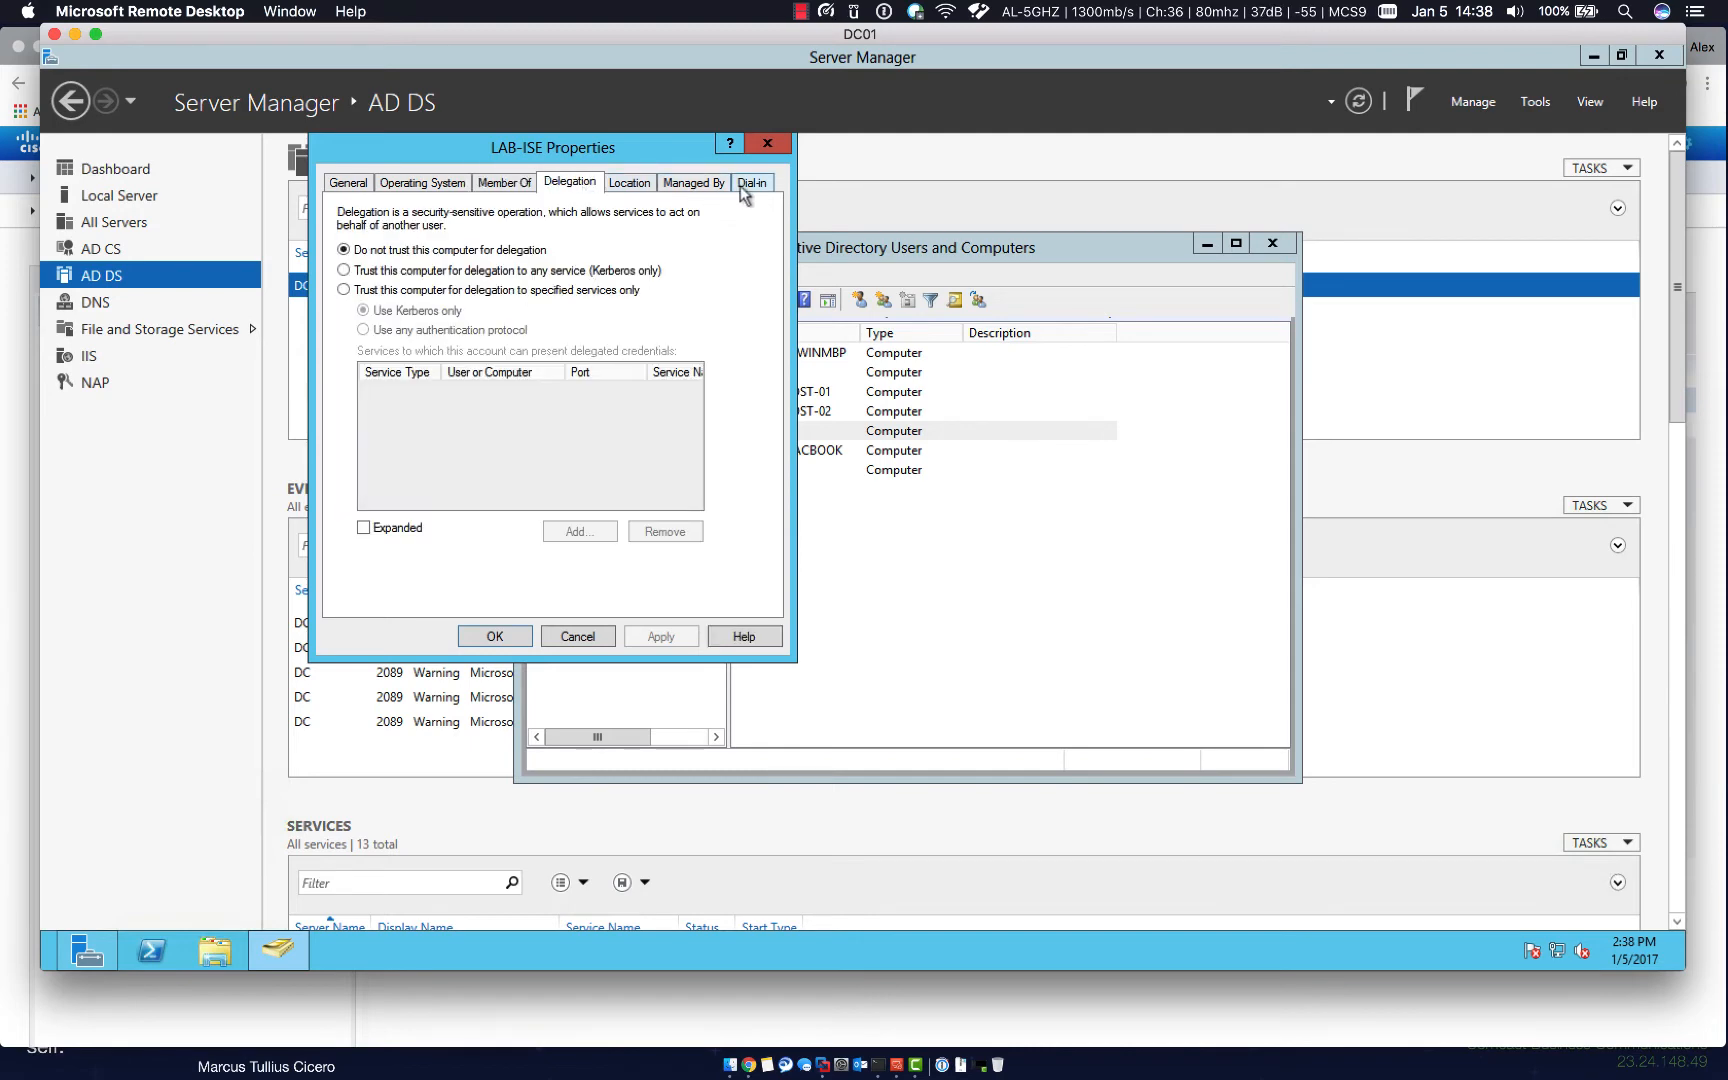
left_click(348, 184)
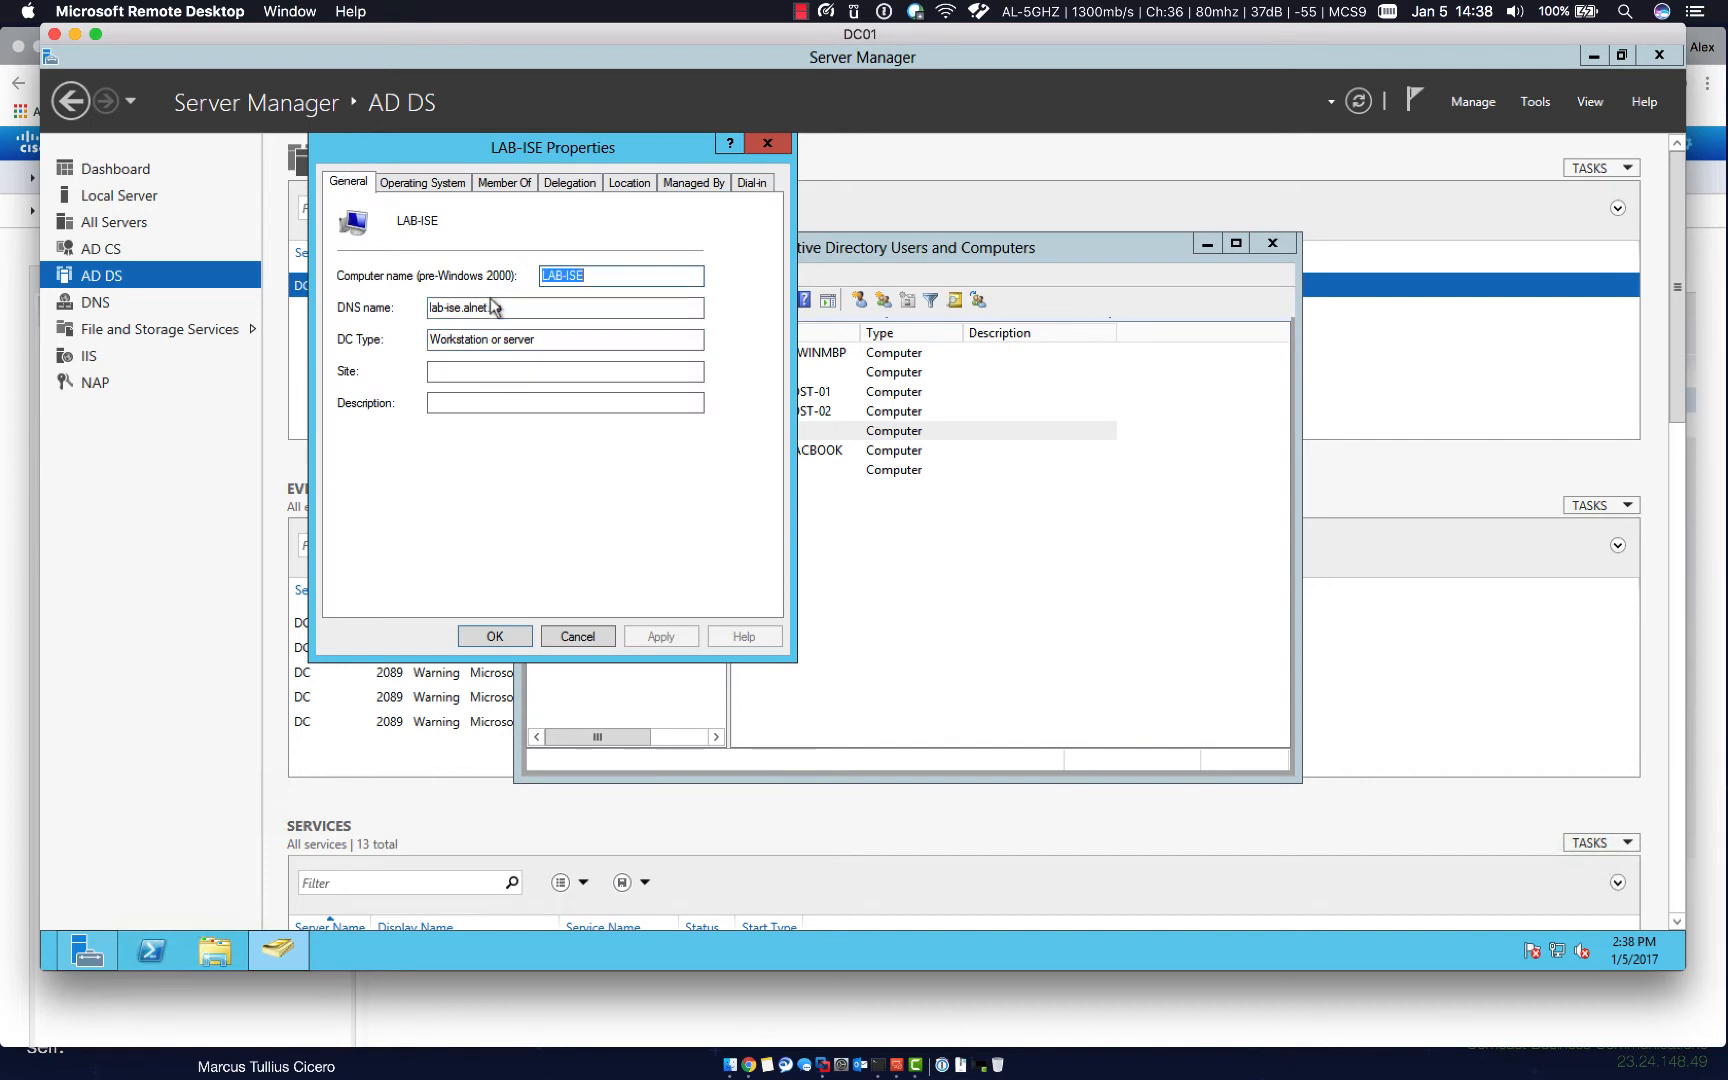
left_click(578, 636)
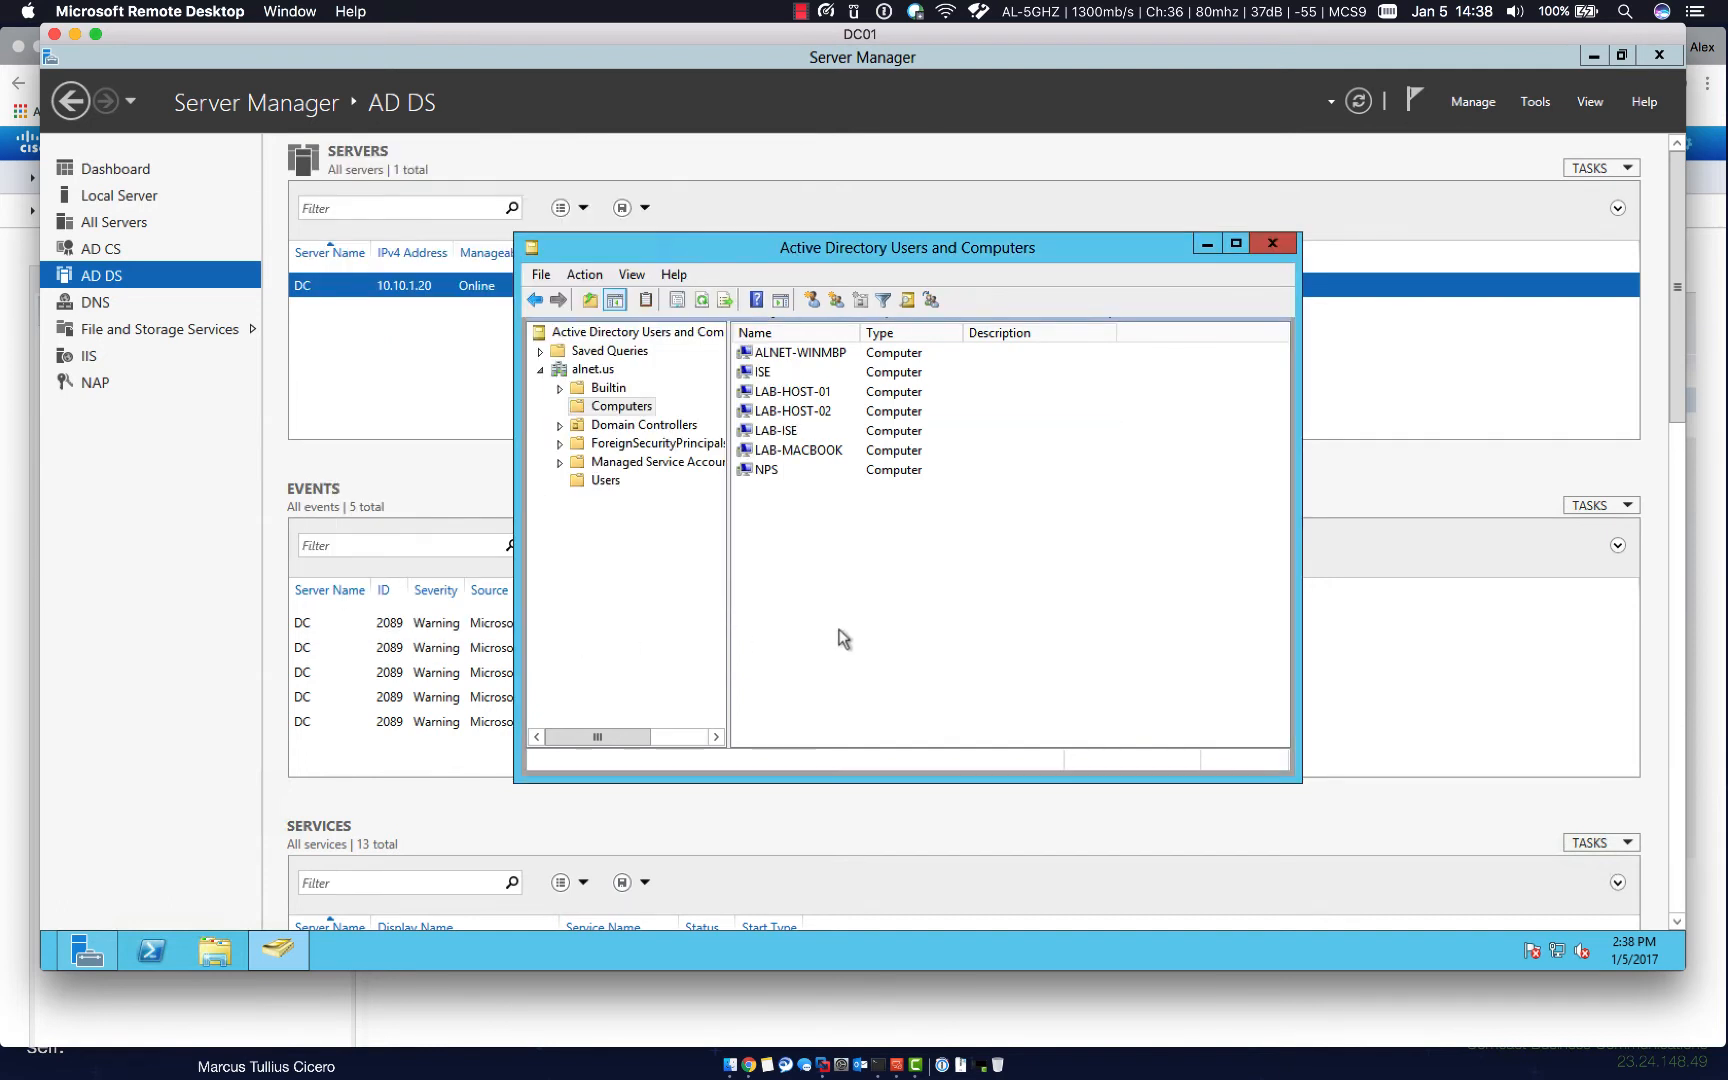
mouse_move(444, 482)
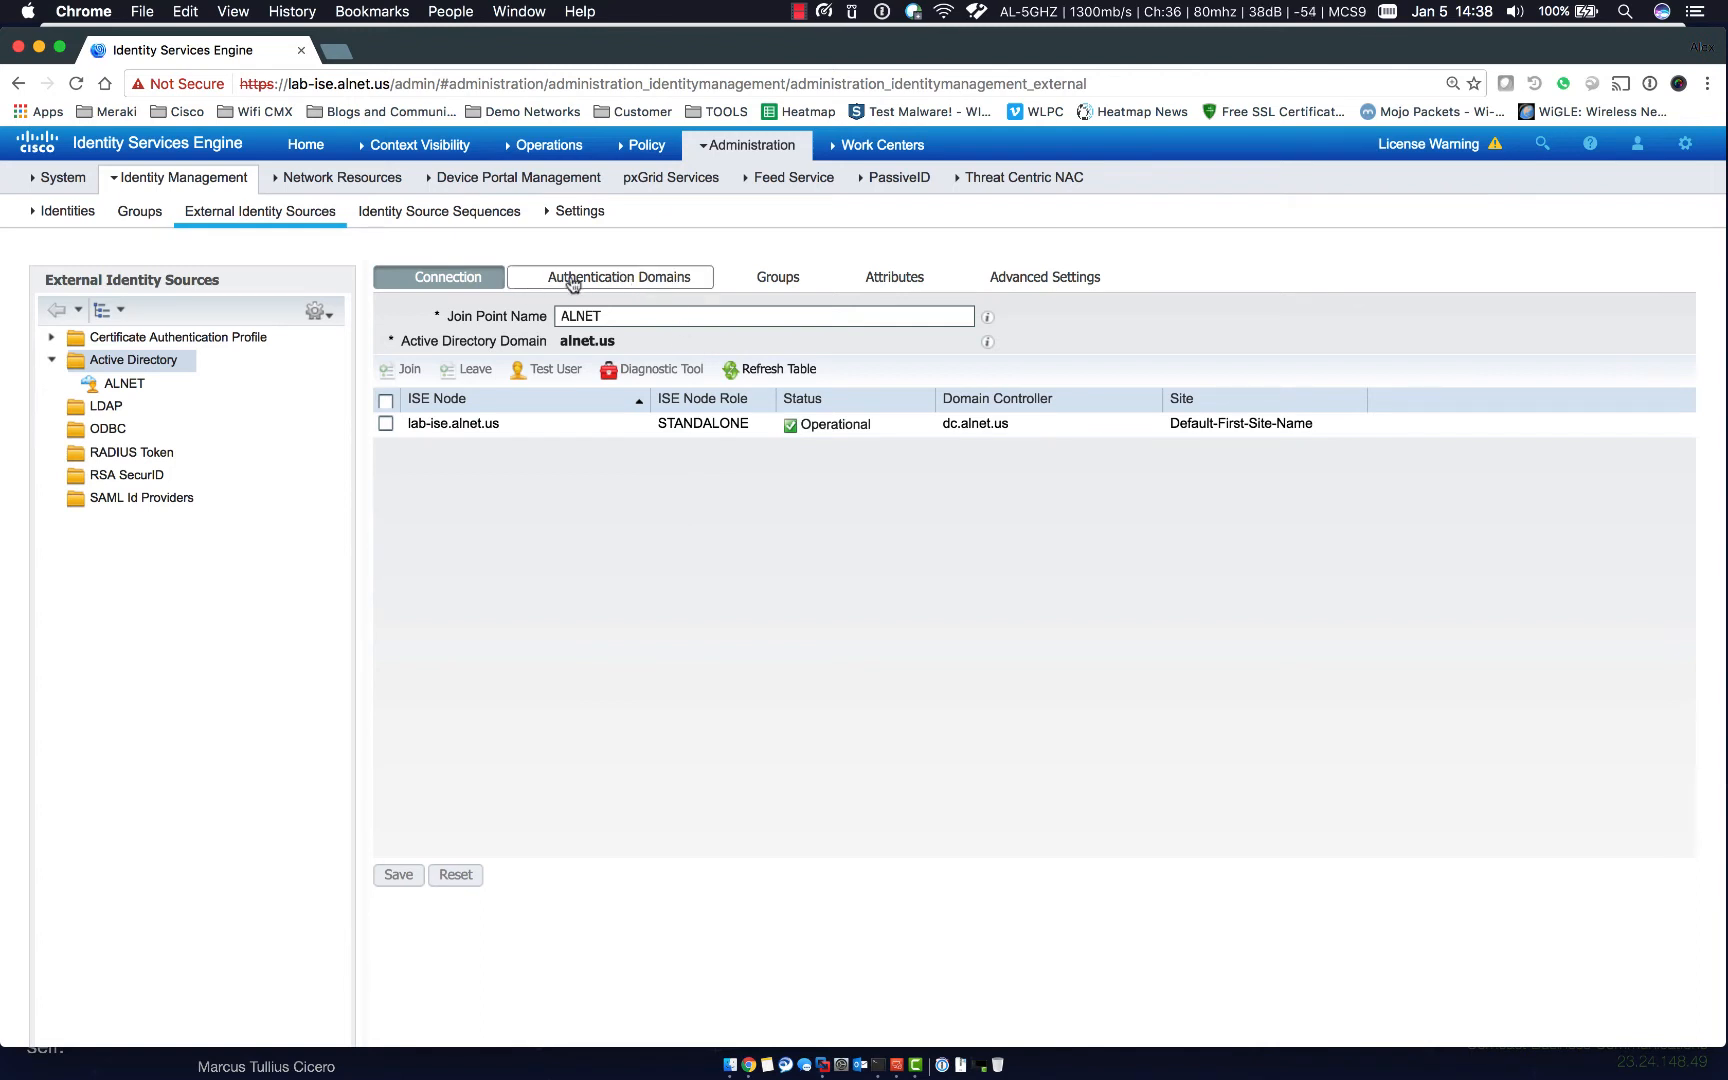
- Show the ALNET join point's empty Groups list with its Add options
left_click(440, 278)
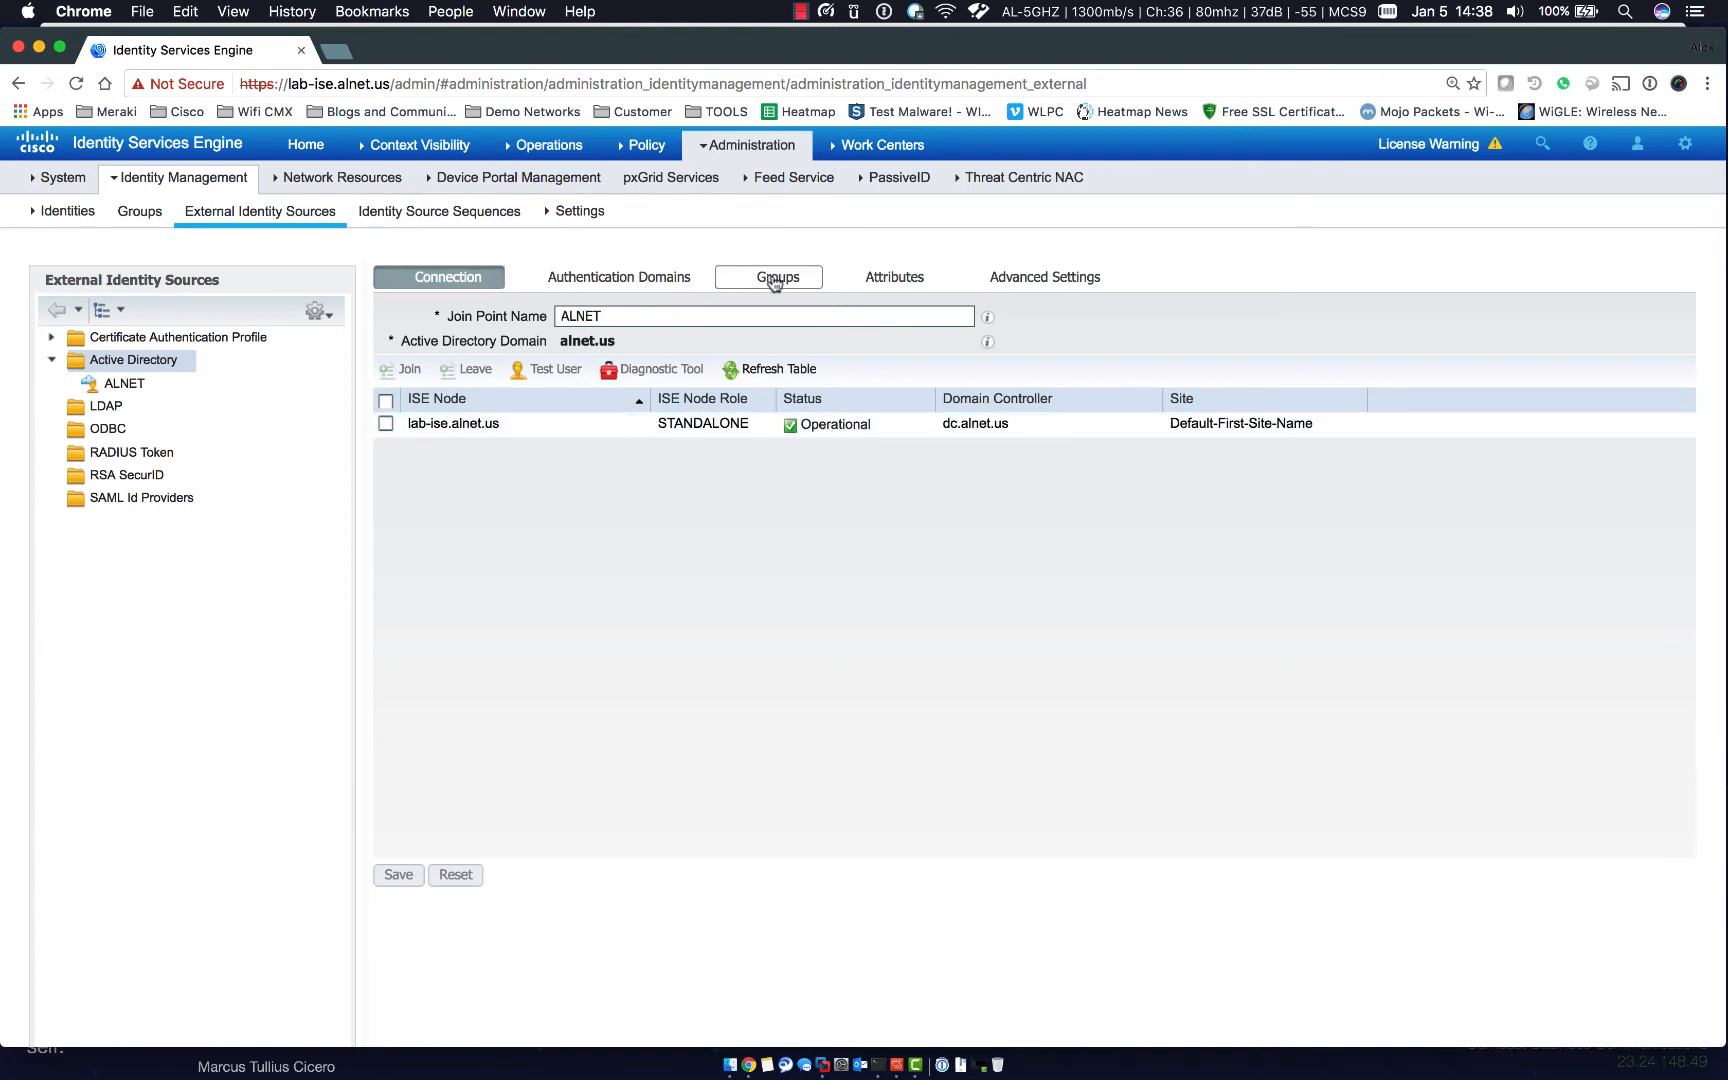
left_click(896, 278)
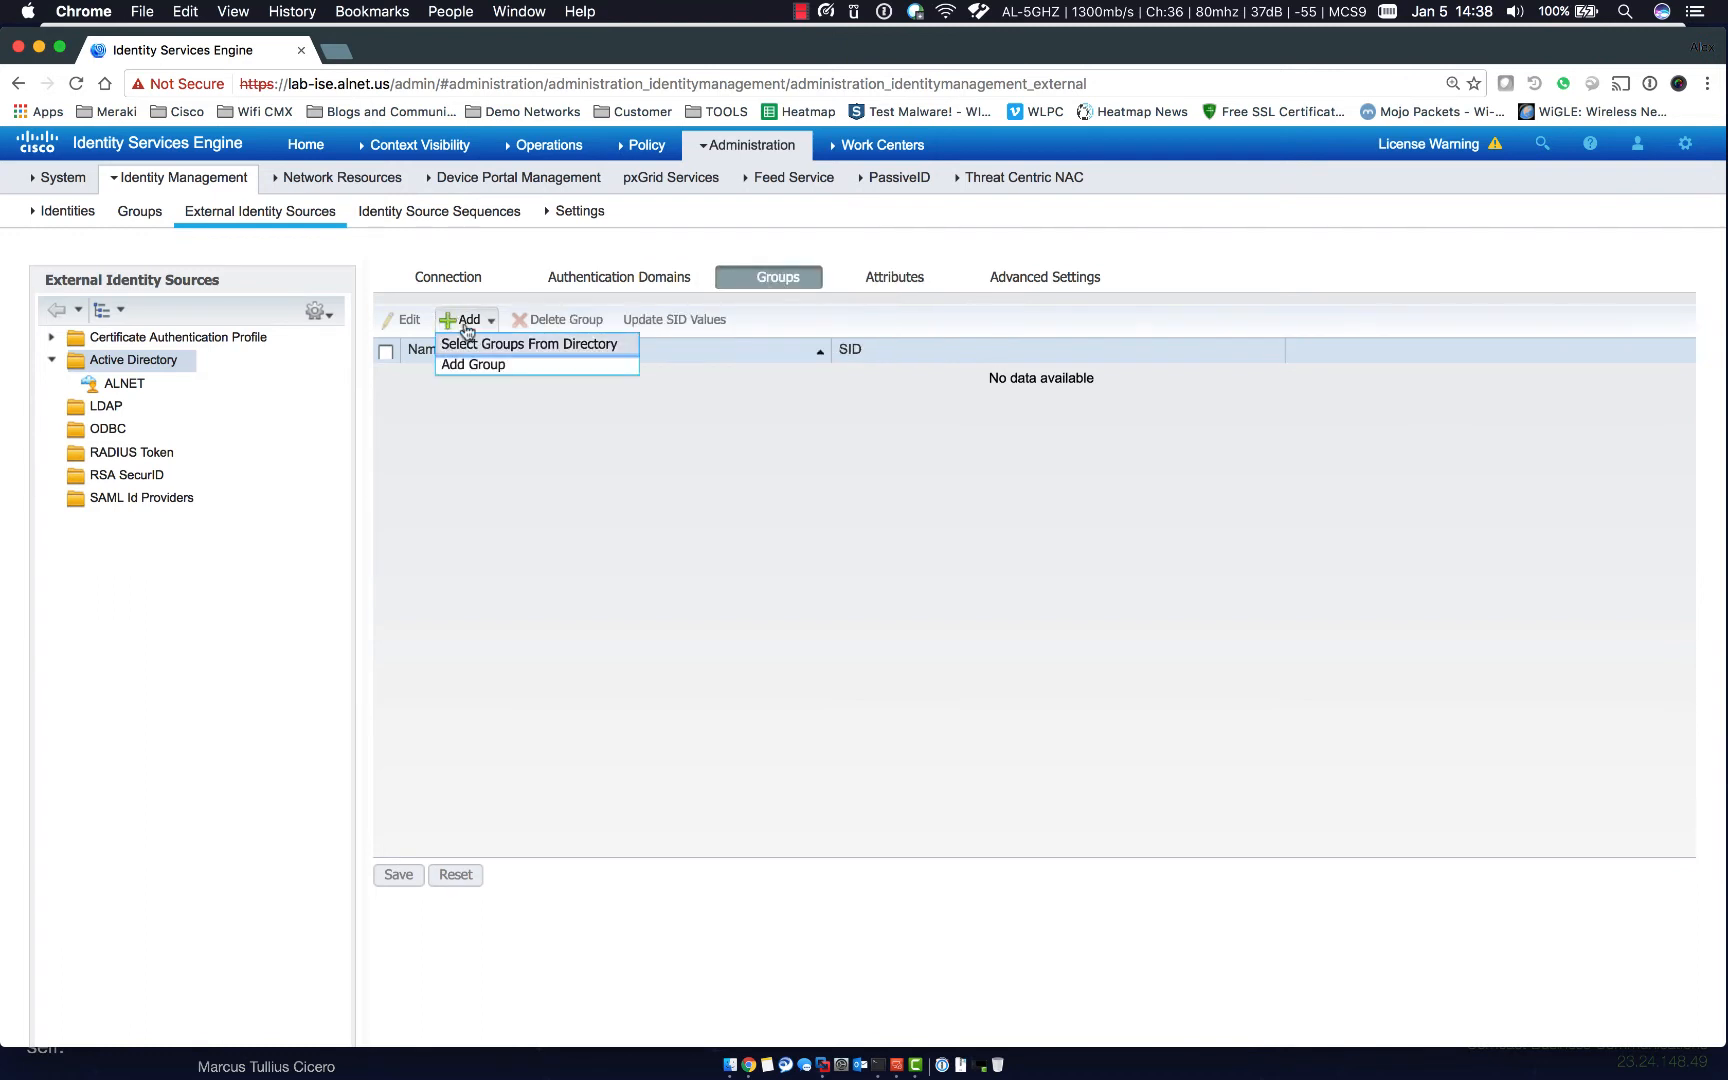
mouse_move(484, 370)
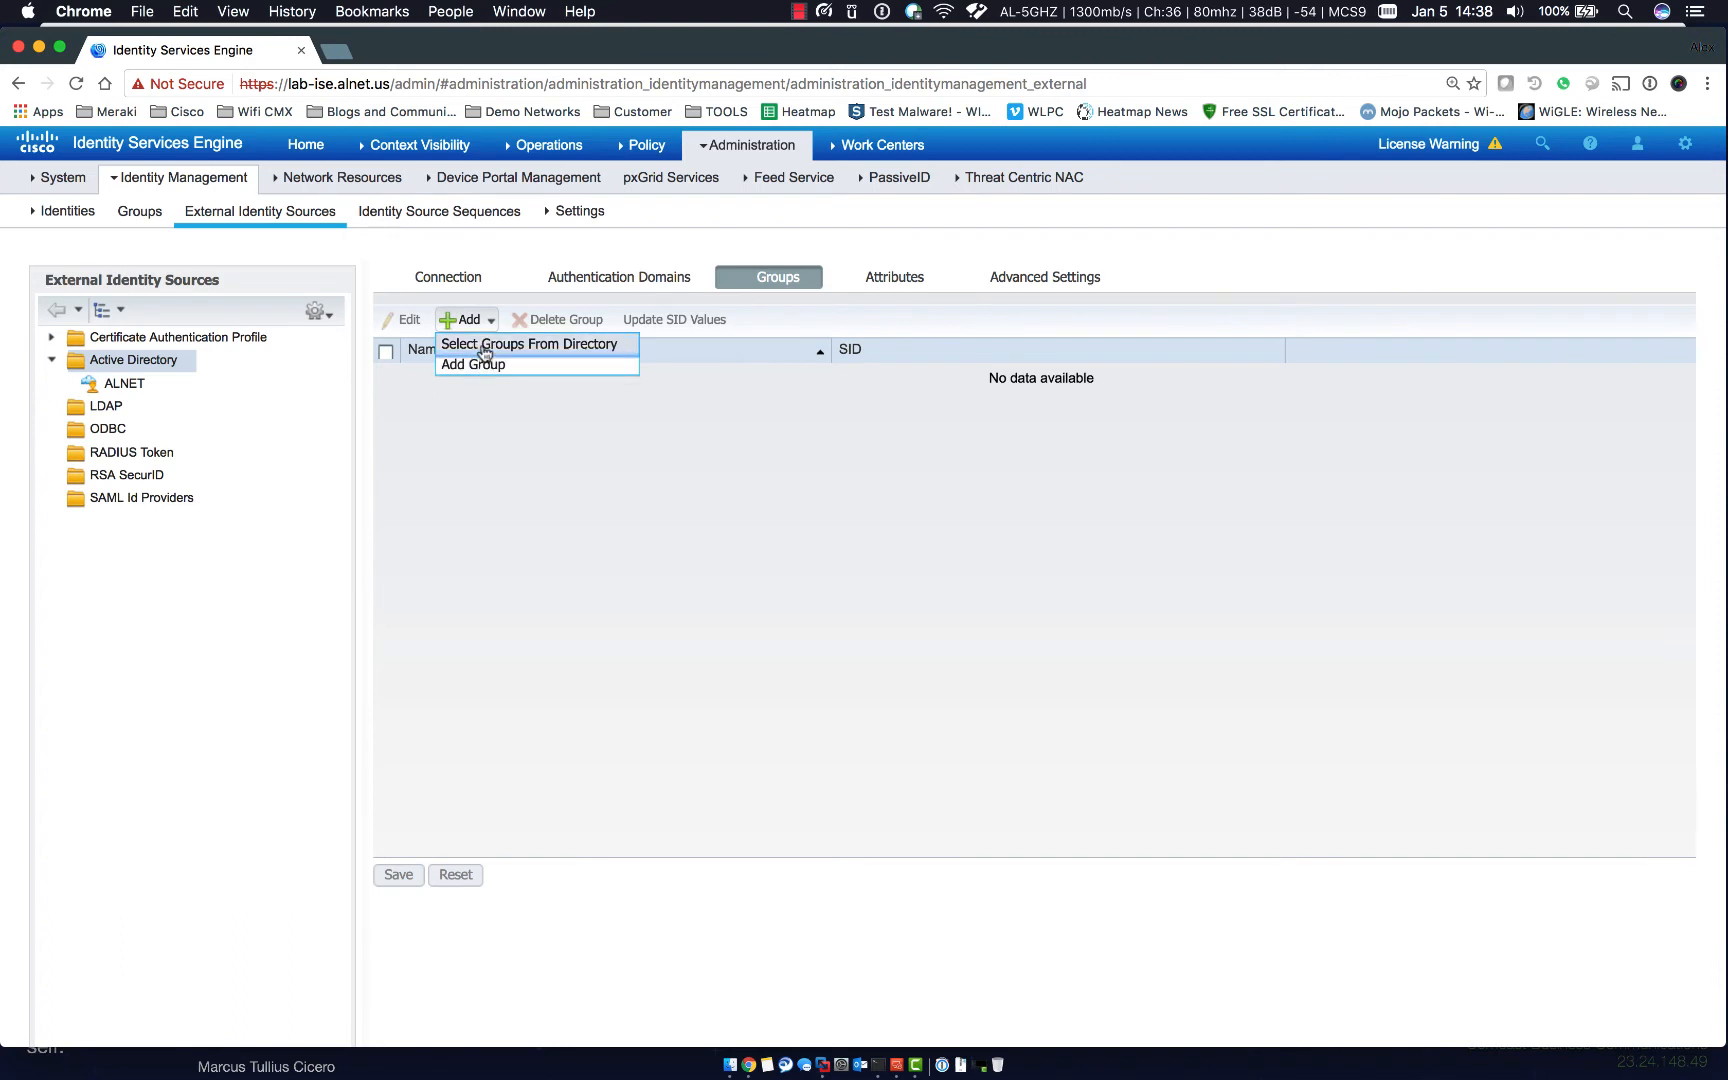
- Retrieve directory groups, first filtering by Users and then by Domain
left_click(530, 344)
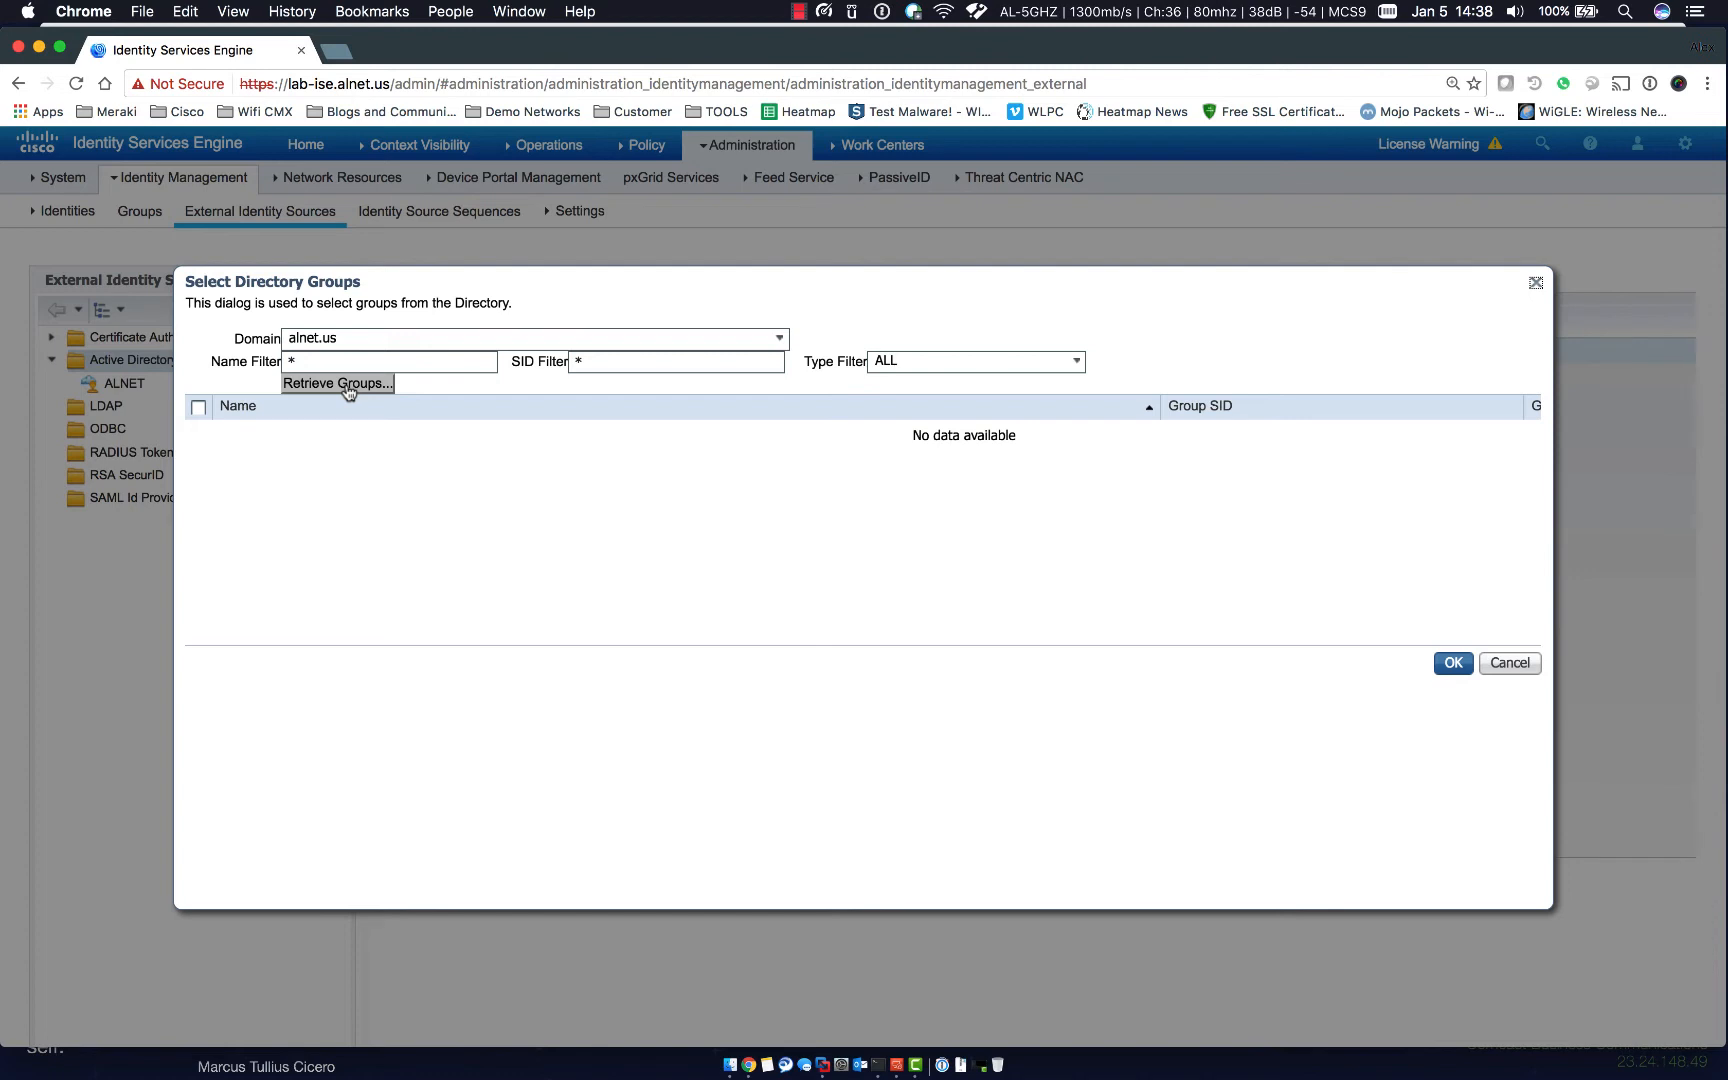
mouse_move(602, 352)
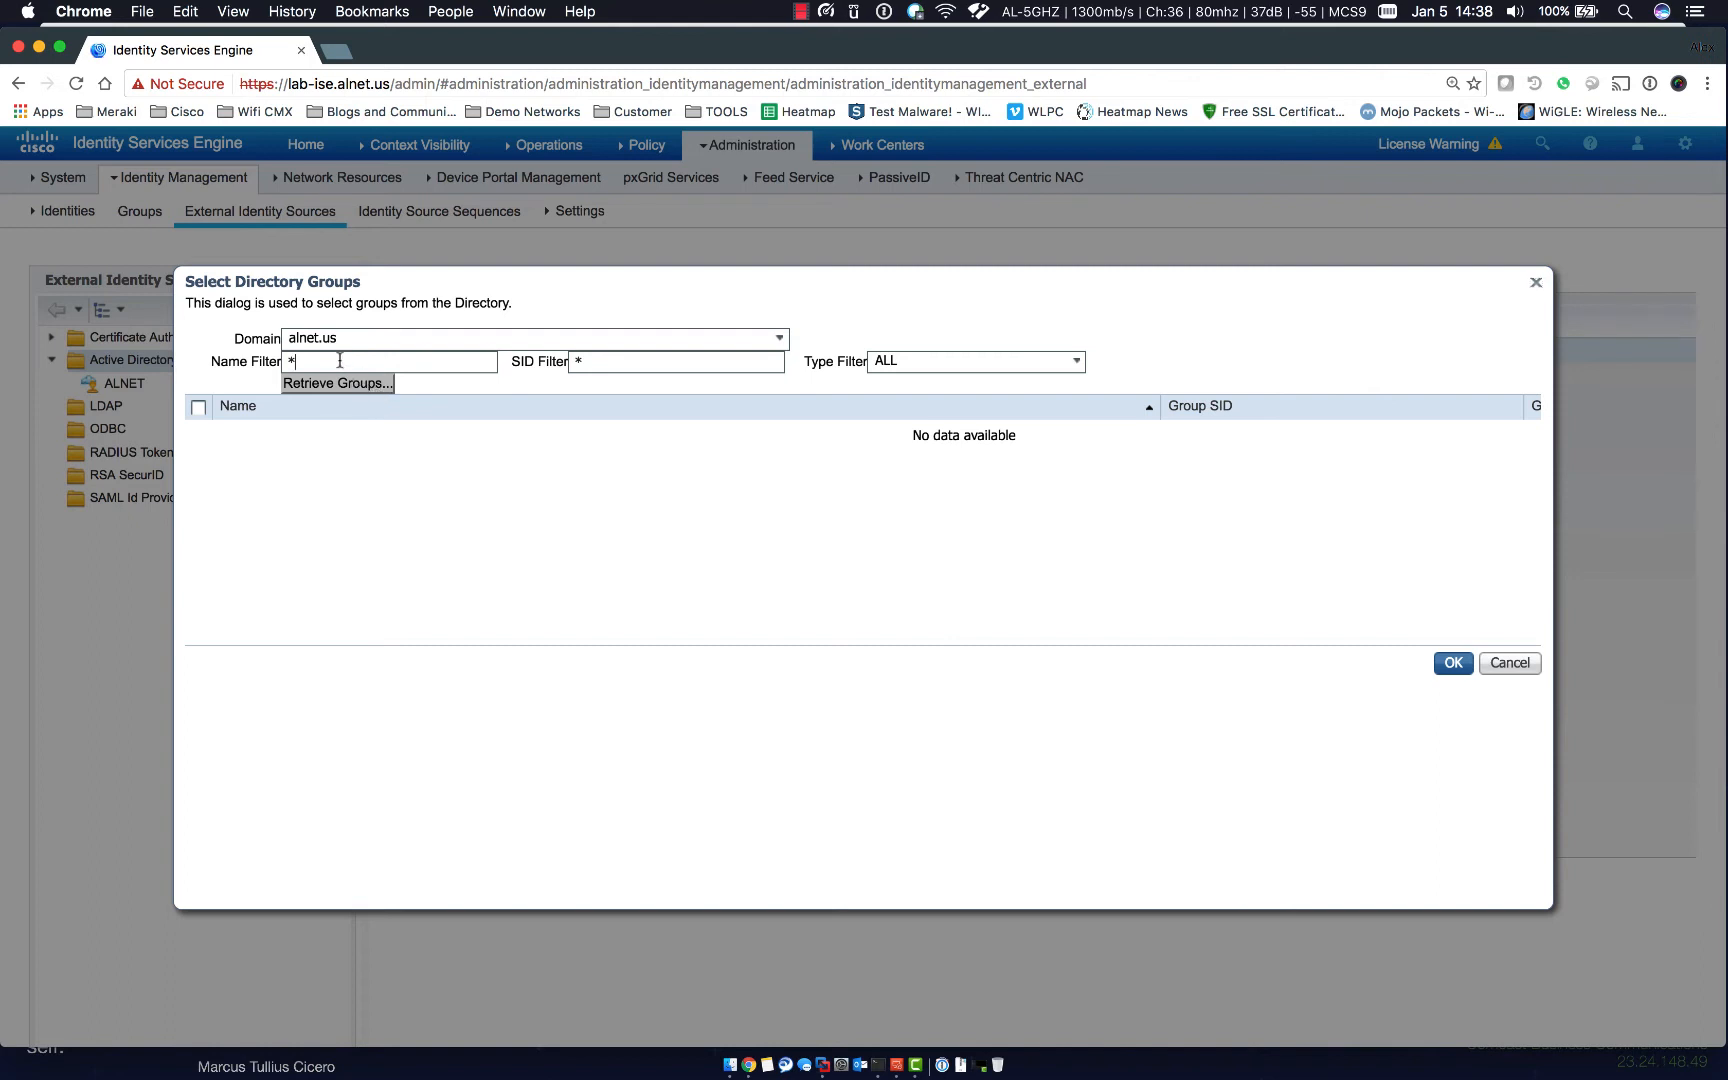
type("Users")
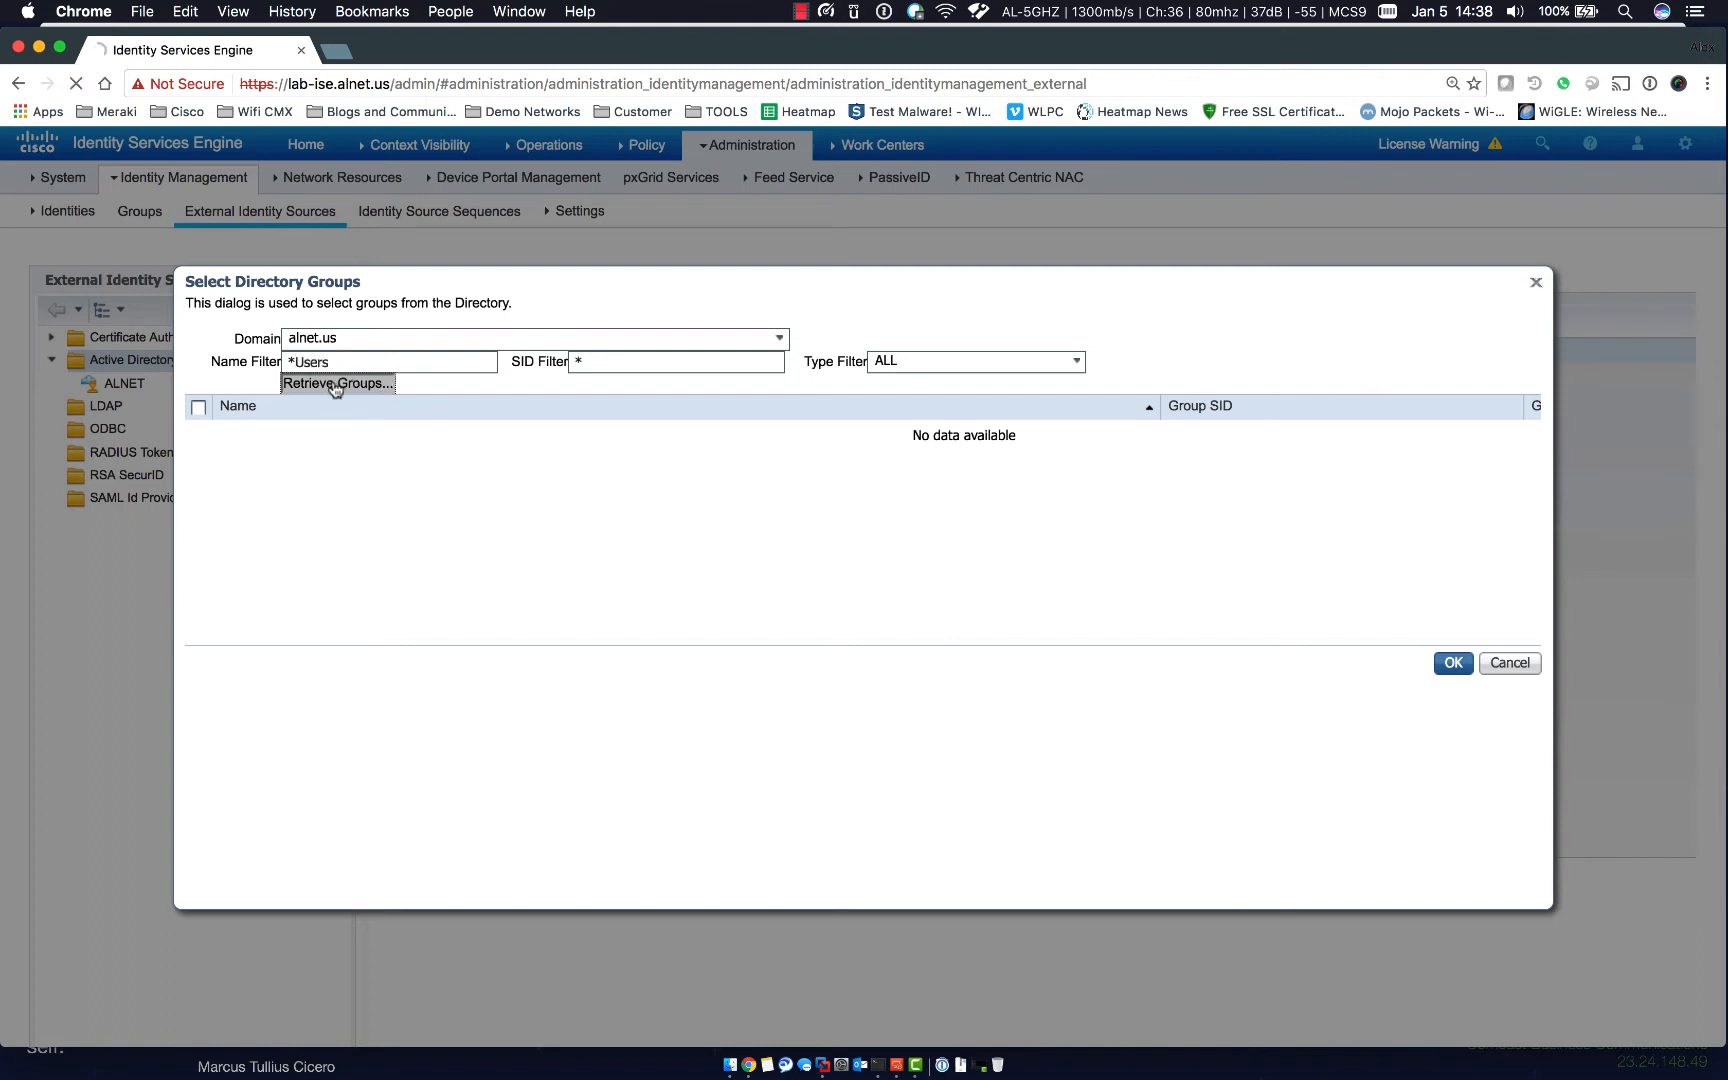
left_click(336, 384)
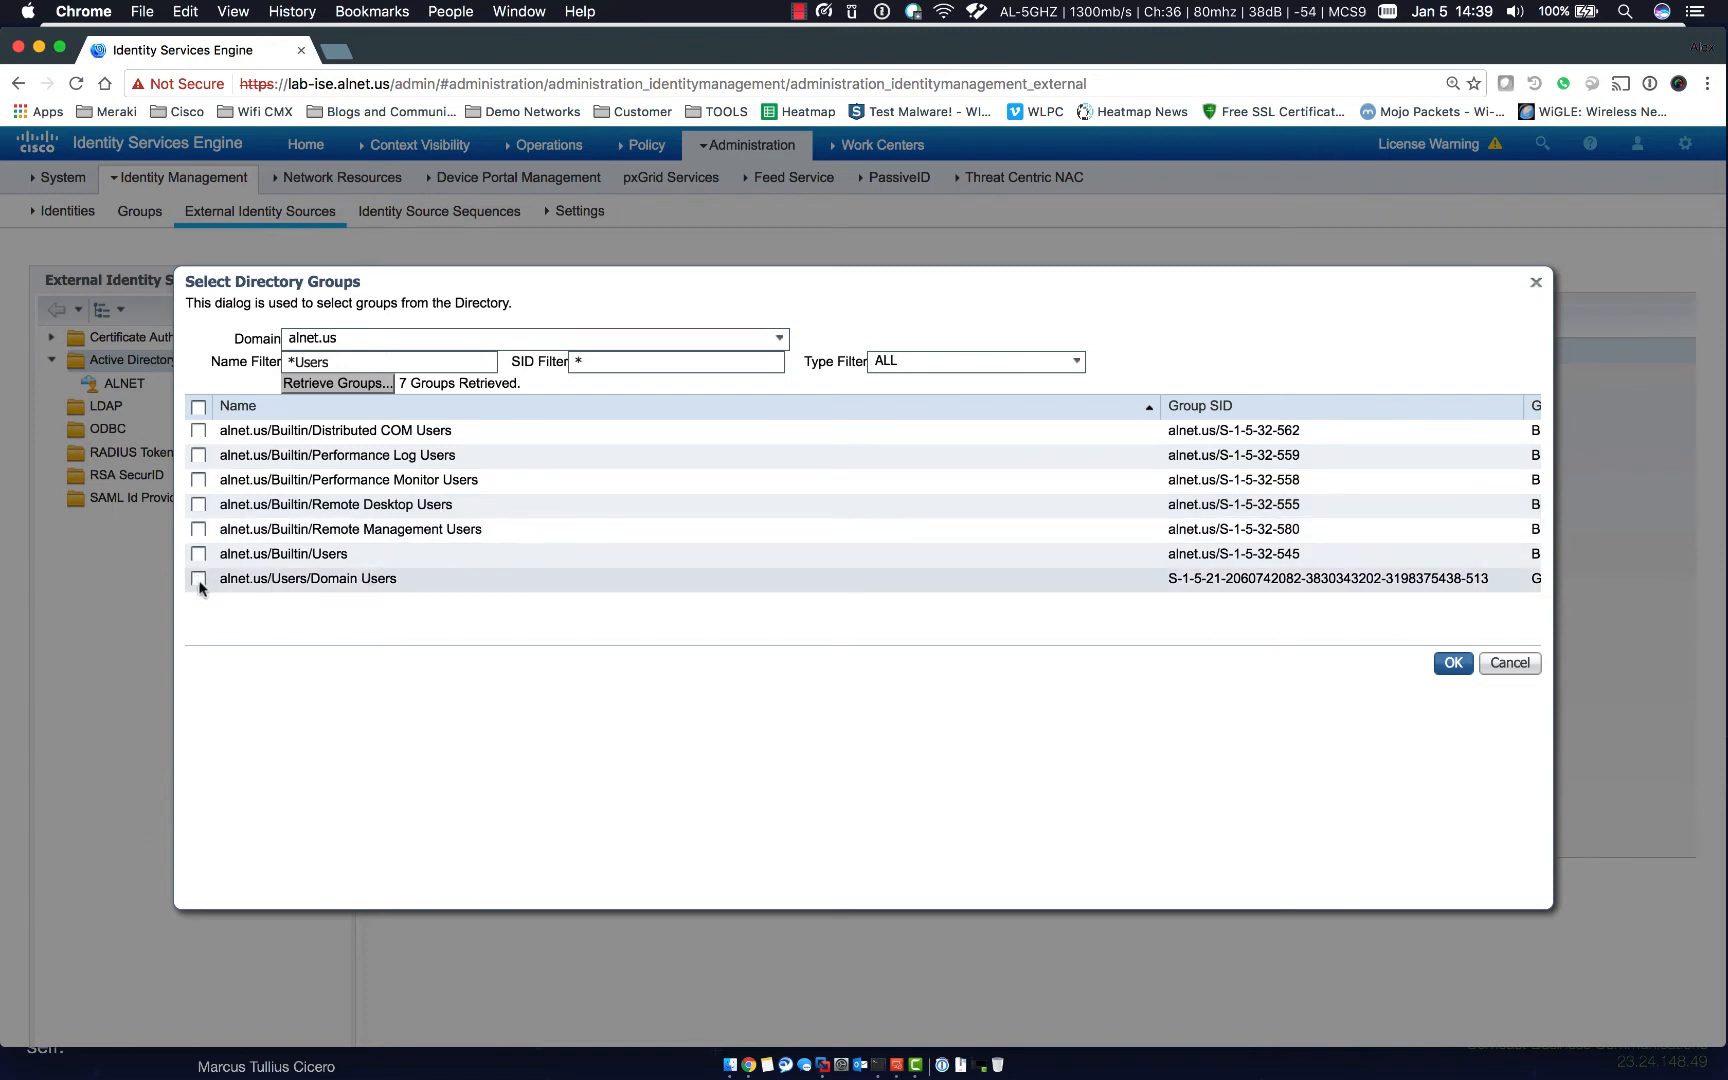
left_click(198, 580)
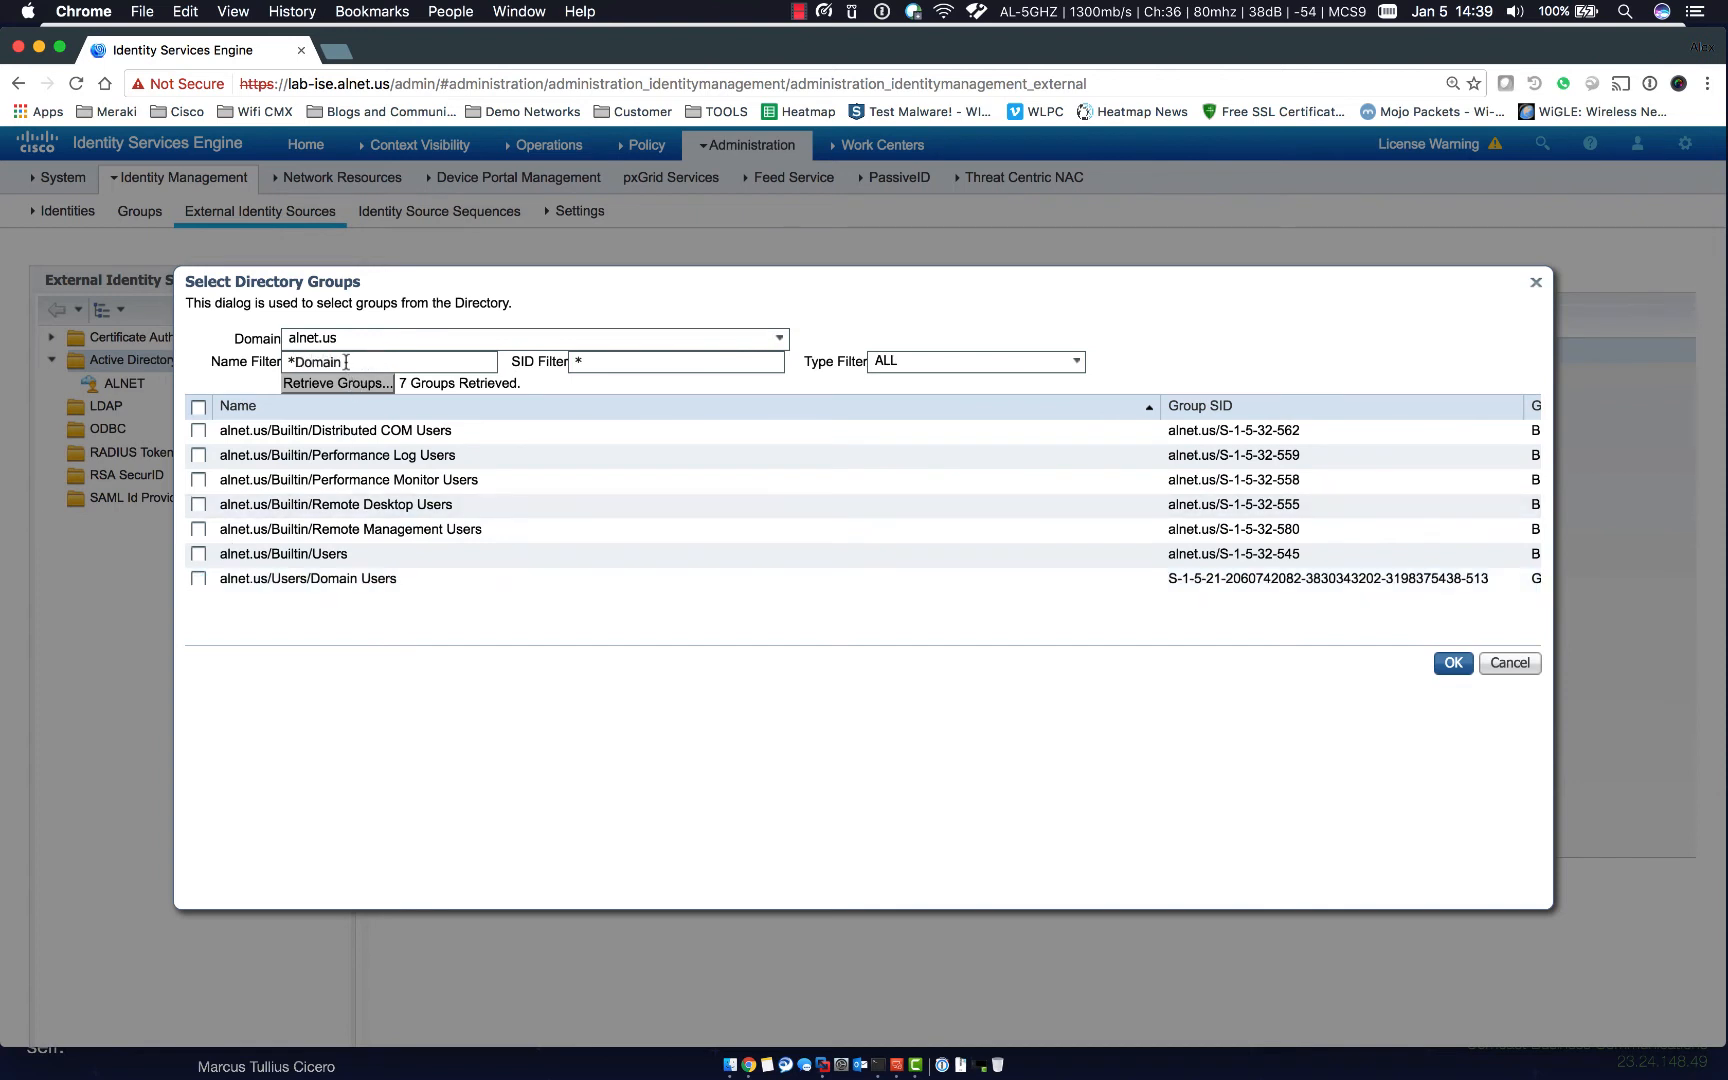
left_click(336, 384)
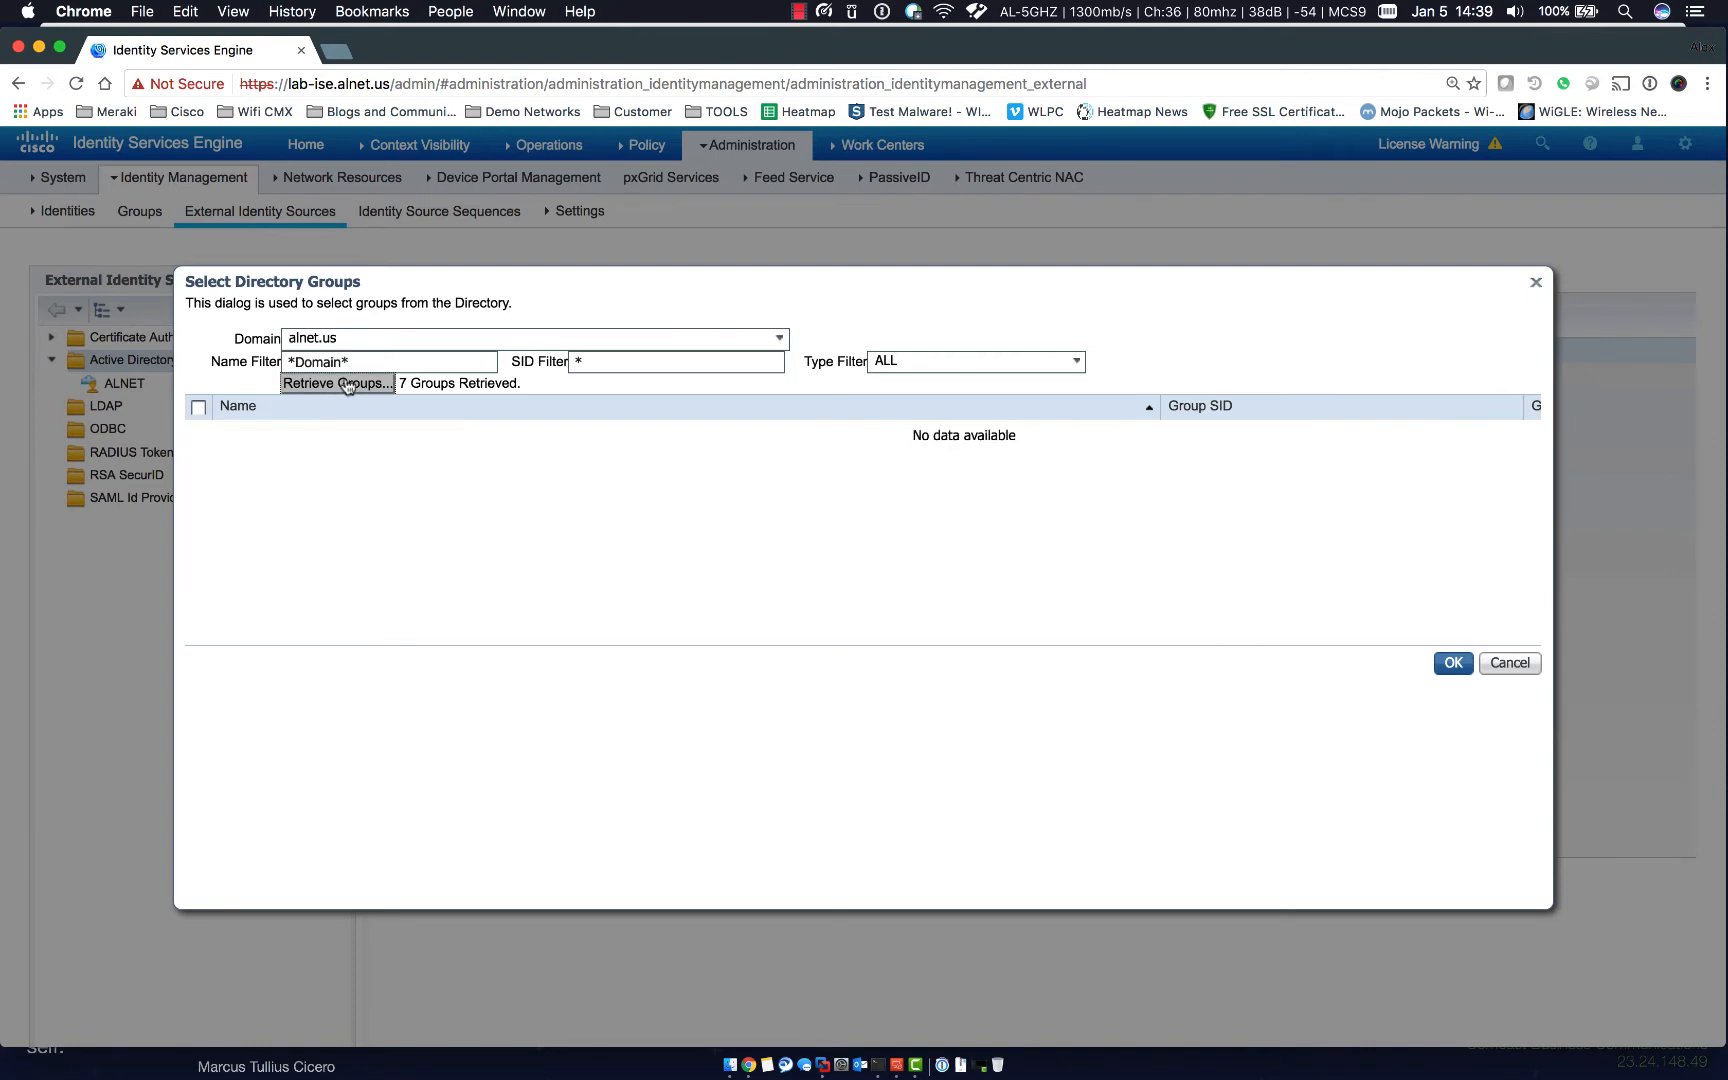
left_click(336, 384)
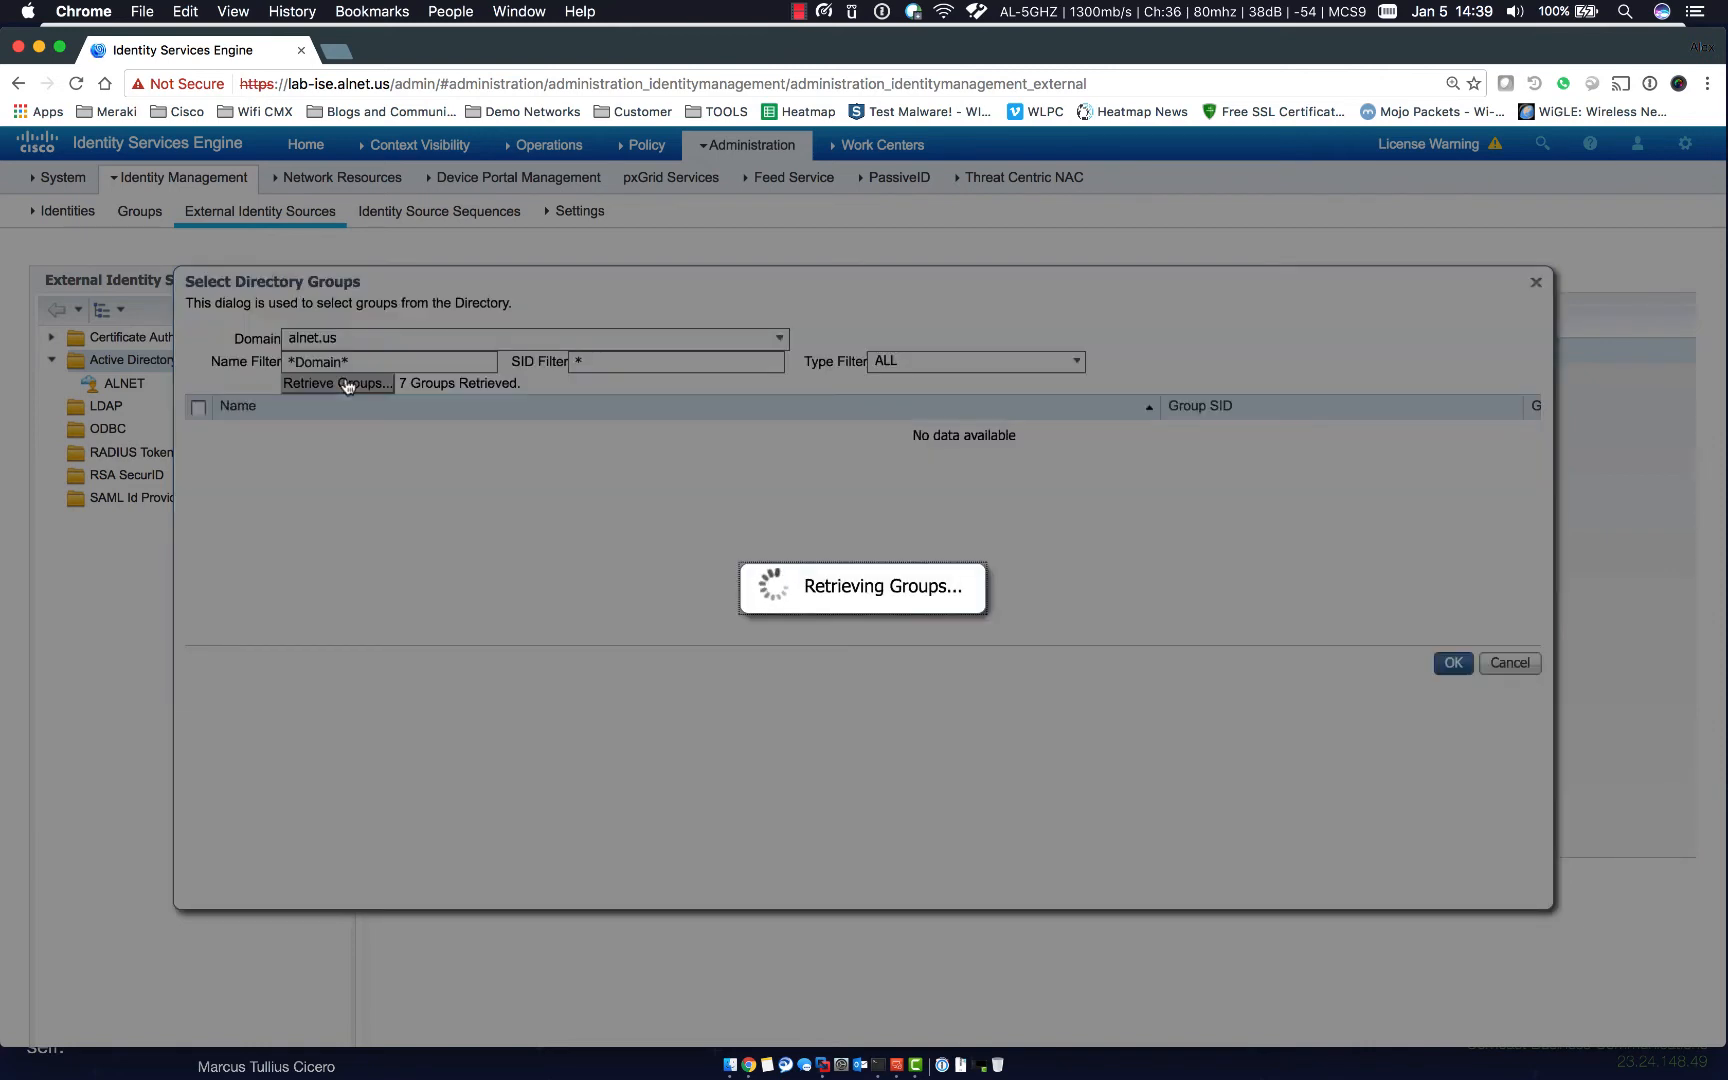
left_click(336, 384)
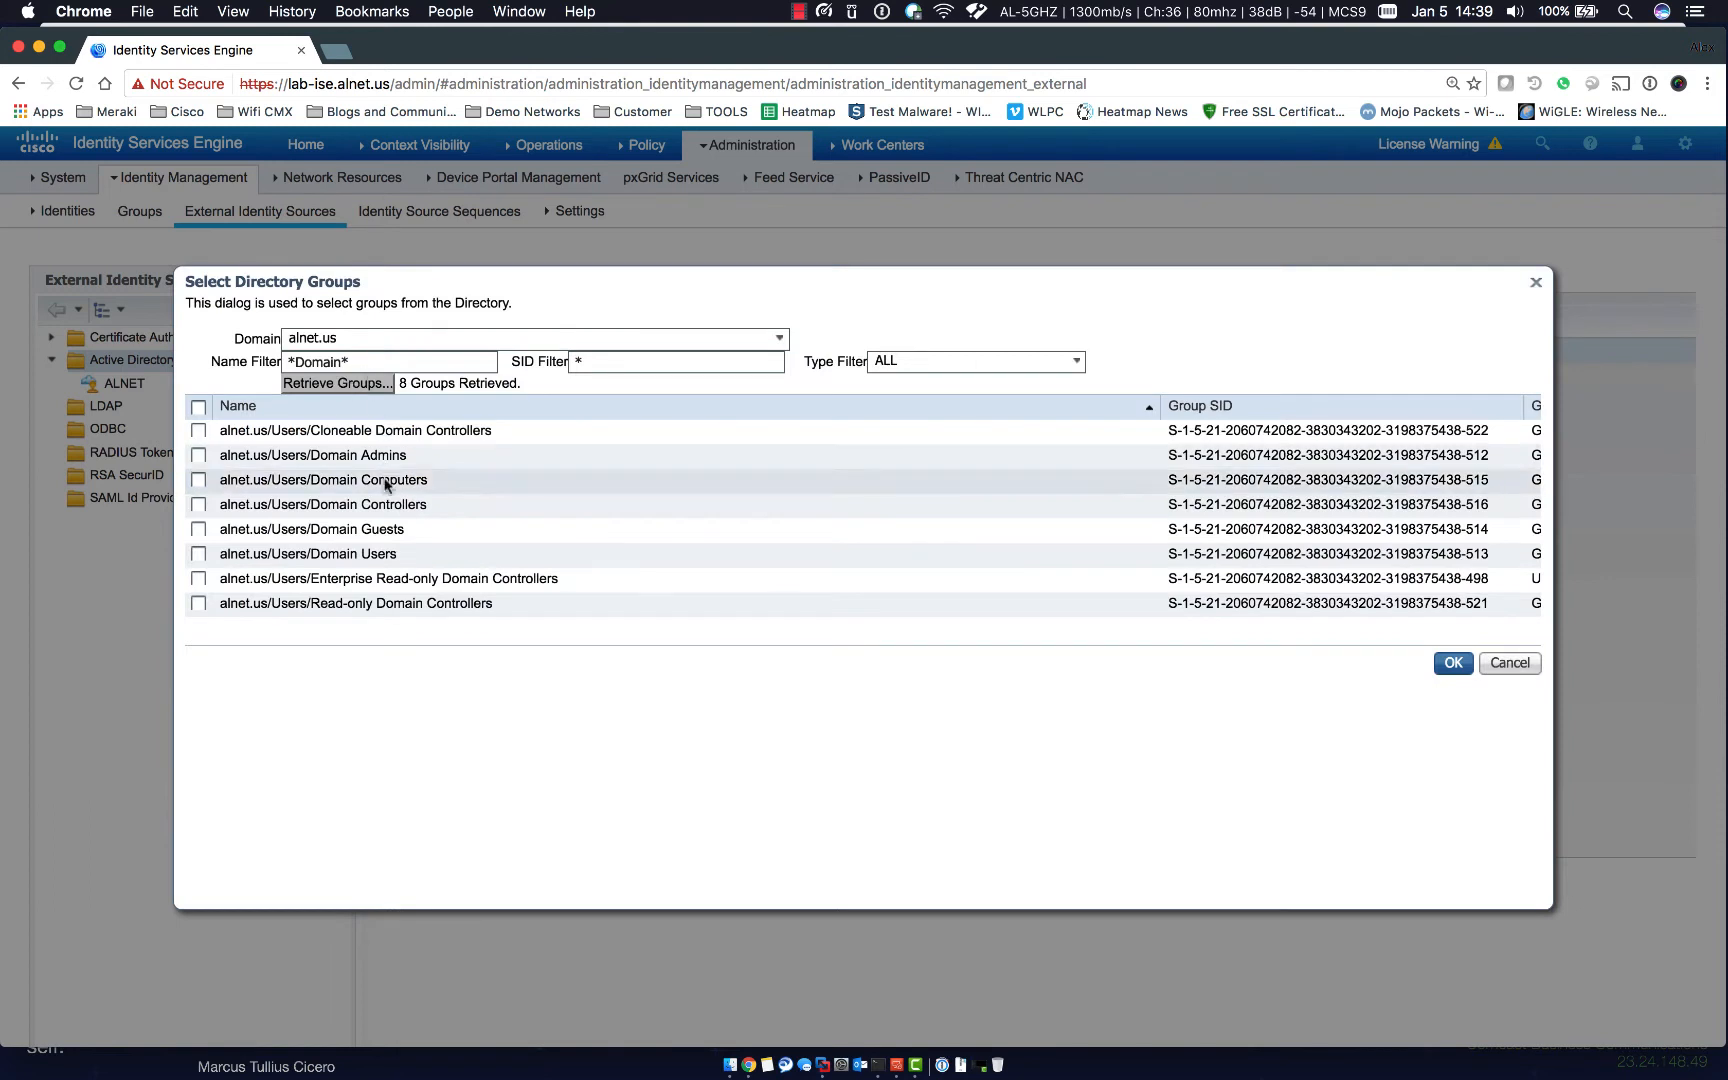
- Add the Domain Users and Domain Computers groups to the join point
left_click(198, 552)
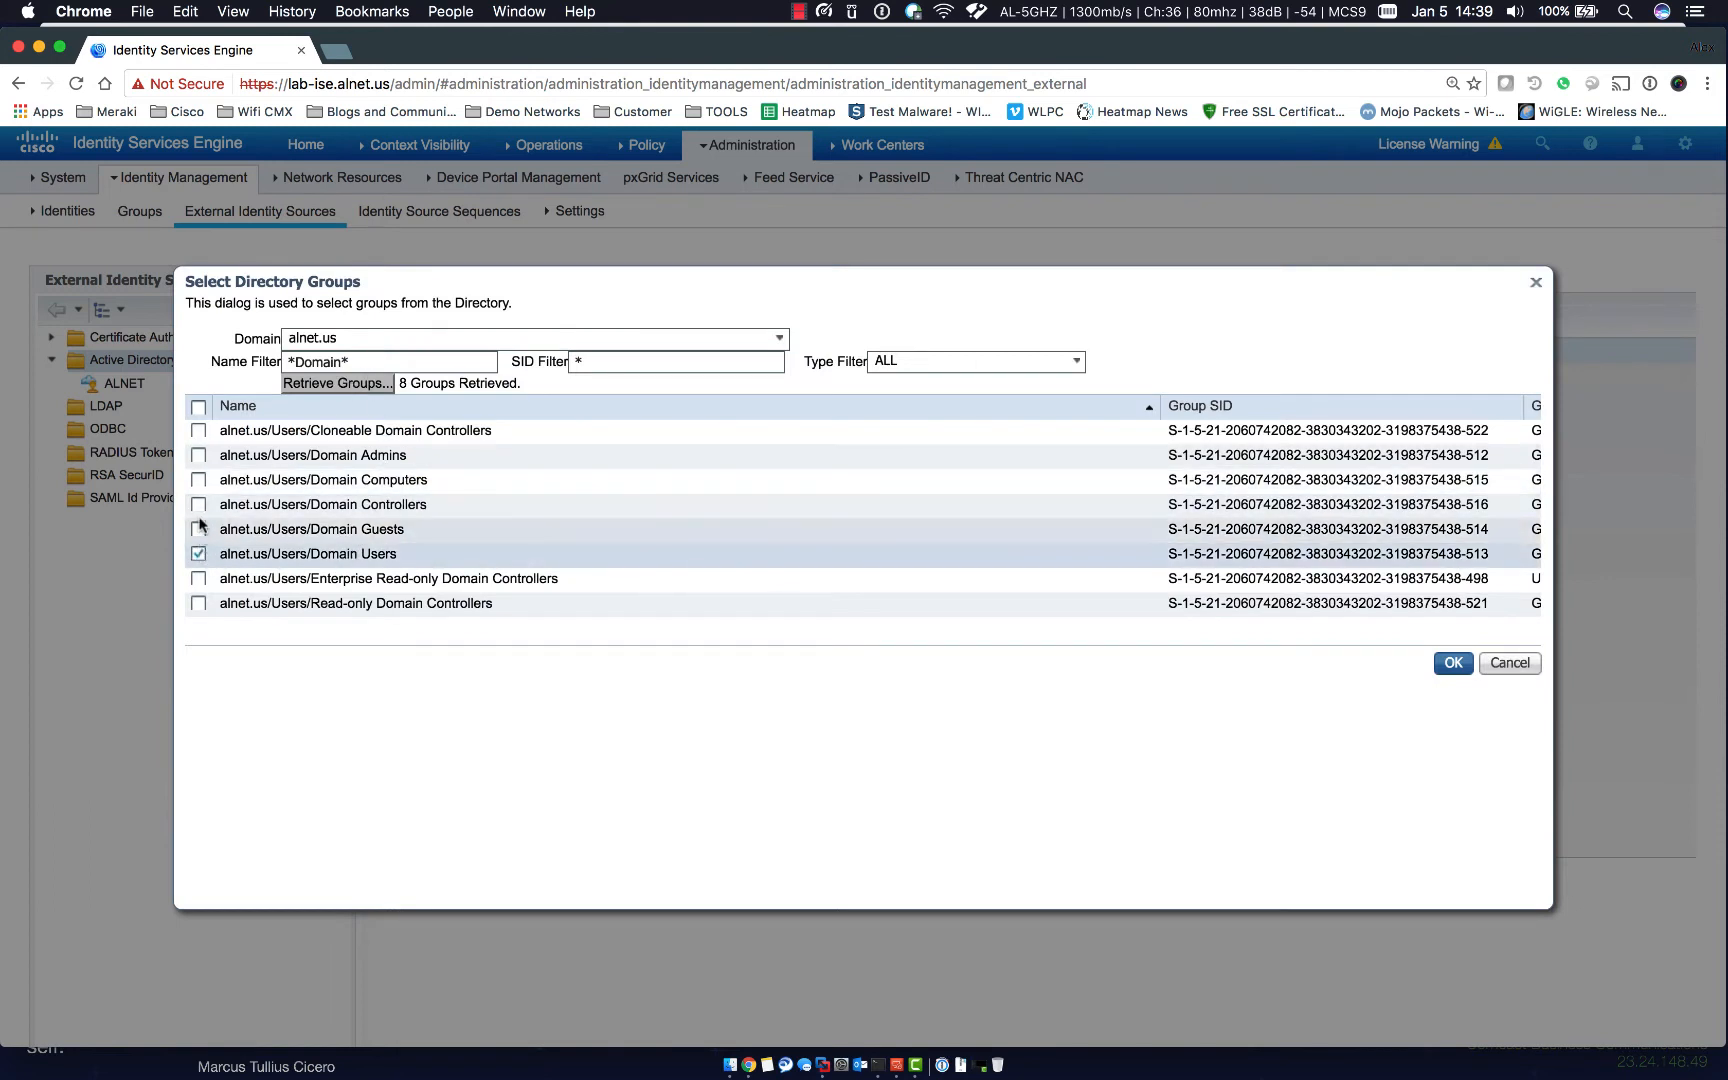
left_click(198, 480)
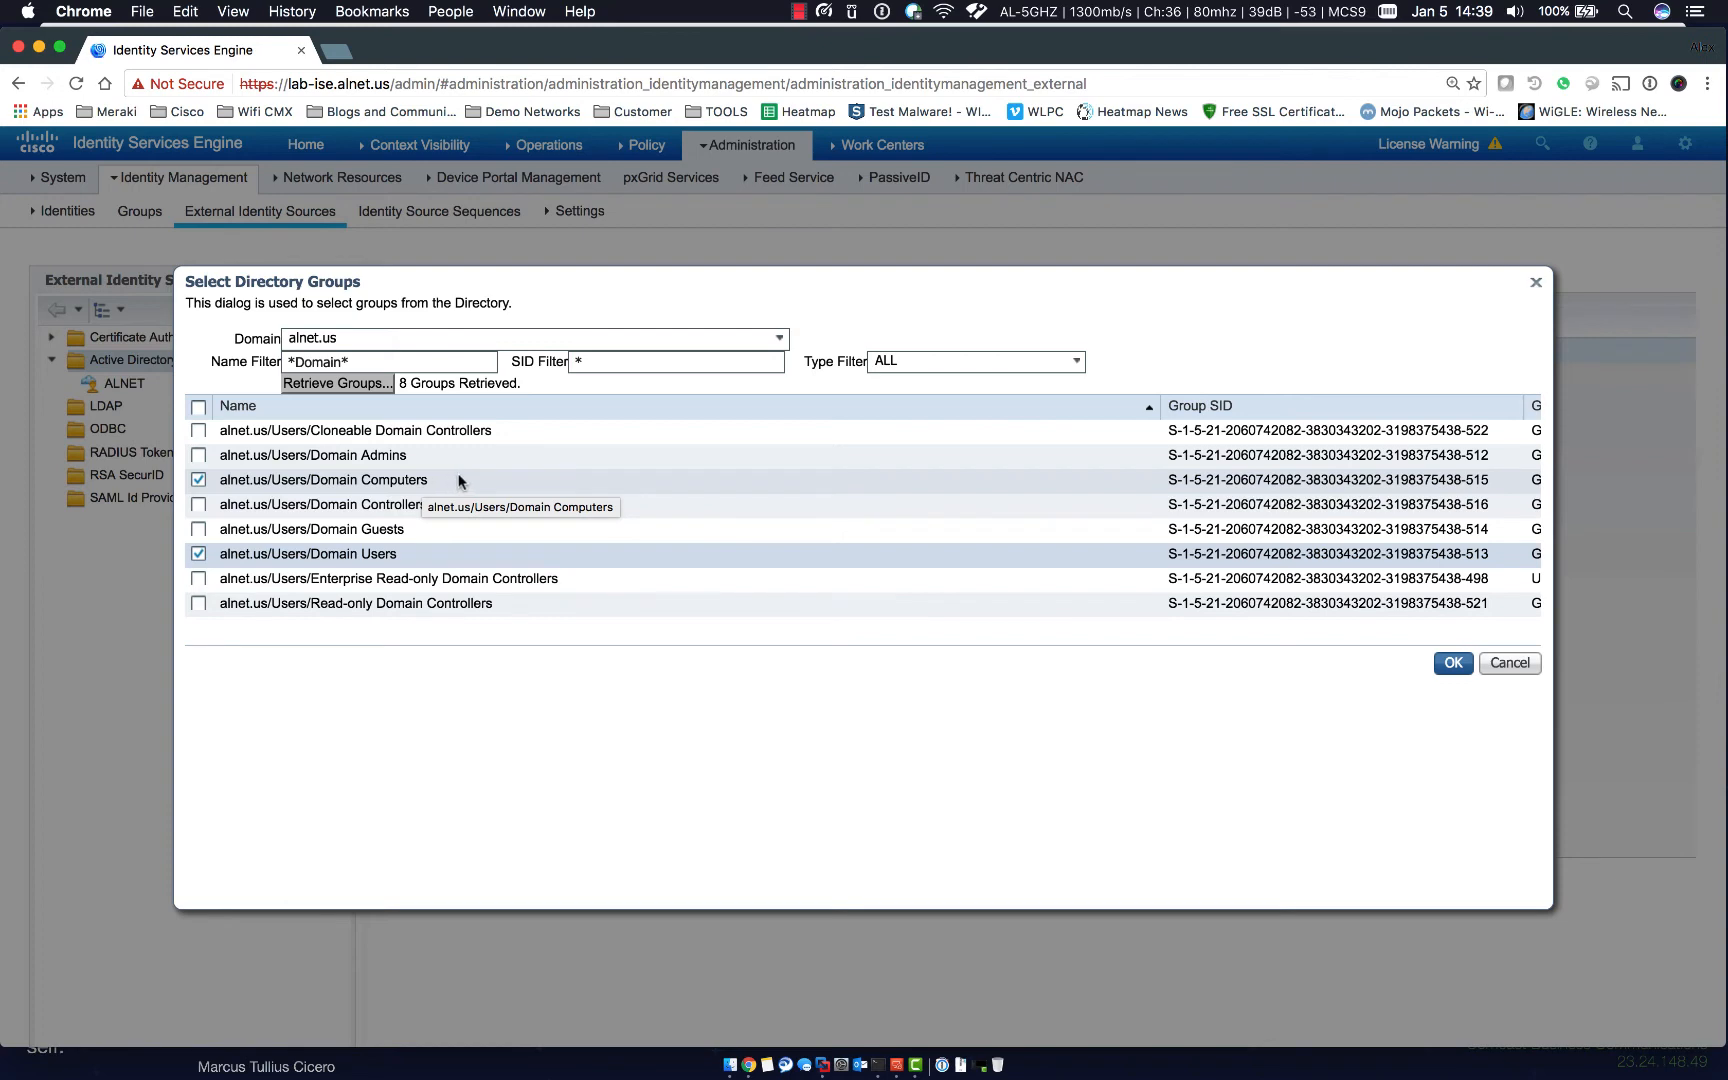
left_click(1452, 664)
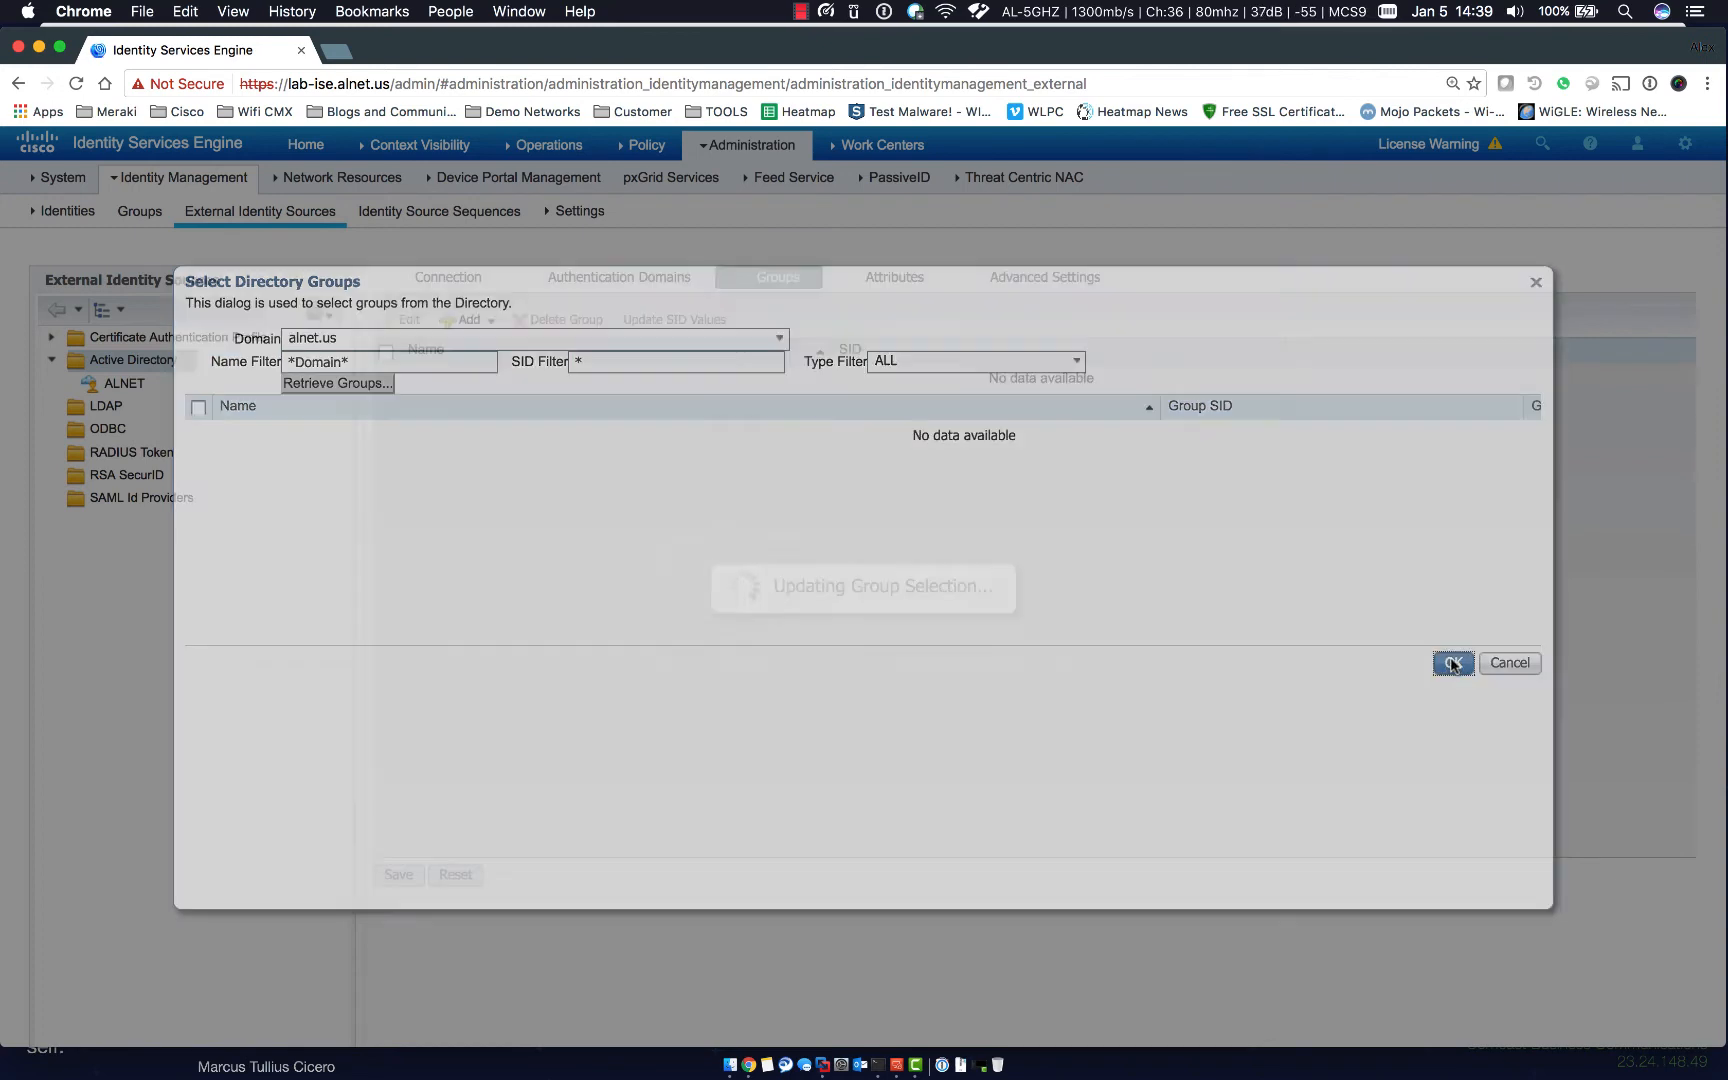
left_click(1452, 664)
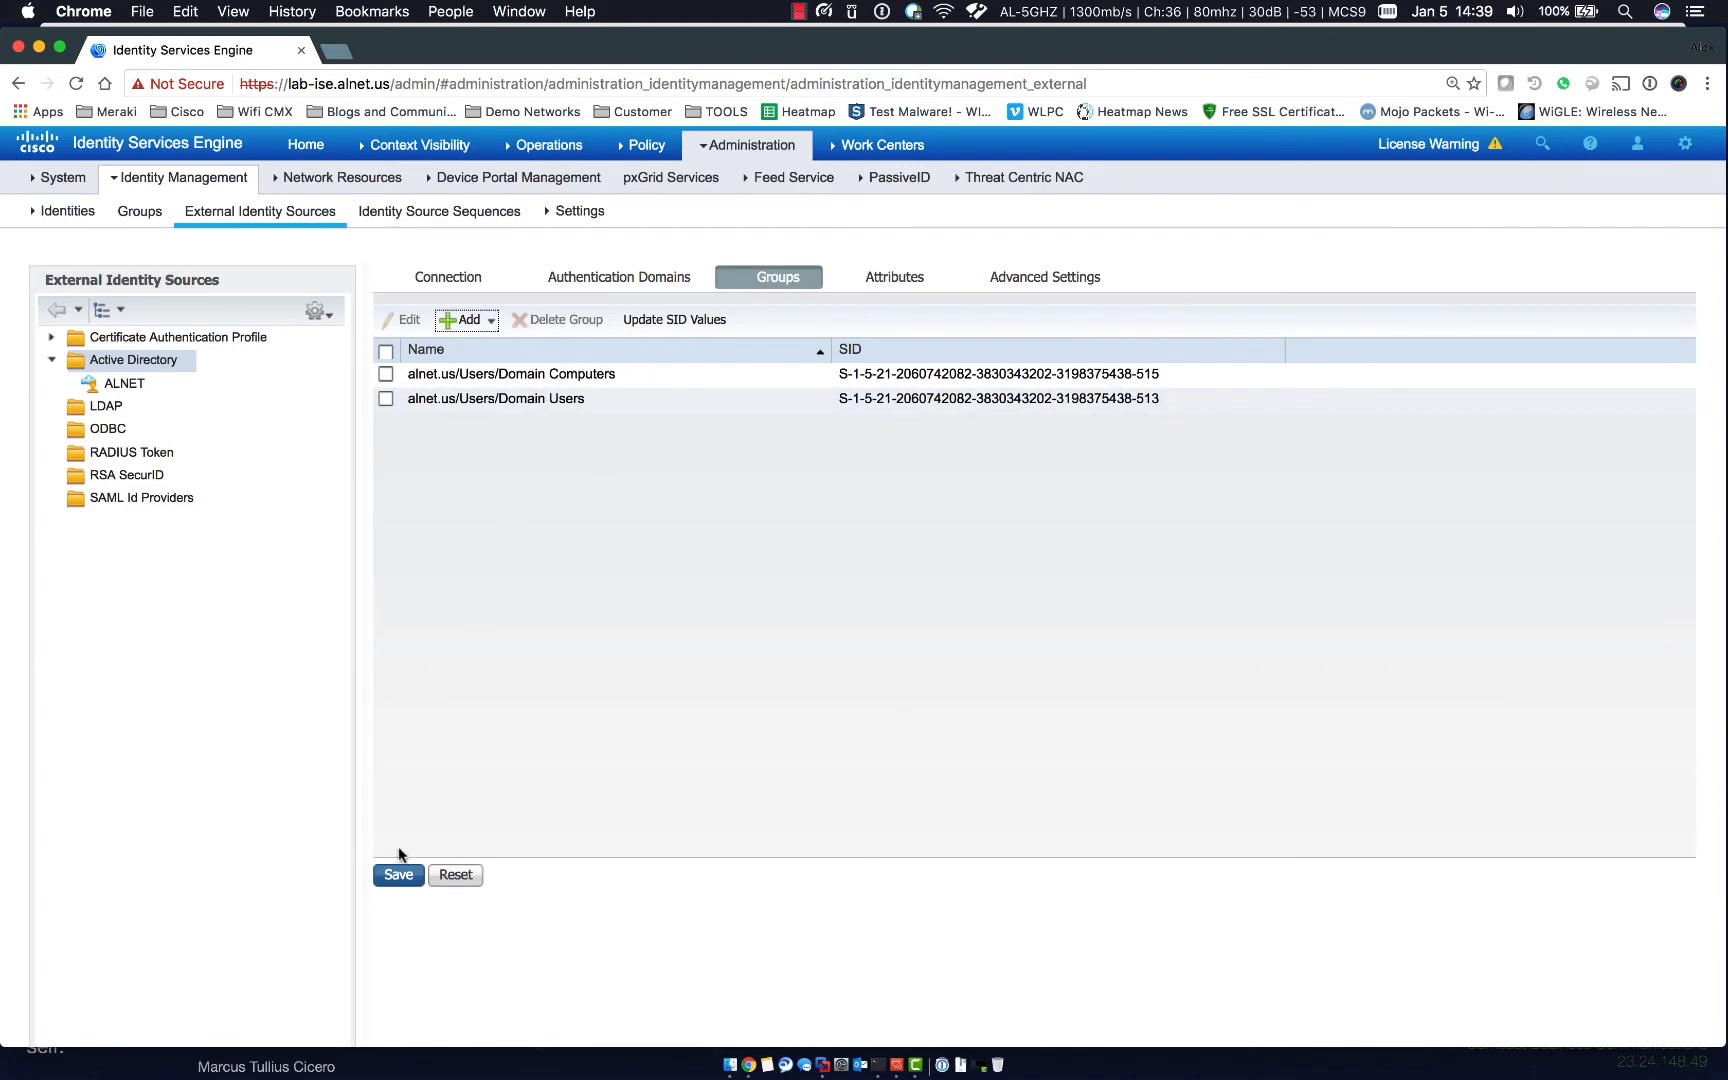
- Save the groups and retrieve a sample account's directory attributes such as sAMAccountName and memberOf
left_click(398, 876)
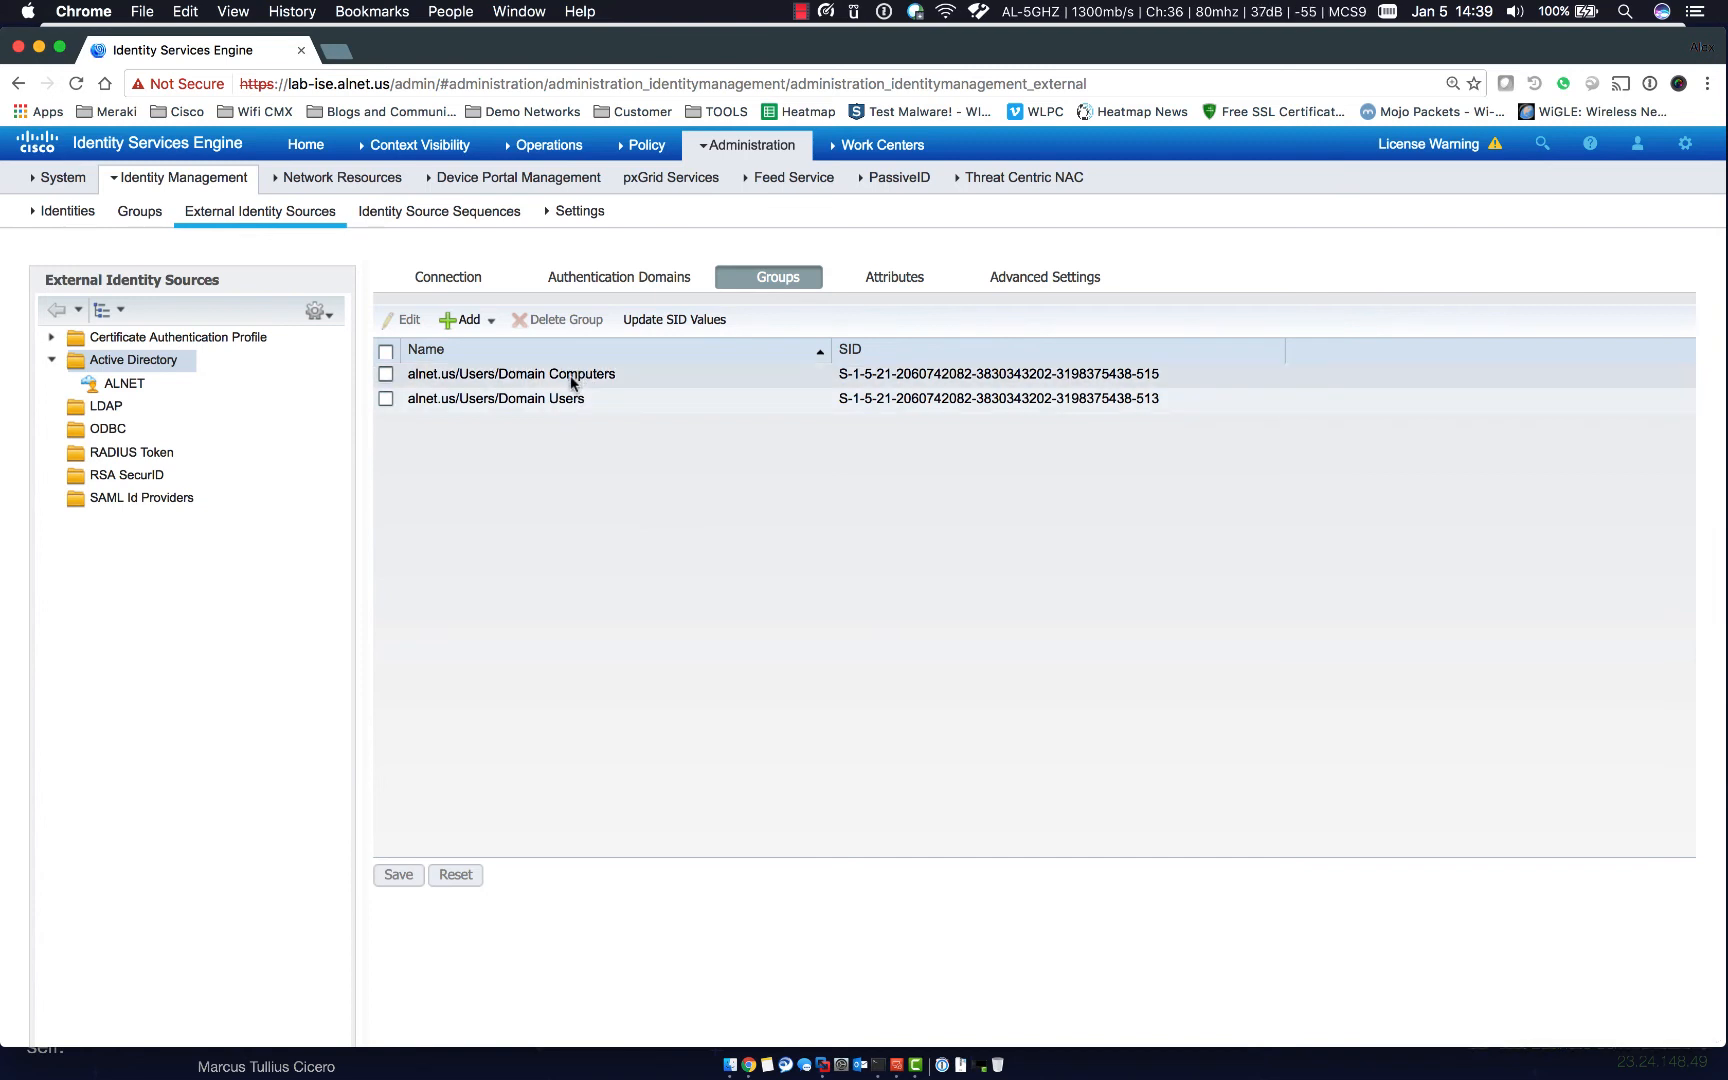
mouse_move(582, 386)
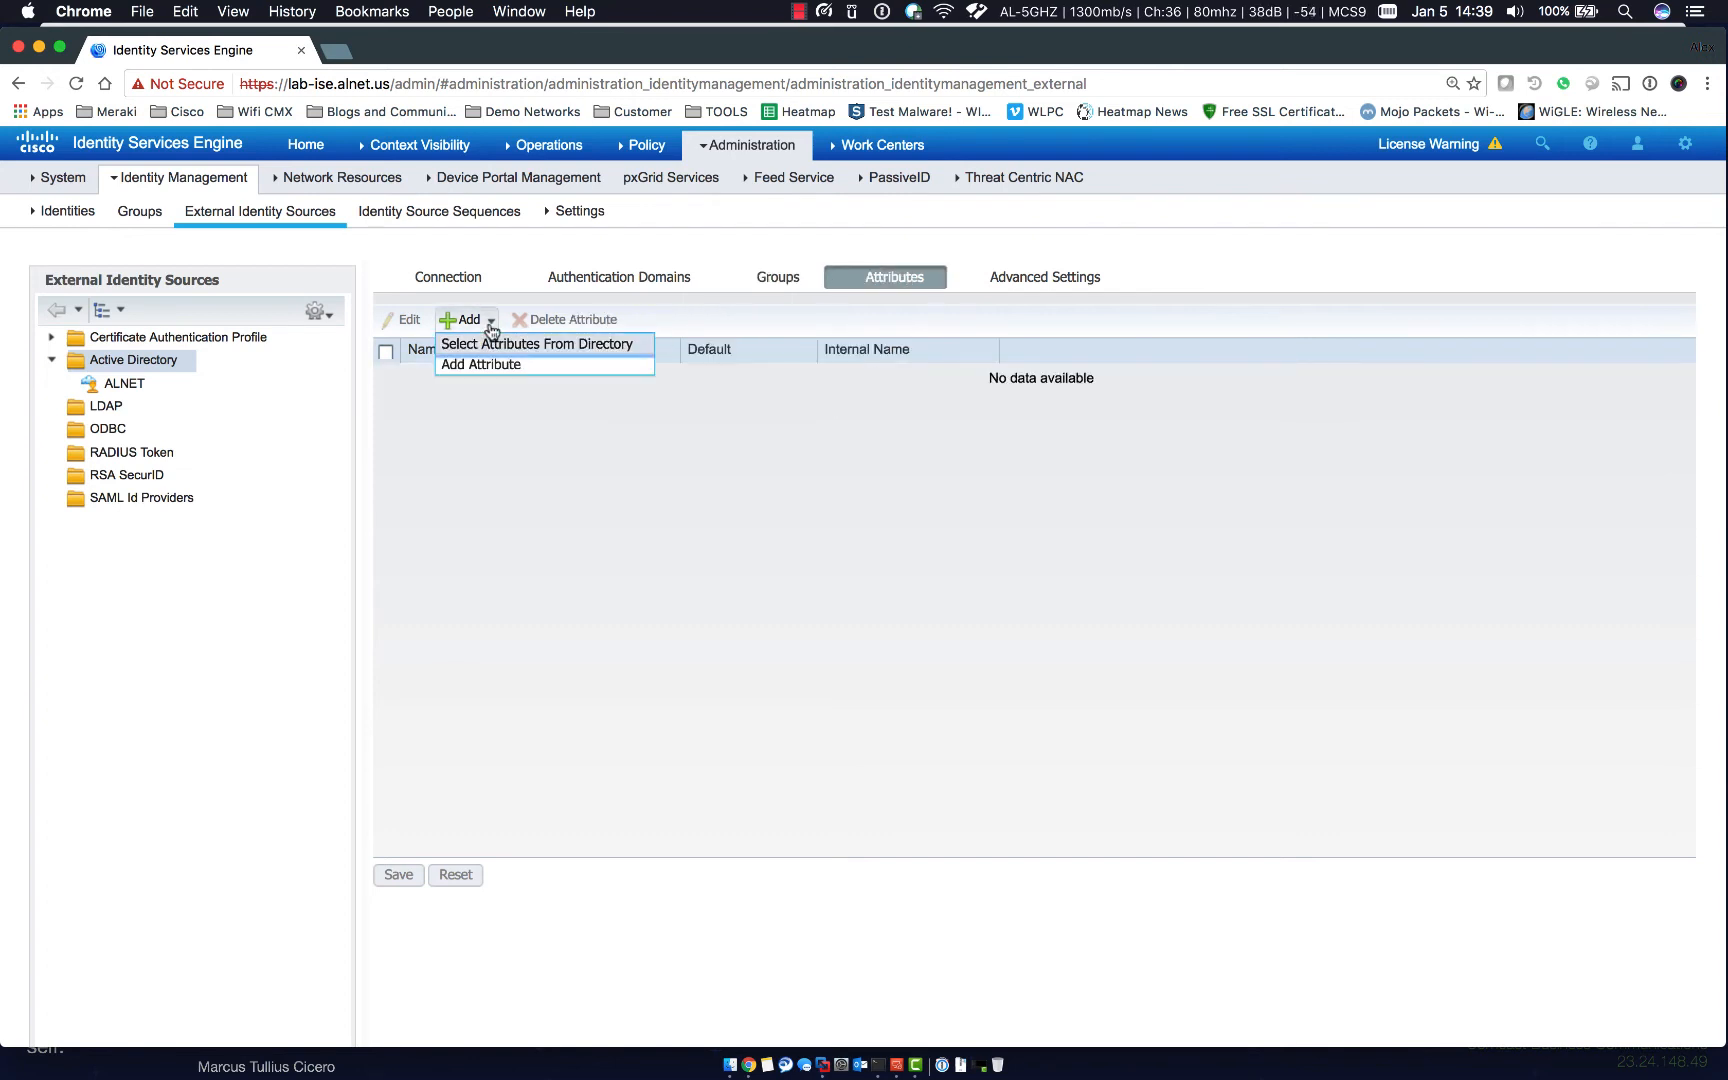
left_click(540, 344)
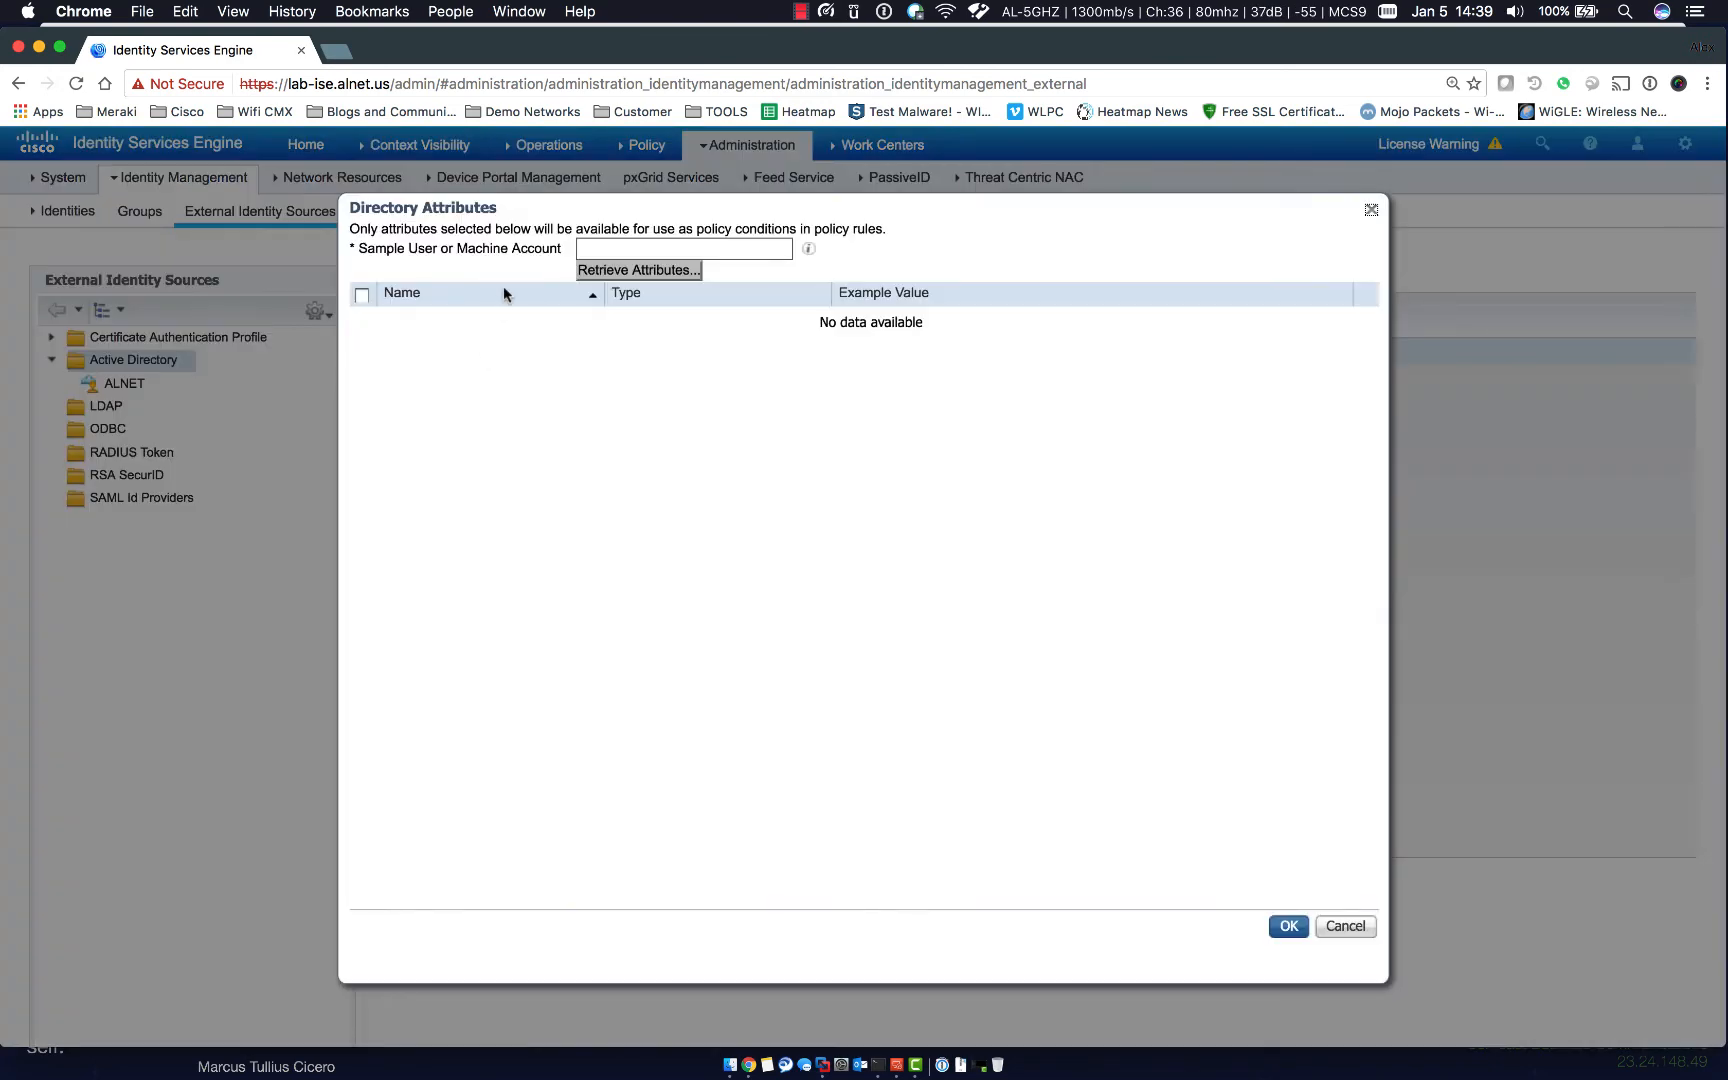
left_click(638, 270)
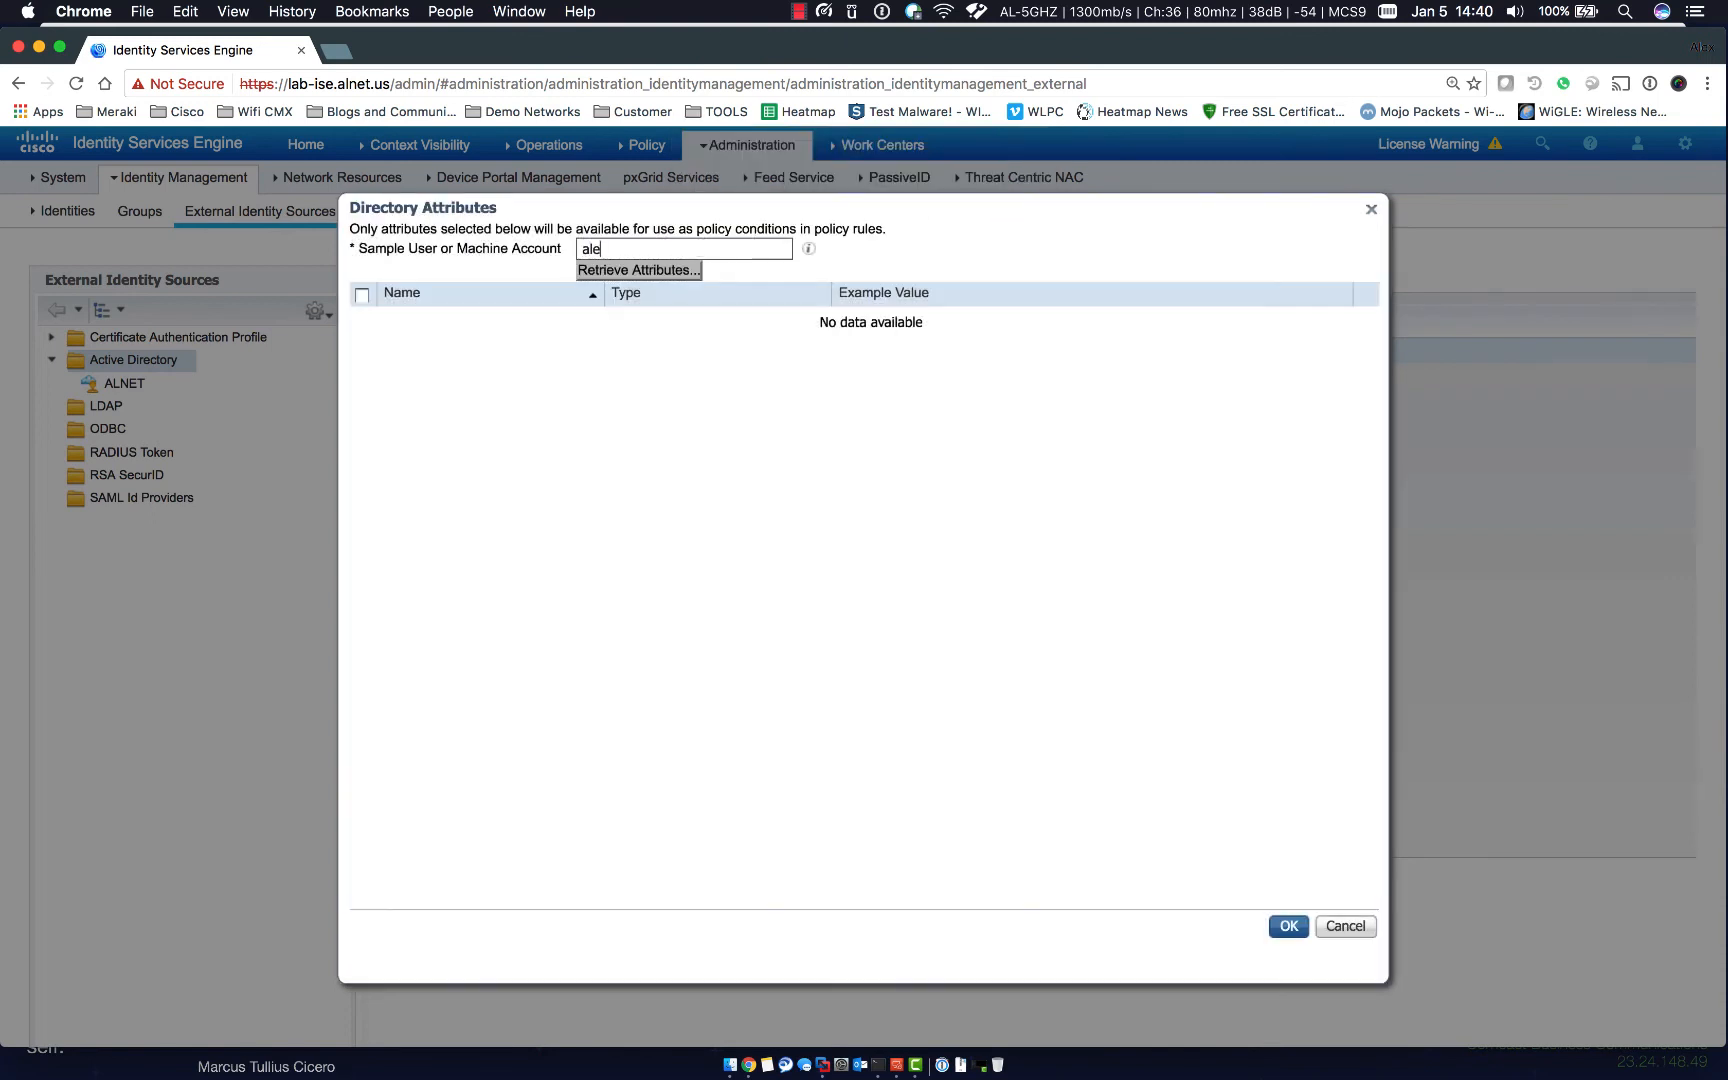
left_click(638, 270)
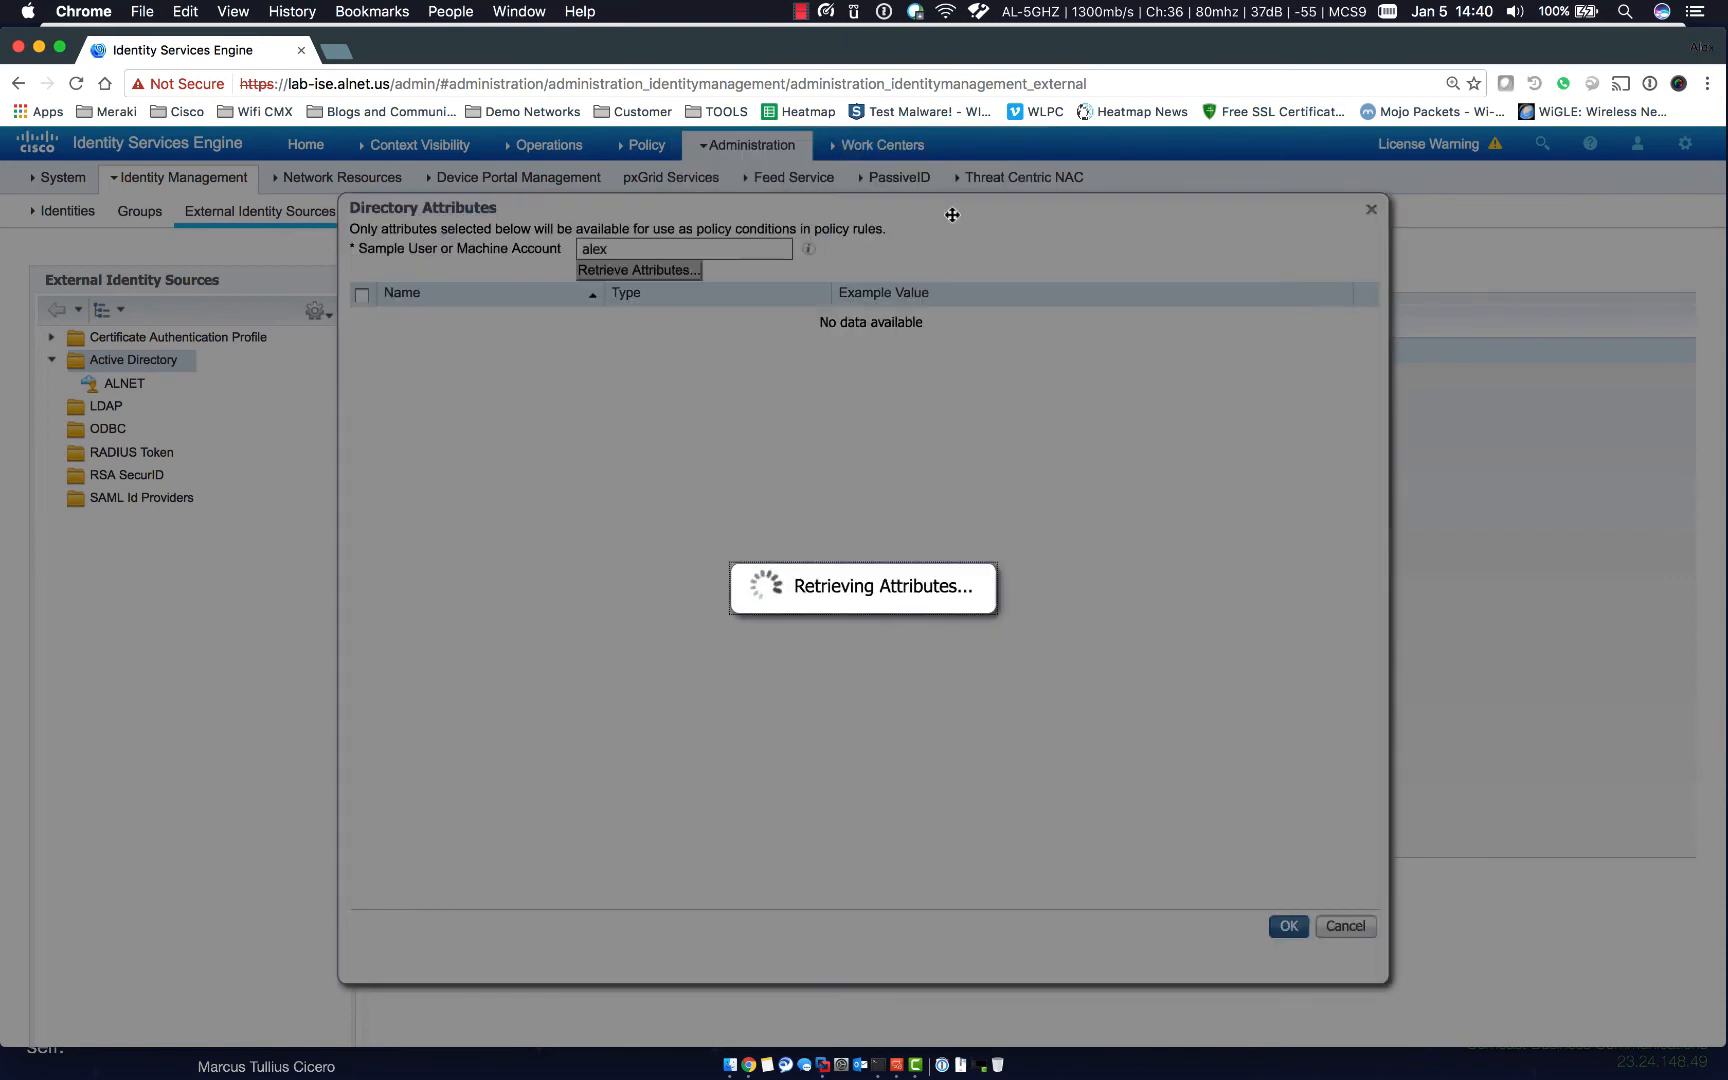
mouse_move(1004, 256)
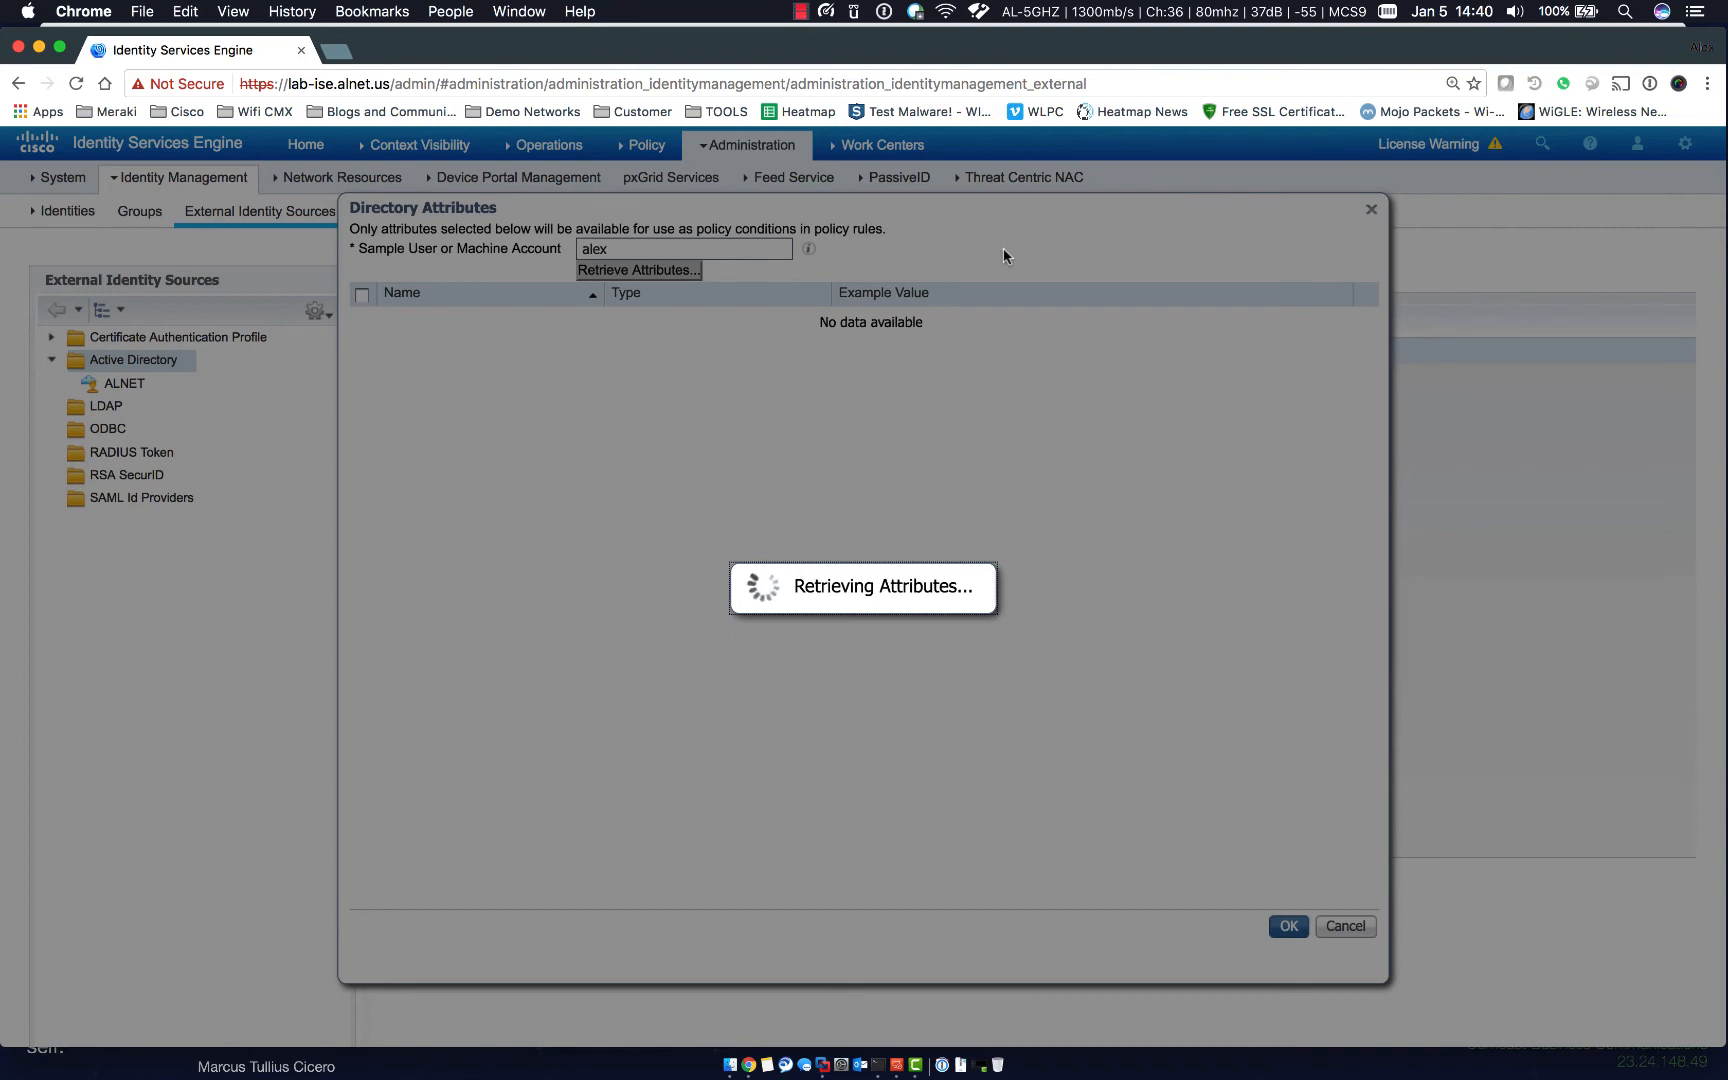
left_click(640, 270)
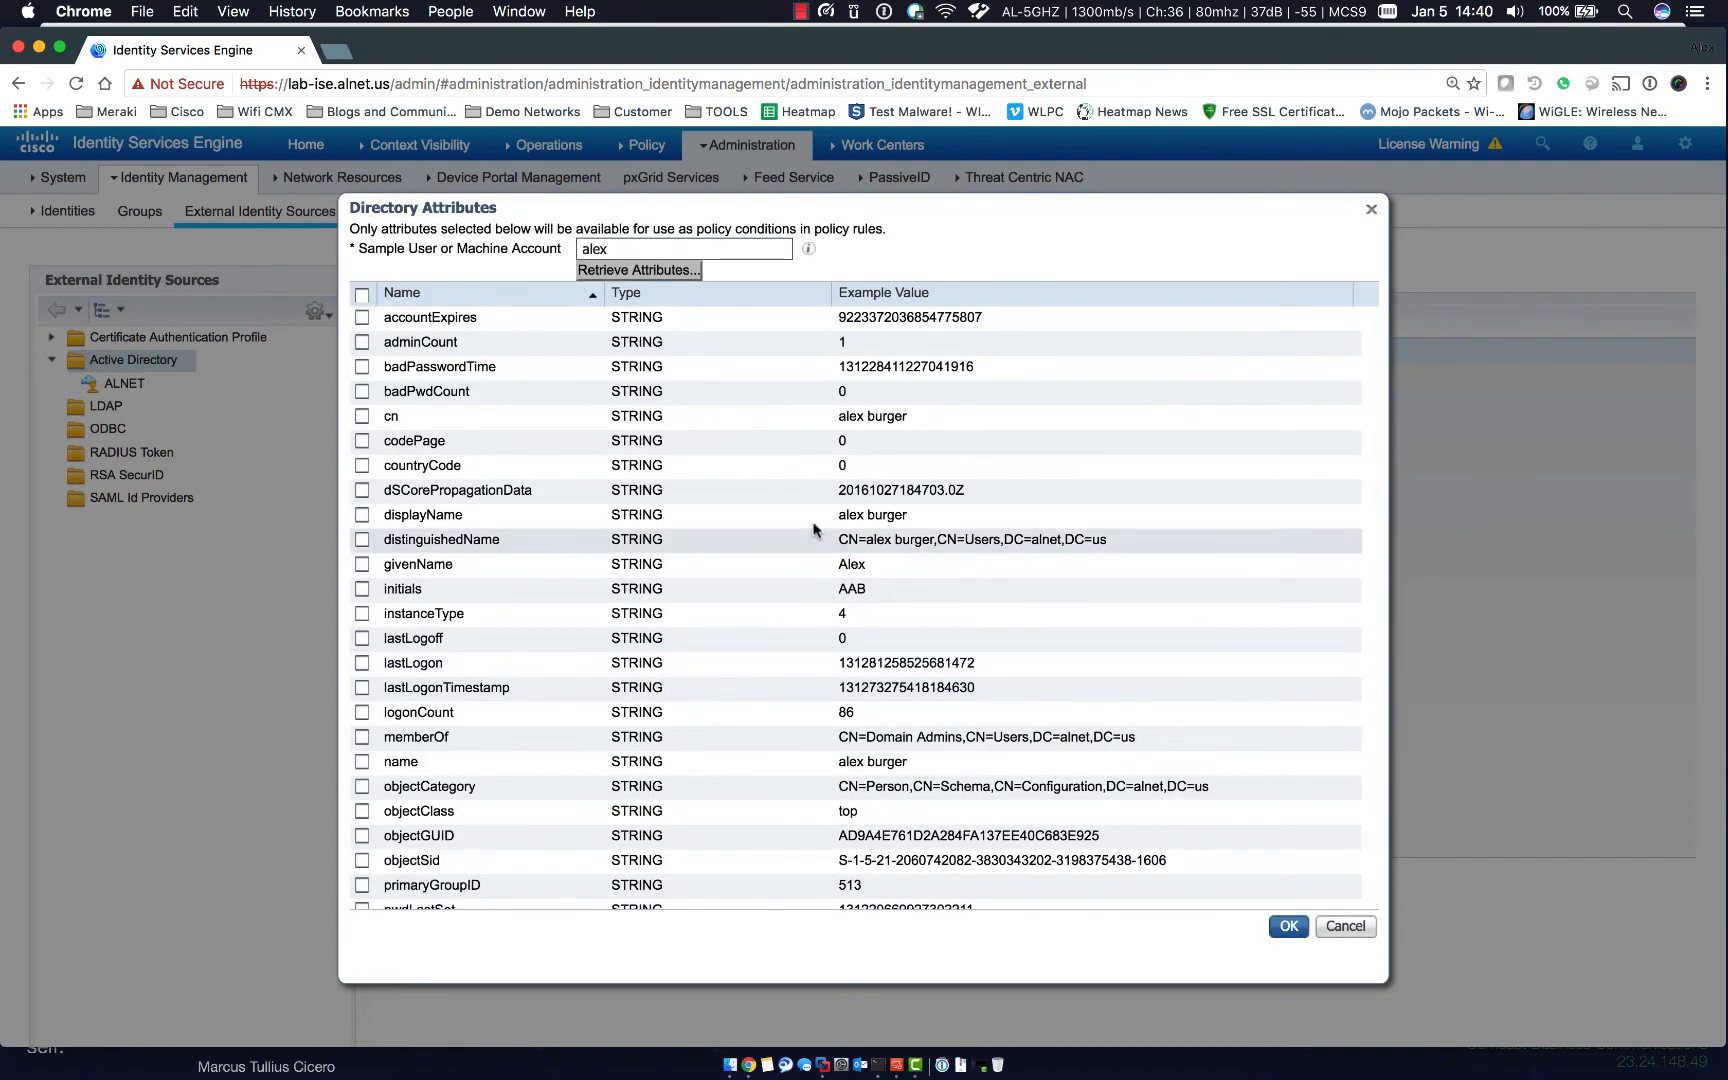
scroll("down", 3)
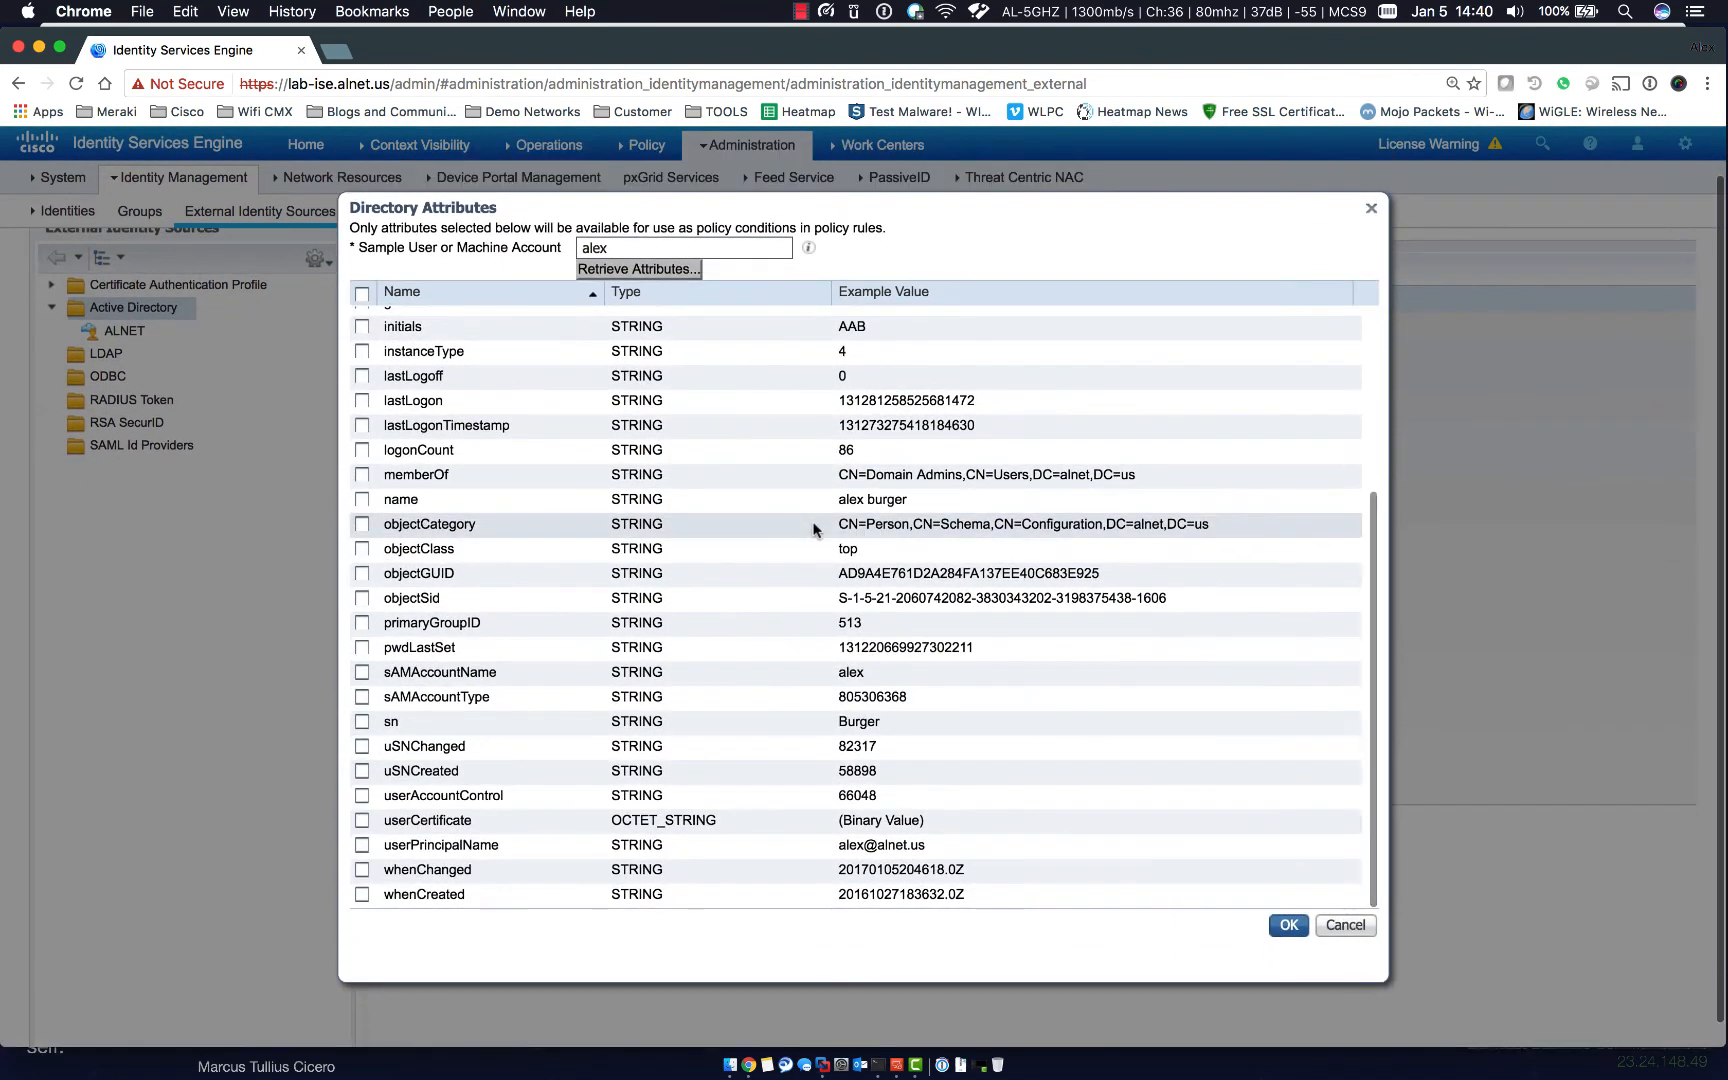
mouse_move(760, 564)
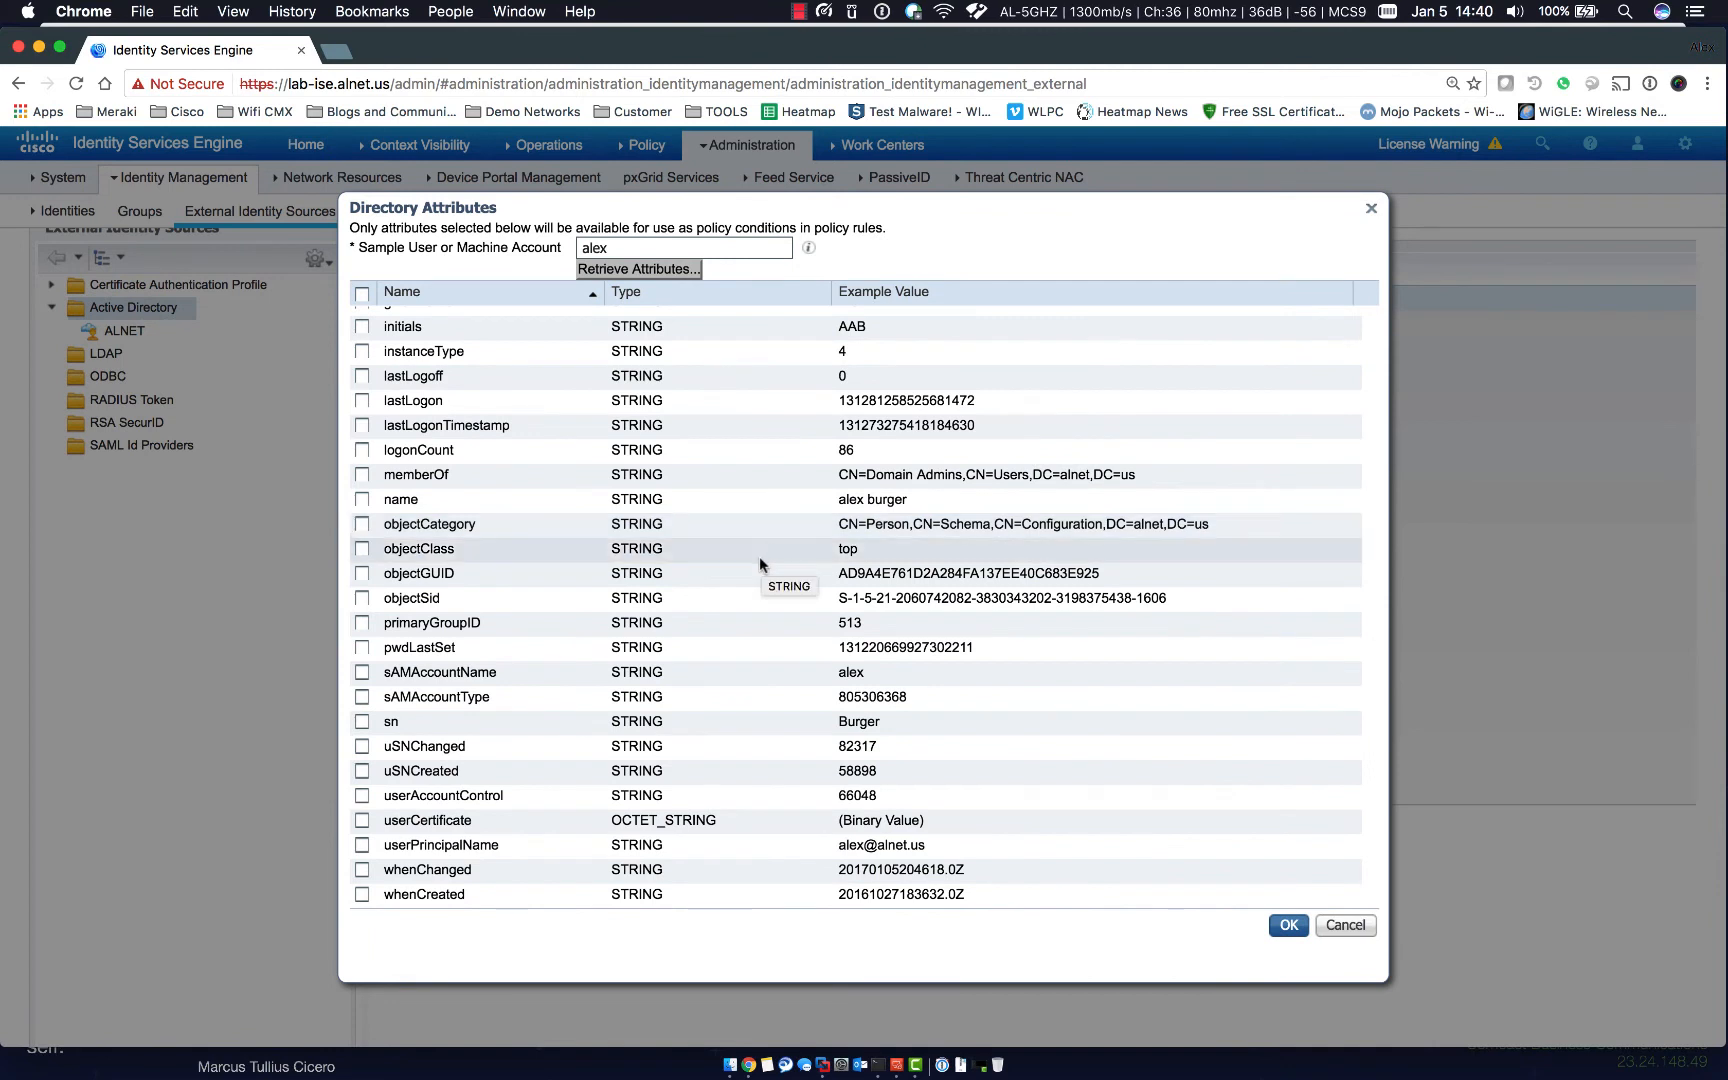
mouse_move(740, 662)
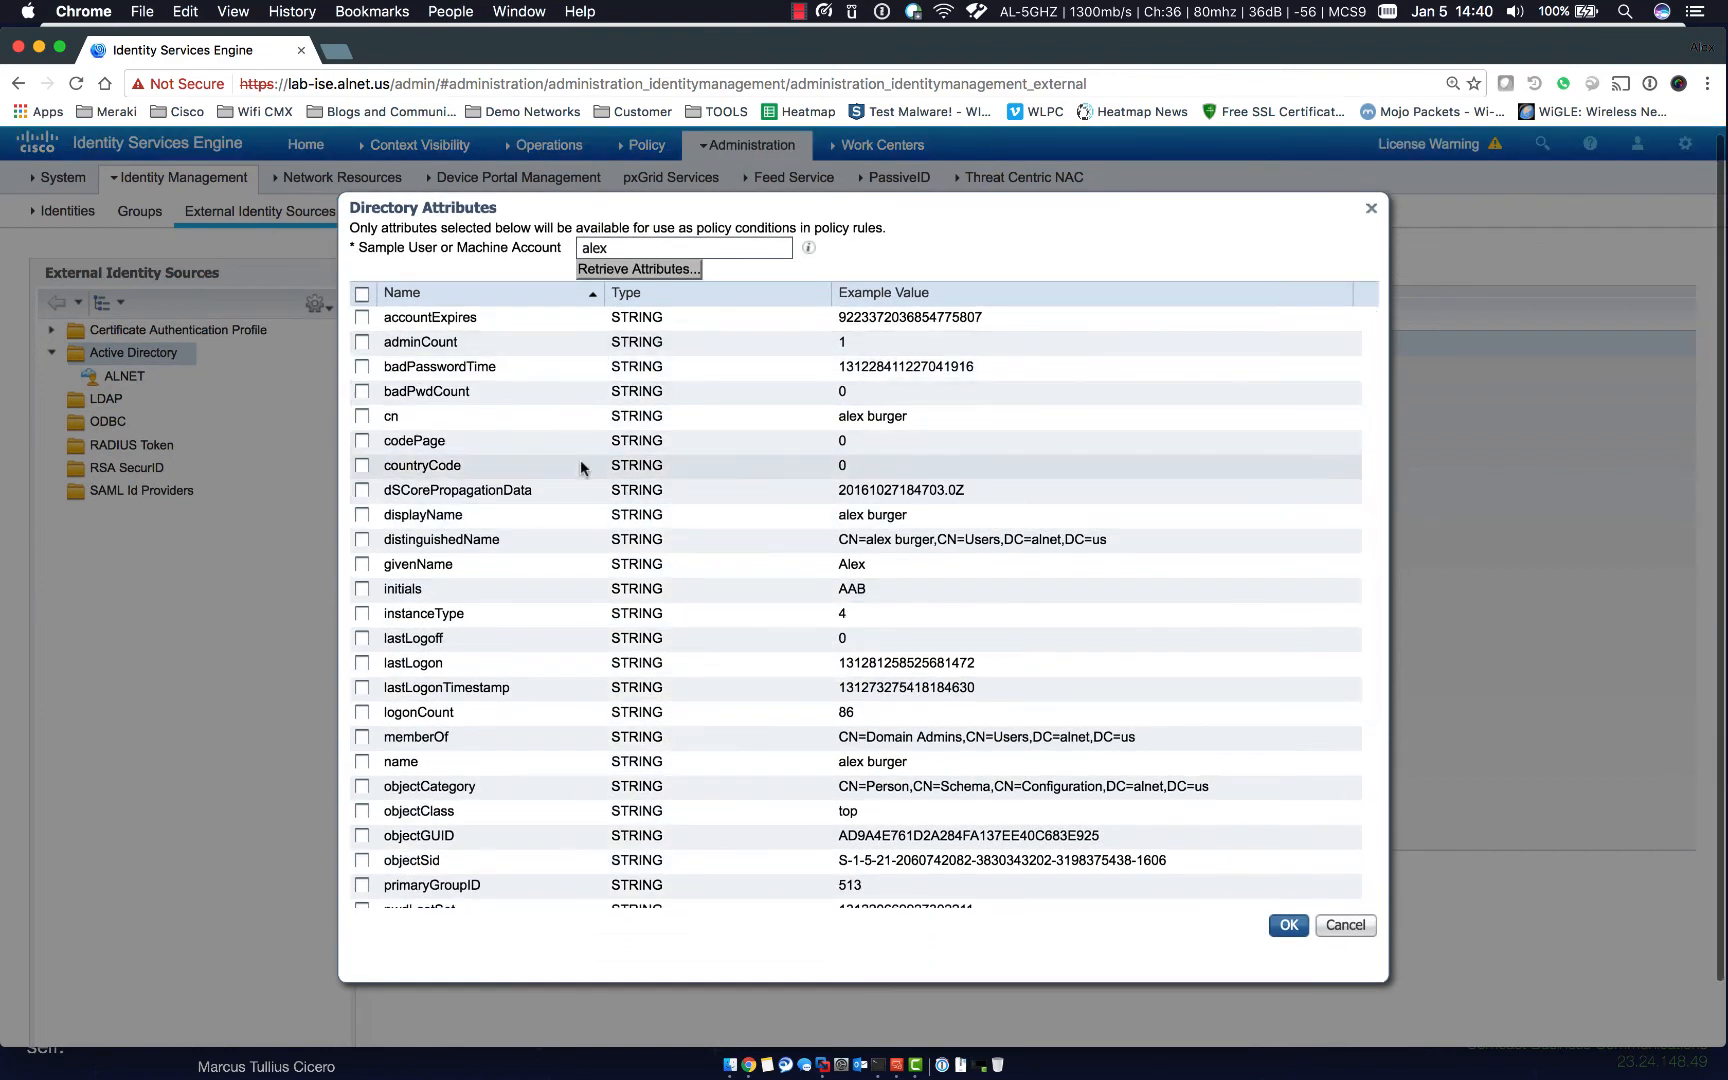
- Cancel the attribute picker, confirm Domain Computers and Domain Users are listed, and go to the Policy menu
left_click(1346, 926)
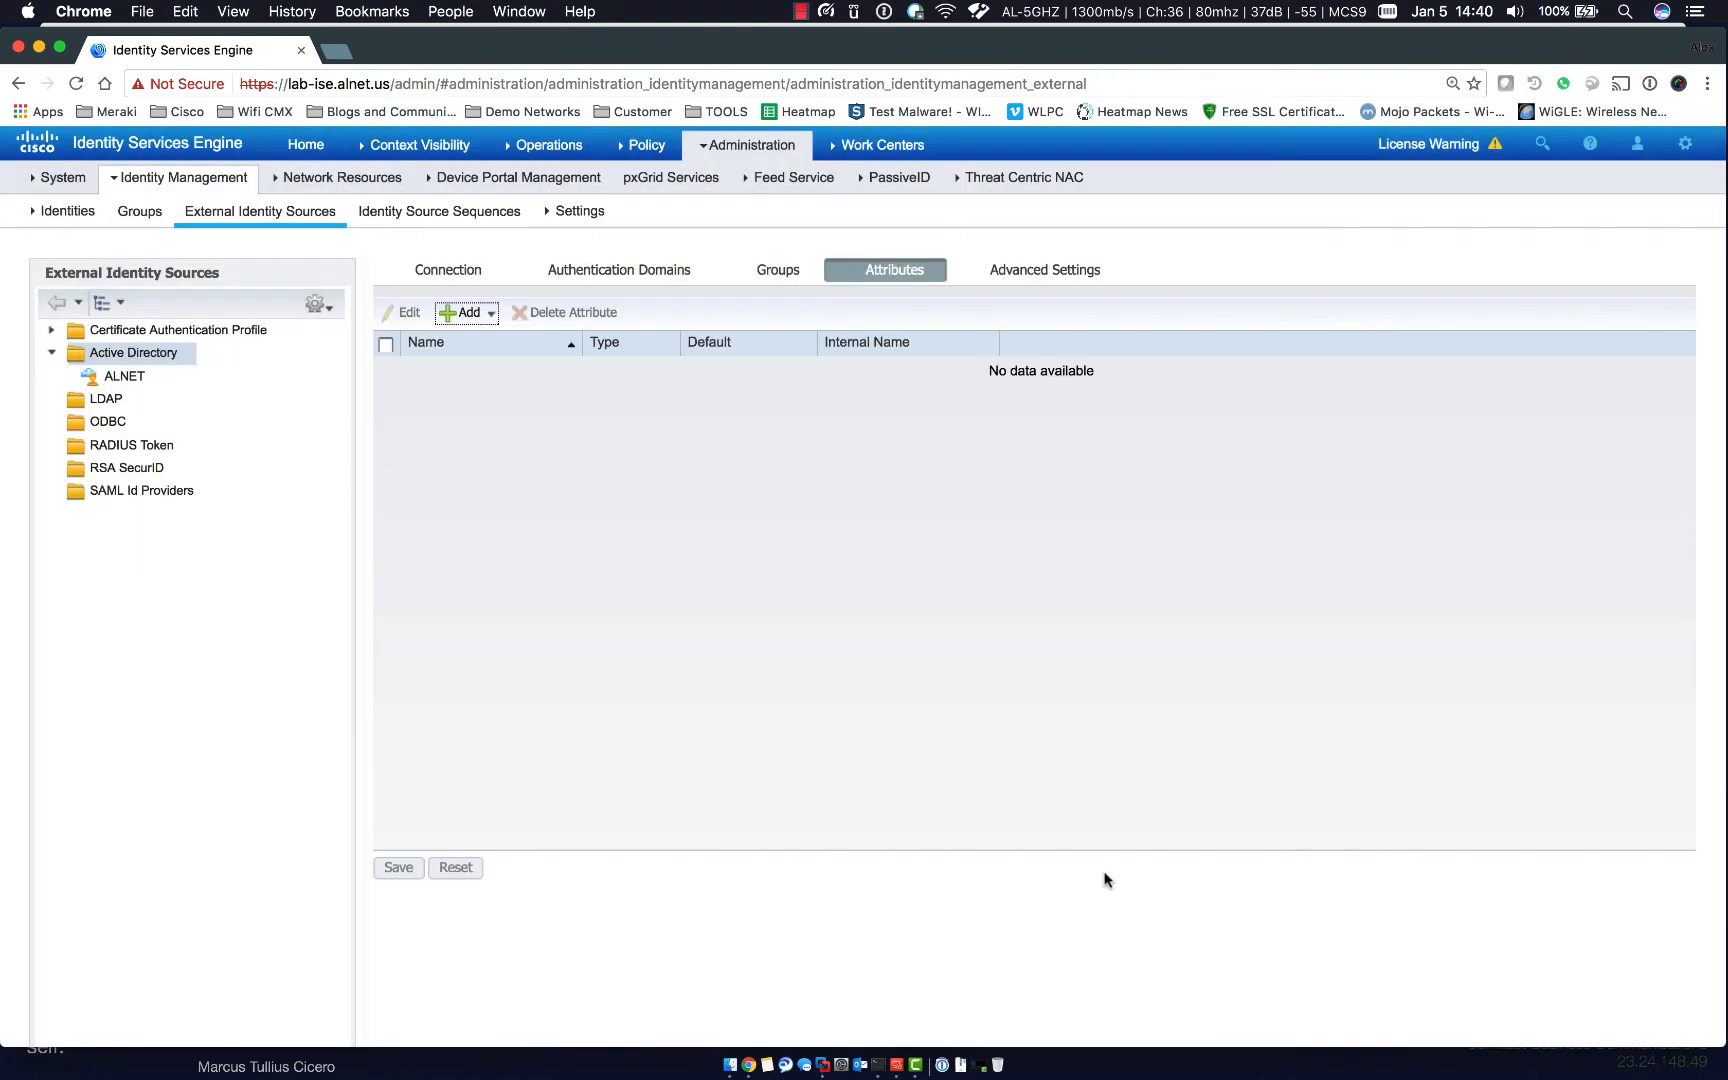
mouse_move(672, 452)
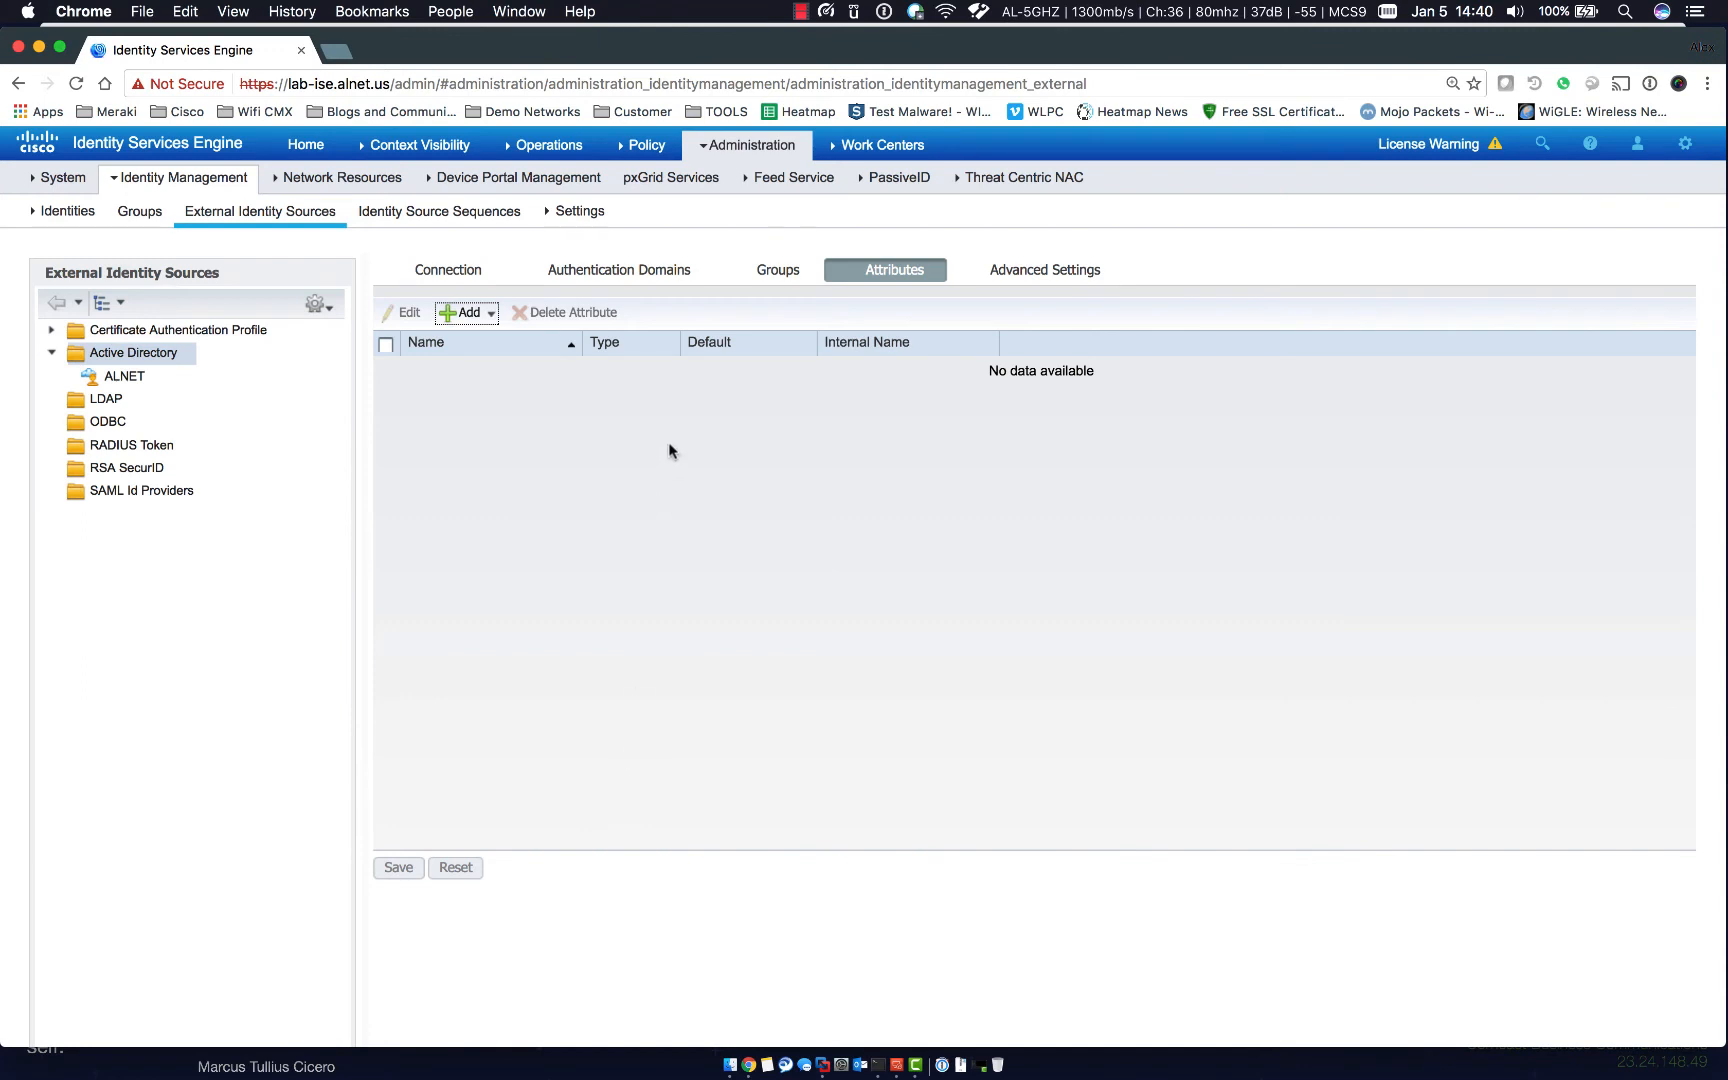
mouse_move(780, 282)
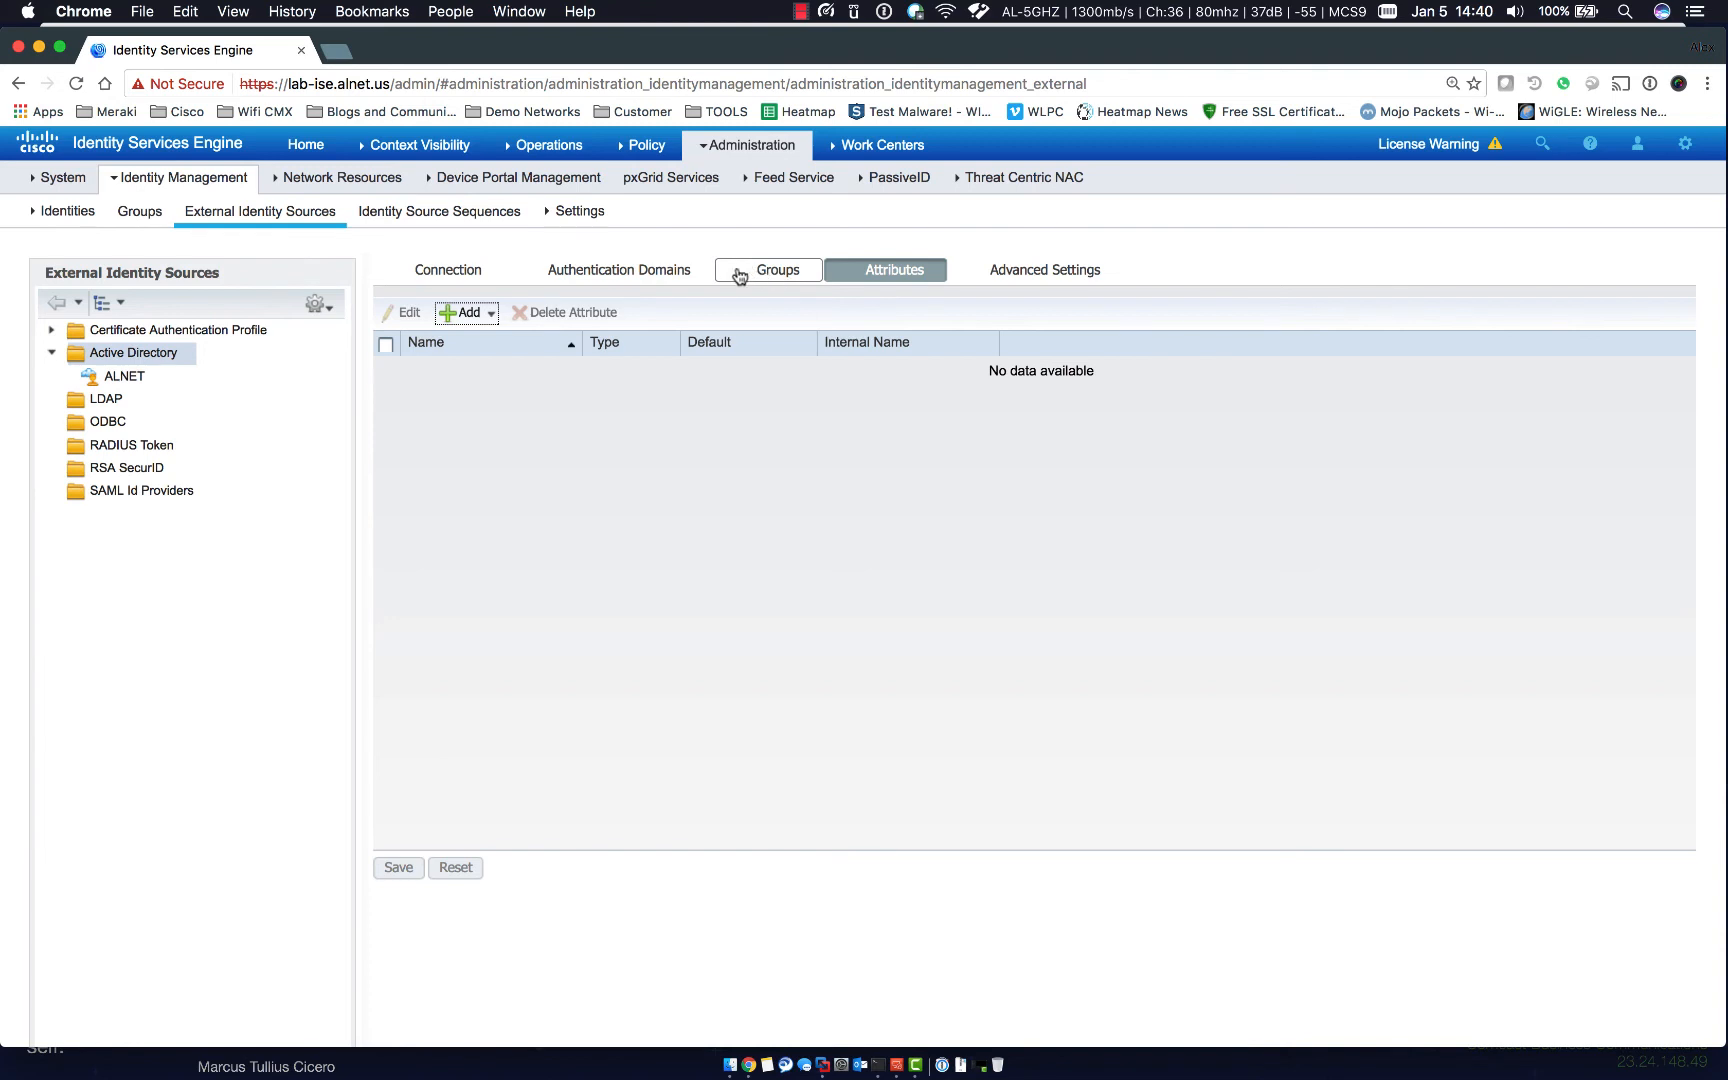
left_click(778, 268)
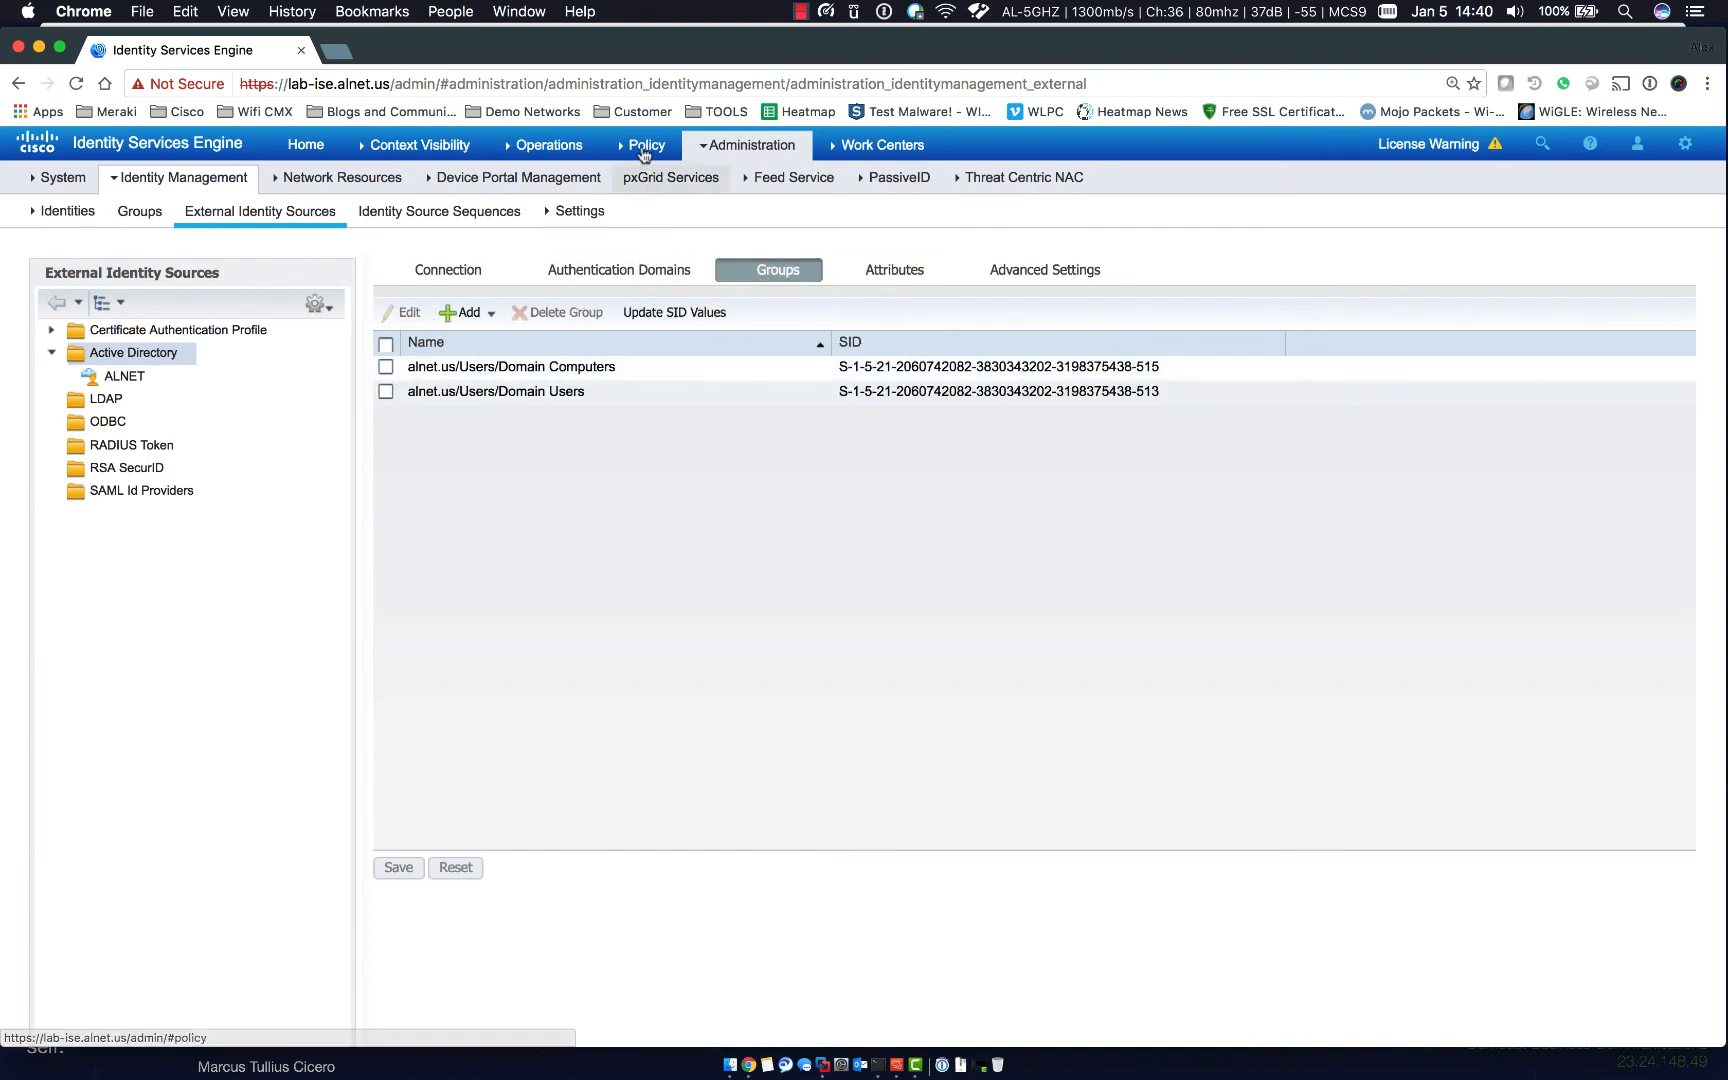
left_click(644, 146)
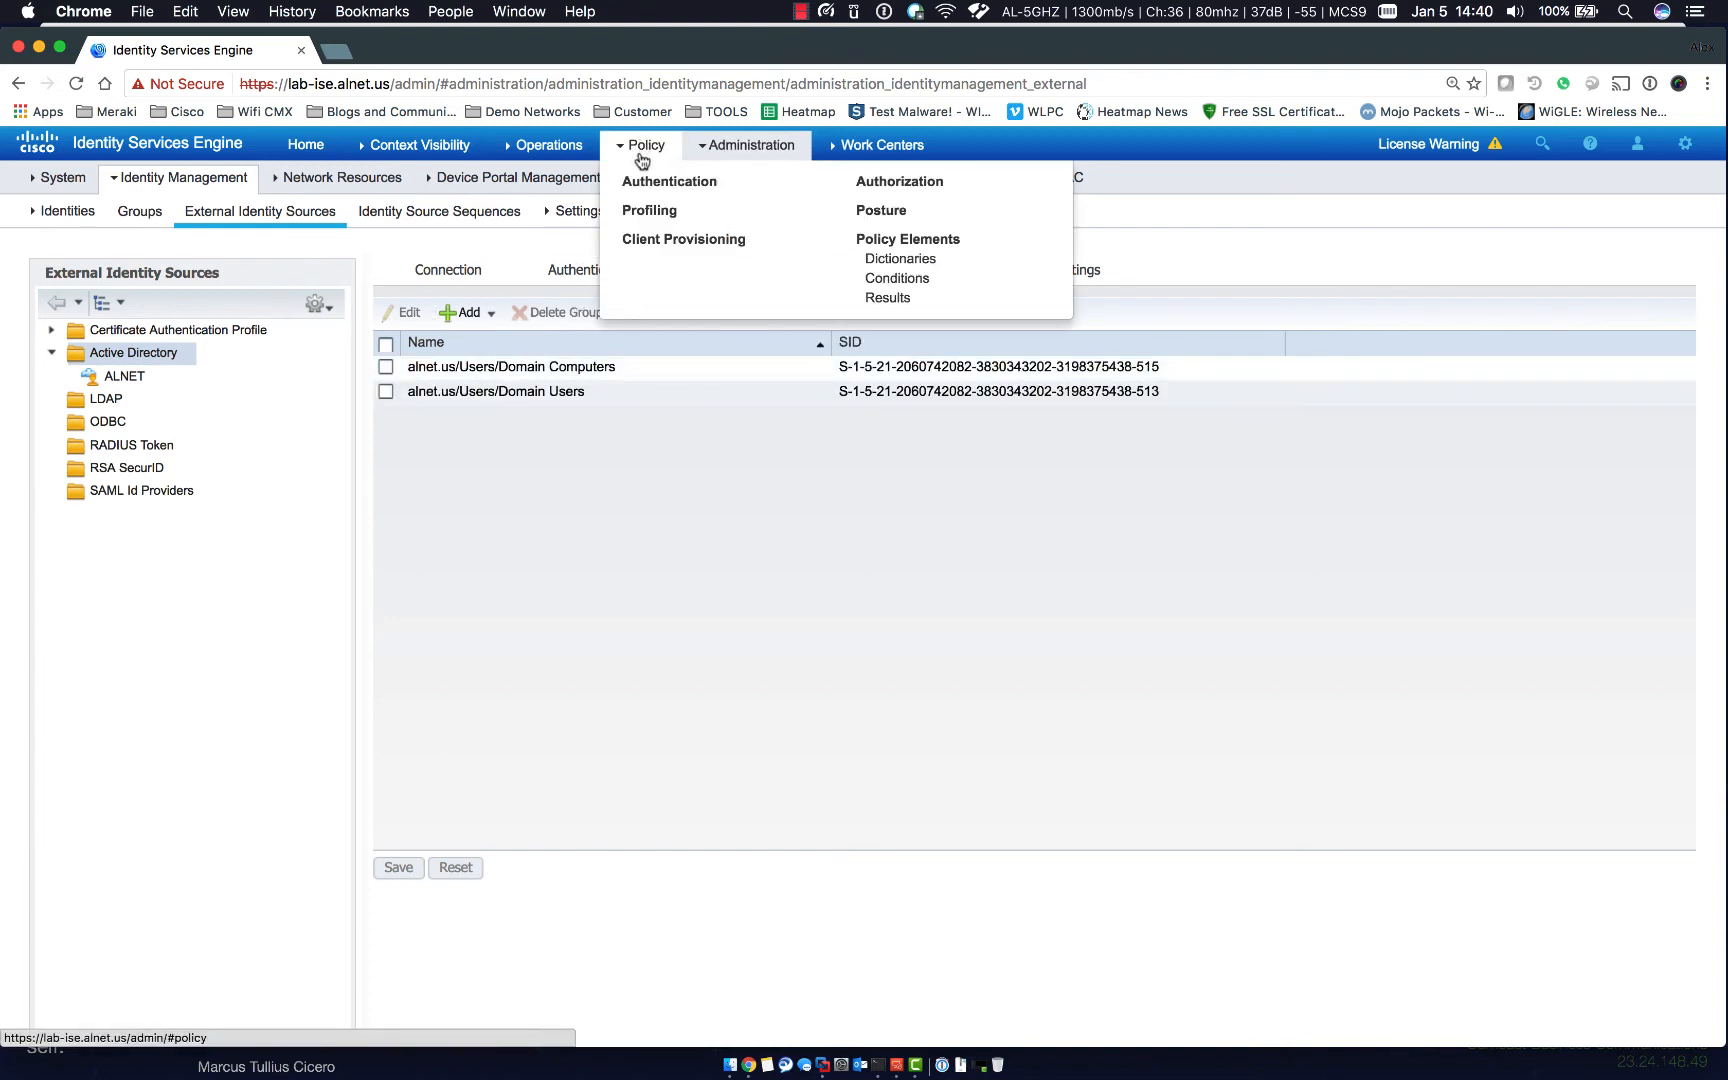
- Insert a new authorization rule named 'Permit AD' below the Guest-Hotspot rule
left_click(900, 182)
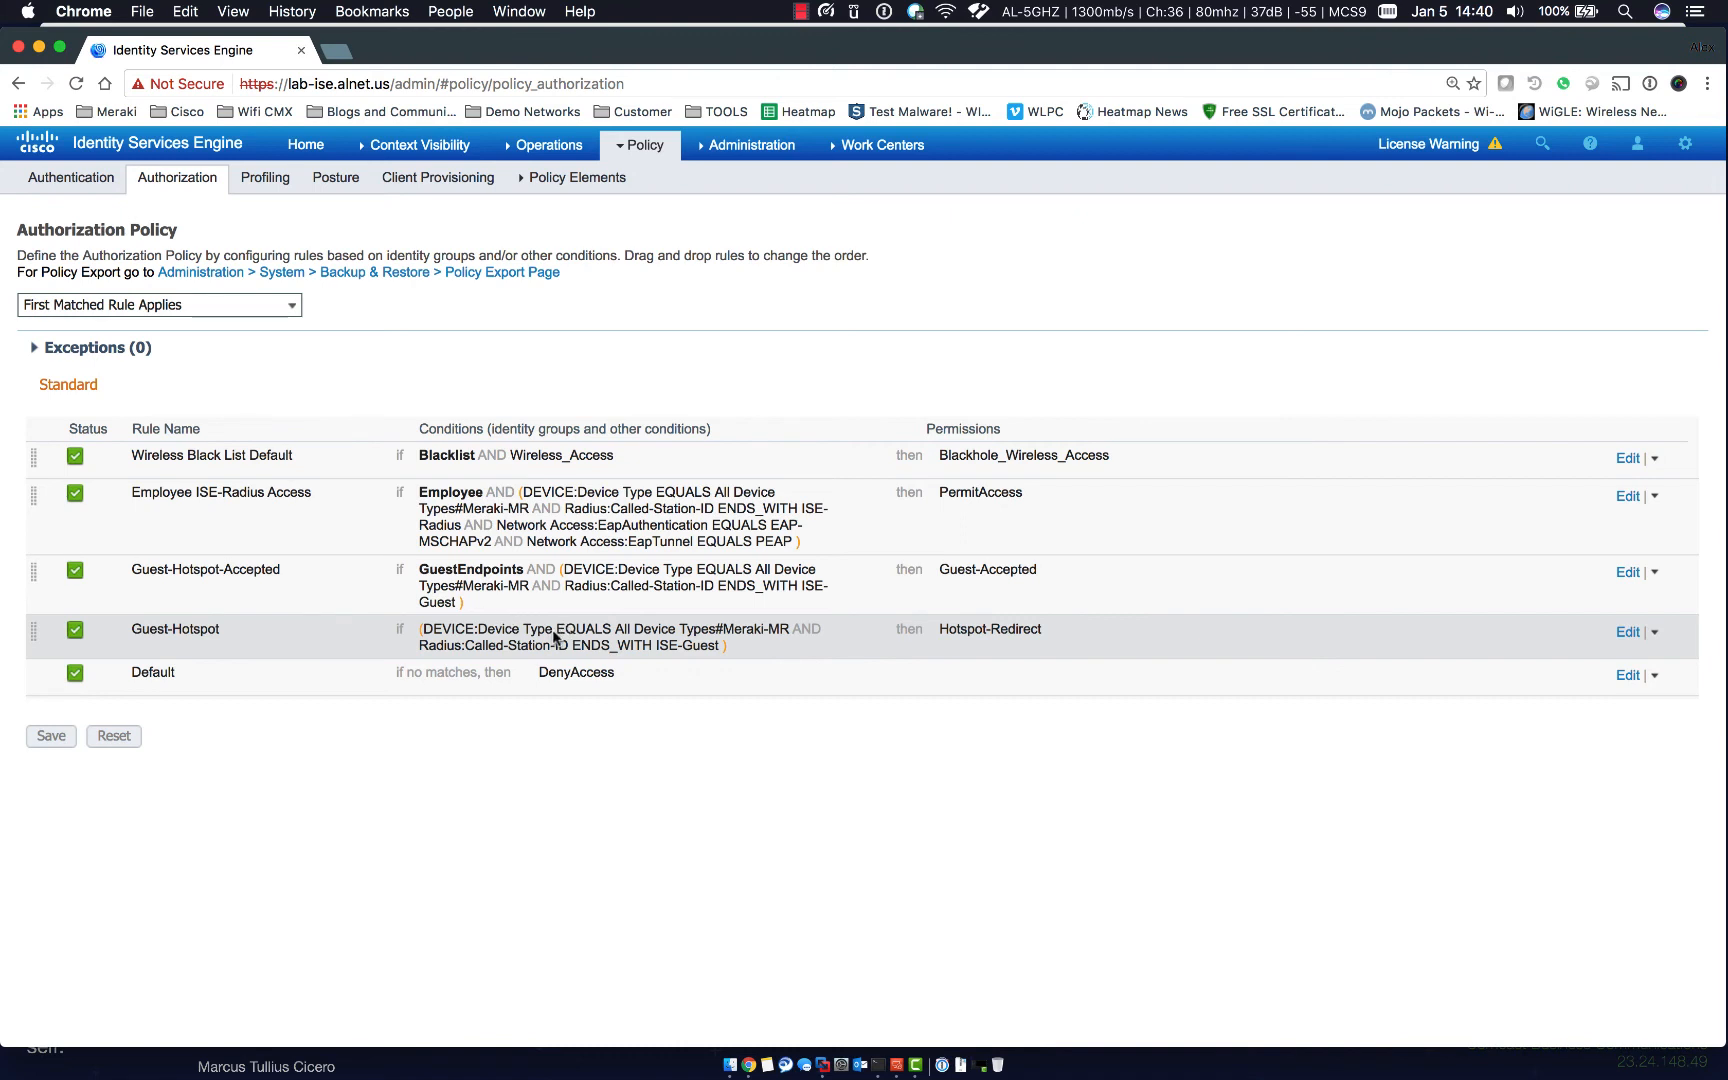
mouse_move(1660, 632)
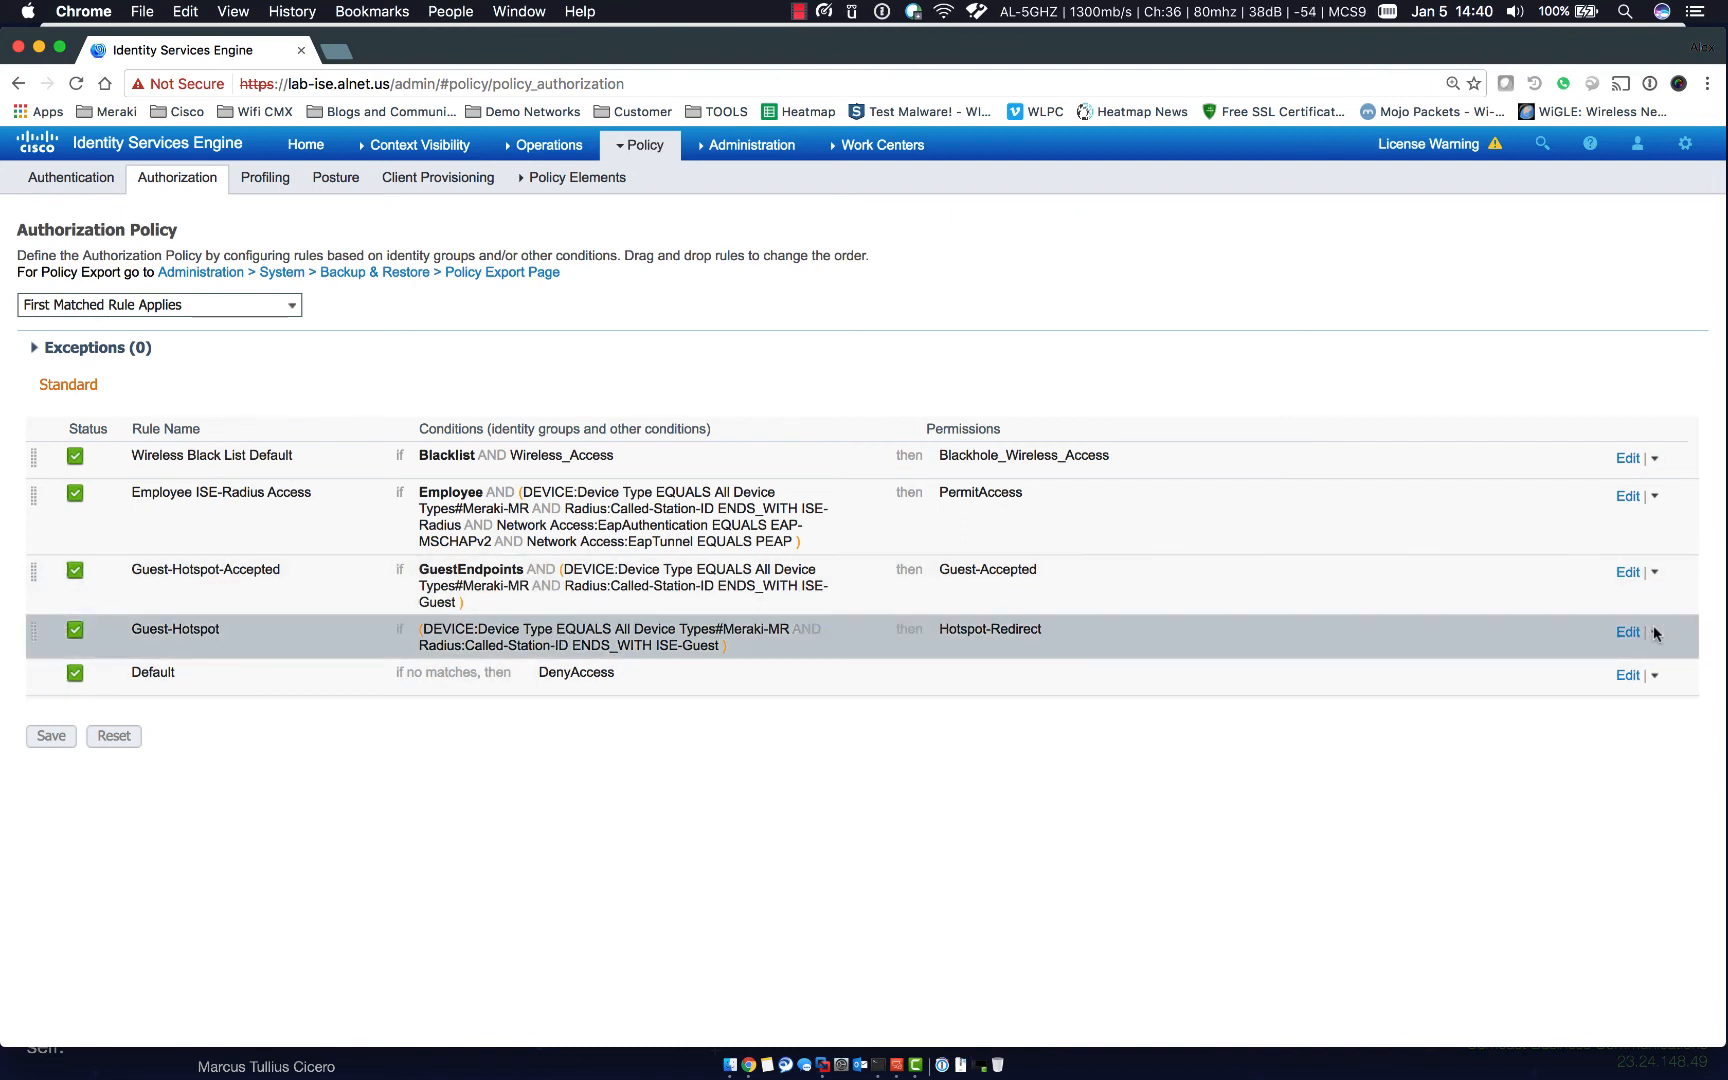
left_click(1652, 632)
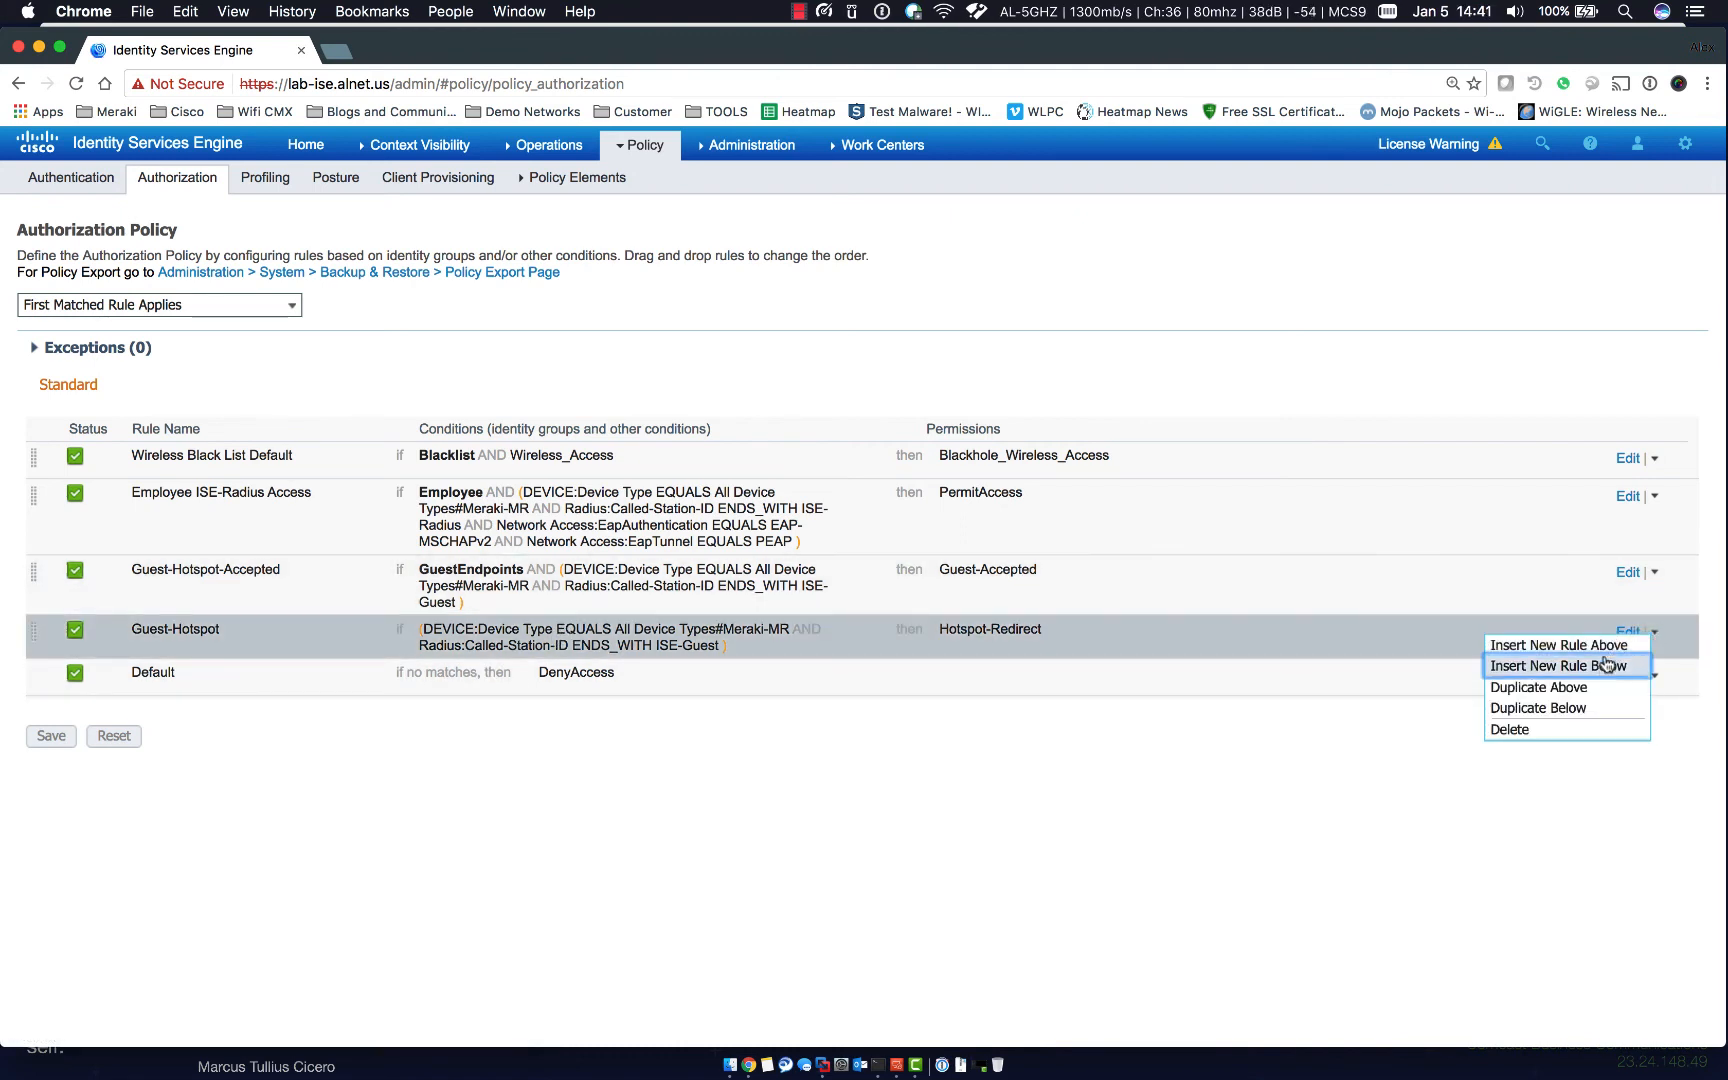
left_click(1568, 666)
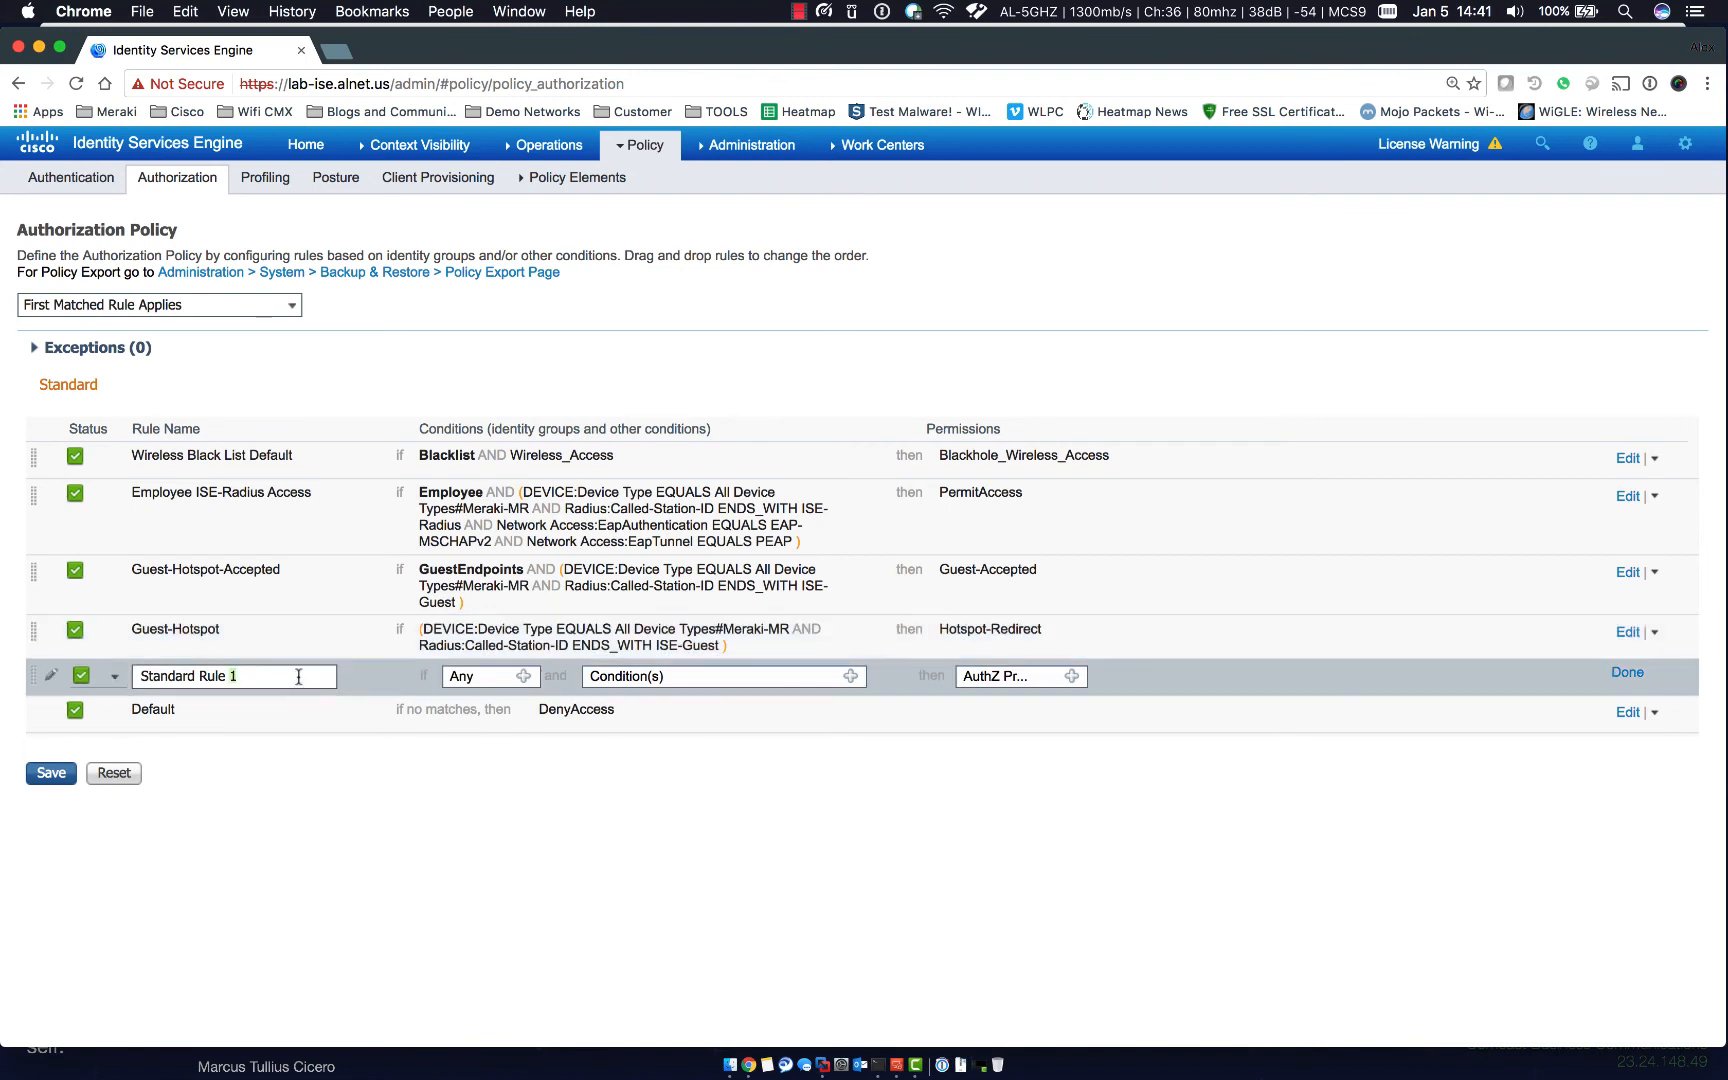
type("Permit AD")
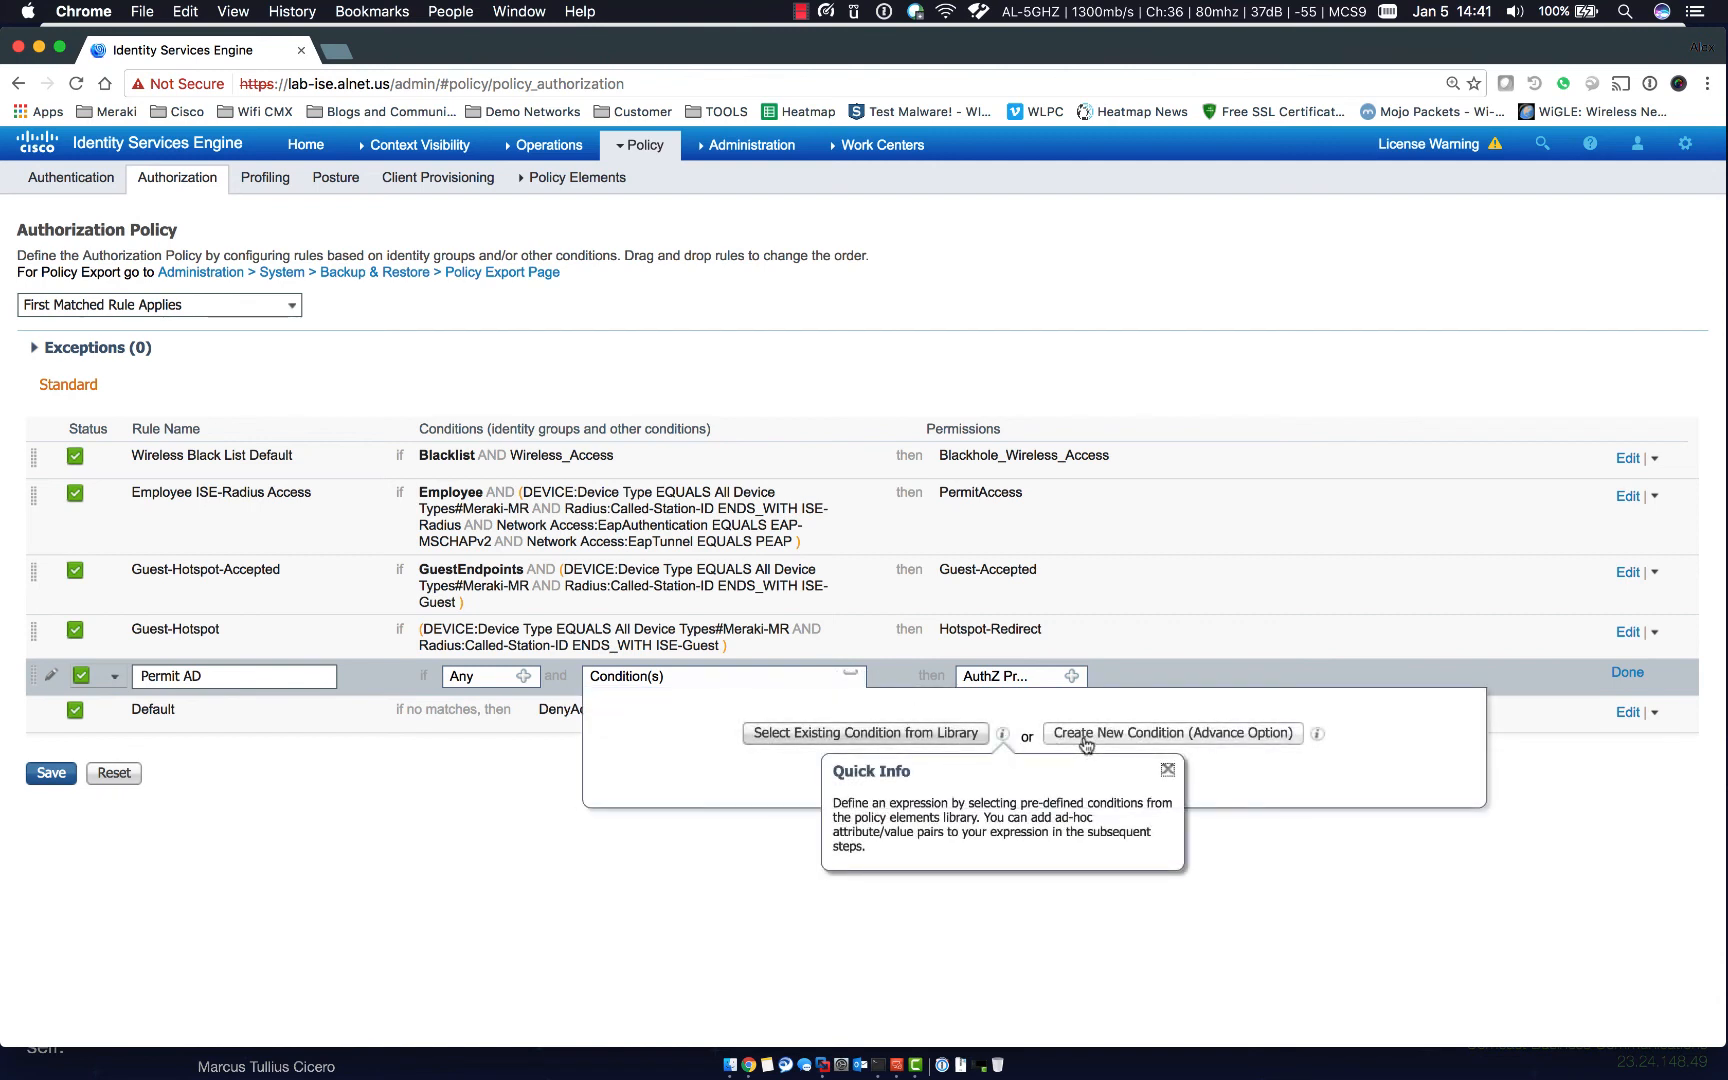
- Create a condition ALNET:ExternalGroups Equals alnet.us/Users/Domain Users
left_click(1172, 732)
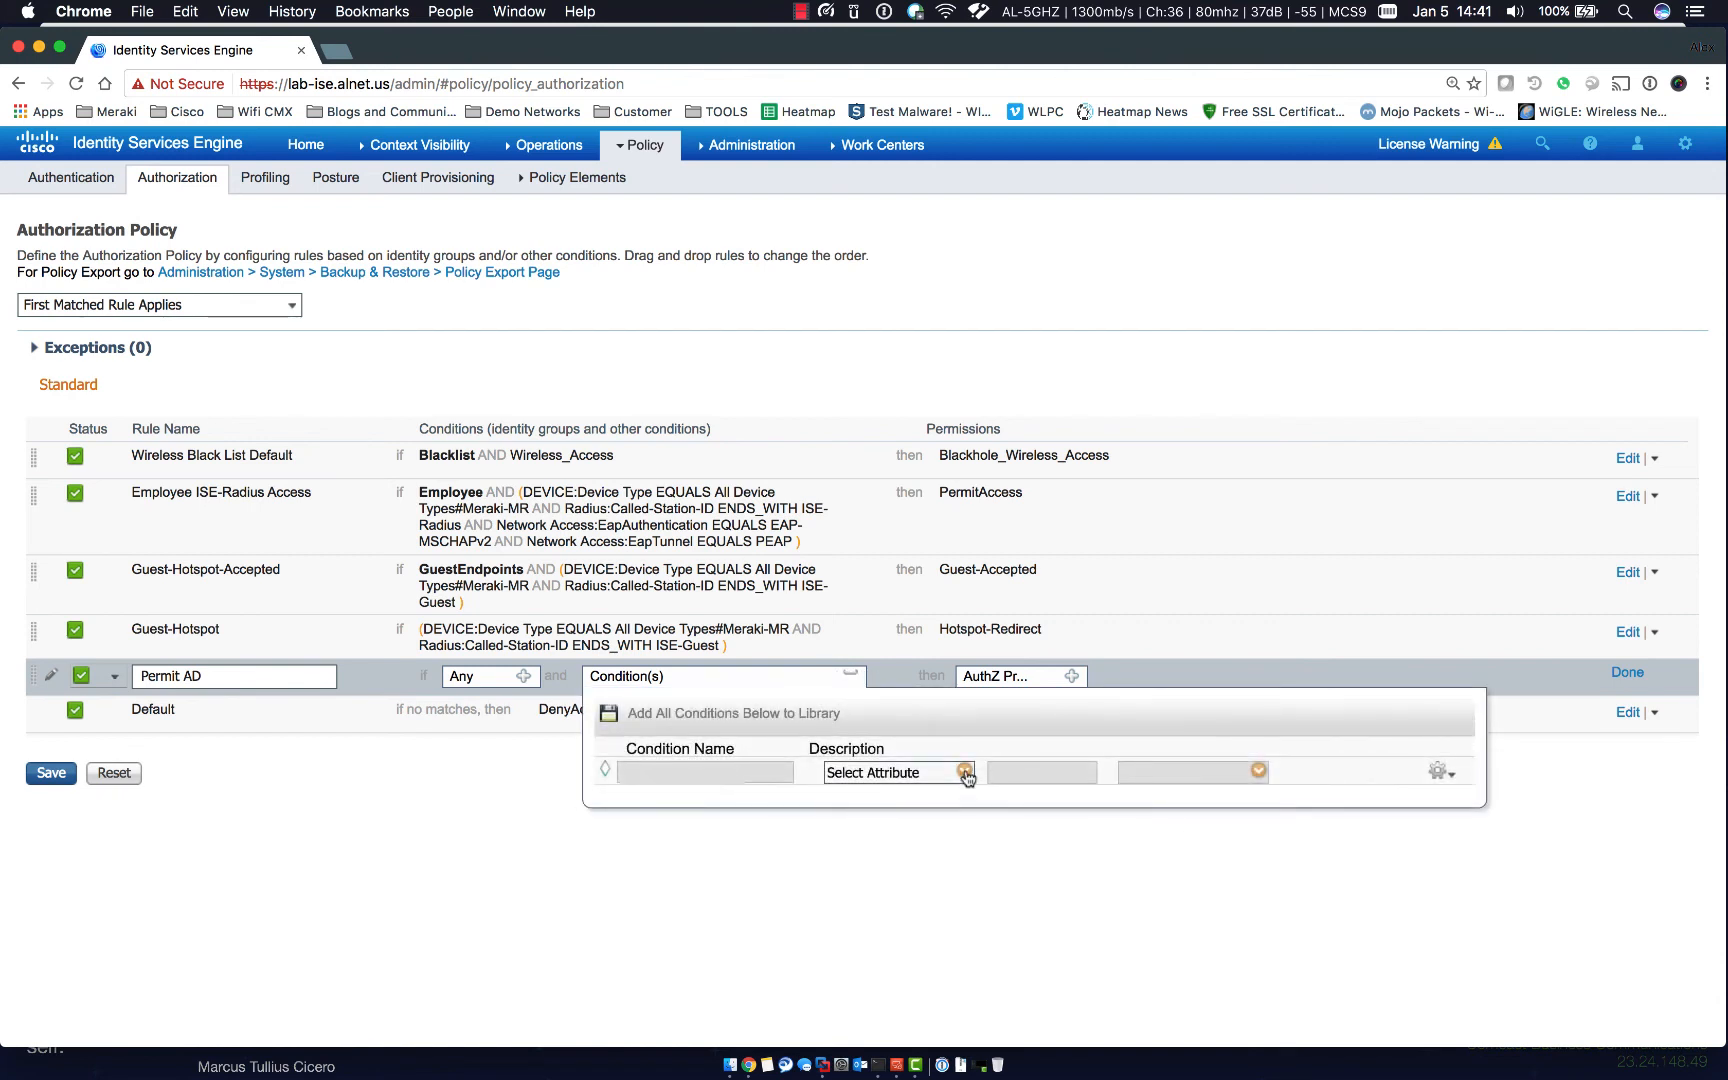
left_click(966, 772)
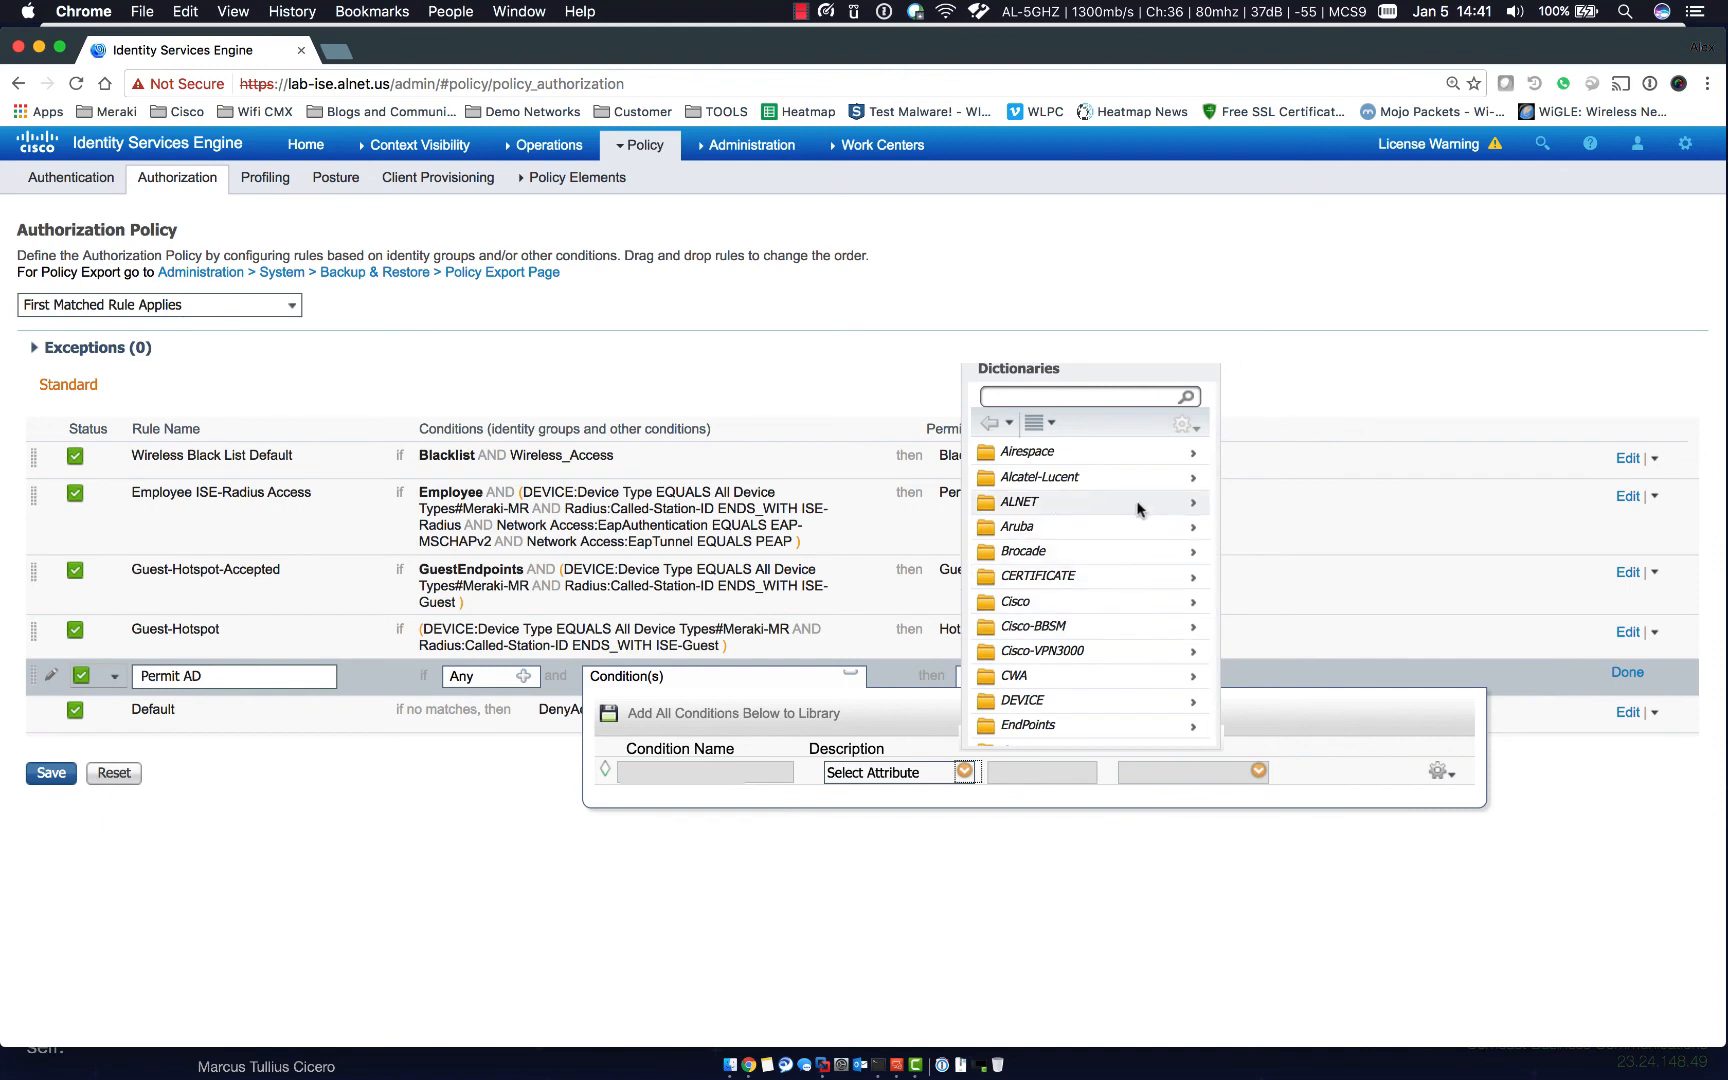
mouse_move(1028, 502)
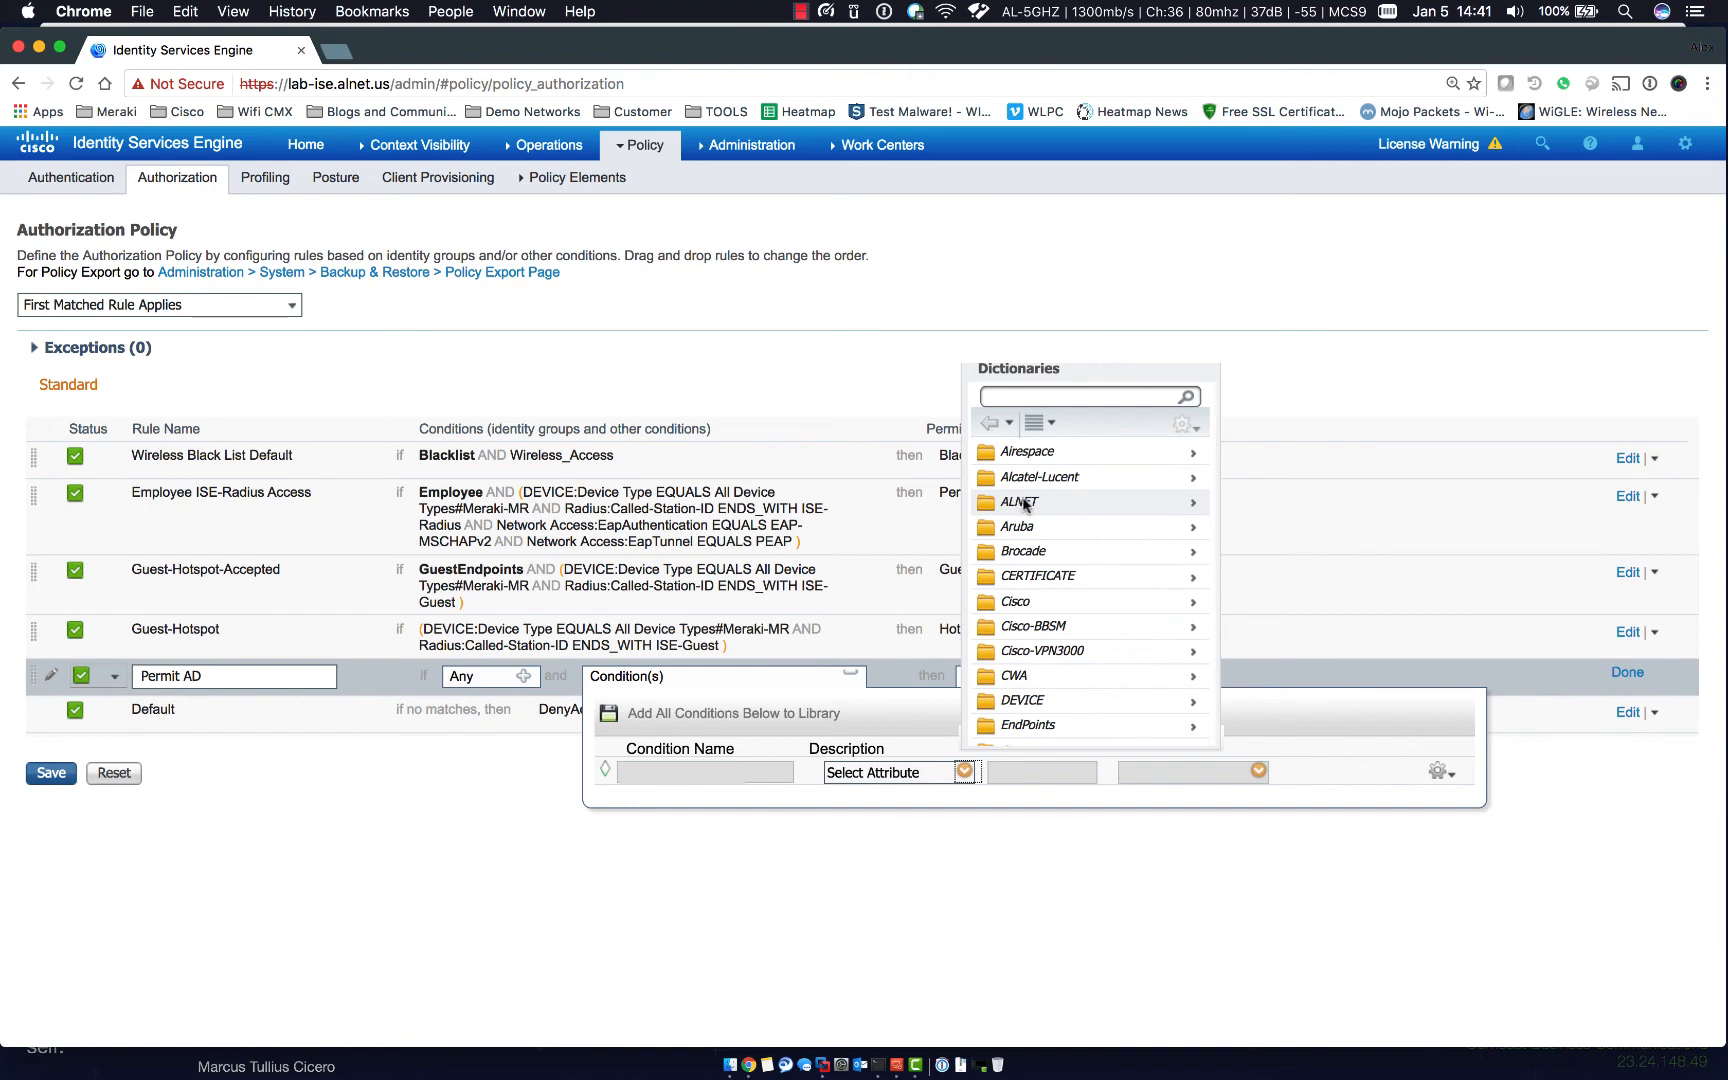
left_click(1018, 502)
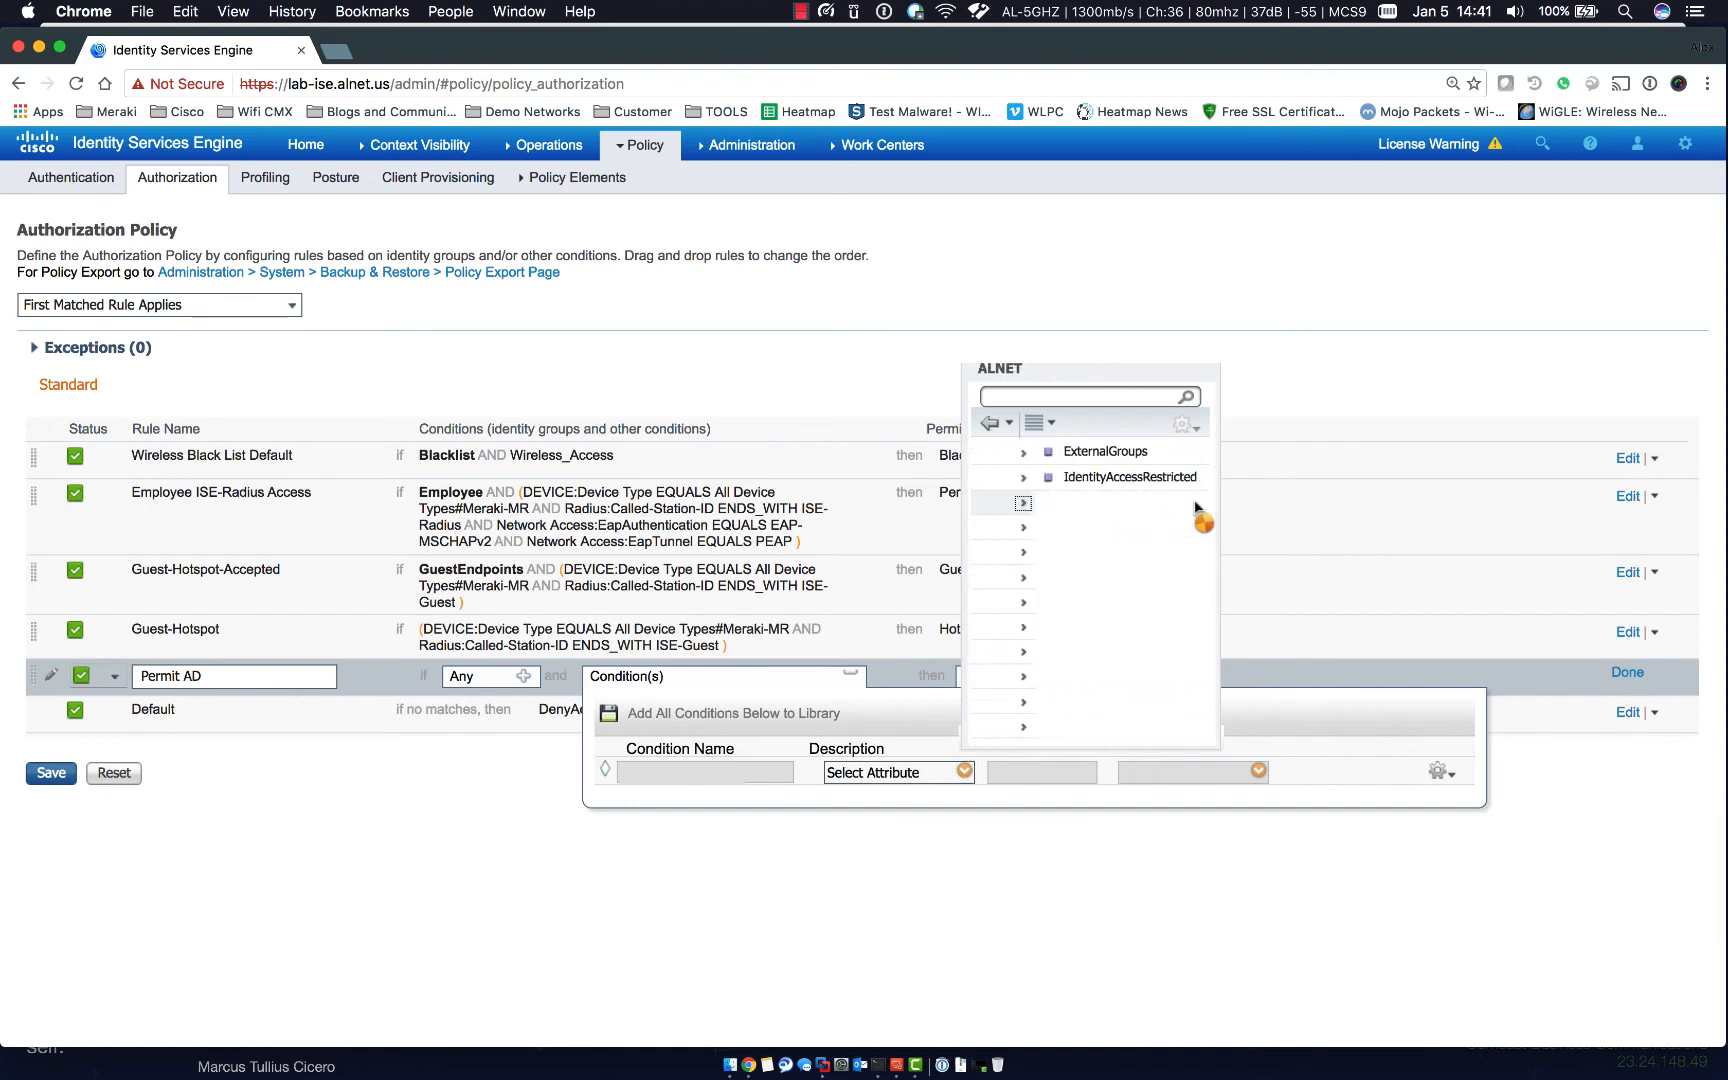
left_click(1106, 452)
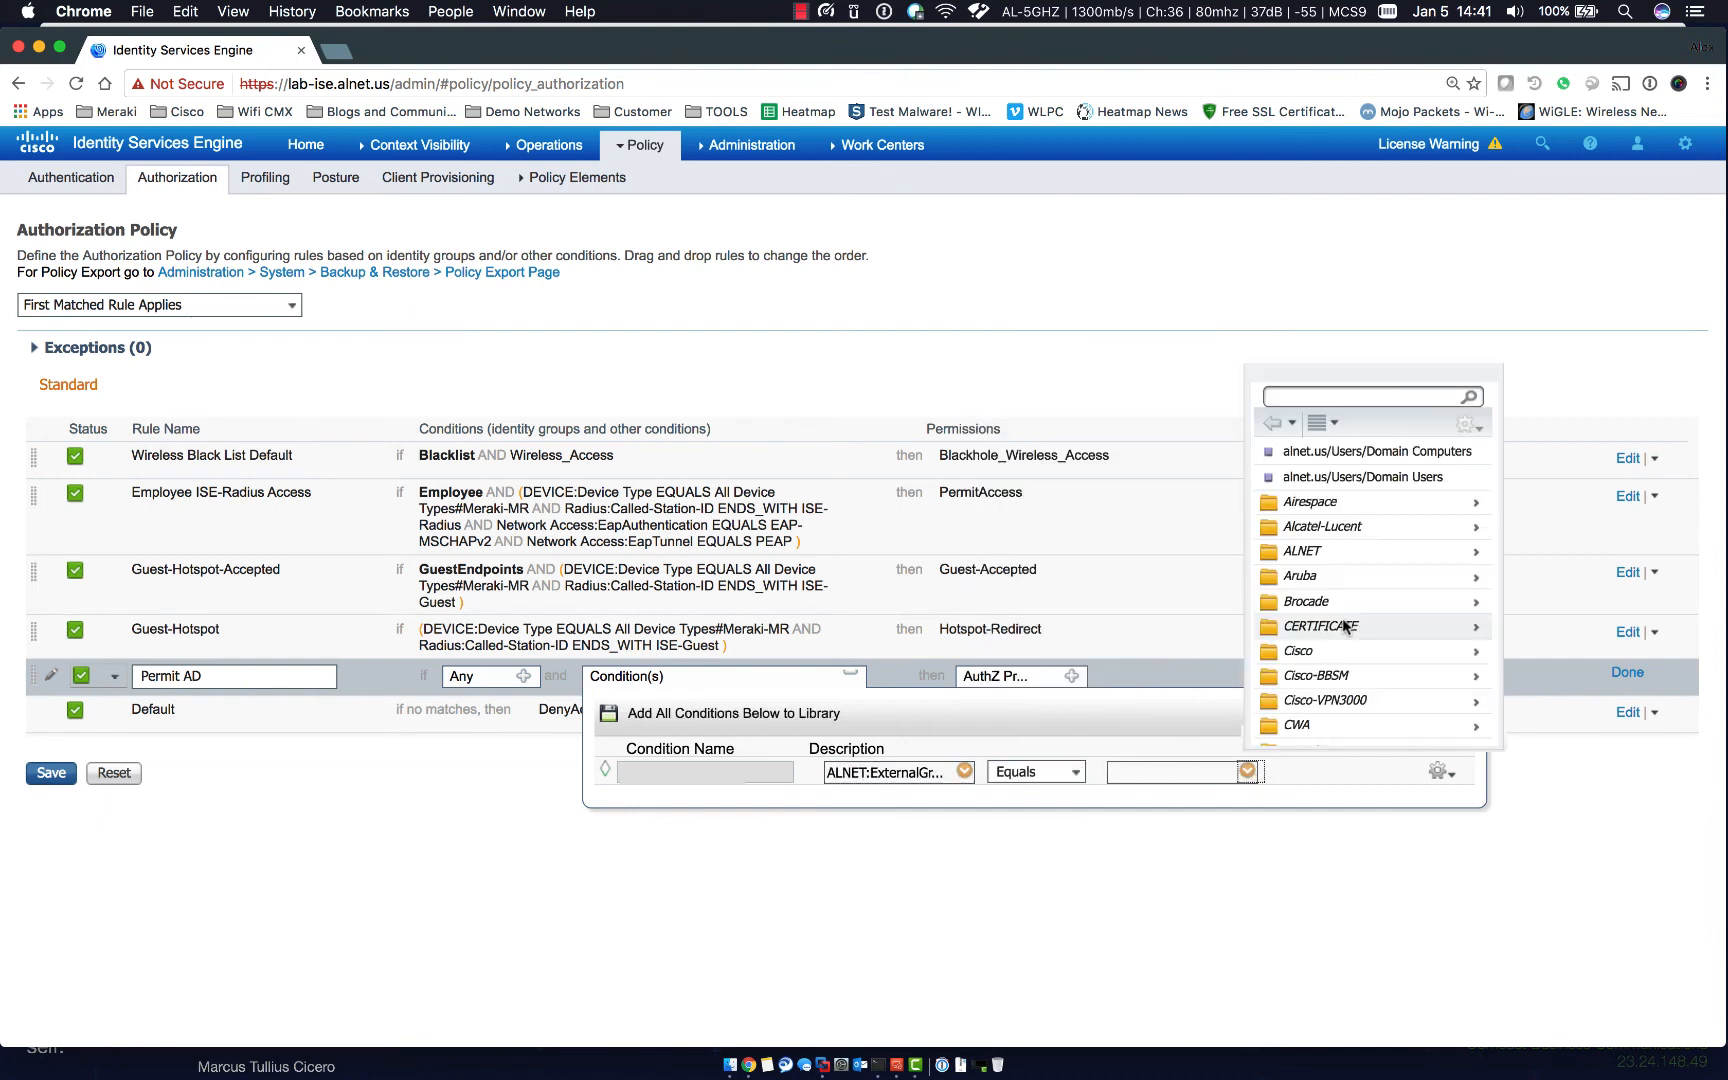
mouse_move(1370, 482)
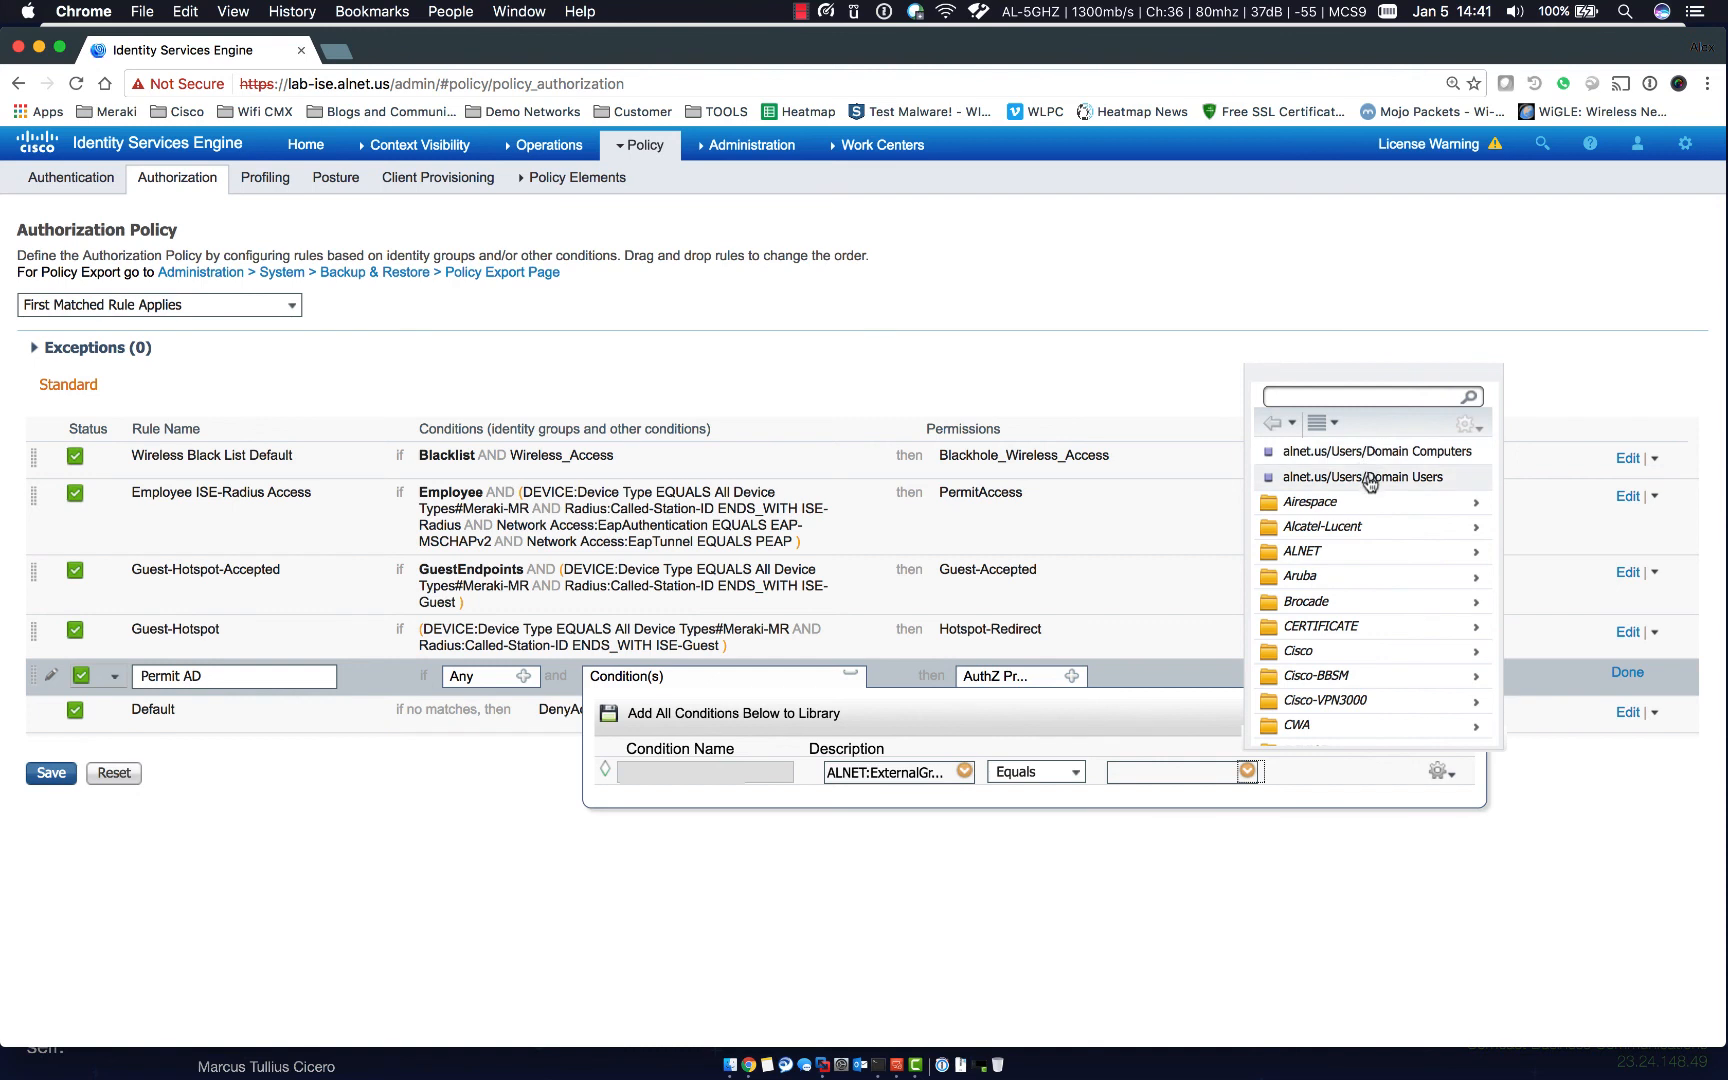
left_click(1364, 478)
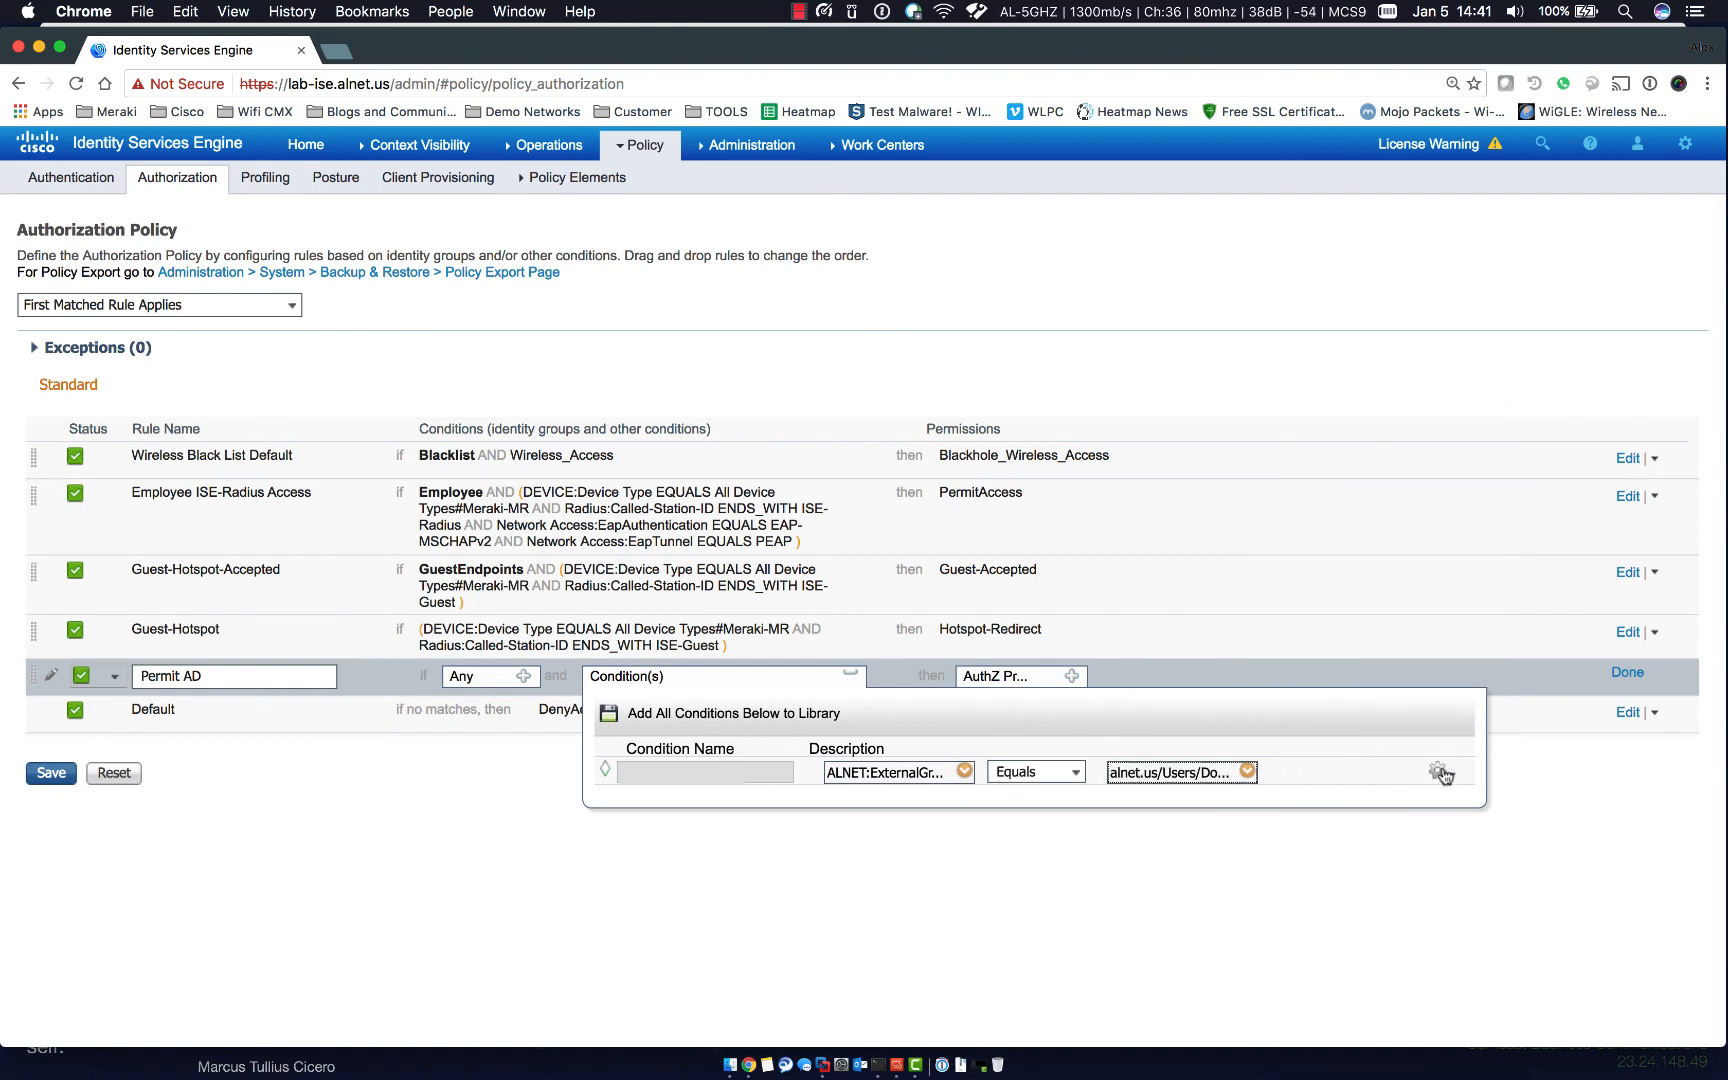
left_click(1424, 772)
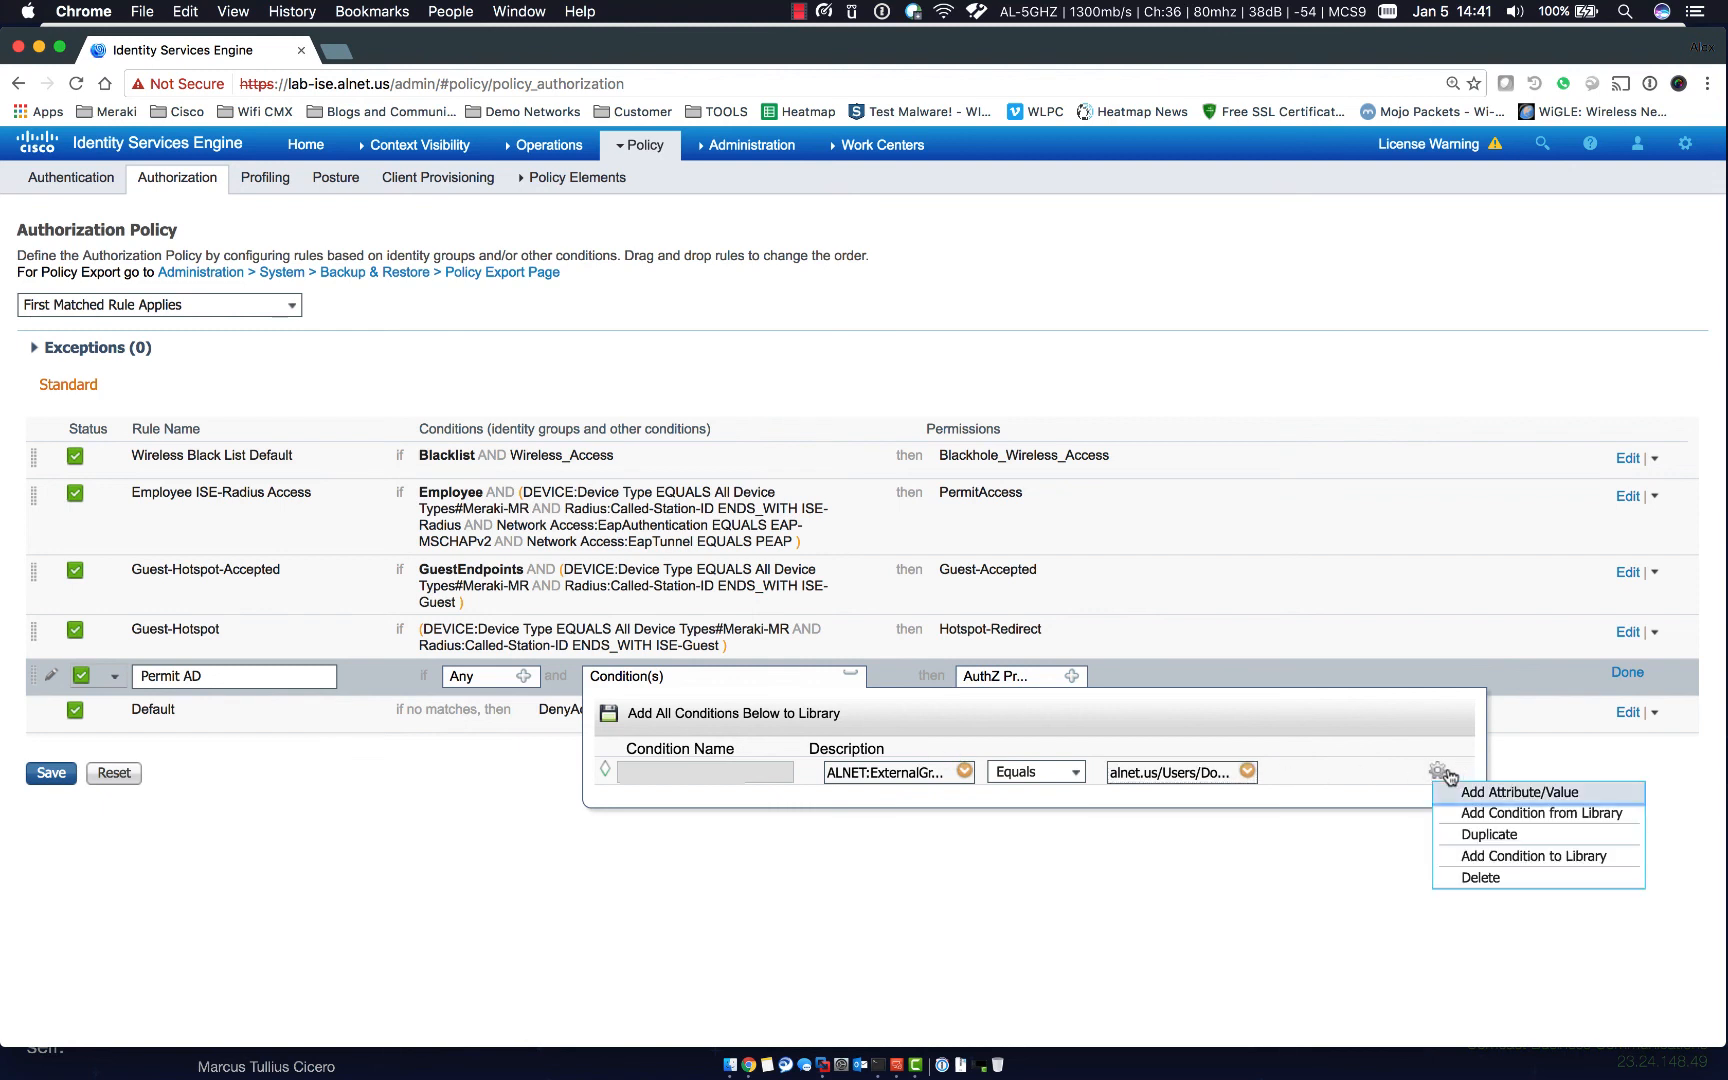
- Add an OR condition on ALNET:ExternalGroups matching the other alnet.us domain group
left_click(1532, 820)
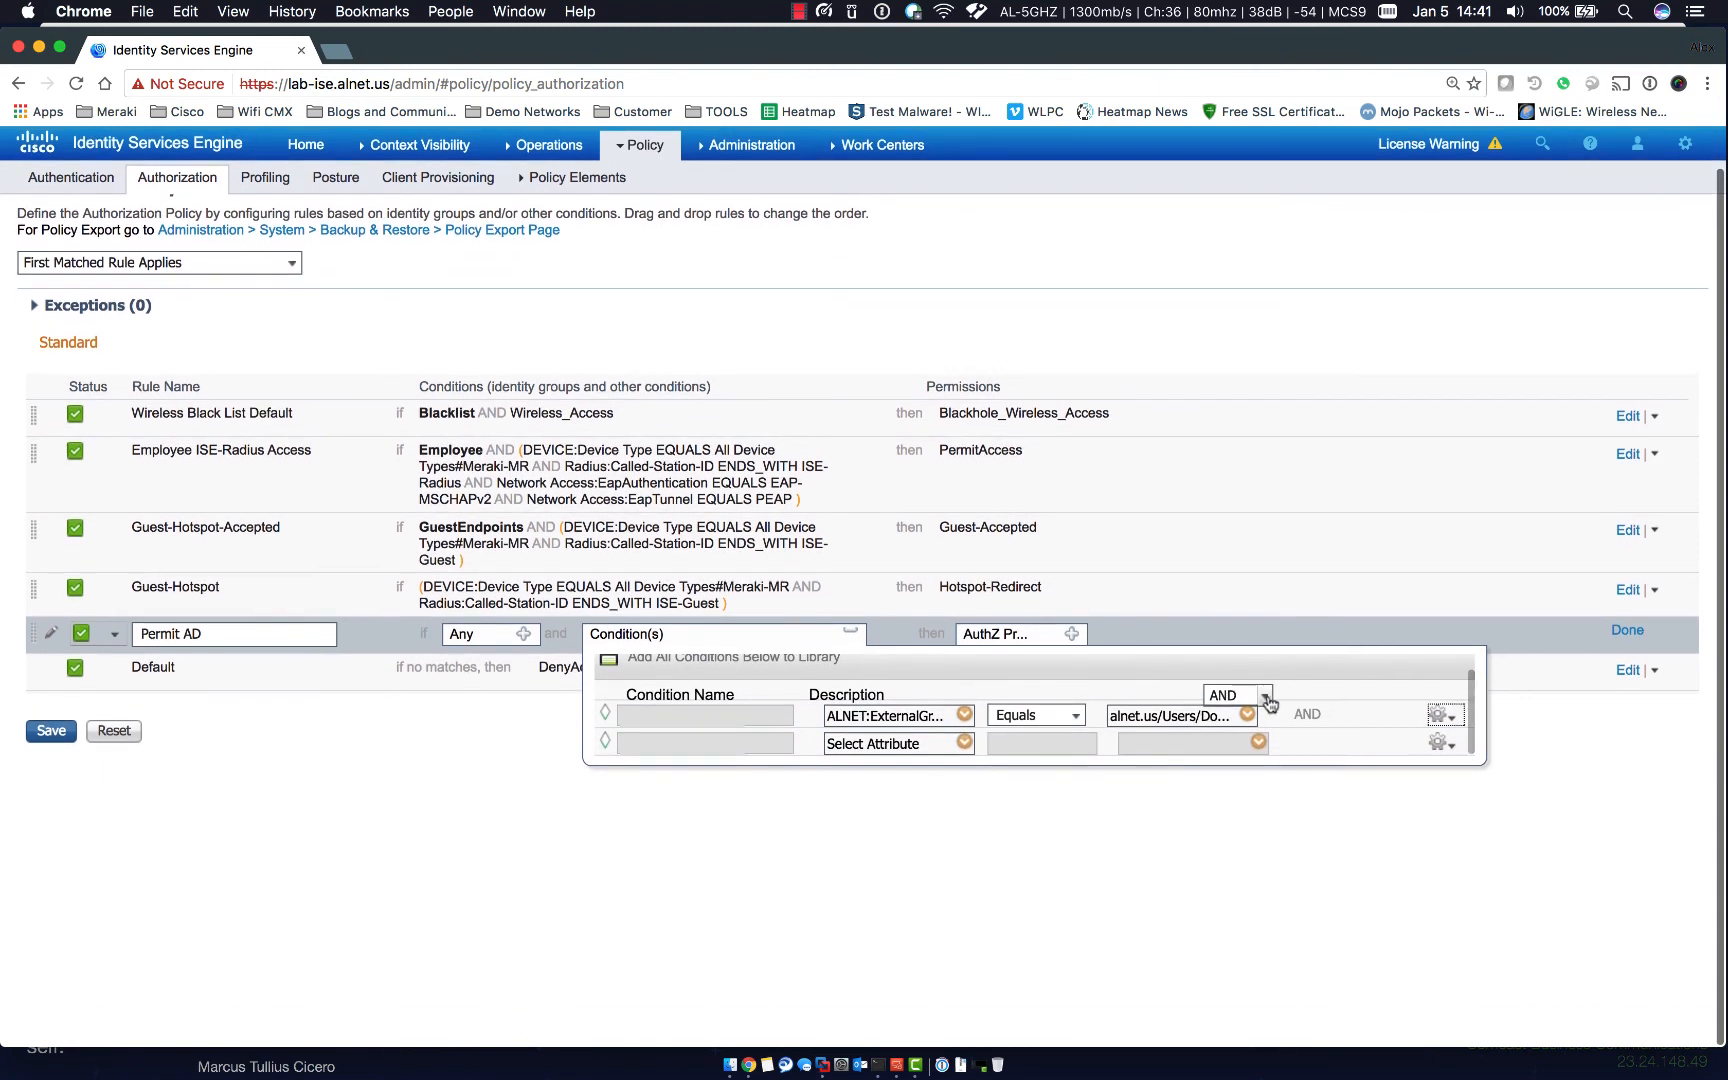
left_click(1264, 696)
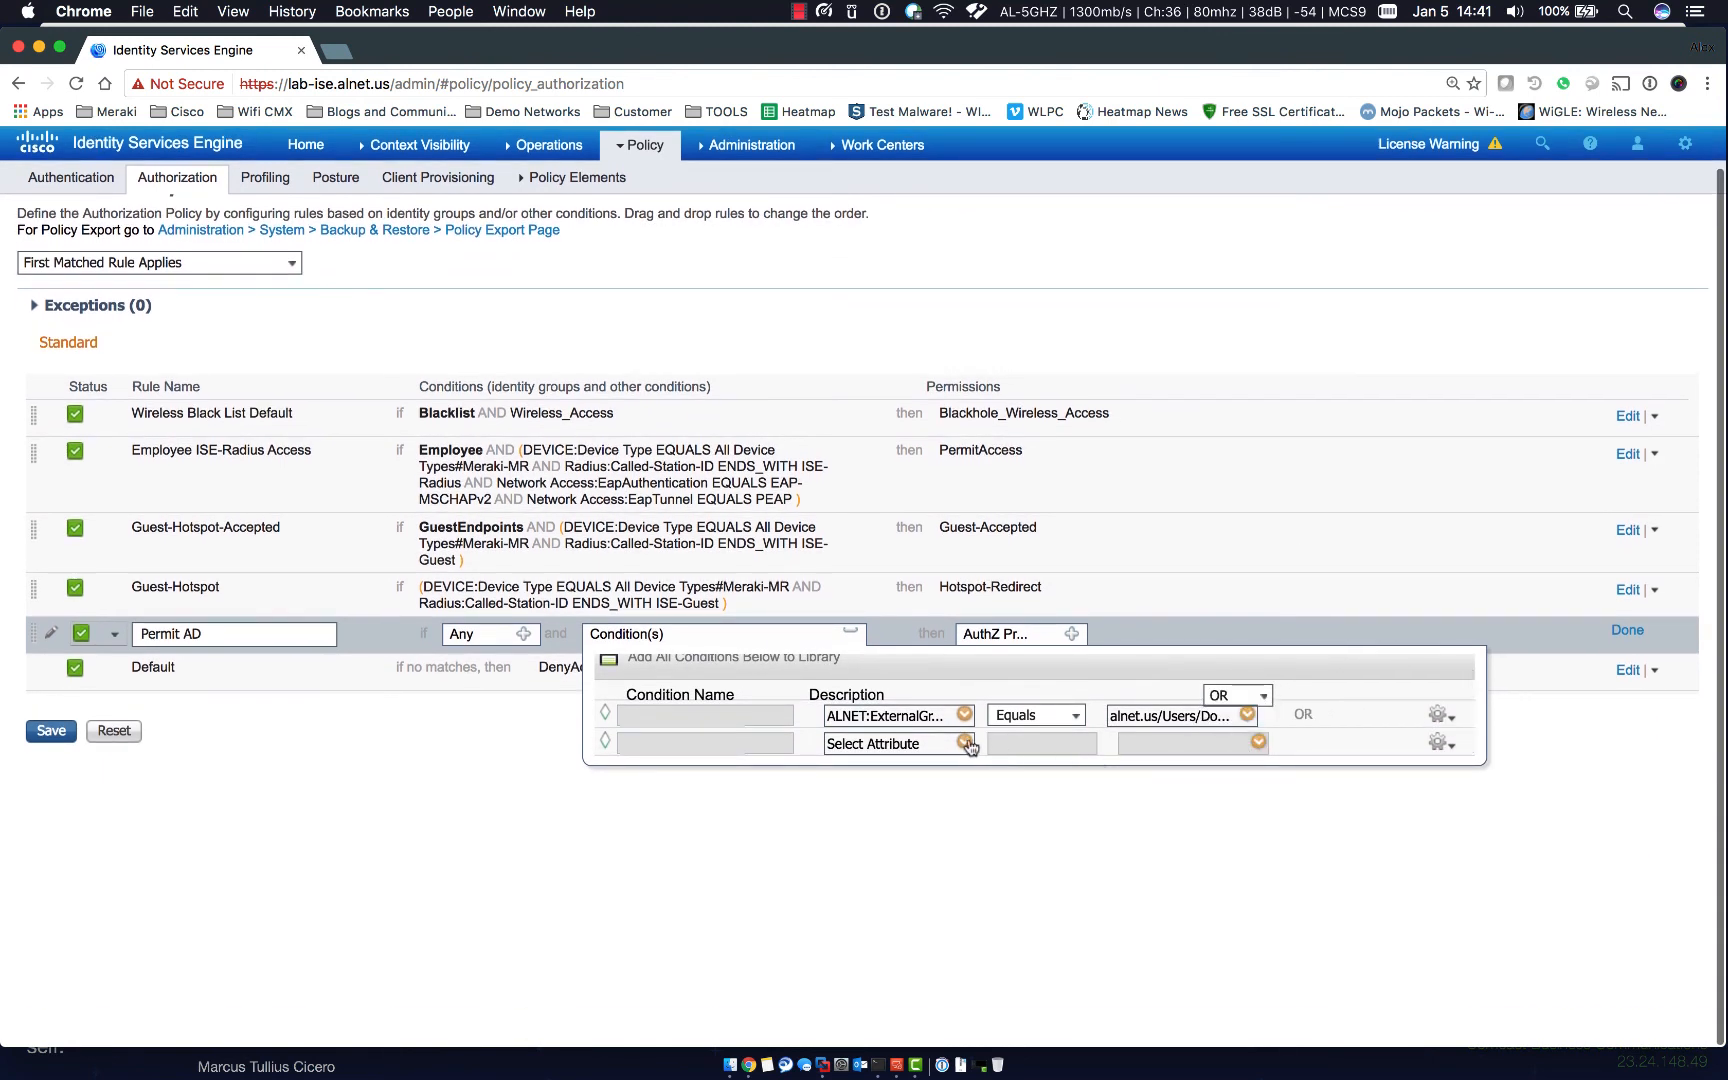
left_click(966, 744)
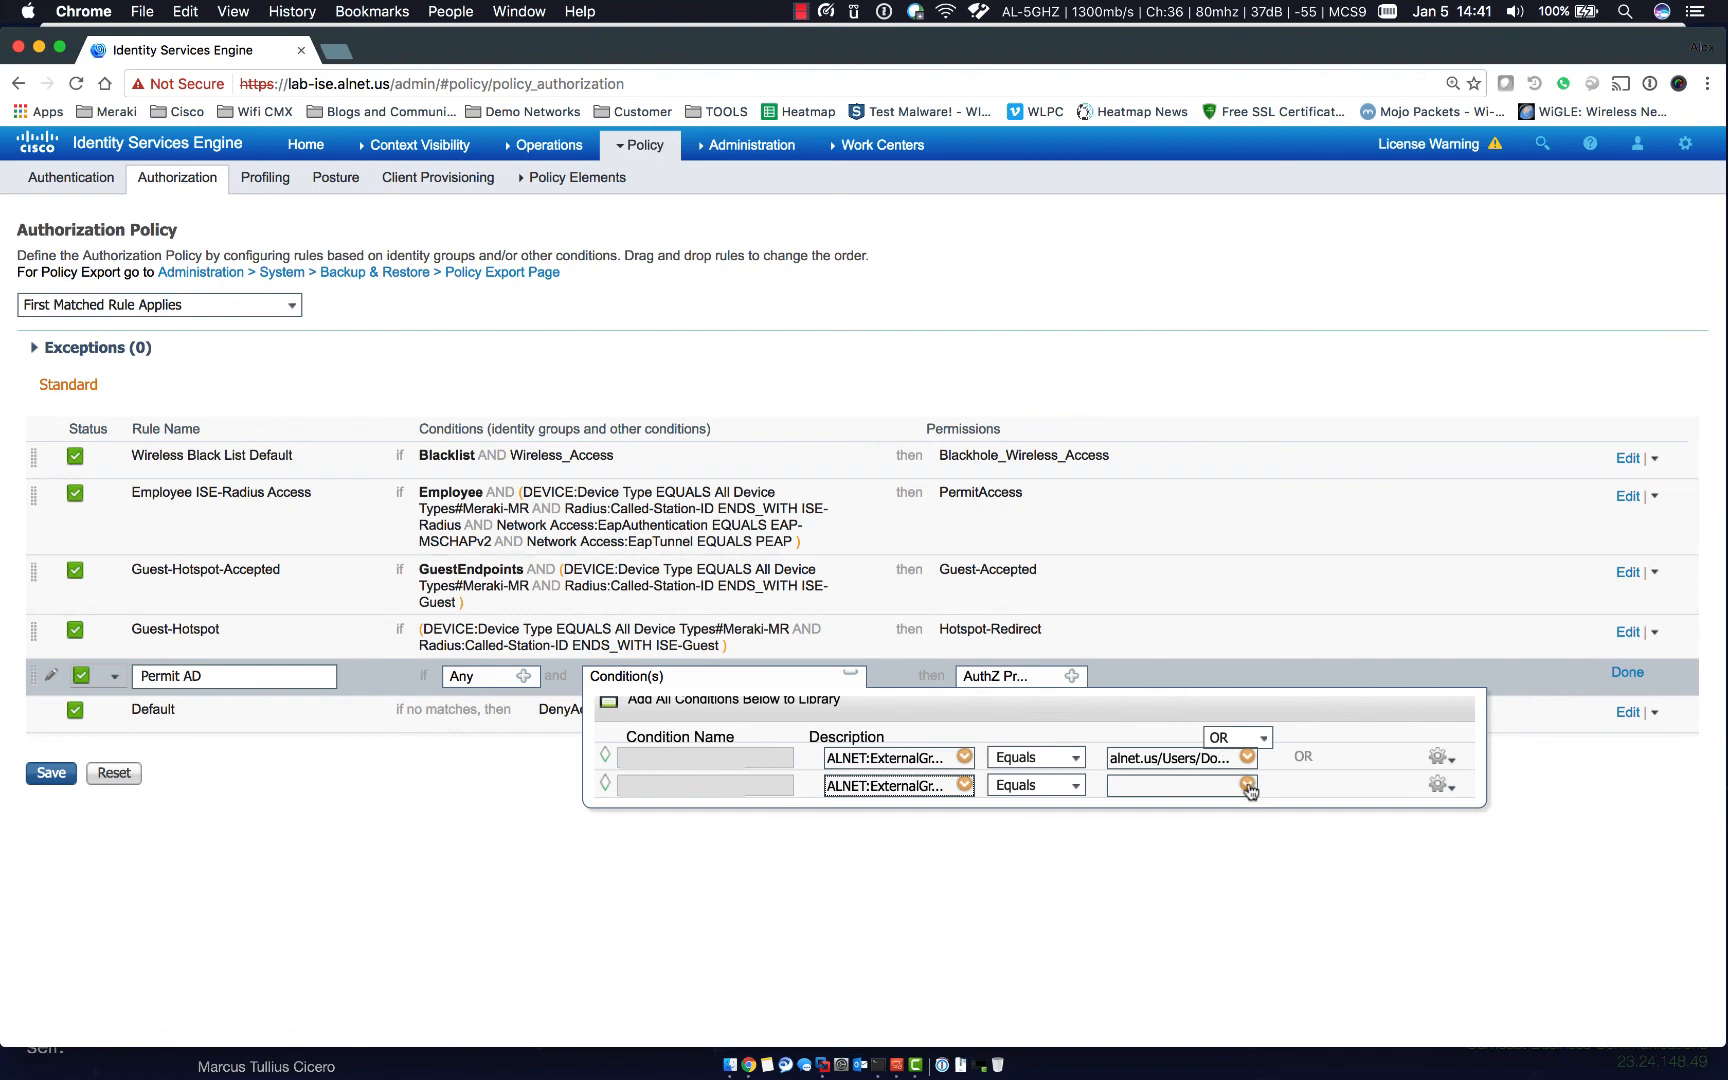
left_click(1248, 786)
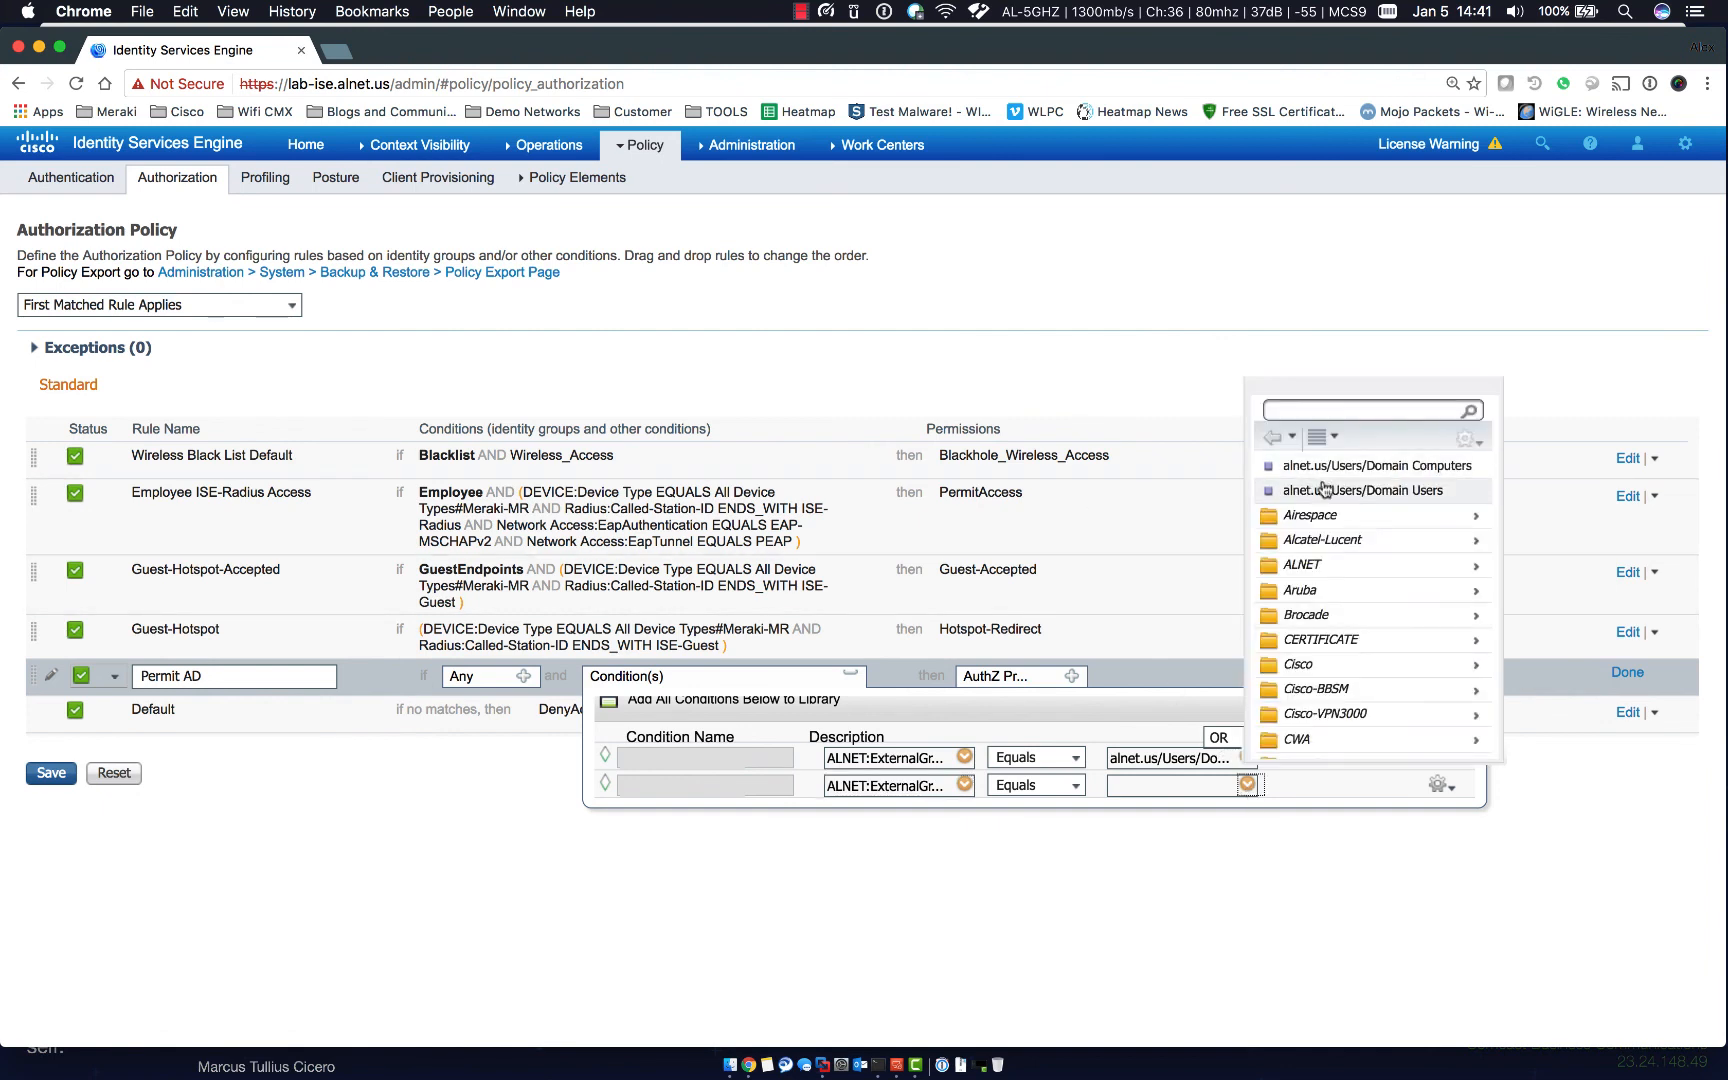
left_click(1364, 490)
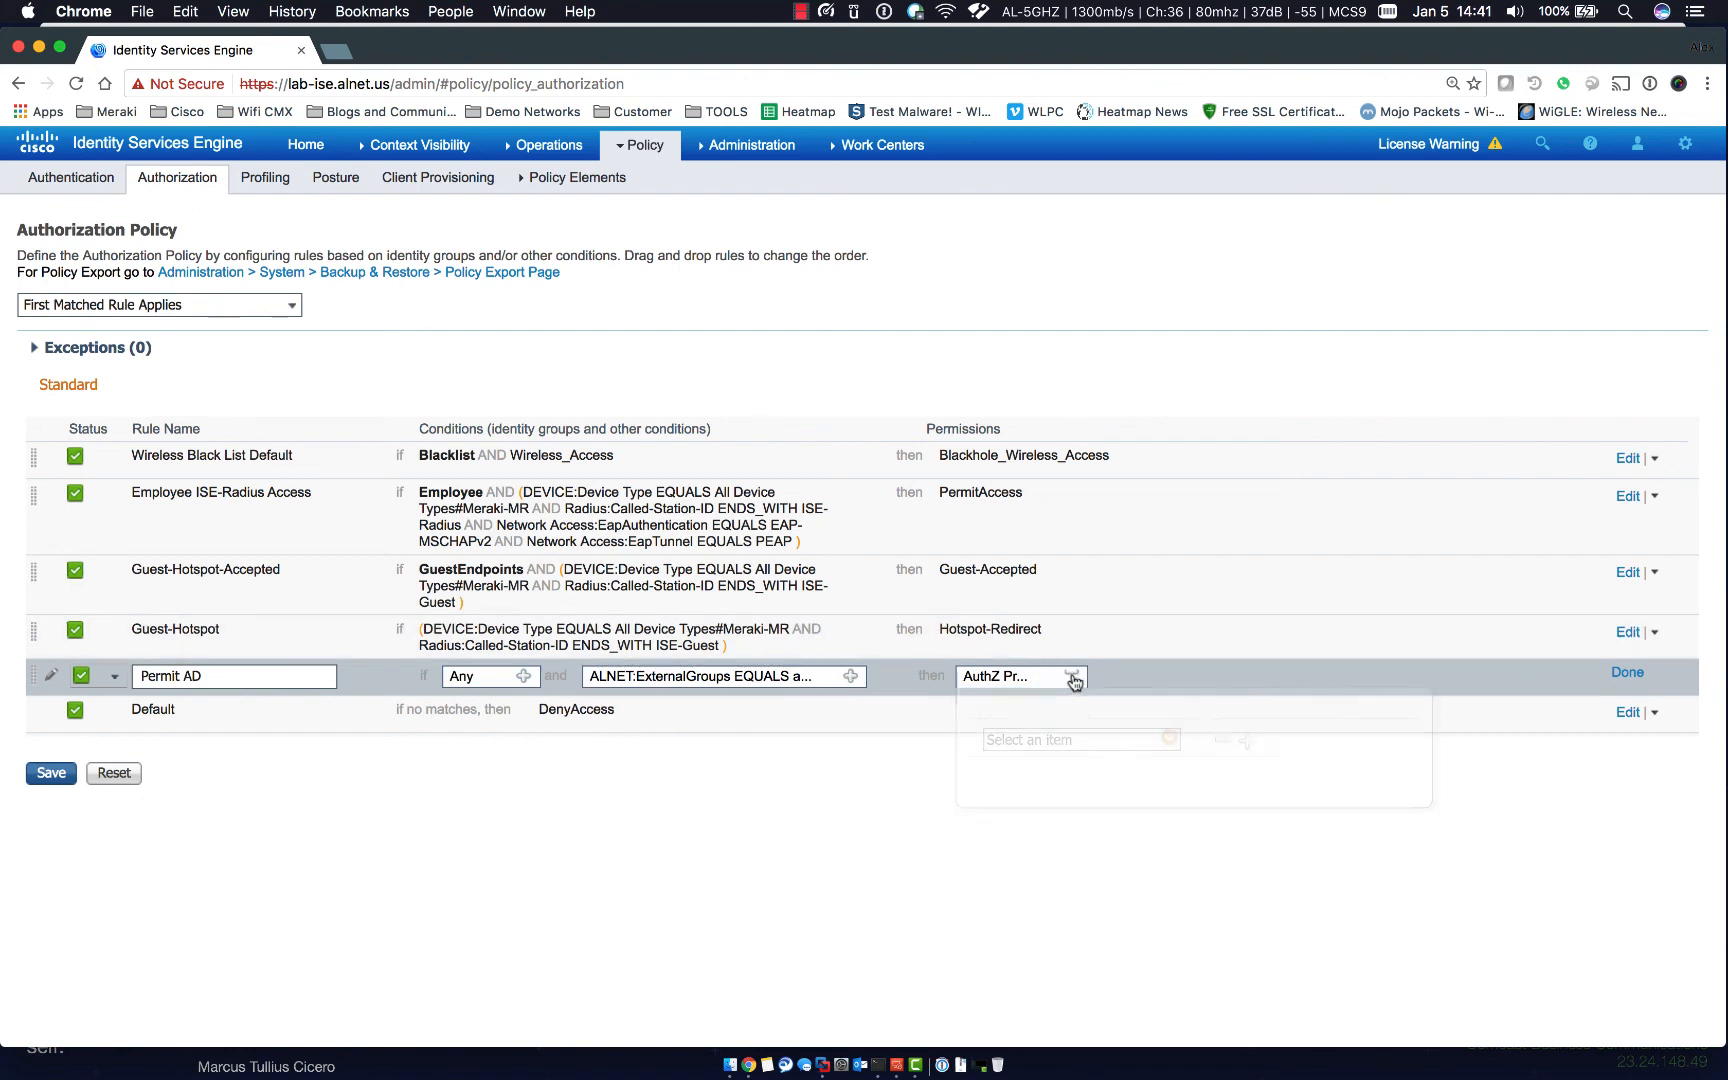
- Assign the Standard PermitAccess profile to Permit AD and save the authorization policy
left_click(1072, 678)
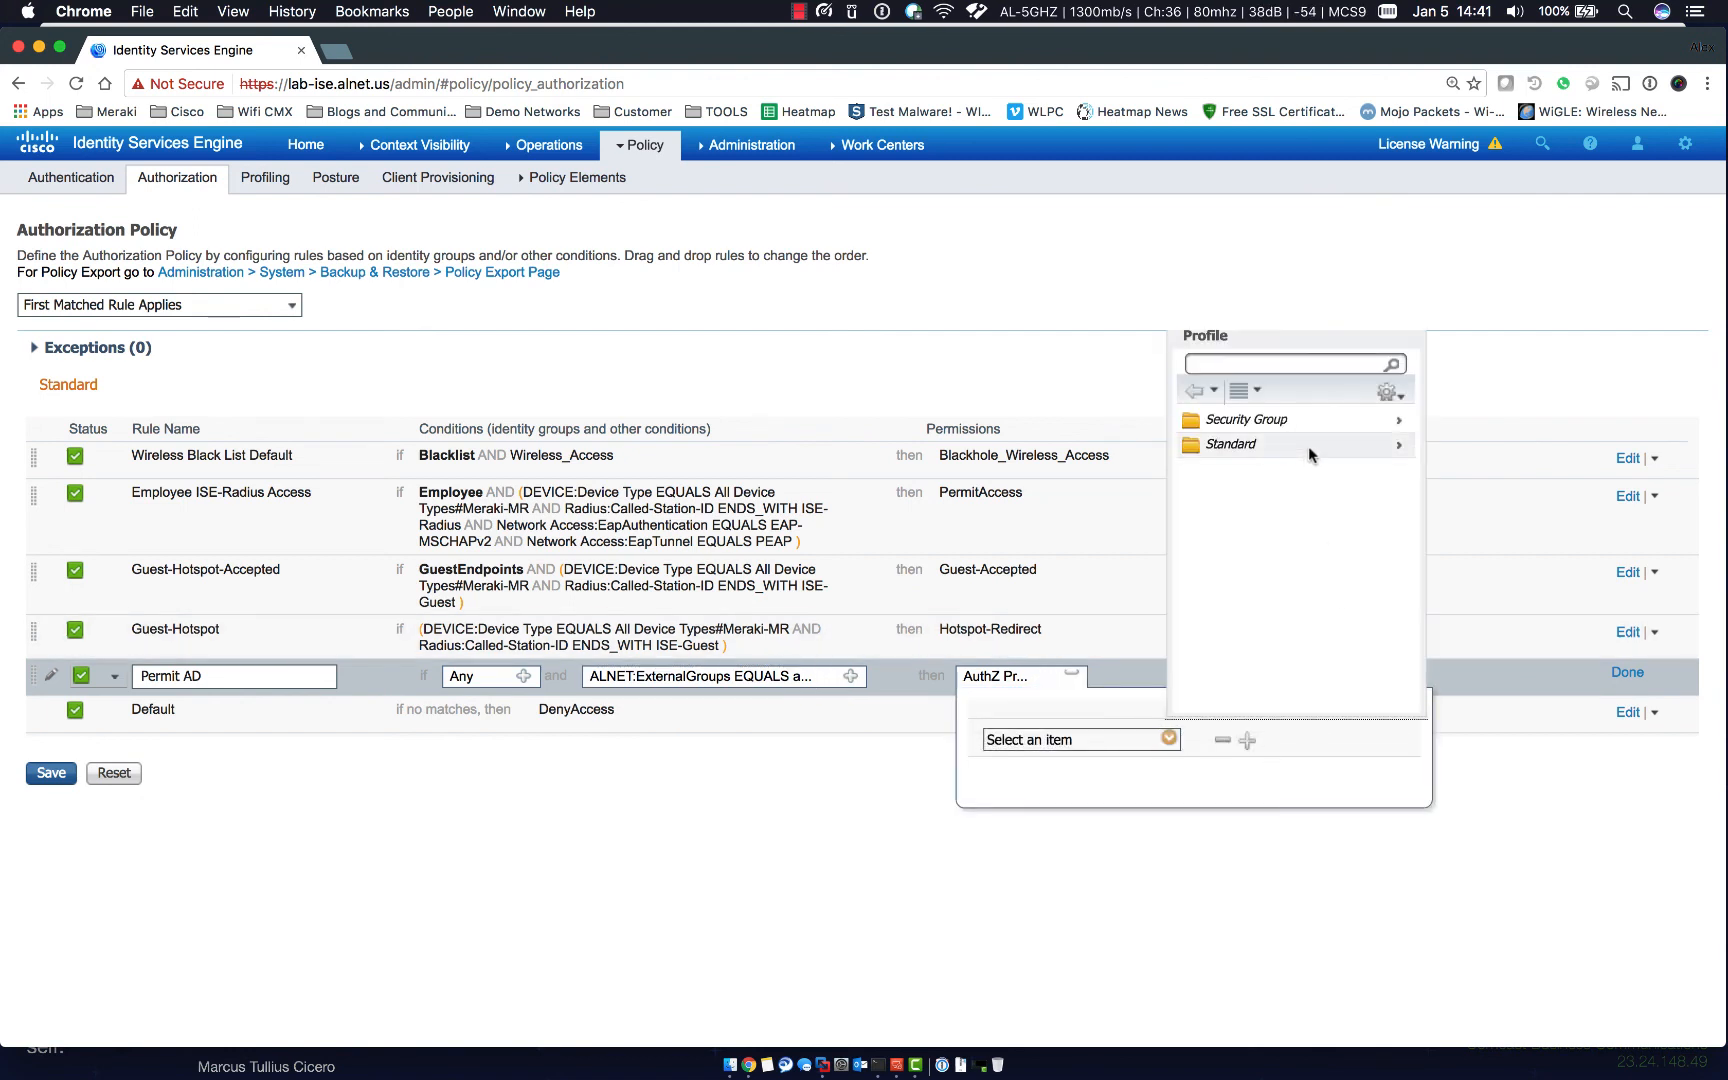
left_click(1230, 444)
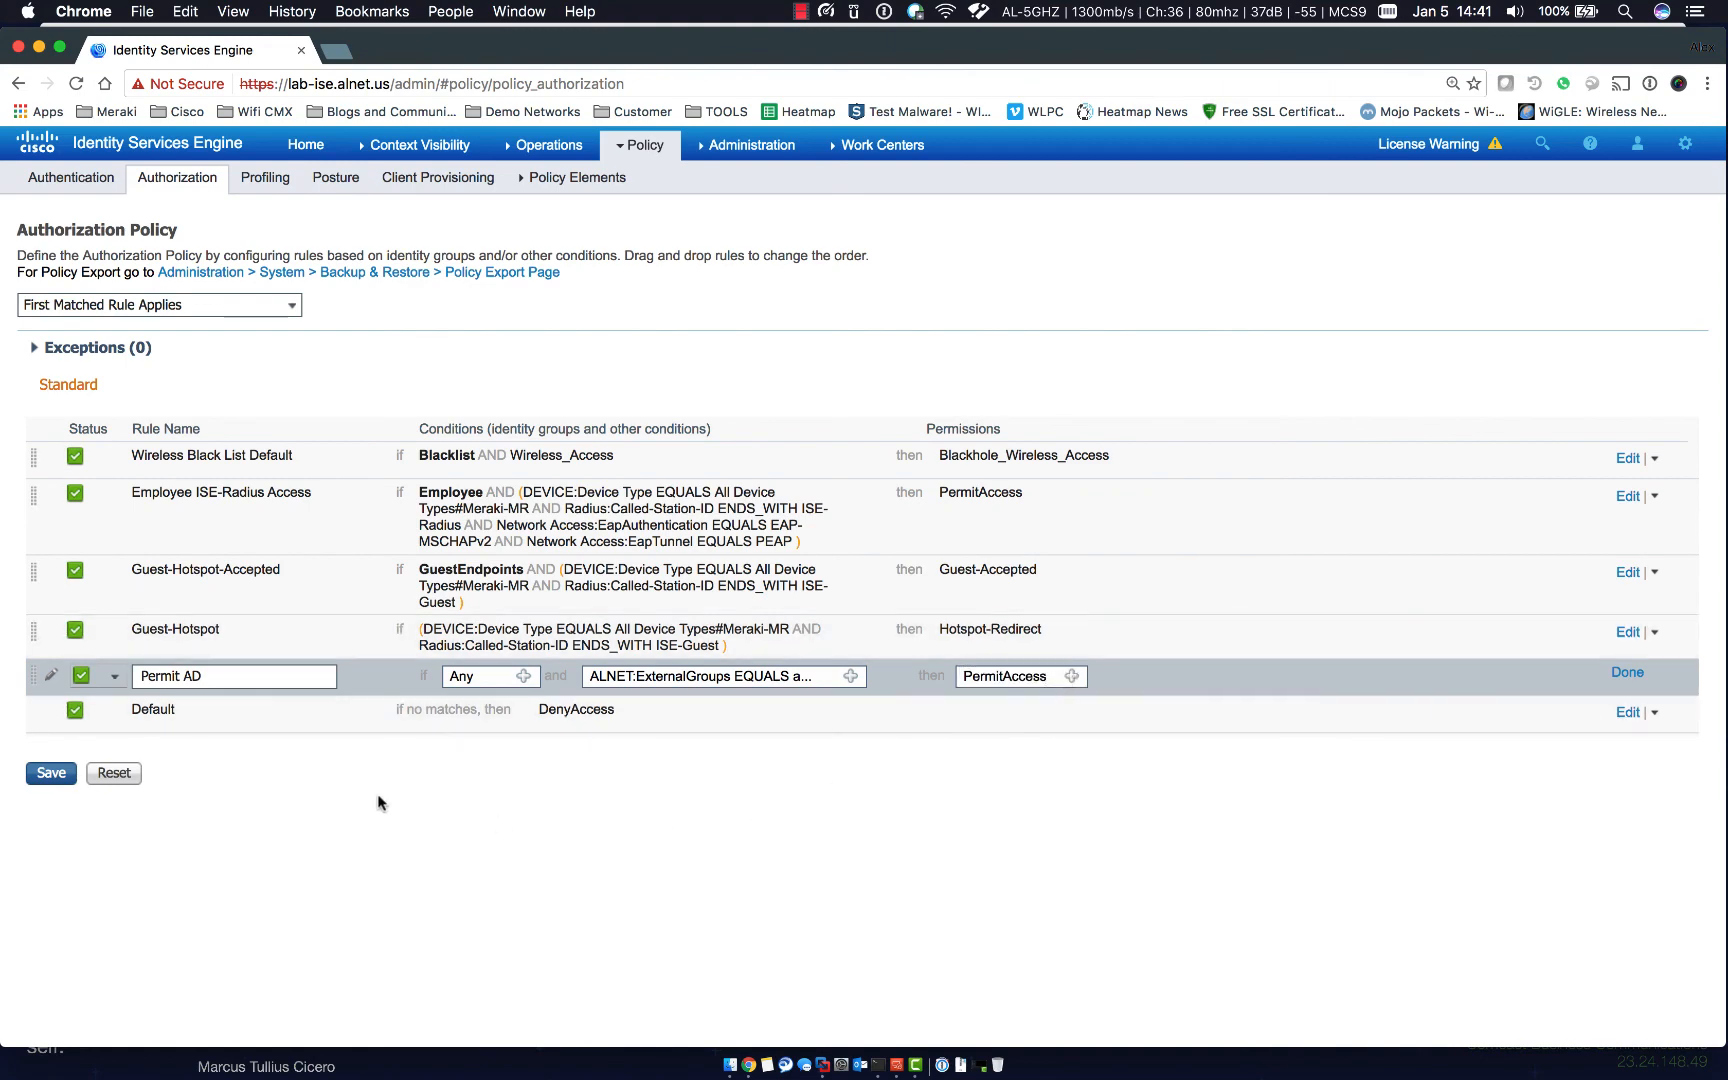
left_click(50, 772)
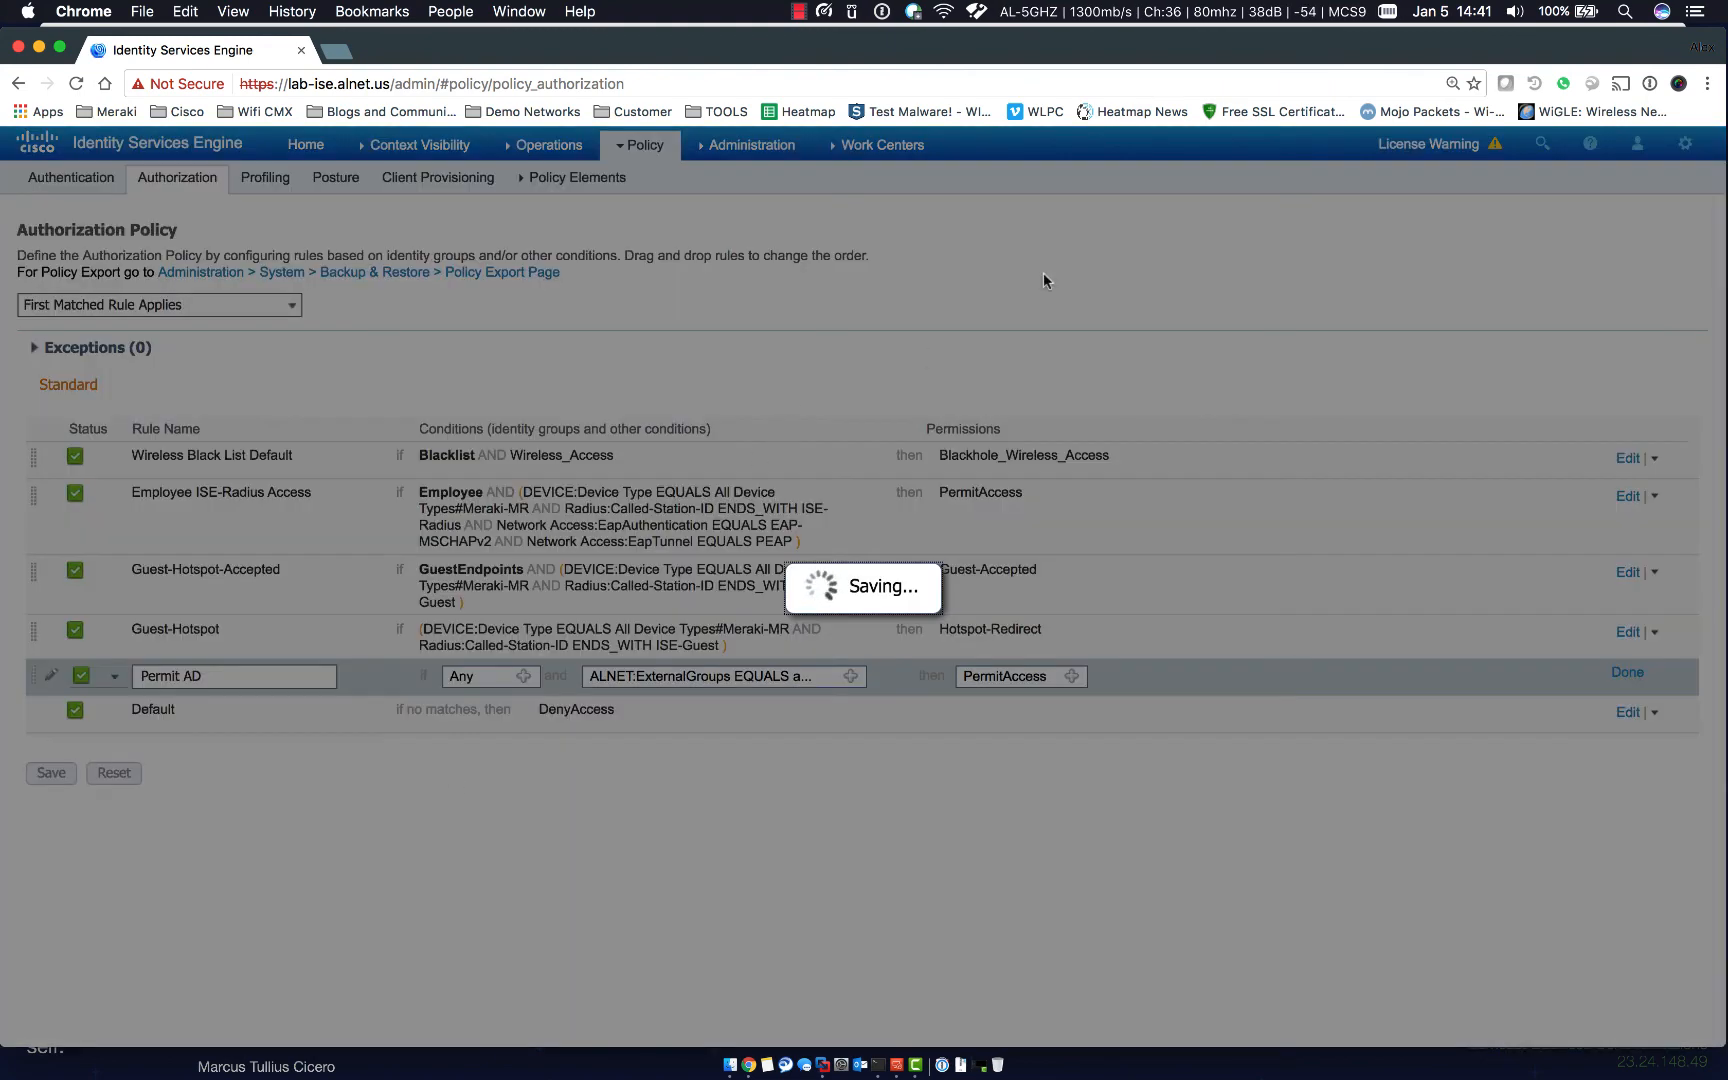